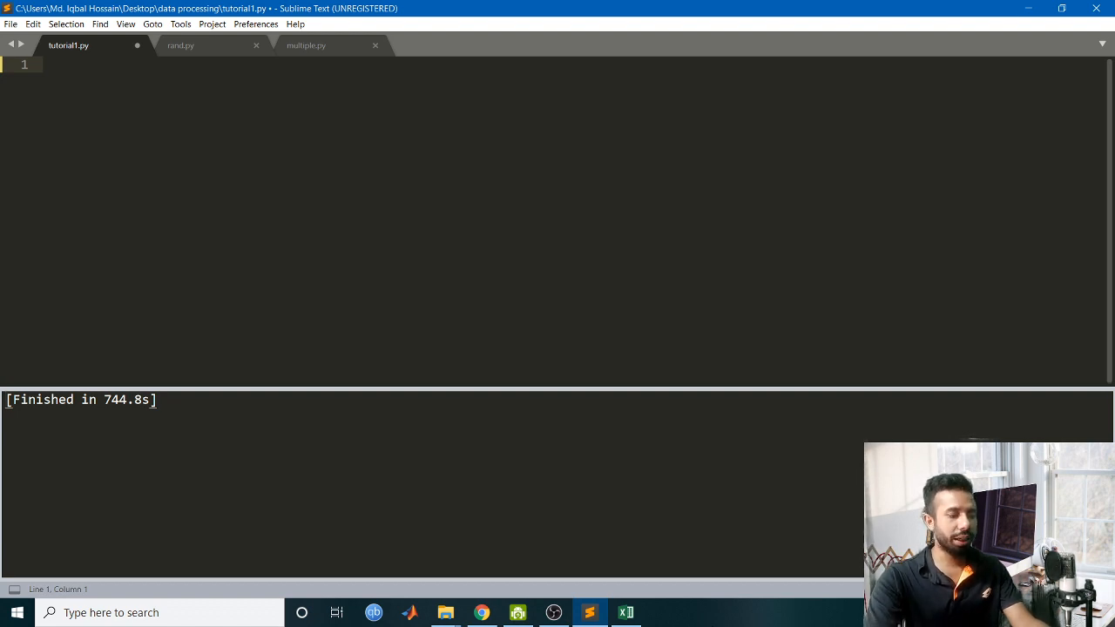
Switch from the empty tutorial1.py to the downloaded COVID data spreadsheet.
left_click(626, 614)
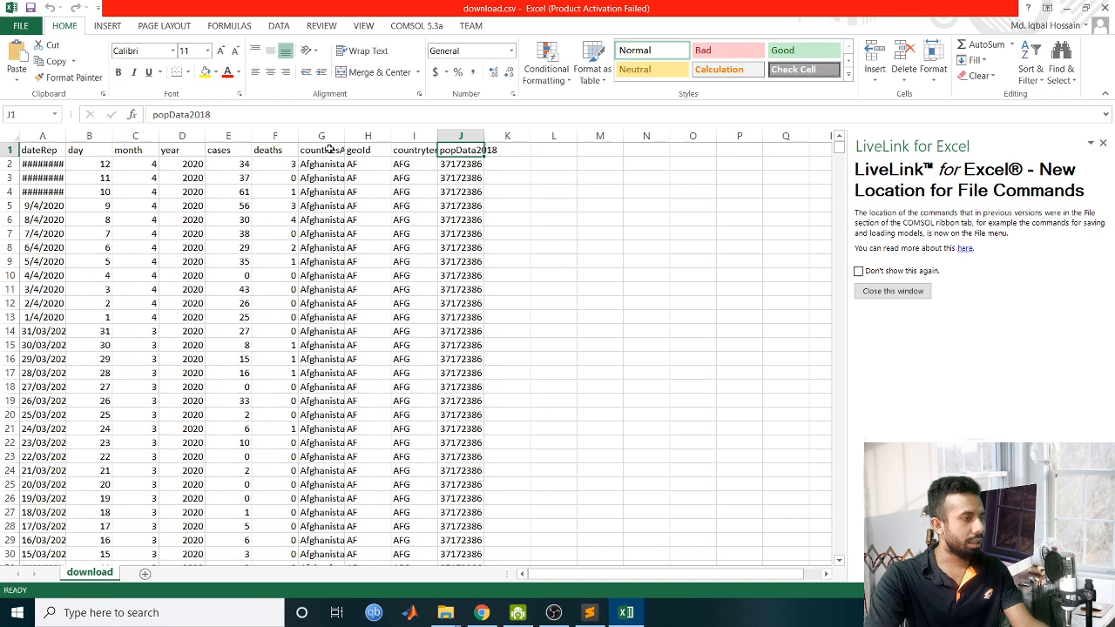
left_click(320, 150)
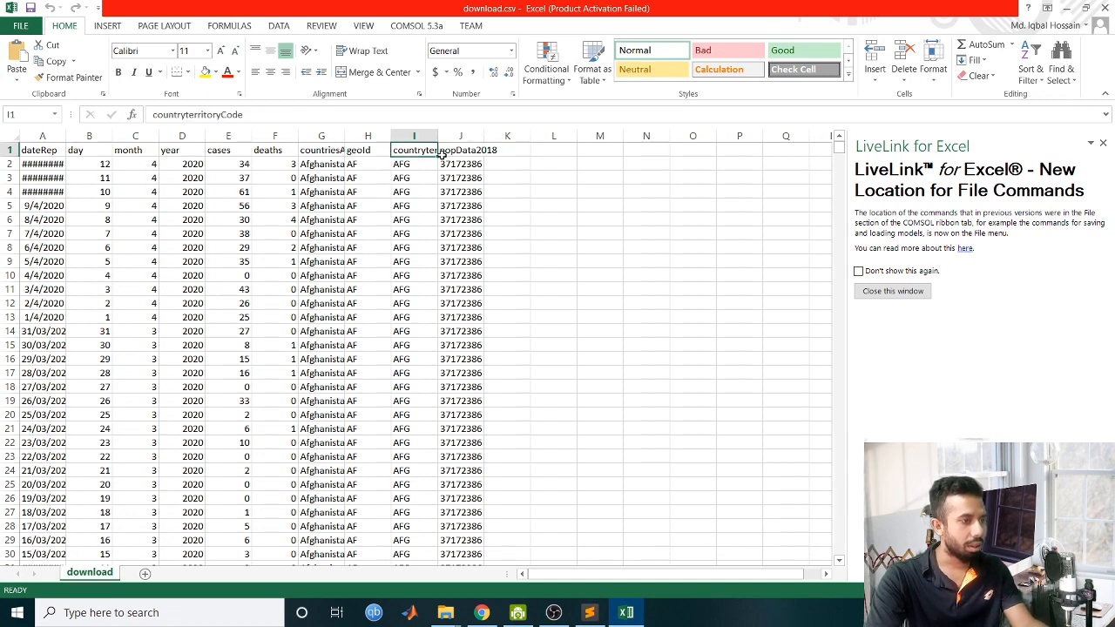
left_click(42, 164)
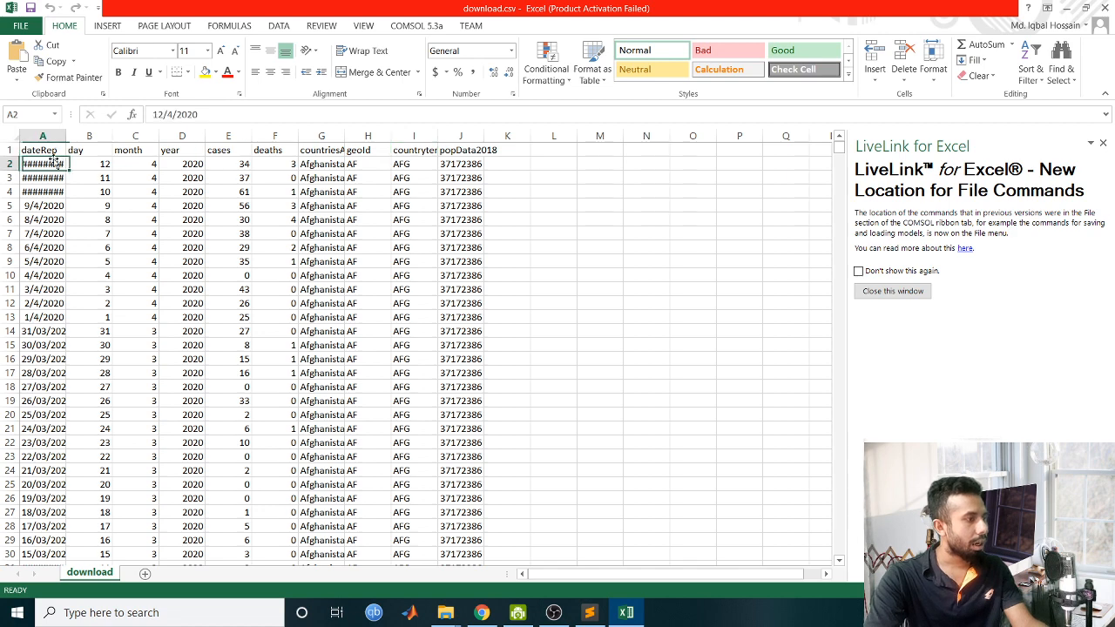
left_click(136, 150)
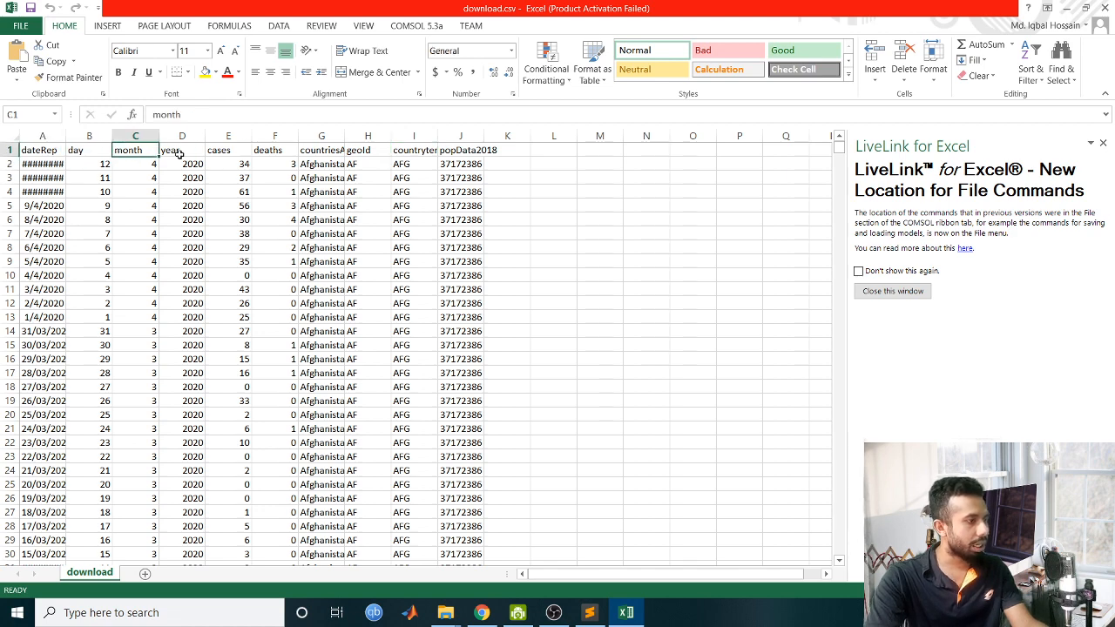
left_click(229, 150)
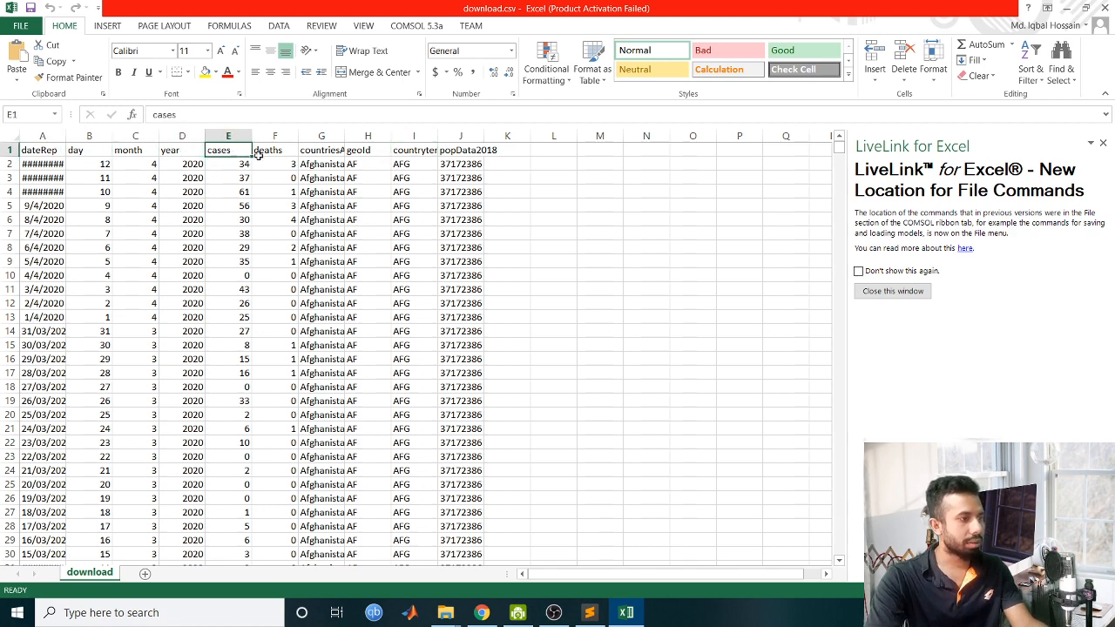
left_click(275, 150)
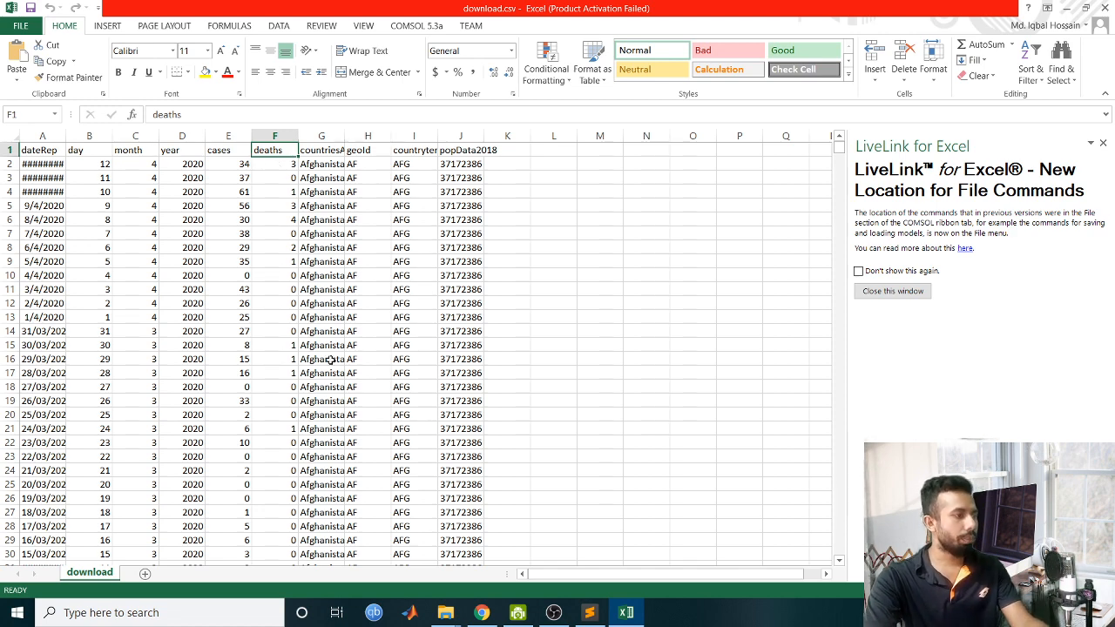
left_click(89, 149)
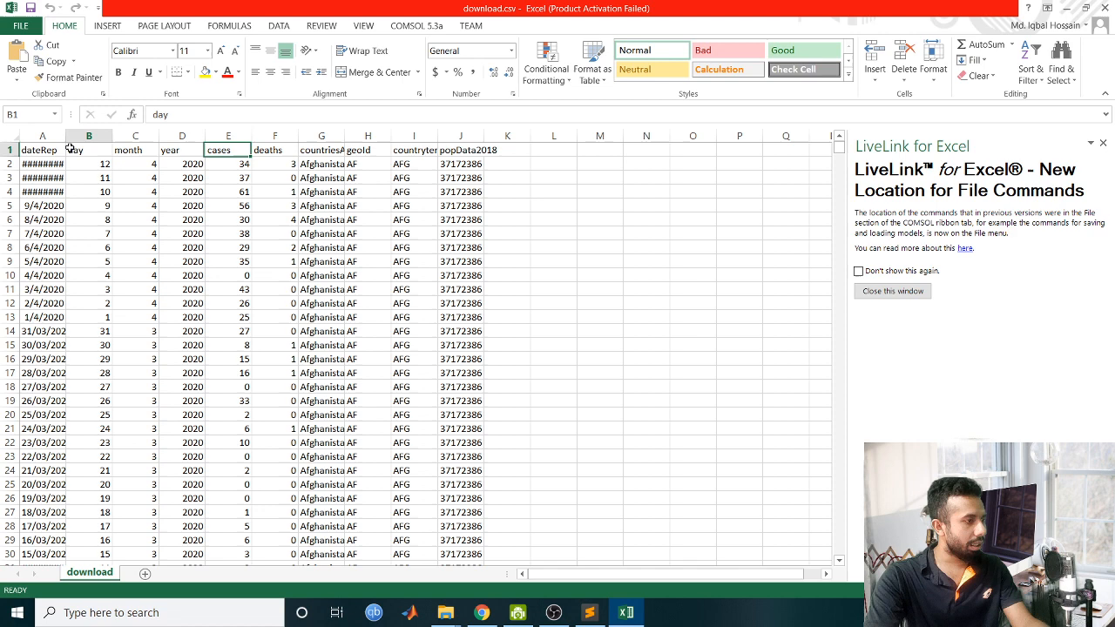
left_click(136, 150)
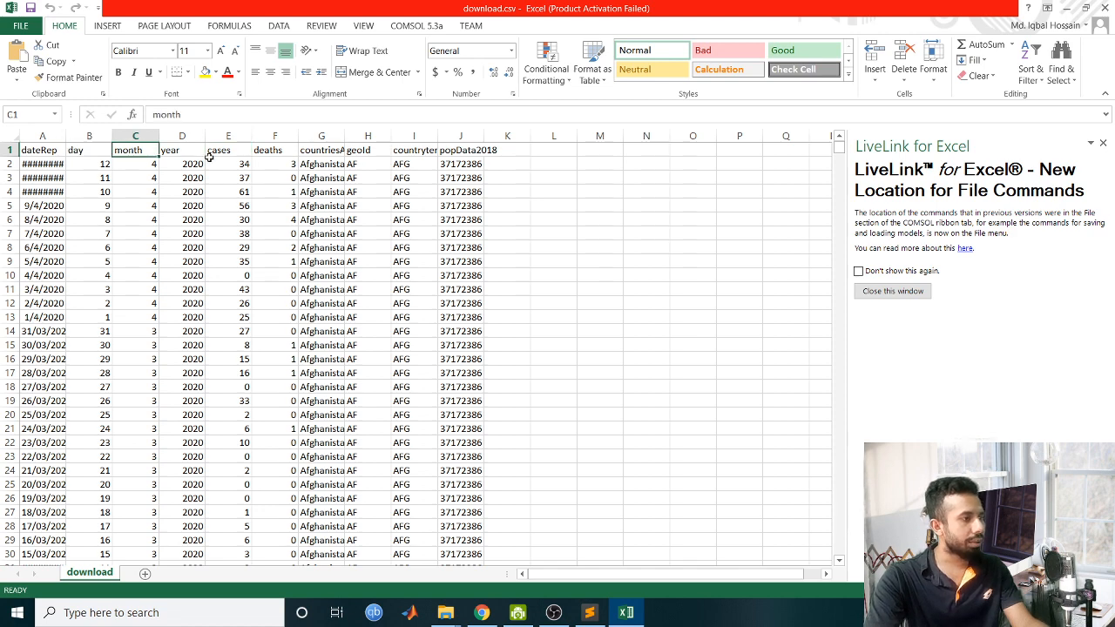
left_click(229, 150)
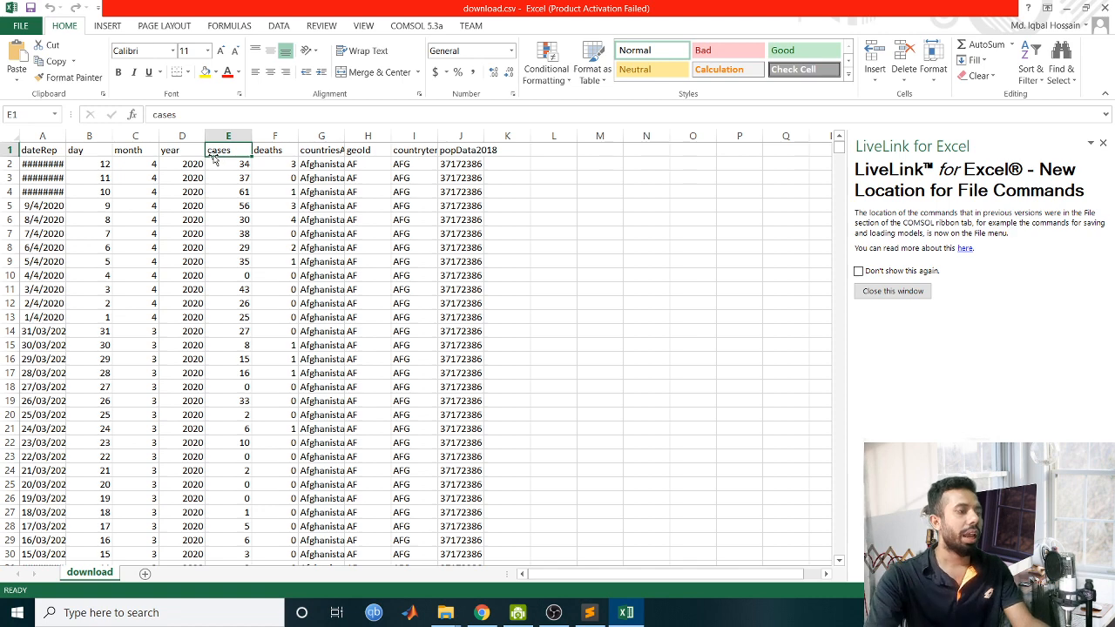
left_click(275, 150)
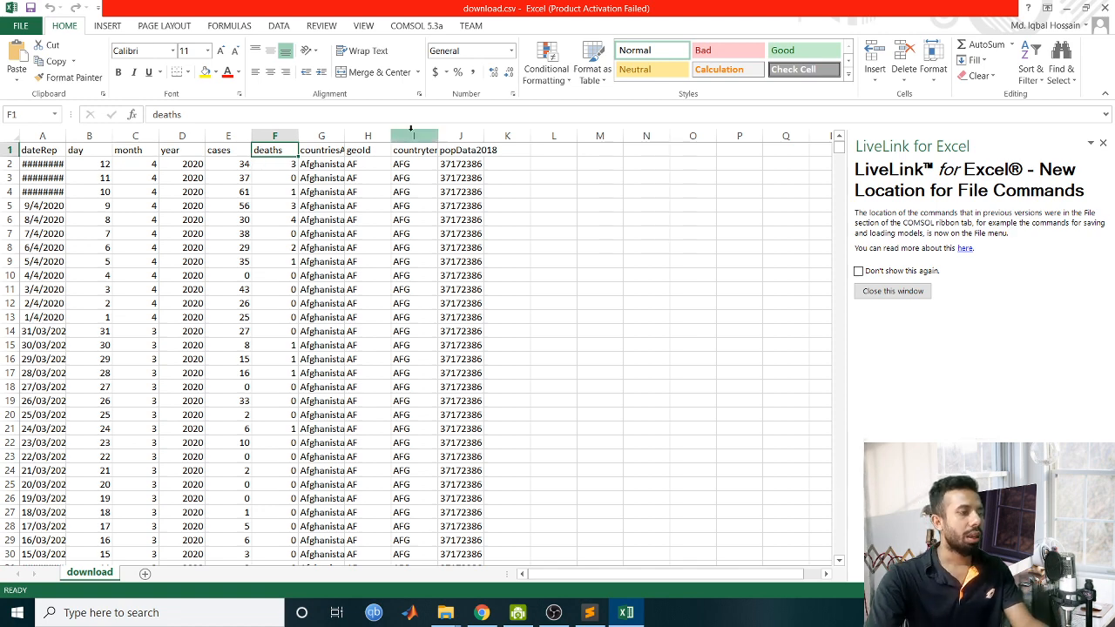
left_click(368, 150)
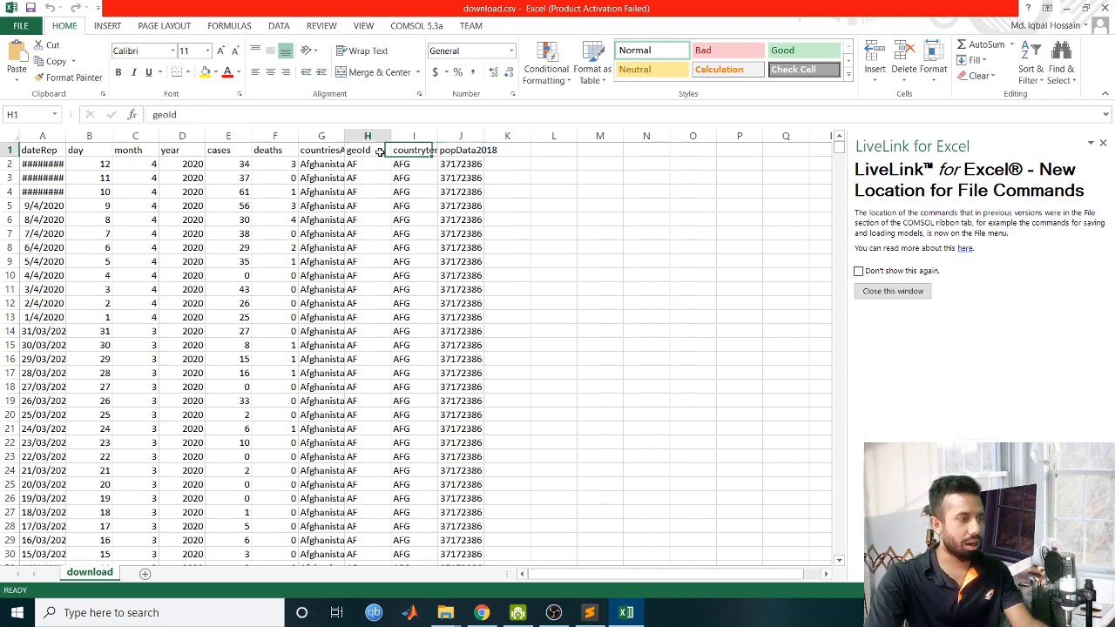
left_click(321, 150)
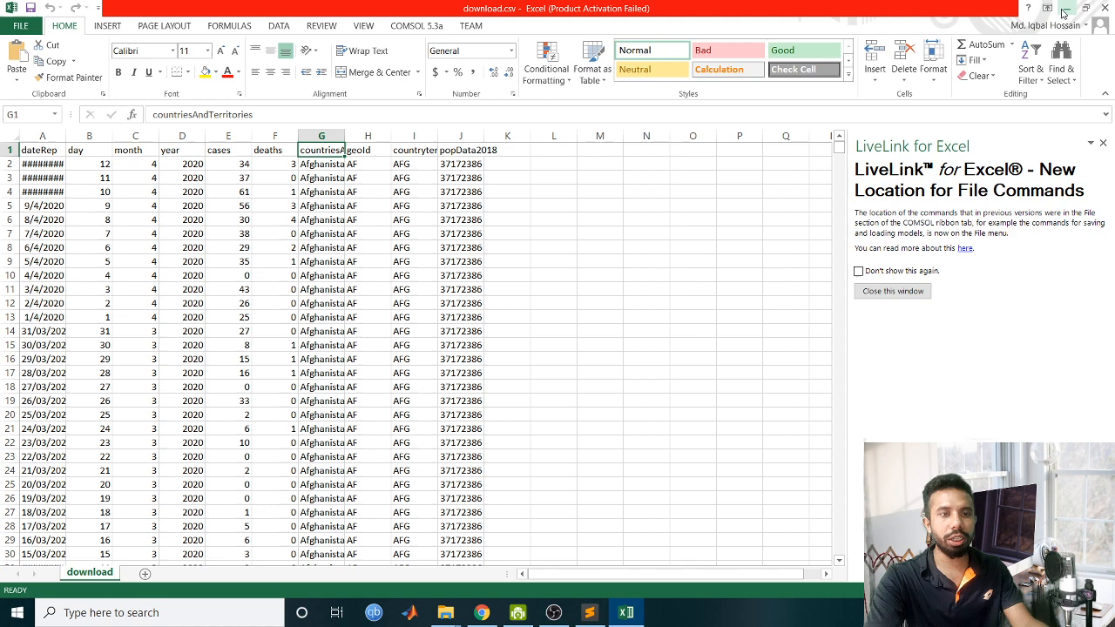
Add the imports of pandas as pd and numpy as np at the top of tutorial1.py.
left_click(589, 613)
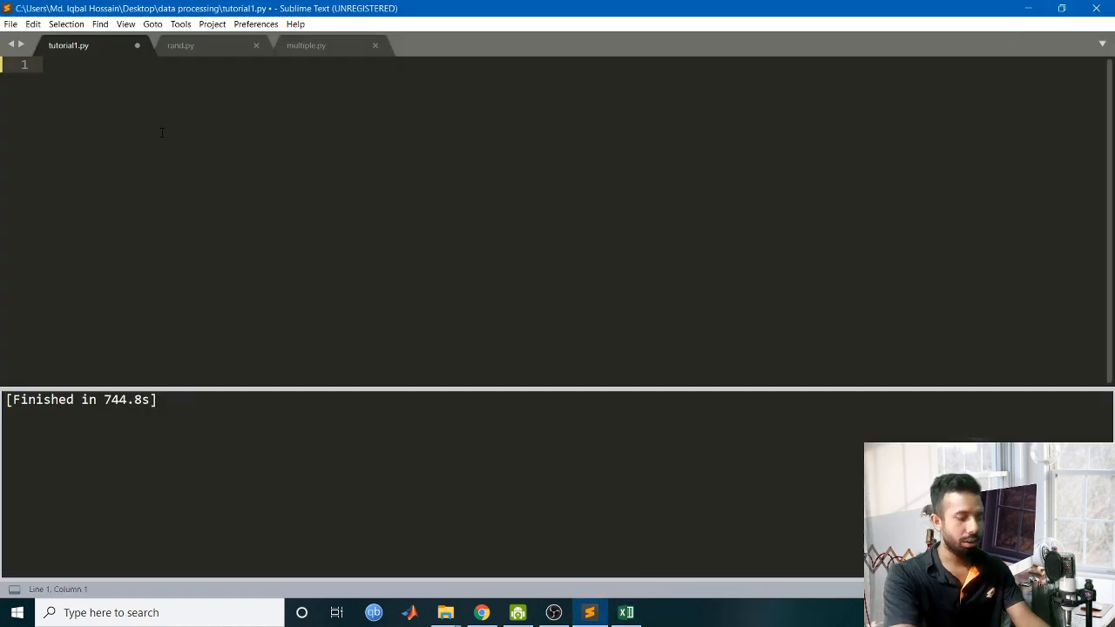
type("import pand")
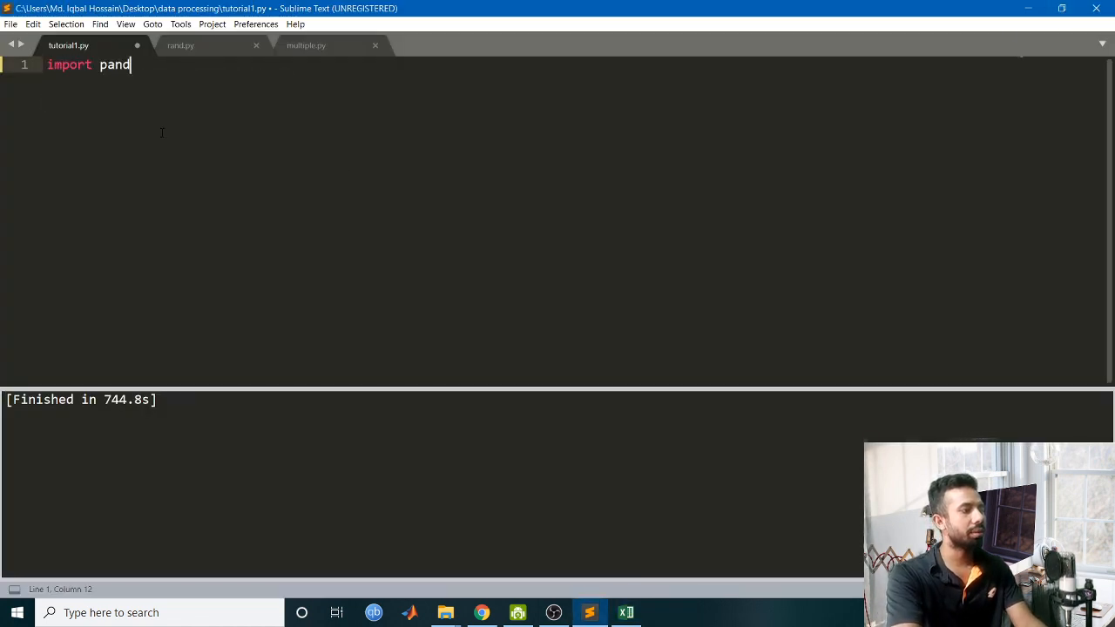
type("as pf")
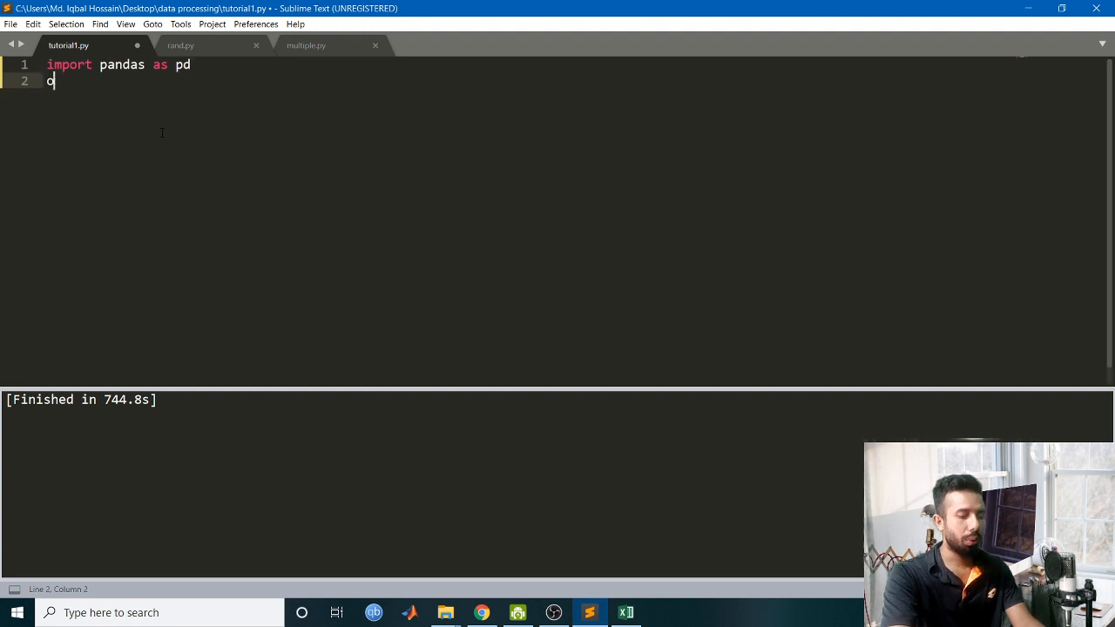
type("import")
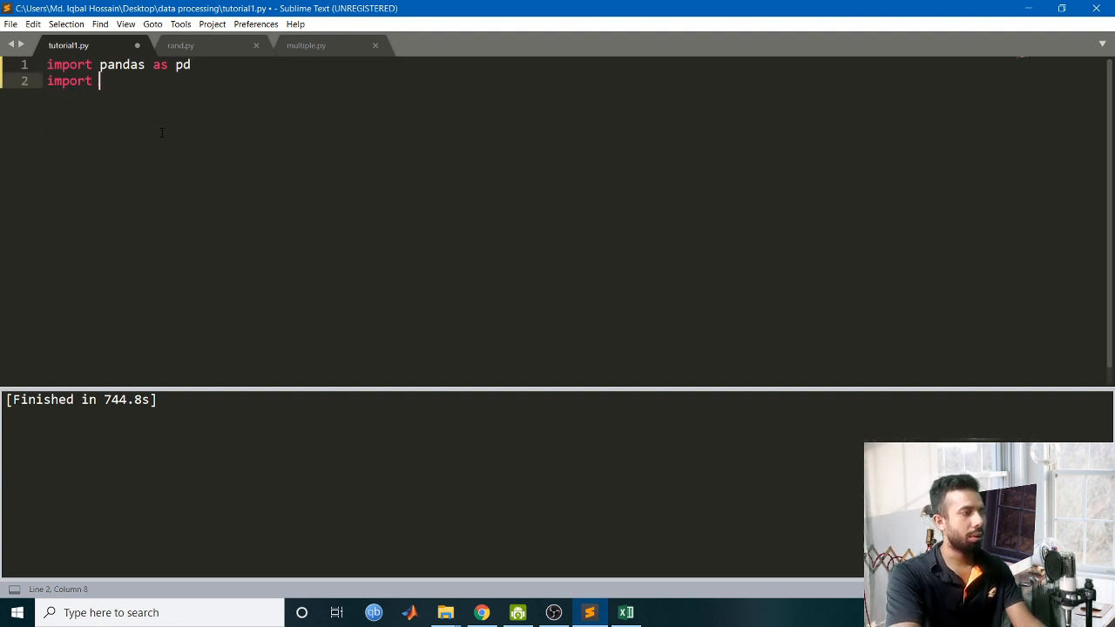
type("numpy as")
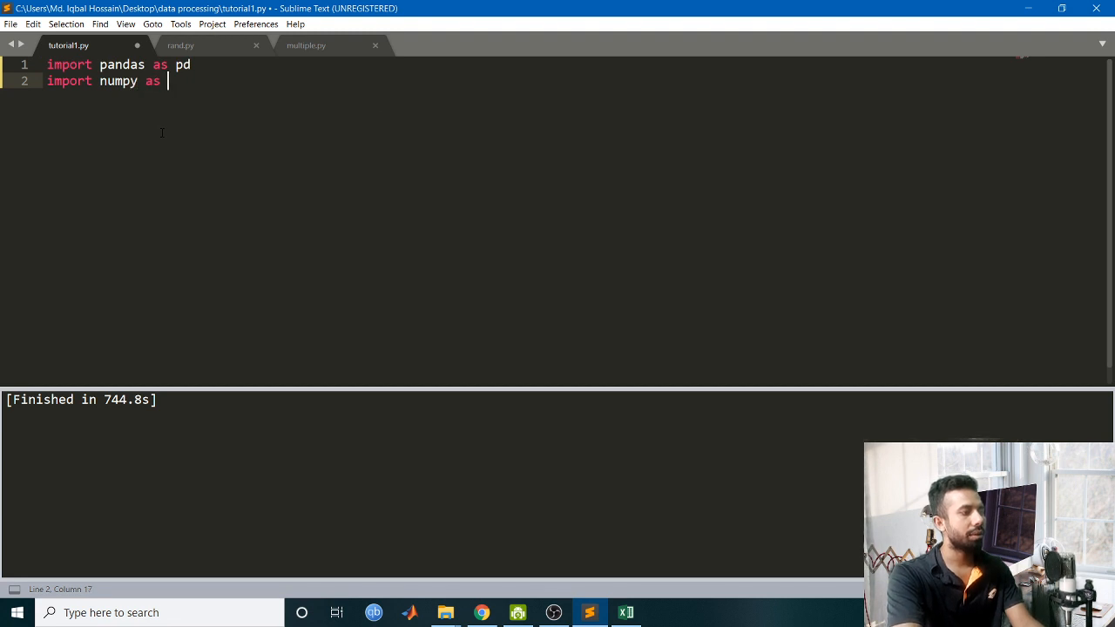
type("np")
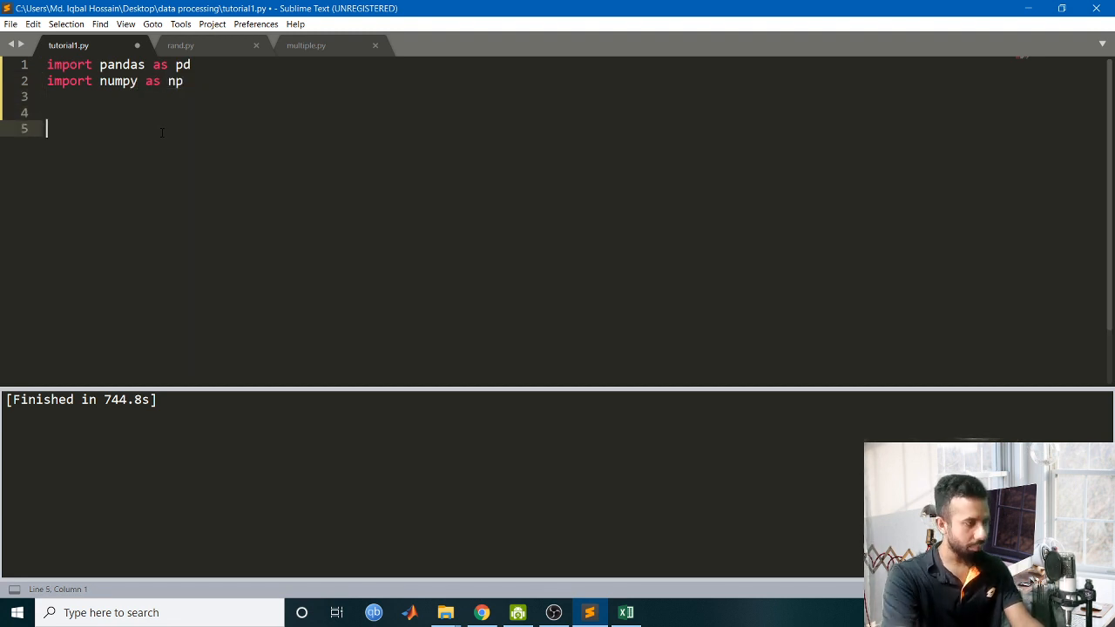
Load download.csv into dftemp with pd.read_csv and add a print of dftemp.info.
type("df")
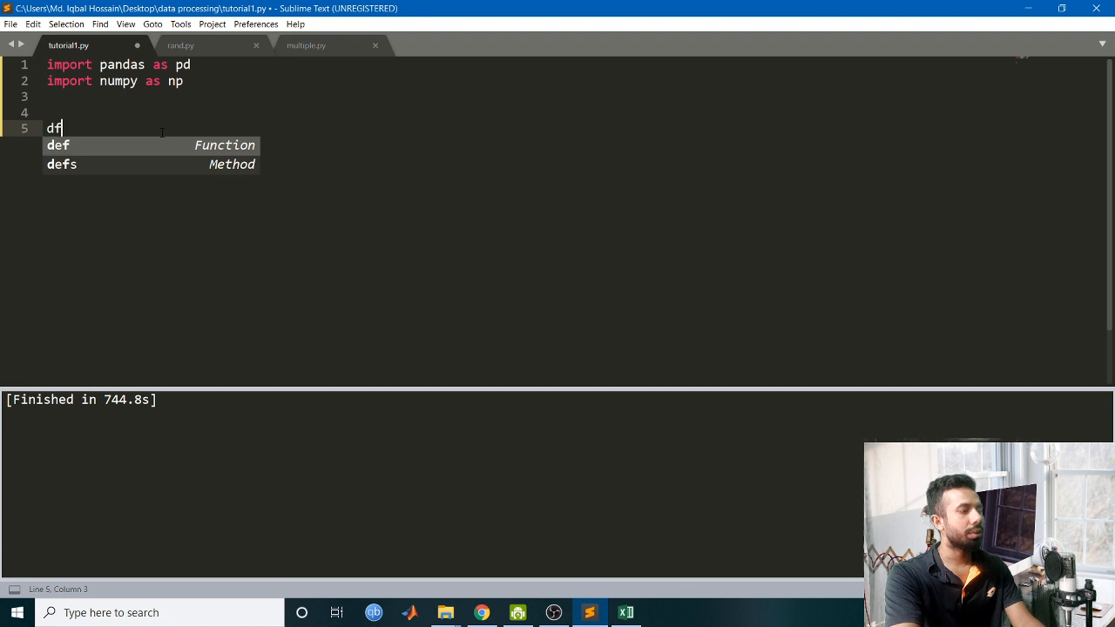
type("temp =")
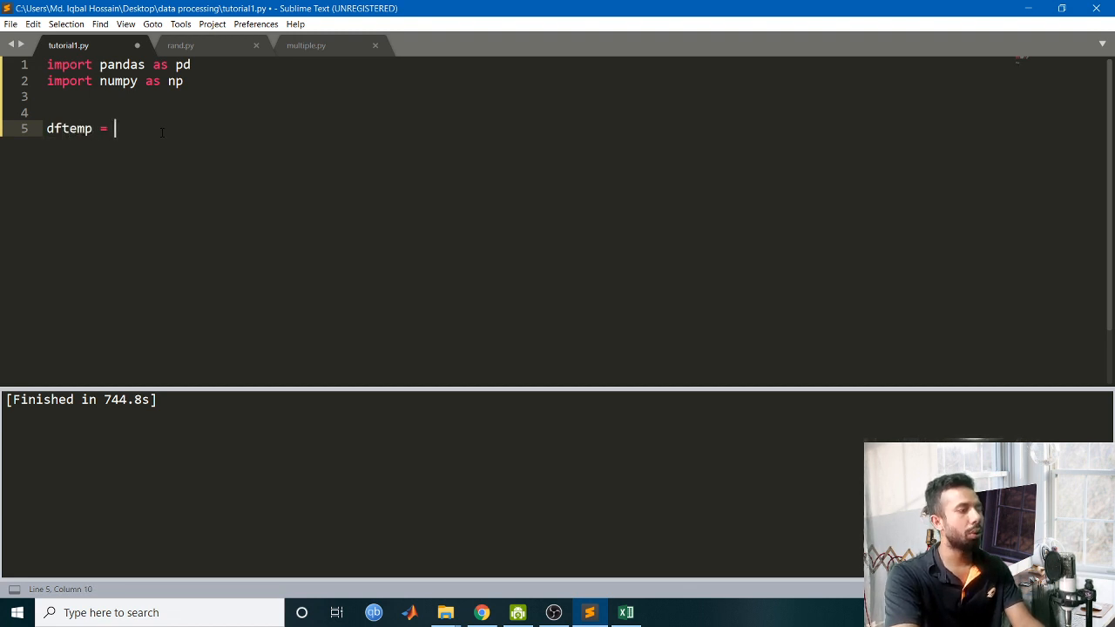
type("pd.read")
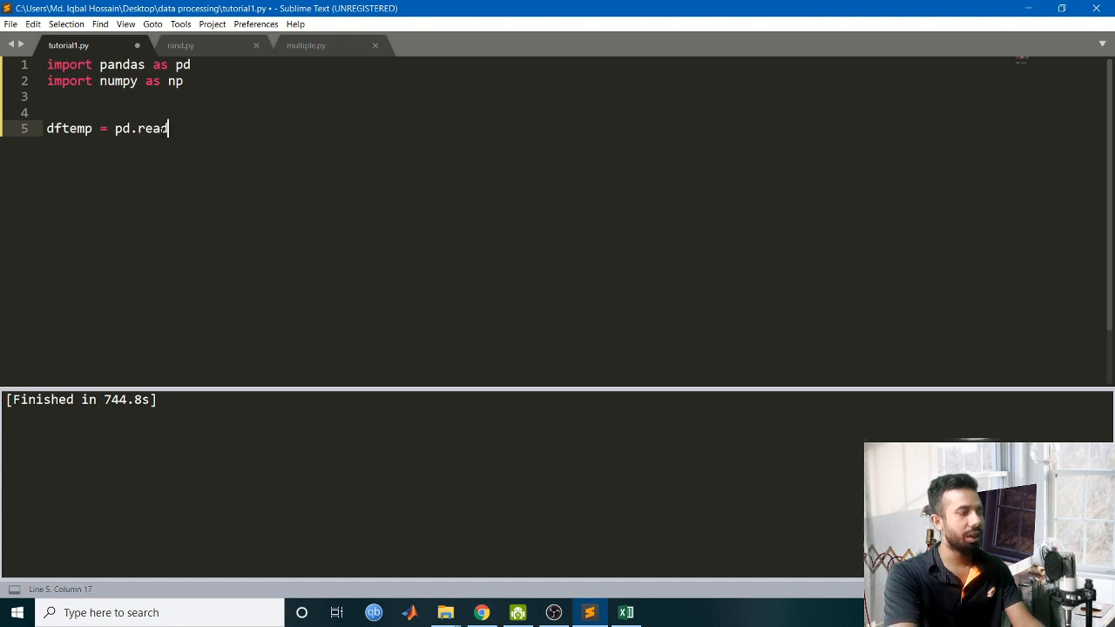
type("_c")
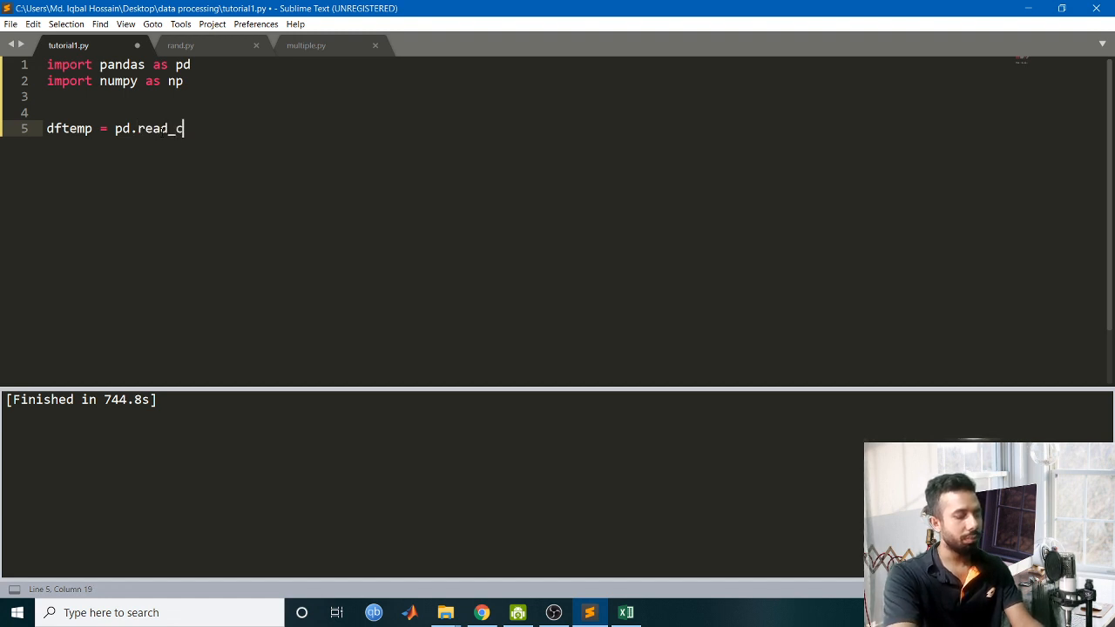
type("sv()")
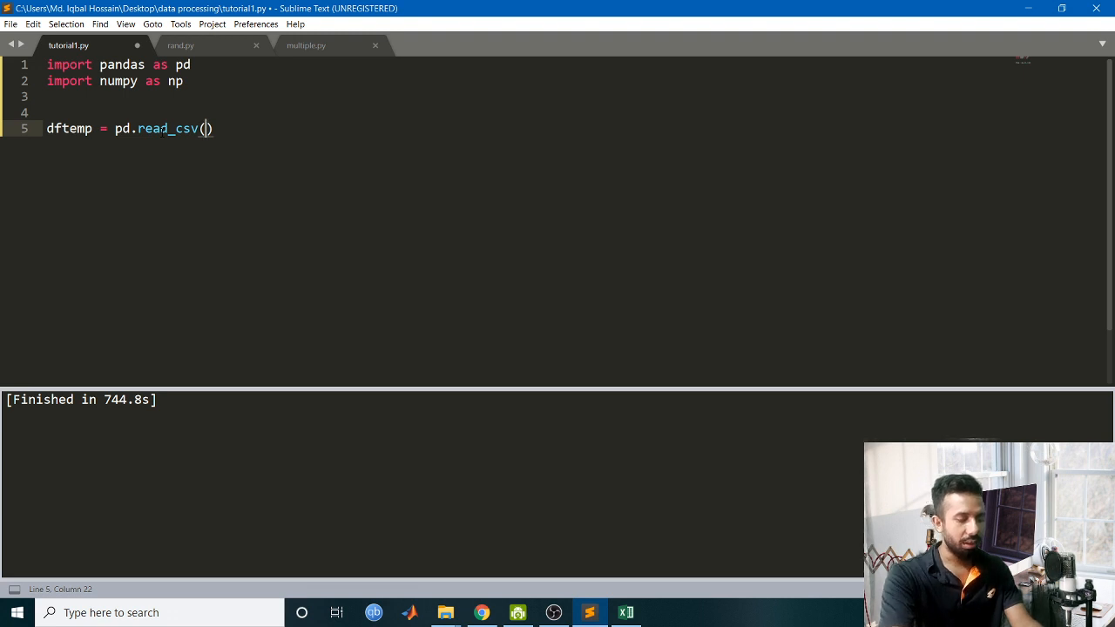
type("'downloa")
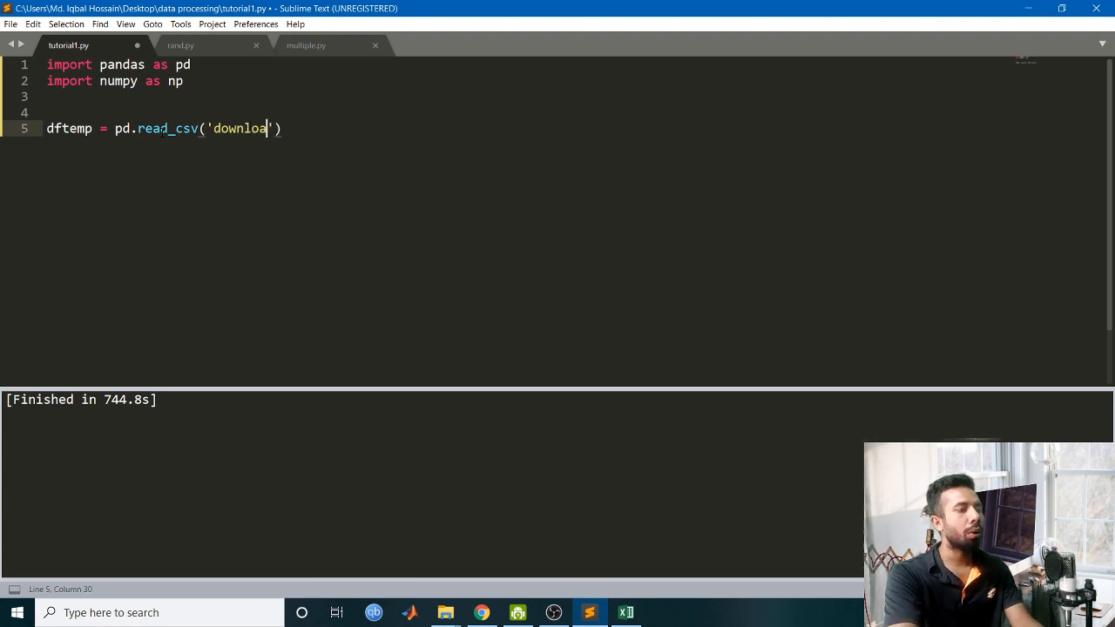
type("d.csv")
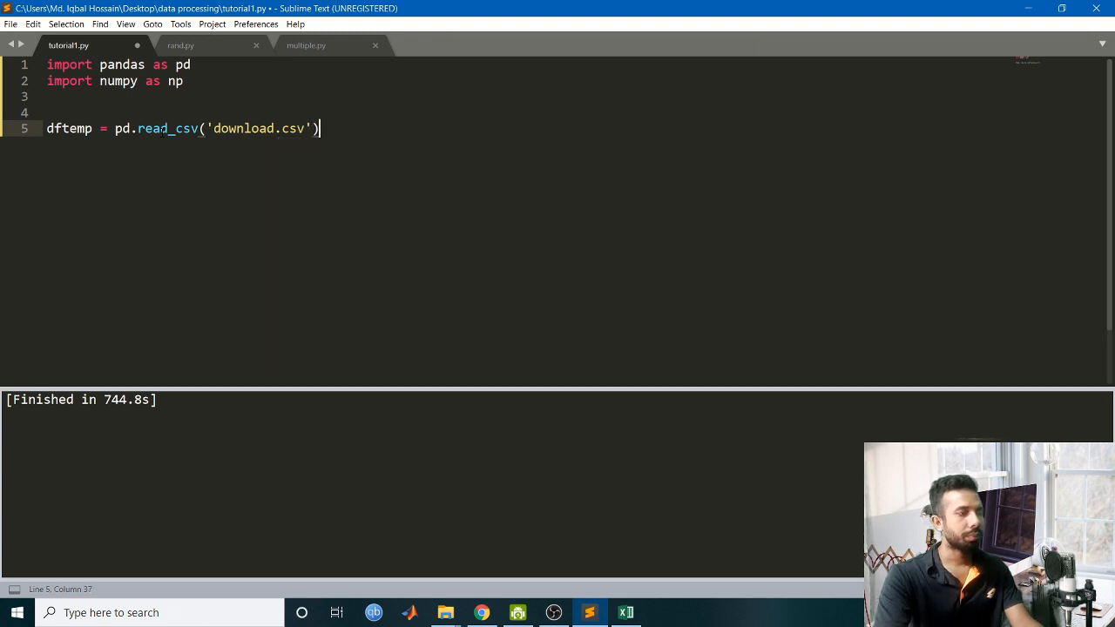
type("print()")
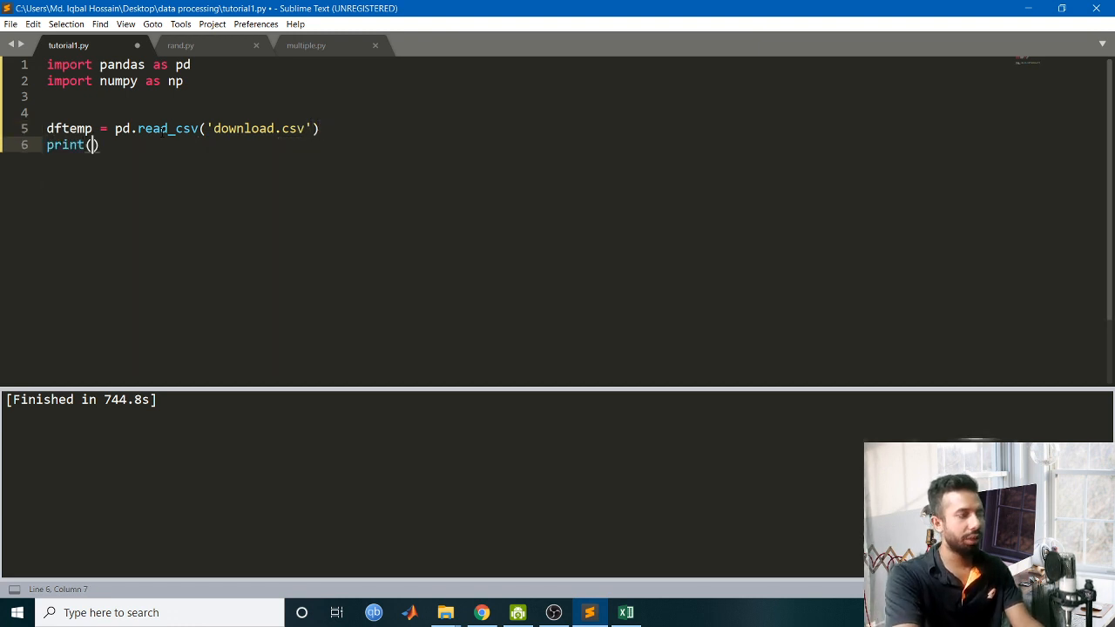
type("dftemp.info")
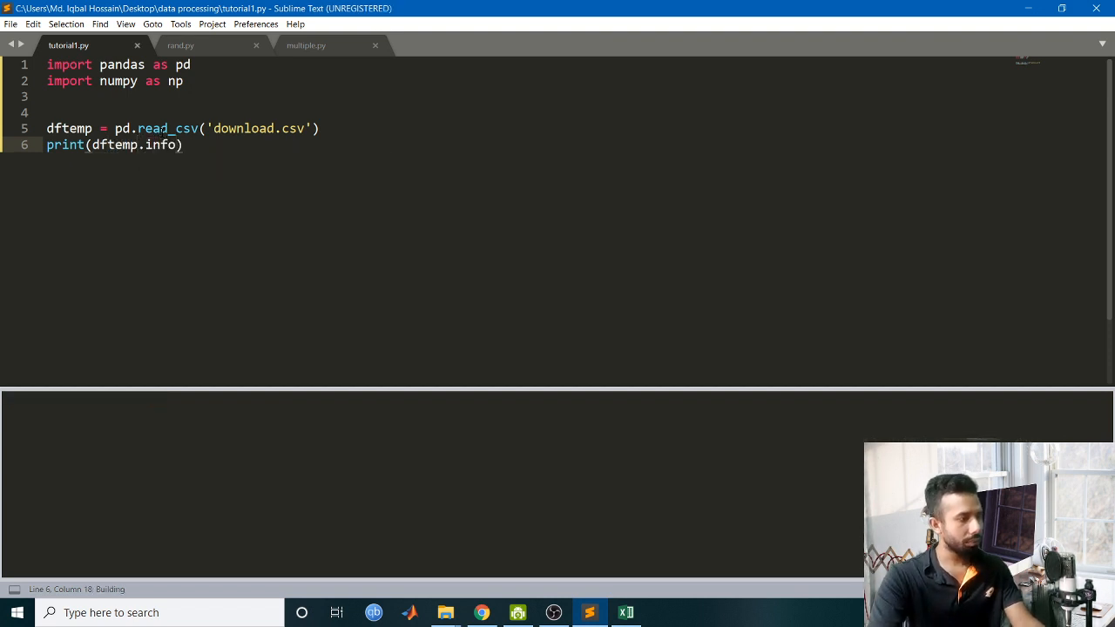
Run the script, correct the call to dftemp.info(), and review the 10,332-entry, 10-column summary.
key("ctrl+b")
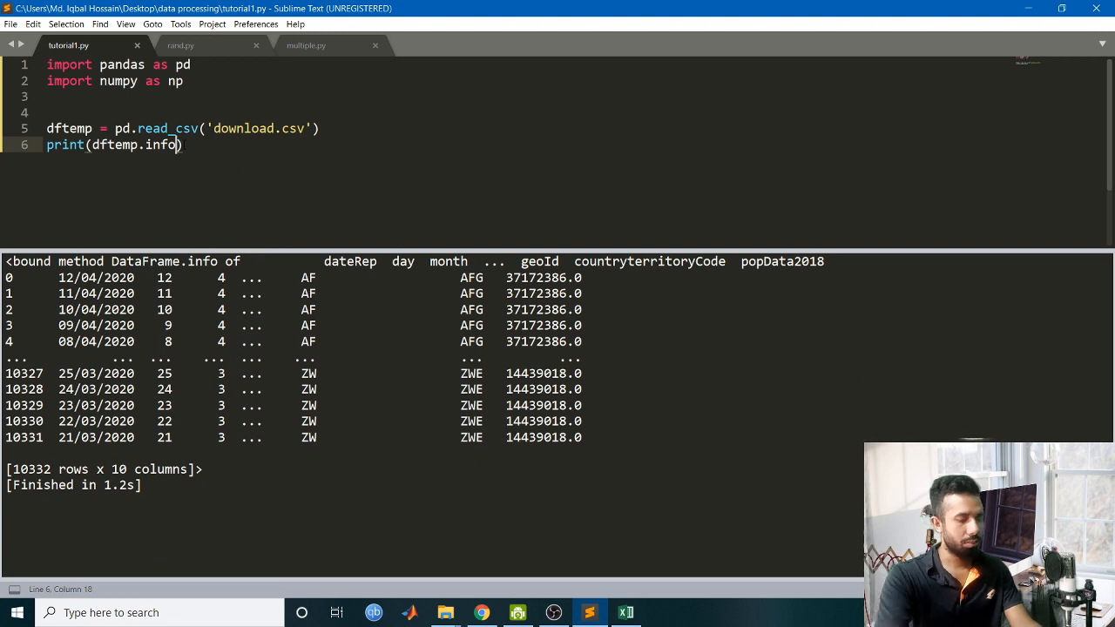
type("(")
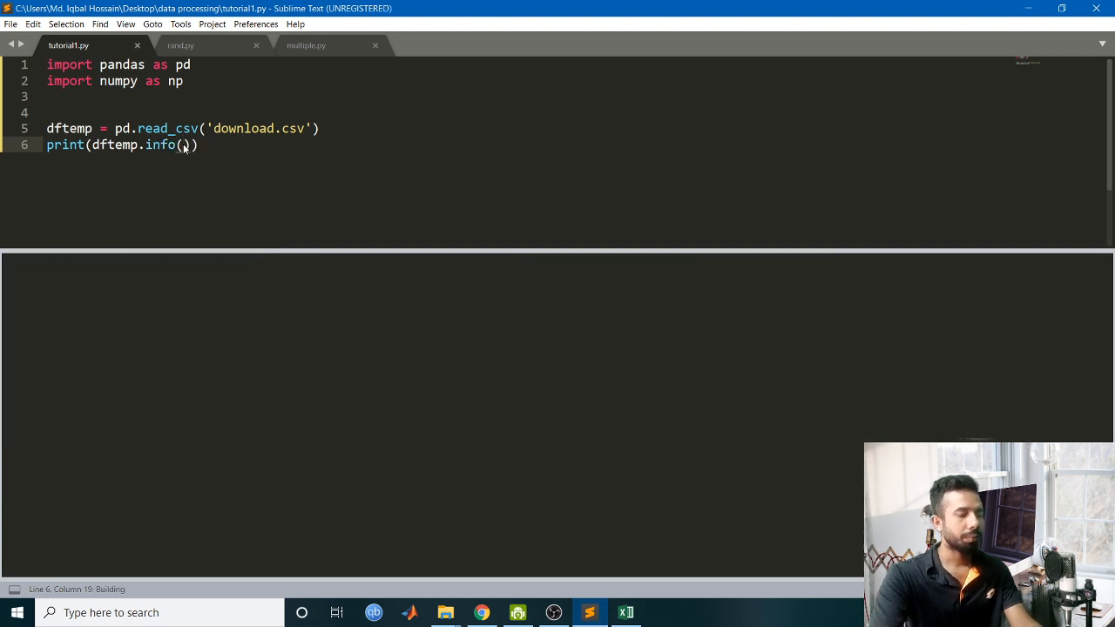
key("ctrl+b")
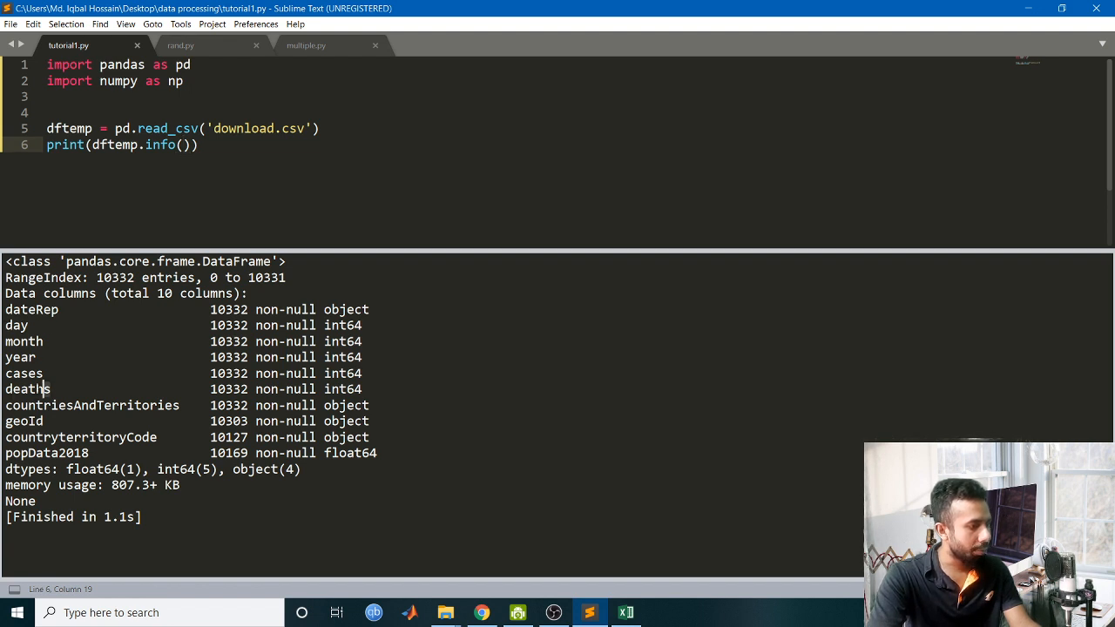
left_click_drag(16, 326, 51, 391)
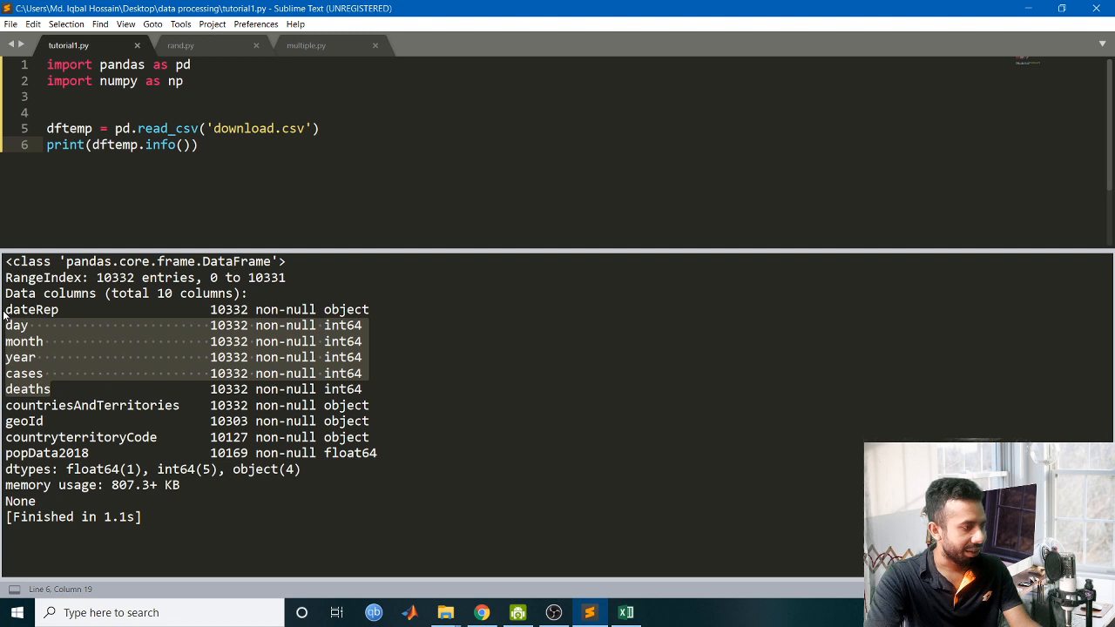
mouse_move(136, 315)
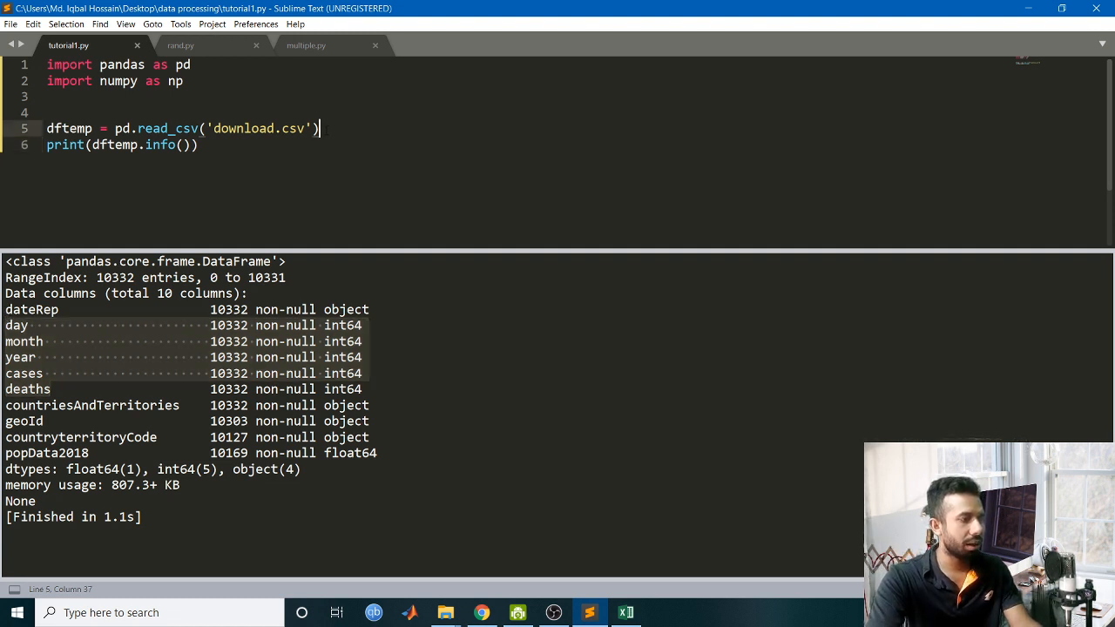
Reassign dftemp with set_index('dateRep') before the info print.
type("dftemp.")
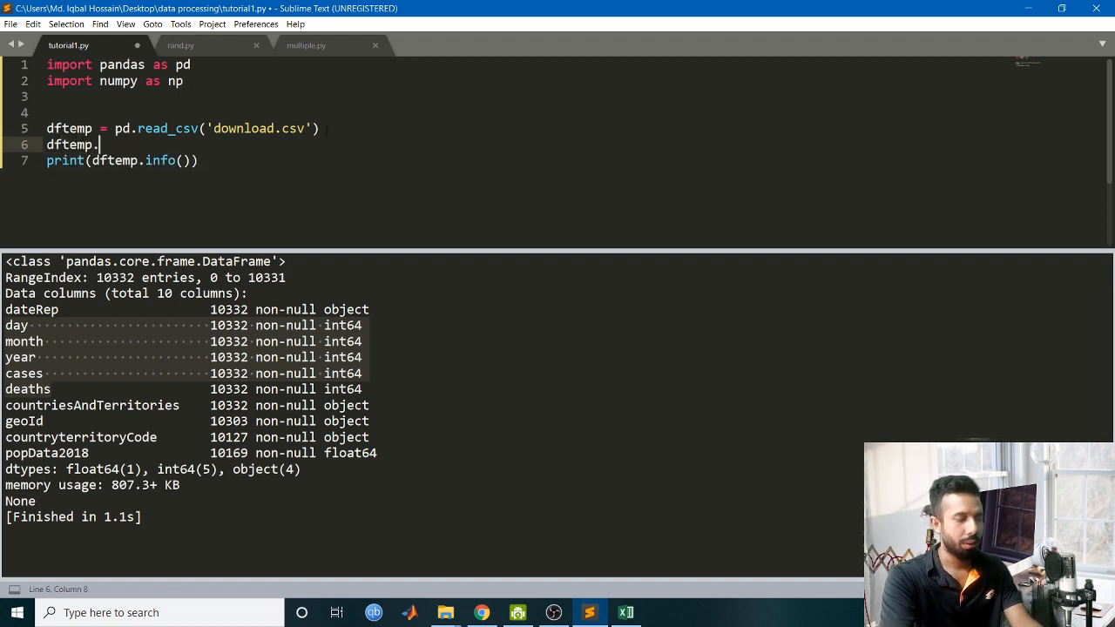
type("set_")
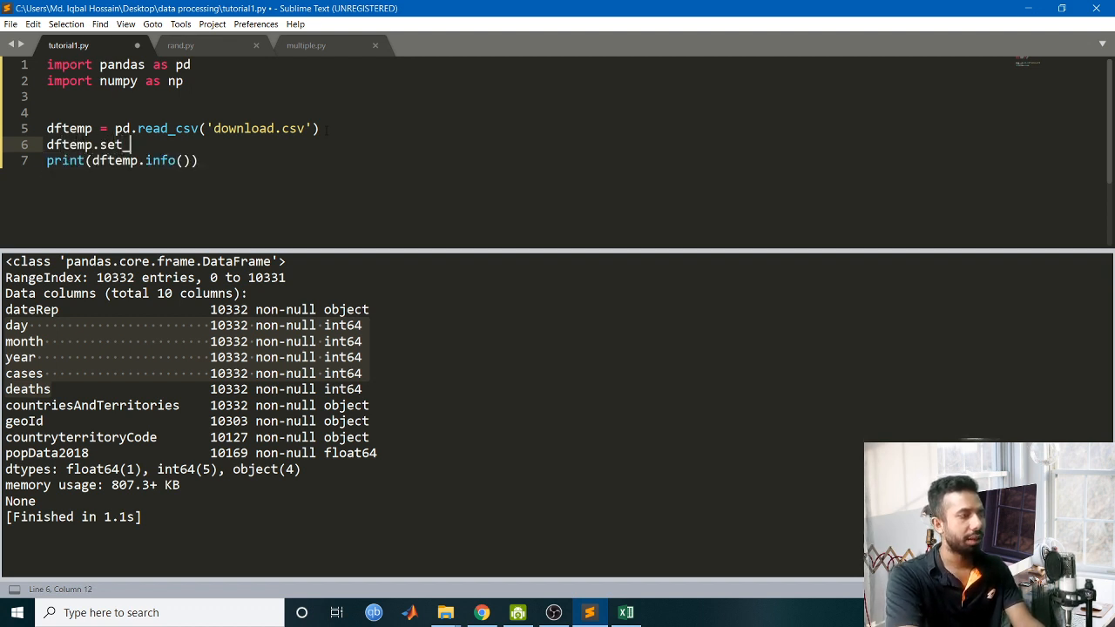
type("index()")
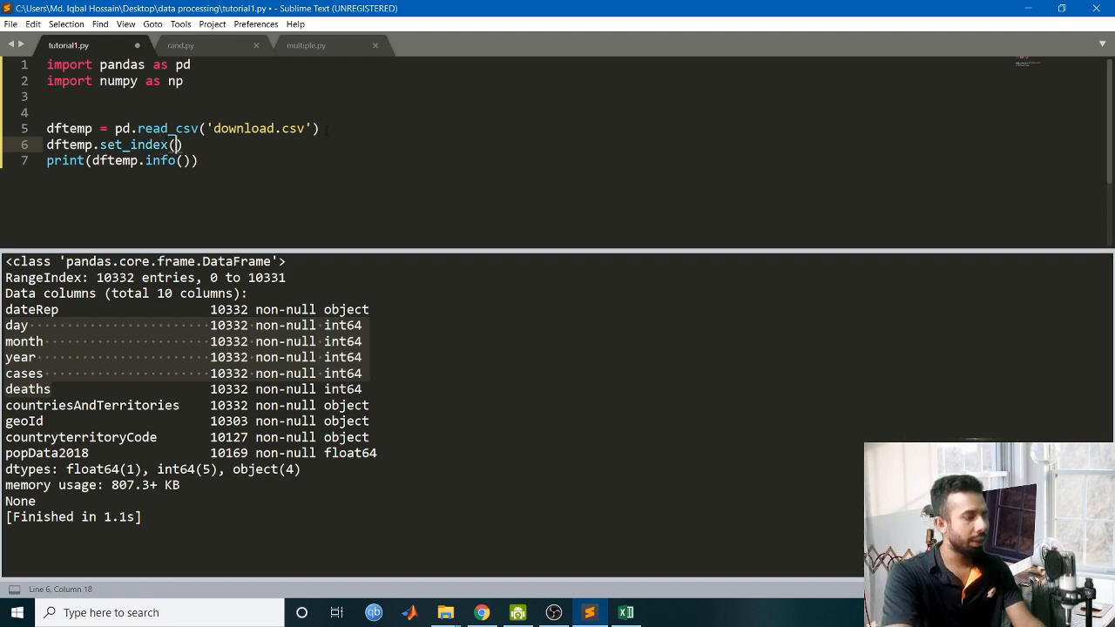
type("'d'")
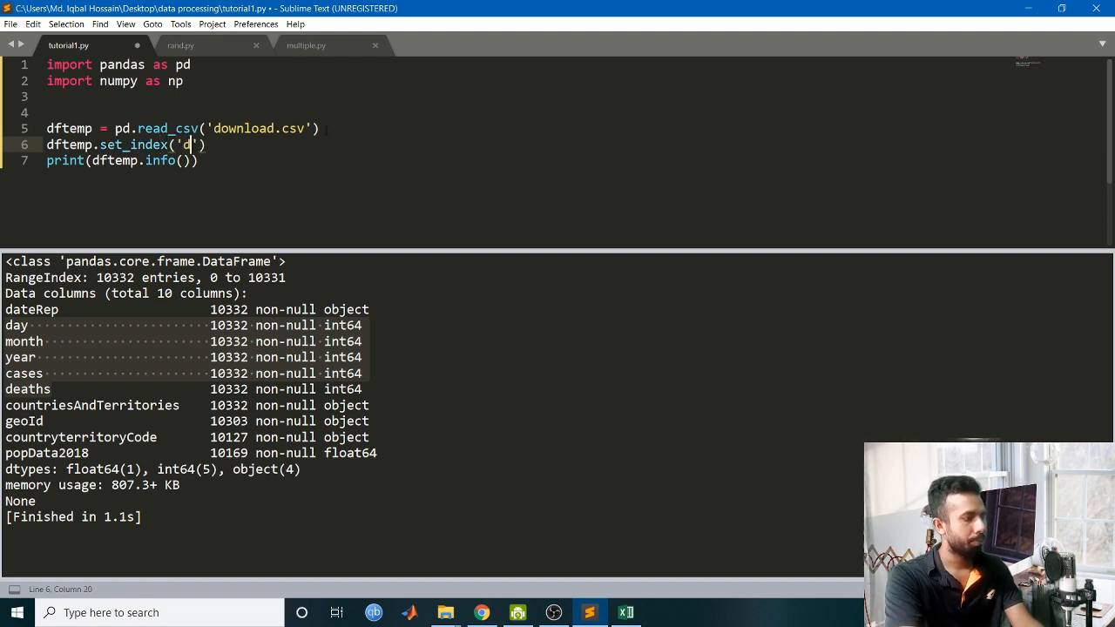
type("ateRep")
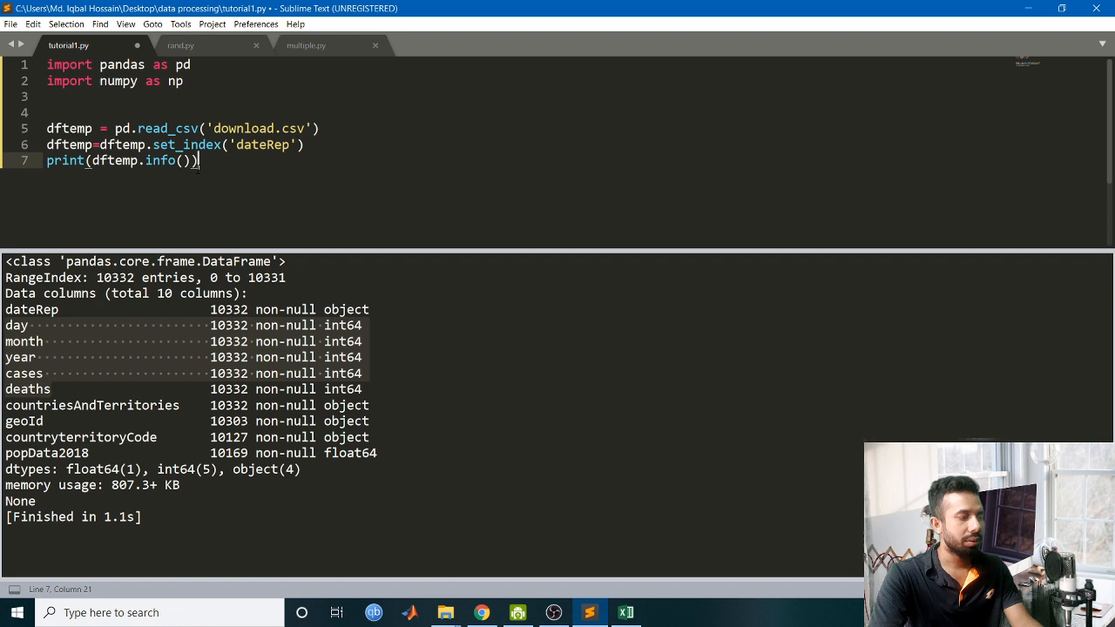
key("Enter")
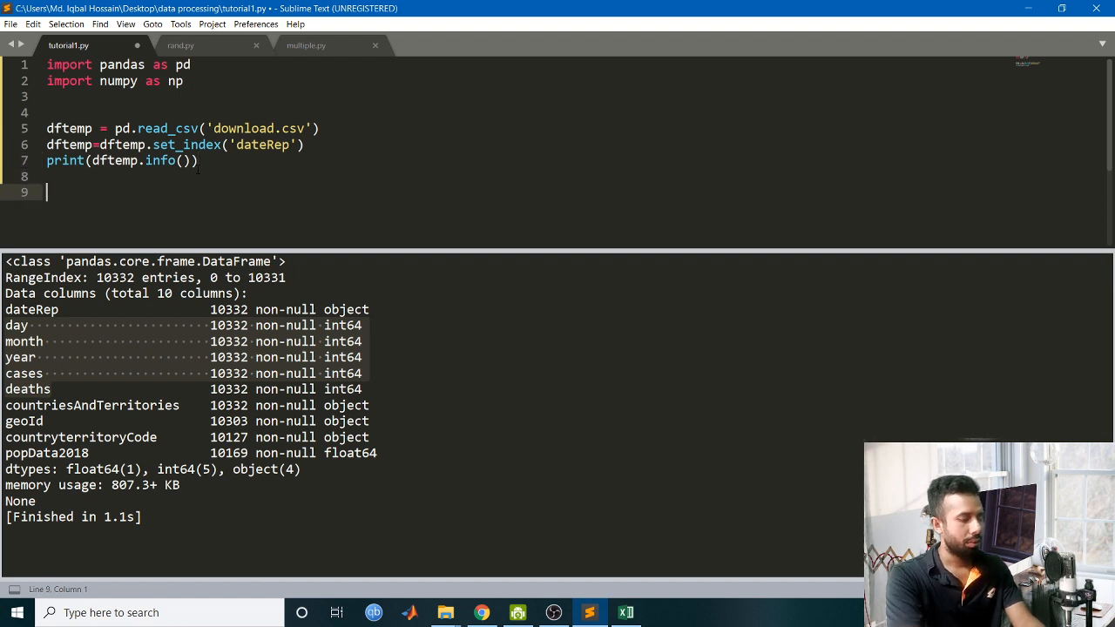
Create grouped = dftemp.groupby('countriesAndTerritories').
type("grouped =")
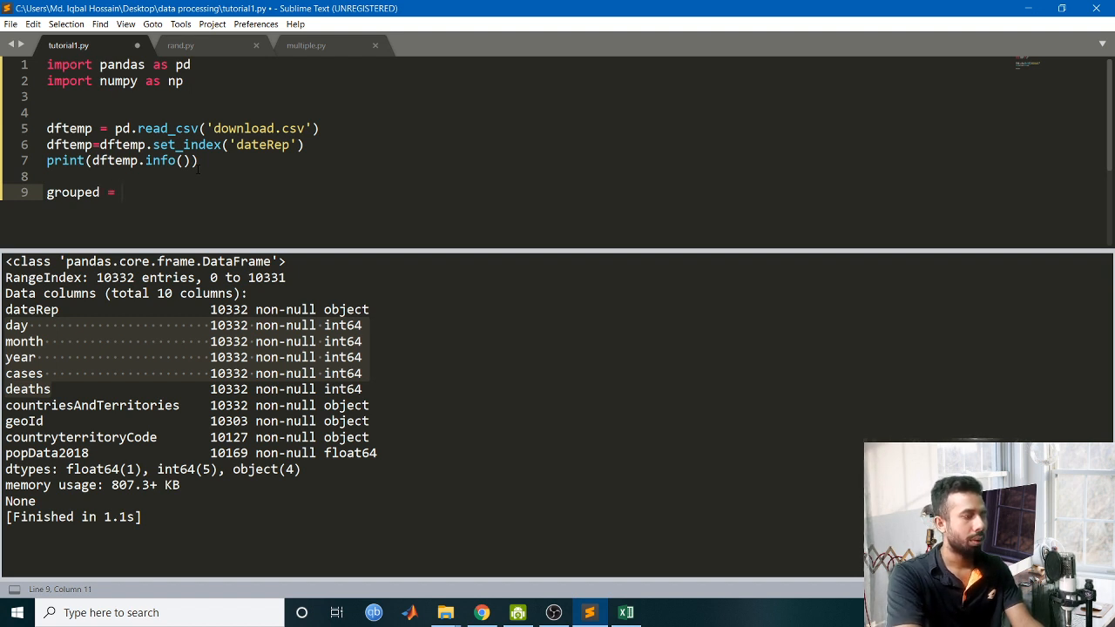
type("dftemp")
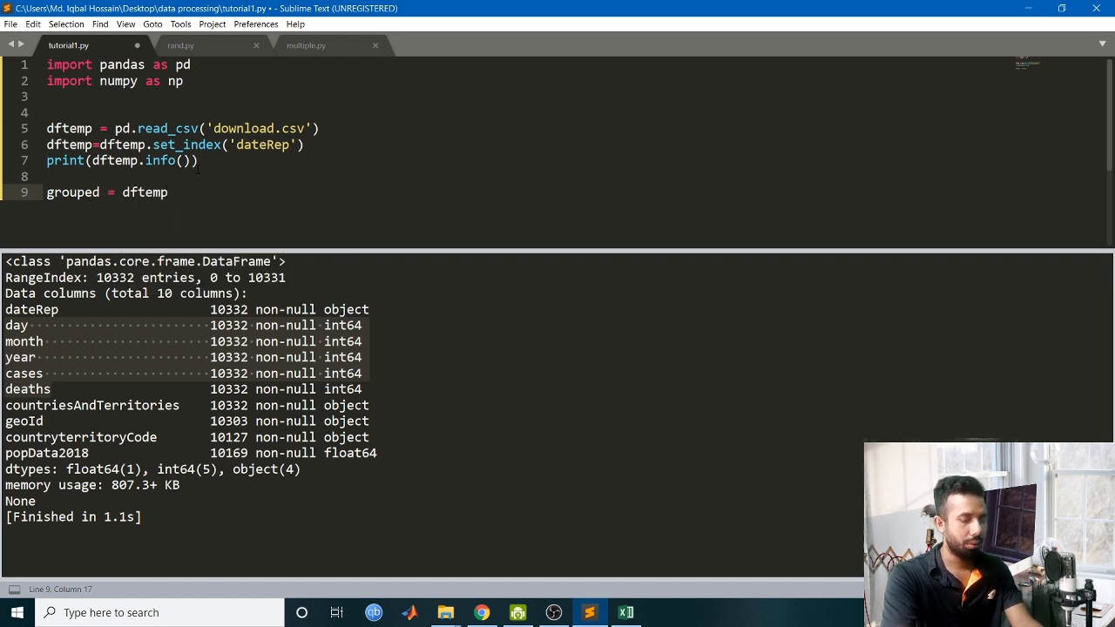
type(".grouped")
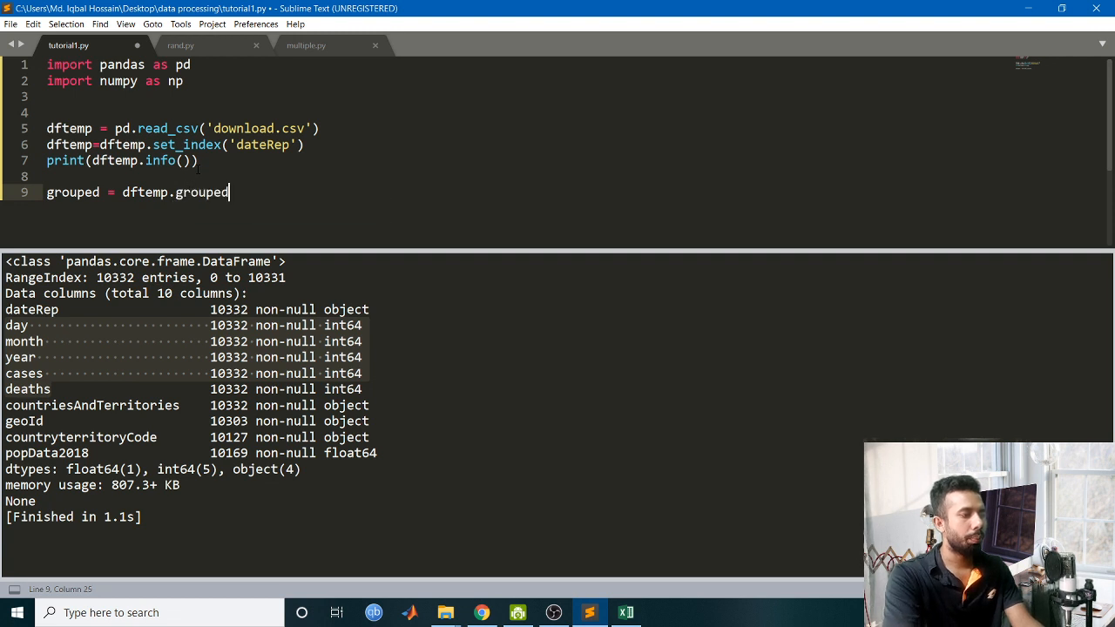
key("BackSpace")
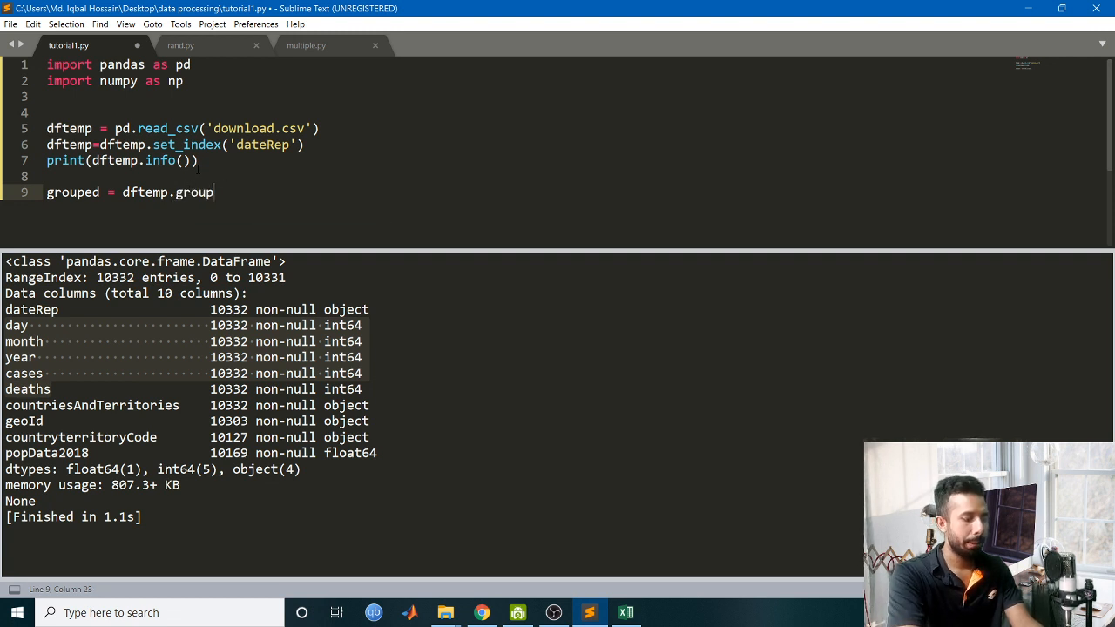
type("by")
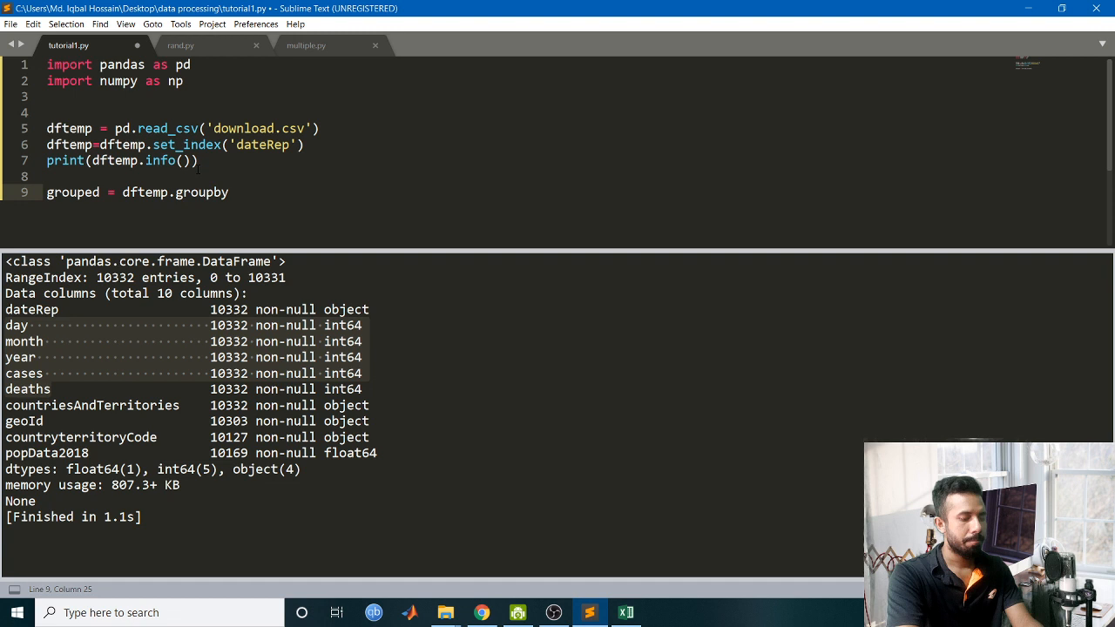
type("('')")
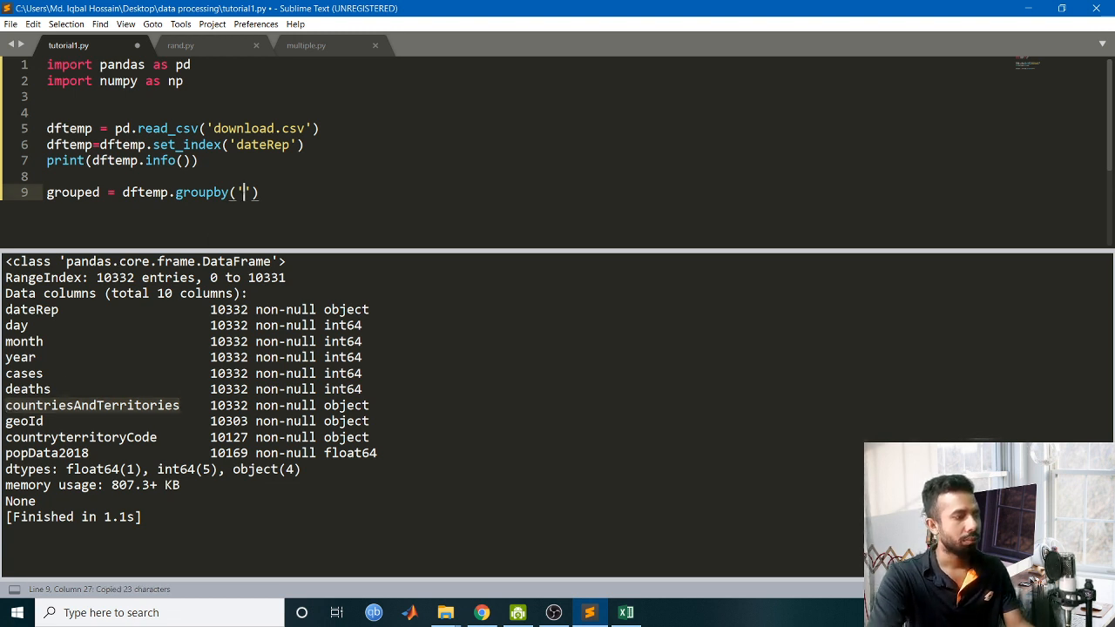
type("countriesAndTerritories")
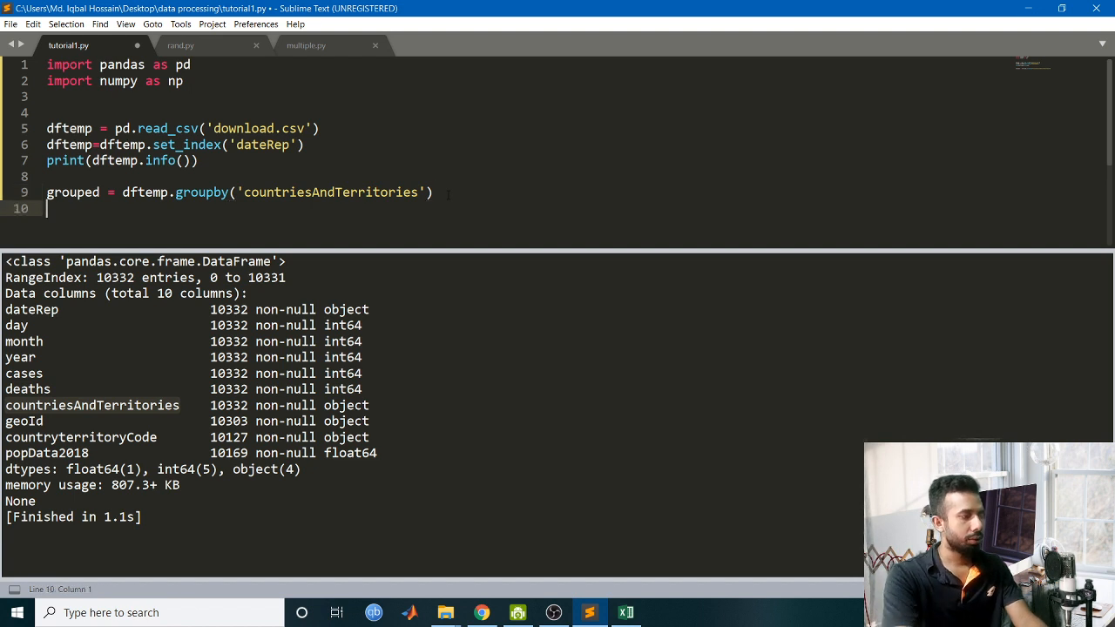
left_click(101, 192)
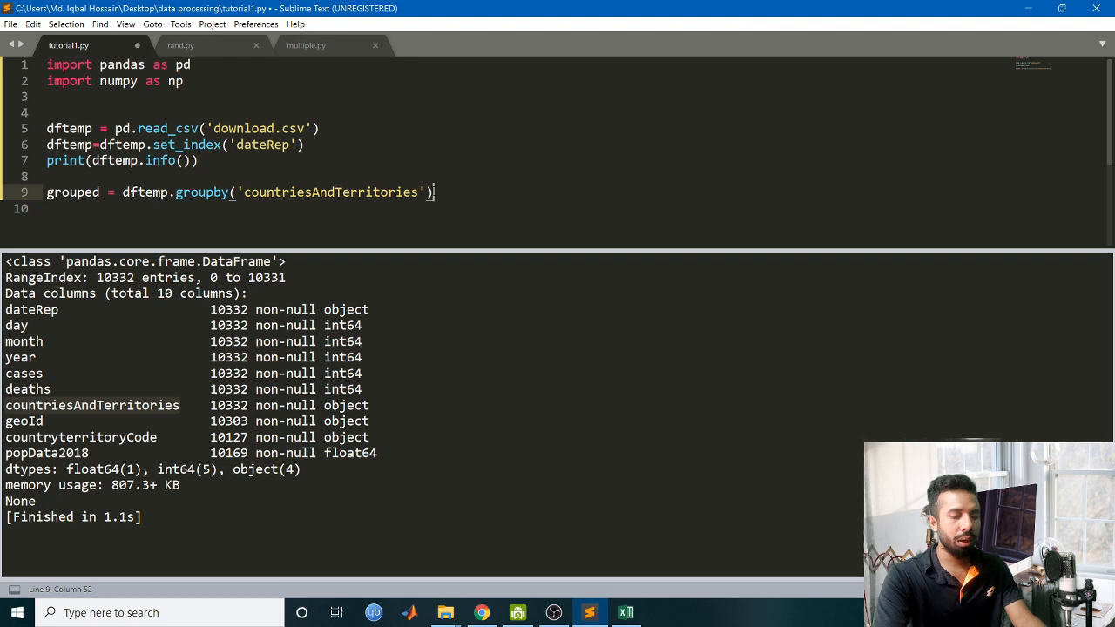
Write a for name, group in grouped loop that prints each name and group.
type("for")
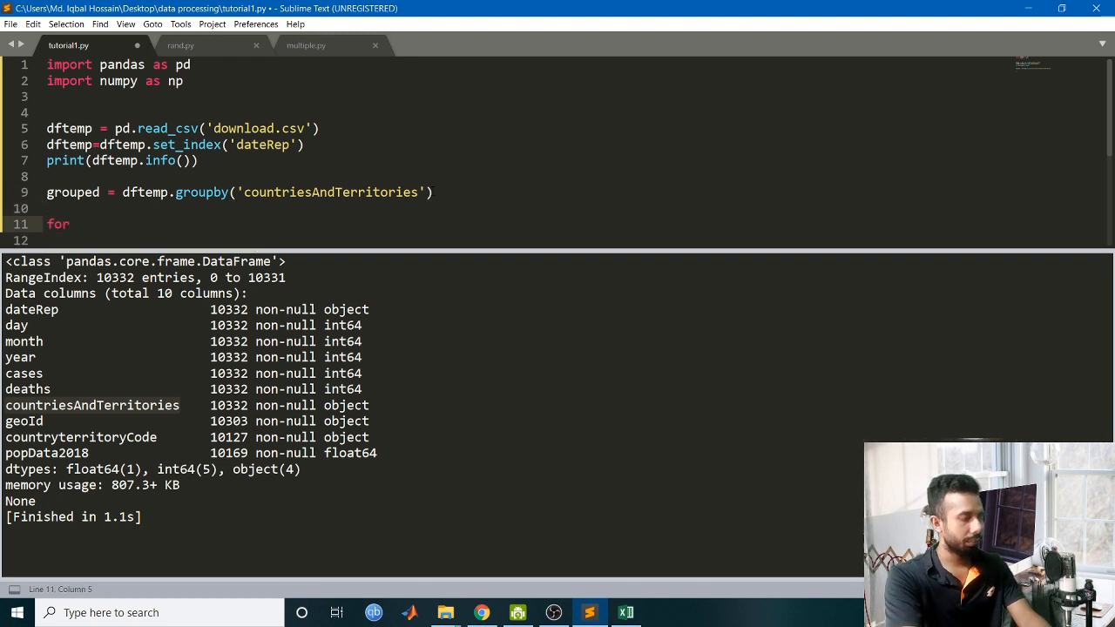
type("name")
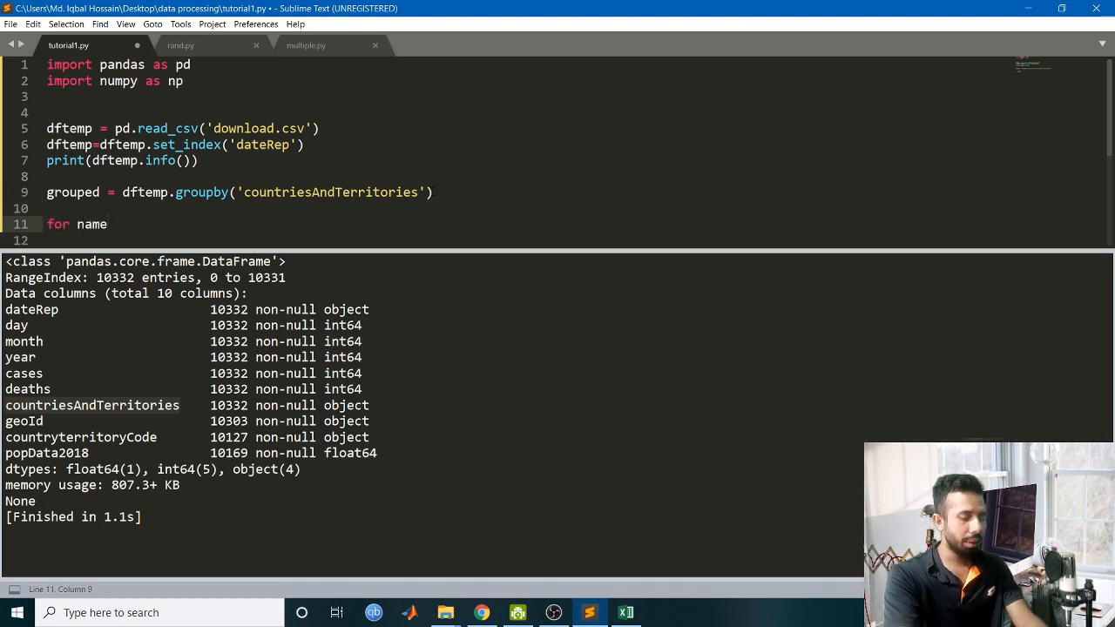
type(", group in")
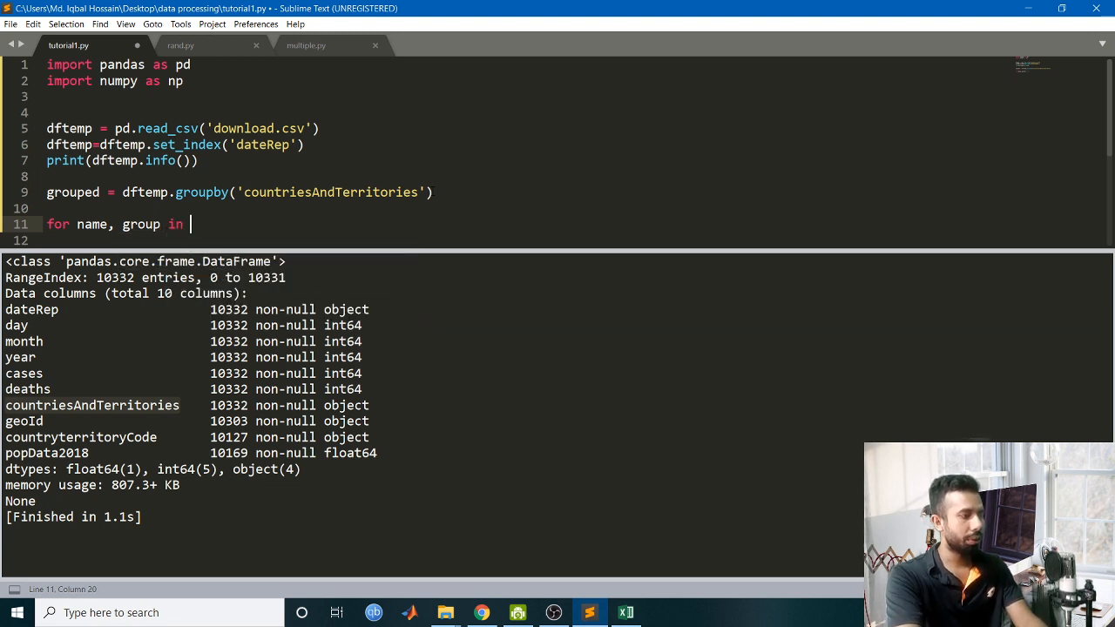
type("grouped:")
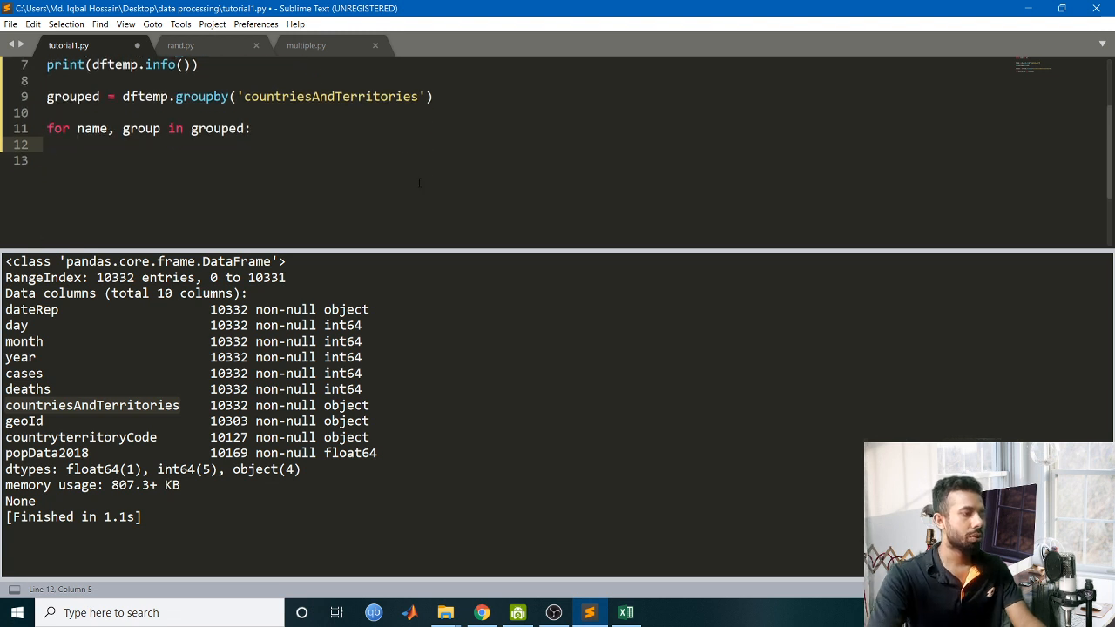
type("print")
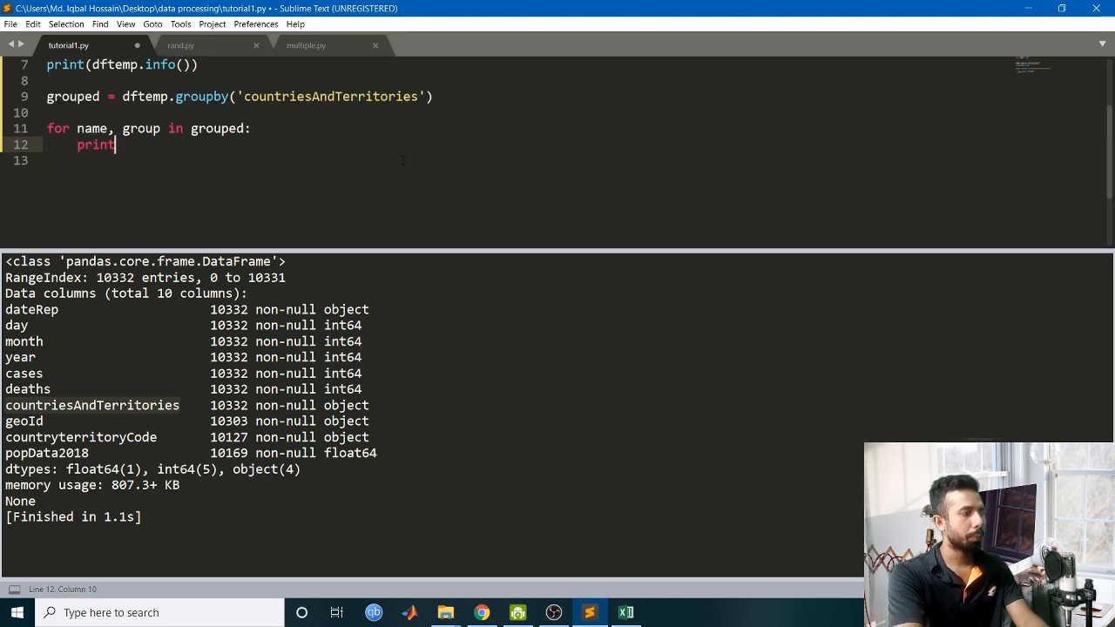
type("(name)")
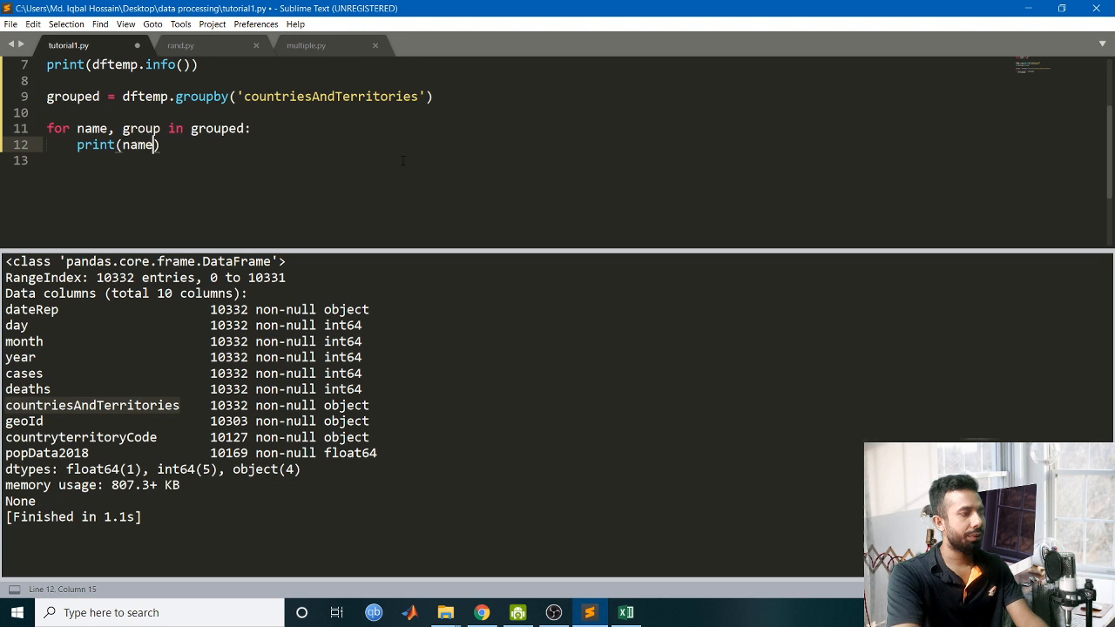
key("enter")
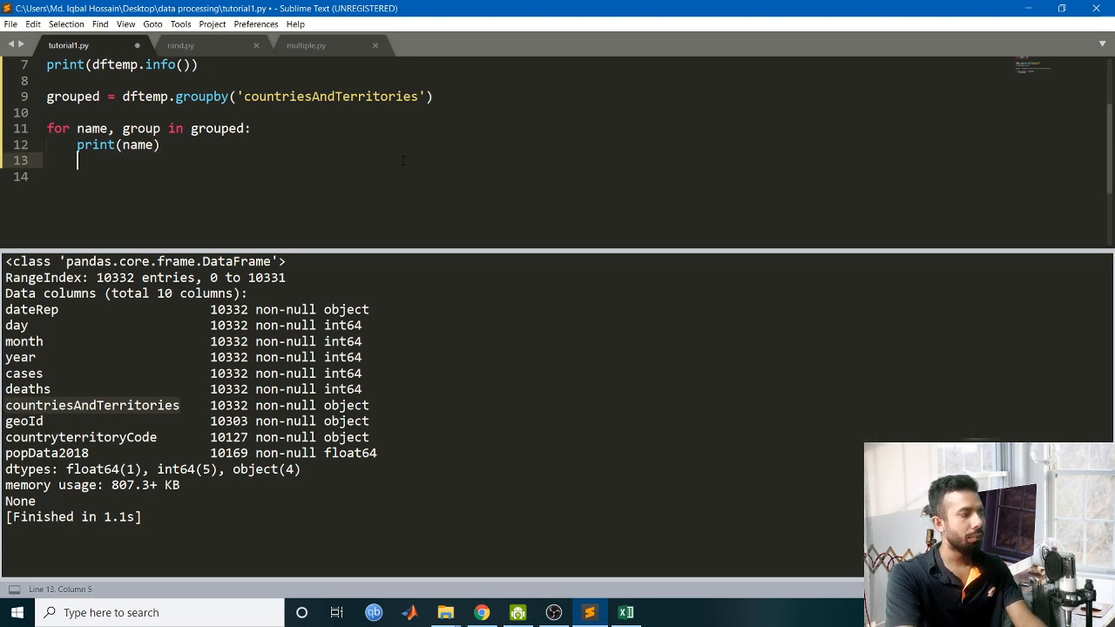
type("print(gro")
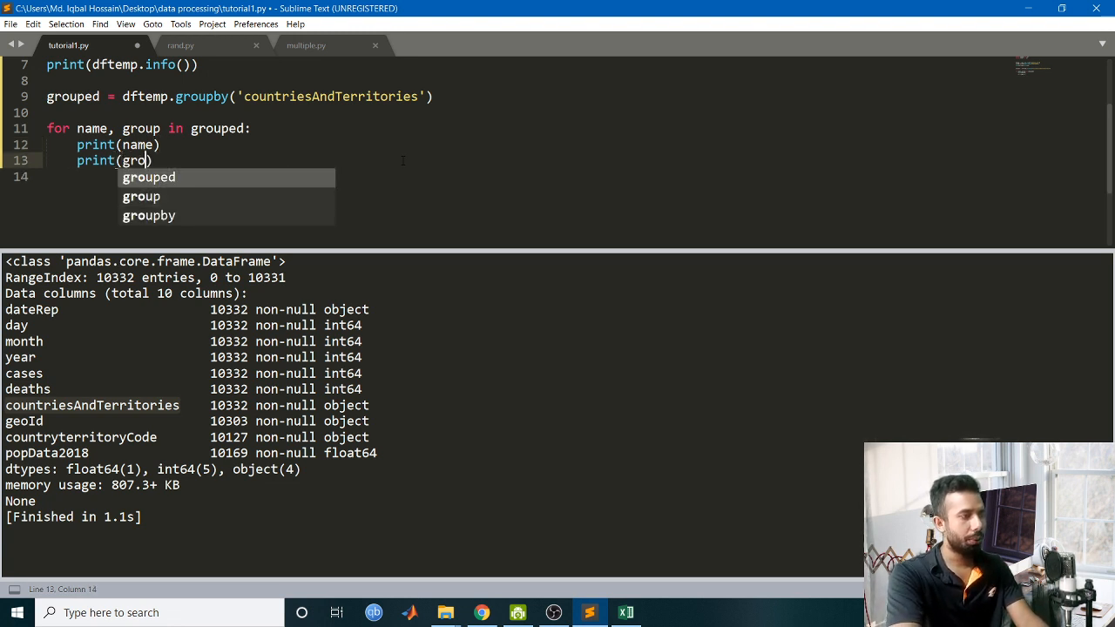
type("up")
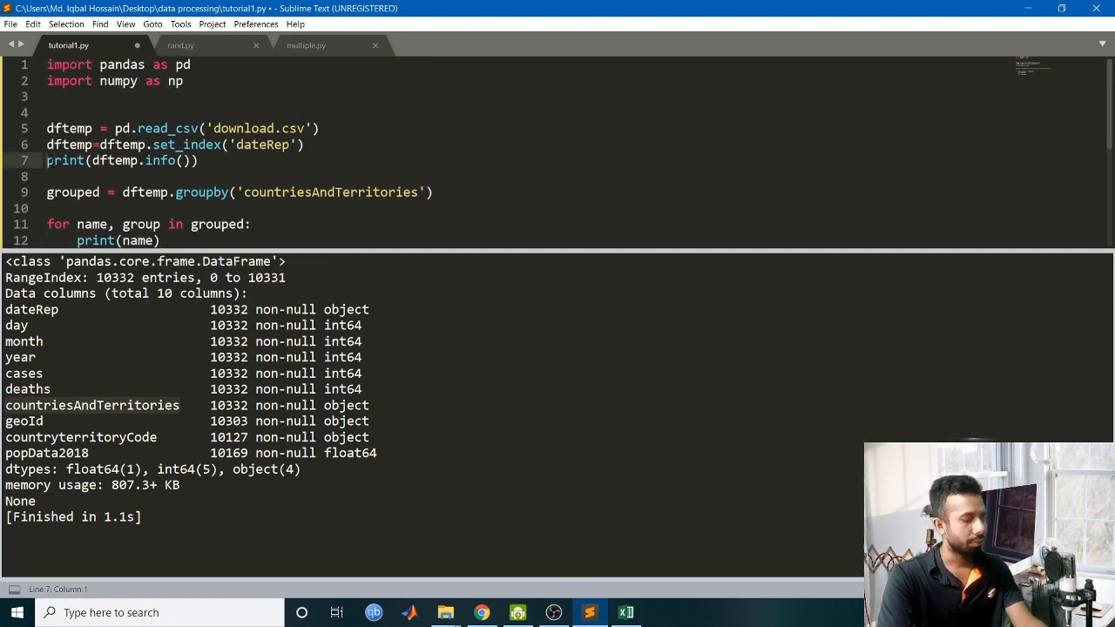
Comment out the dftemp.info() print and scroll through the per-country output.
type("#")
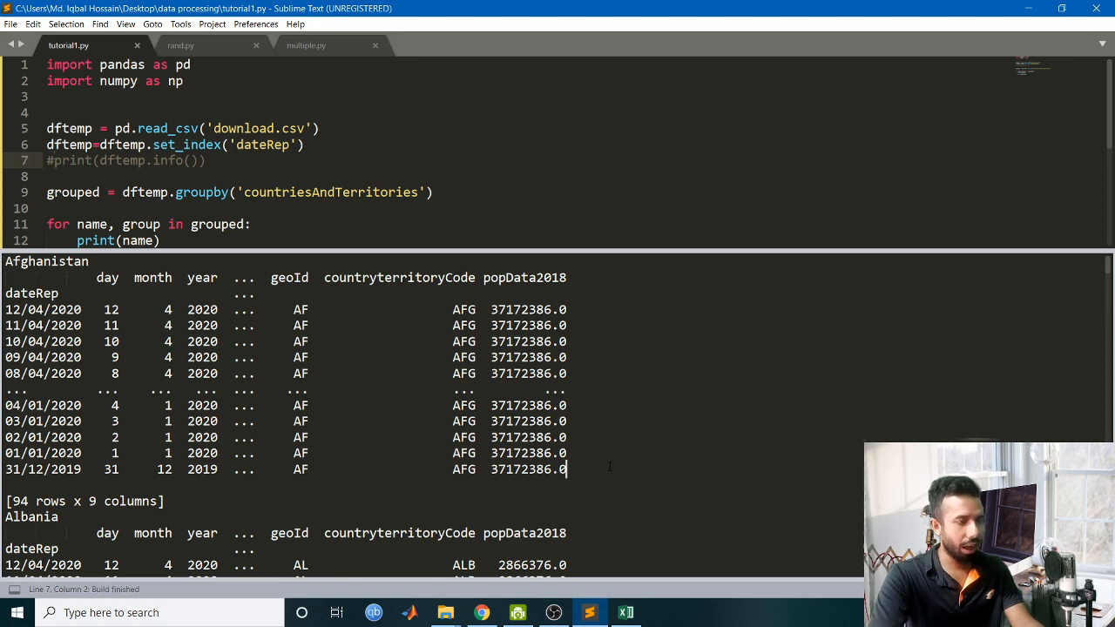
scroll("down", 3)
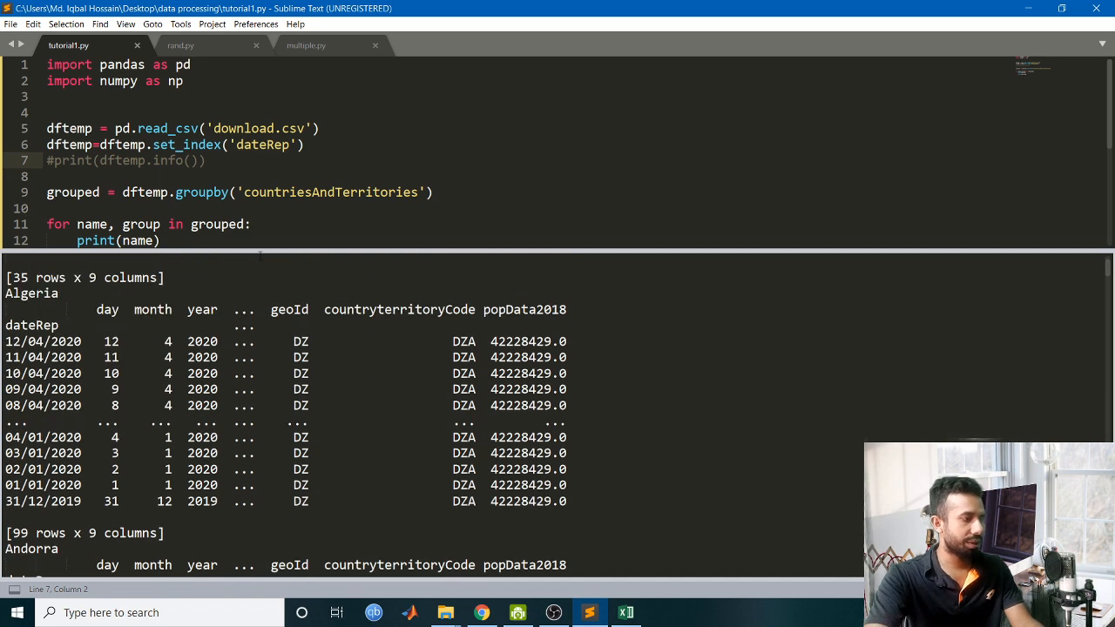
Replace the name print with an if name=='Italy' check that assigns group to df.
type("print(group)")
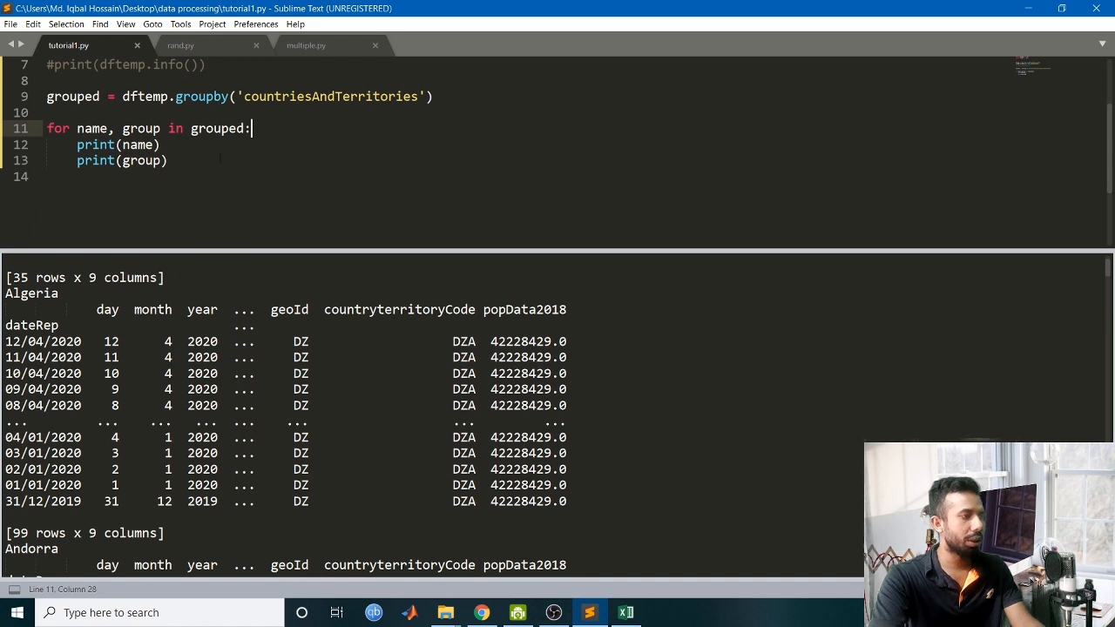
key("backspace")
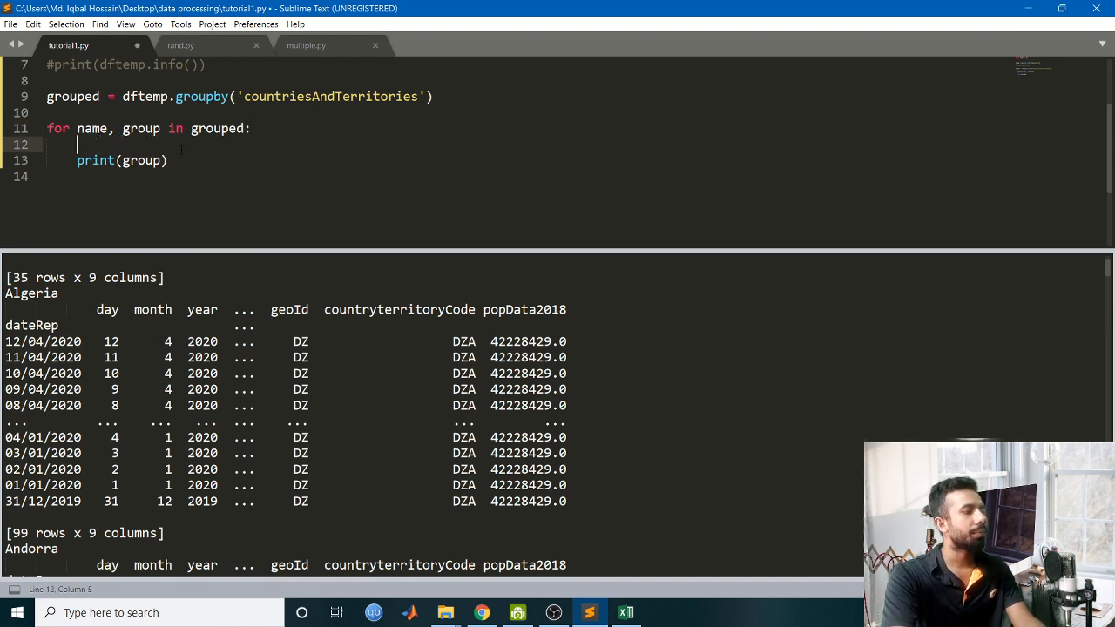
type("if")
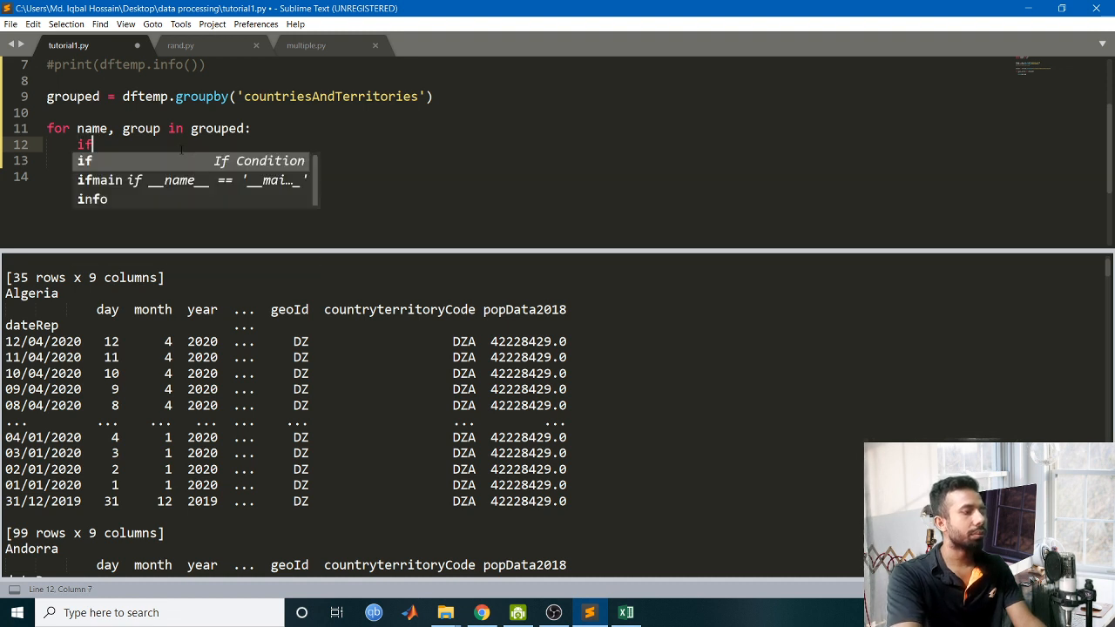
type("name=='")
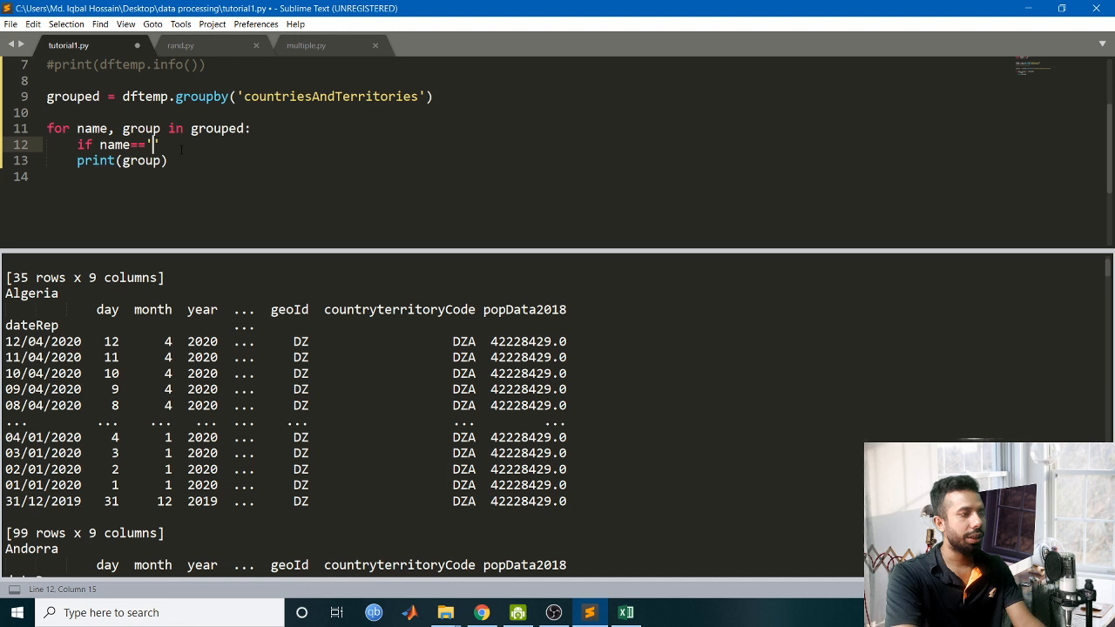
type("Italy")
type("\\\\")
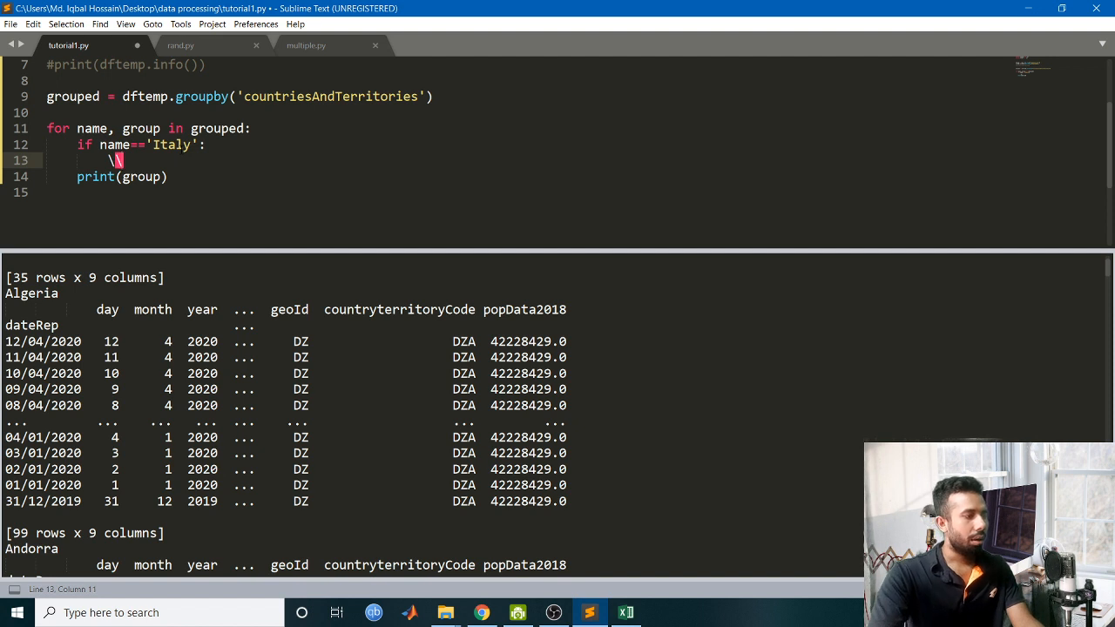
key("Backspace")
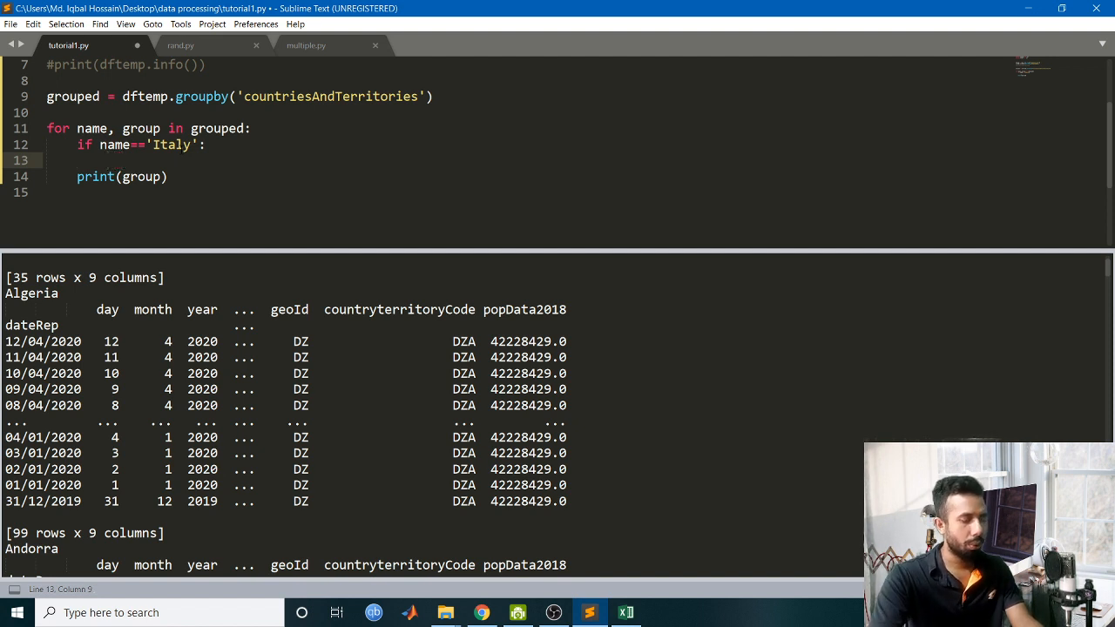
type("group")
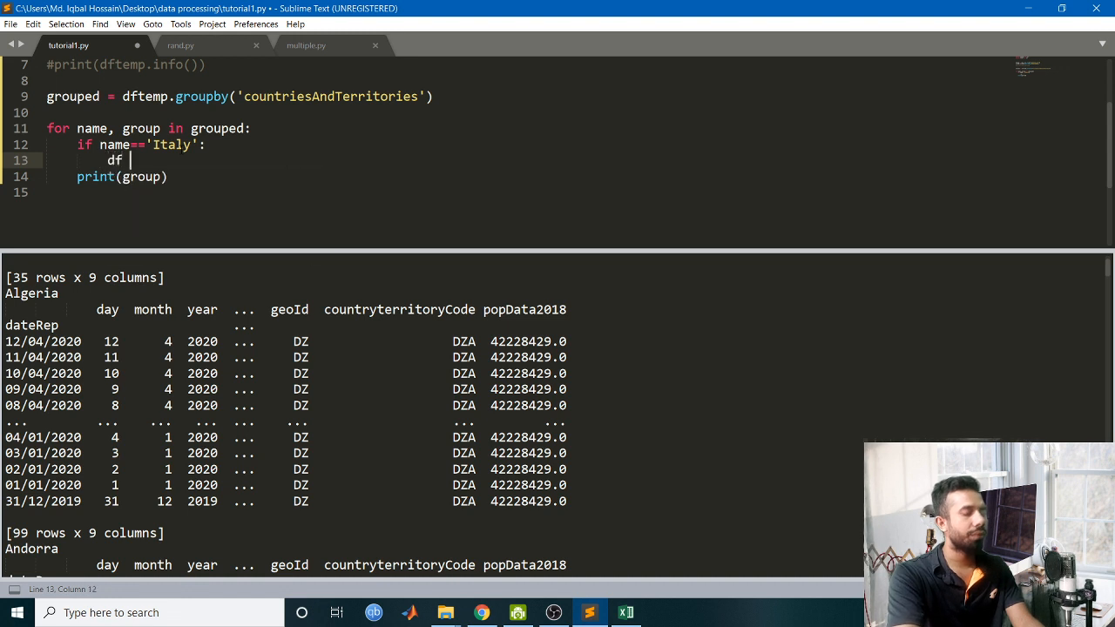
type("= p")
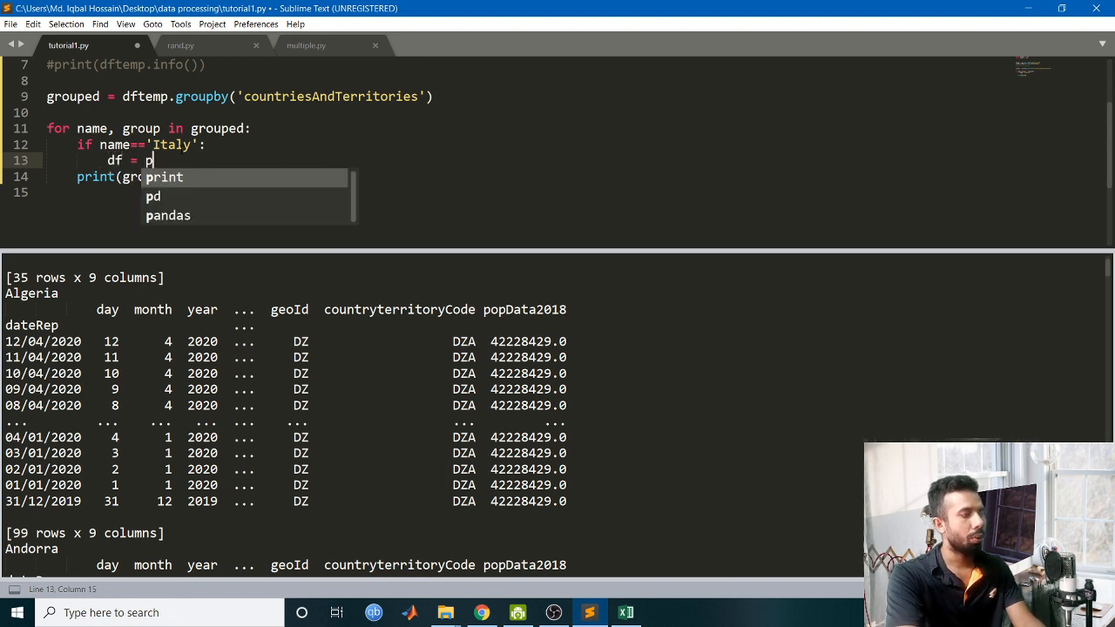
type("roup")
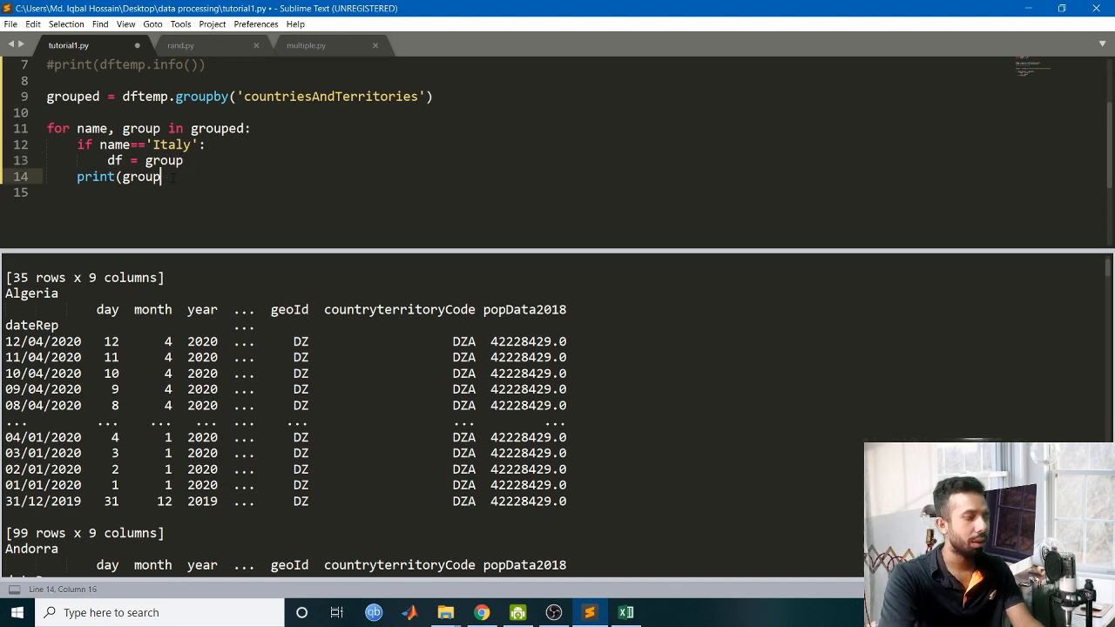
key("ctrl+shift+k")
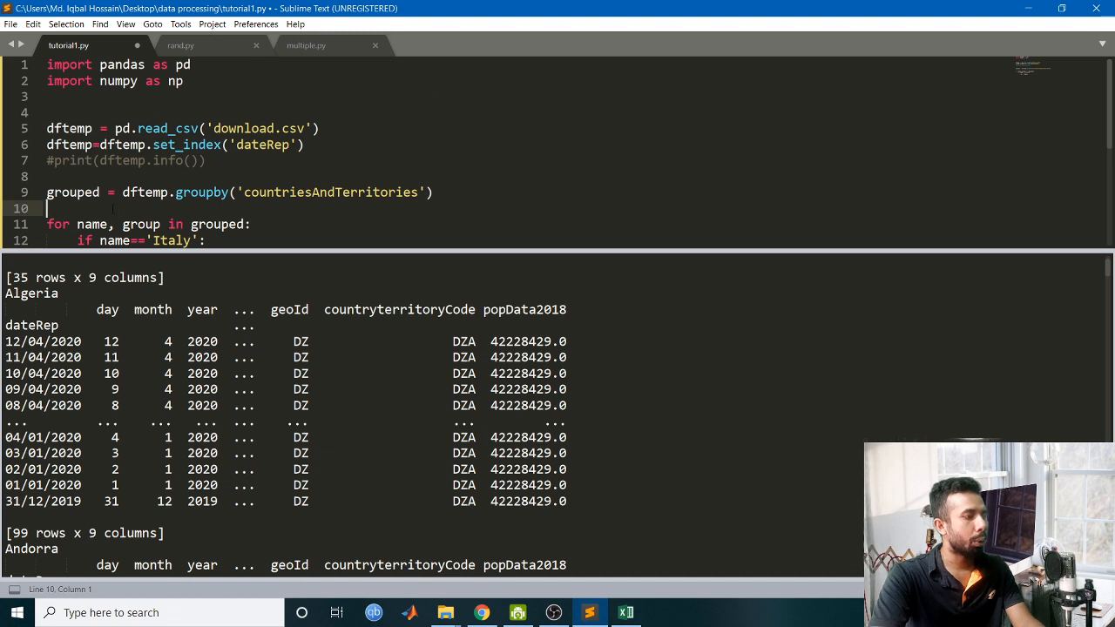
Initialize df = pd.DataFrame() above the loop and rerun the script.
type("df")
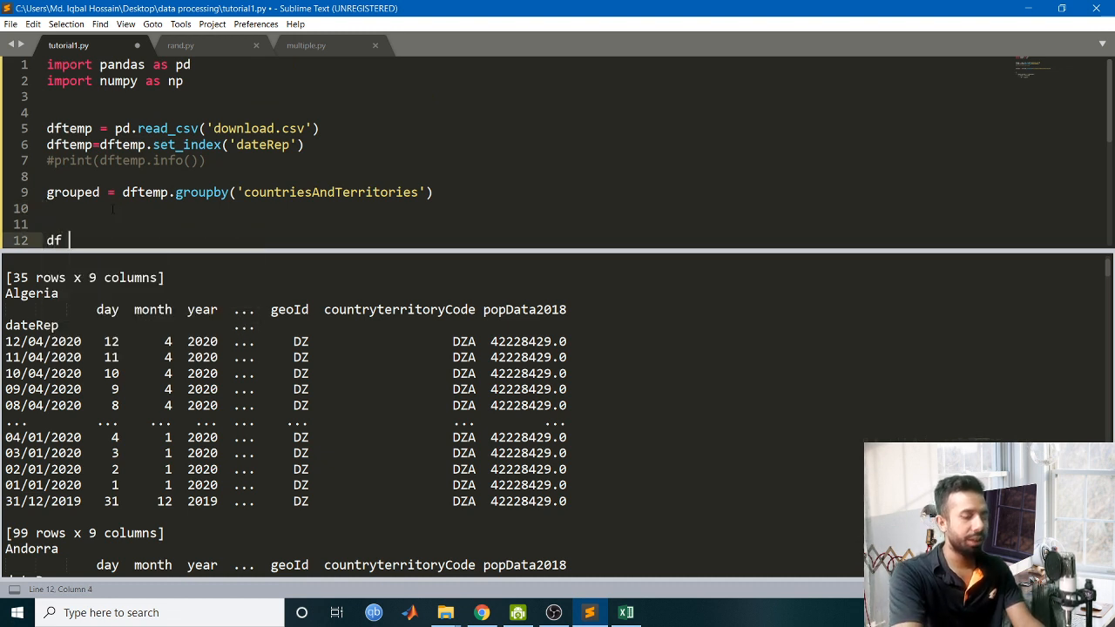
type("= pd")
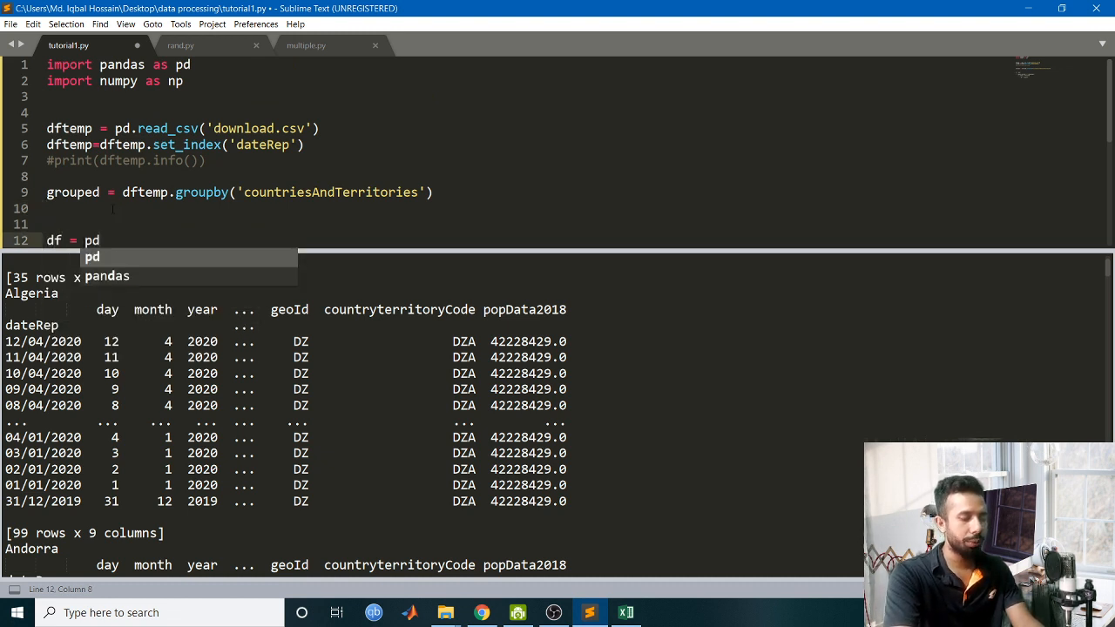
type(".Da")
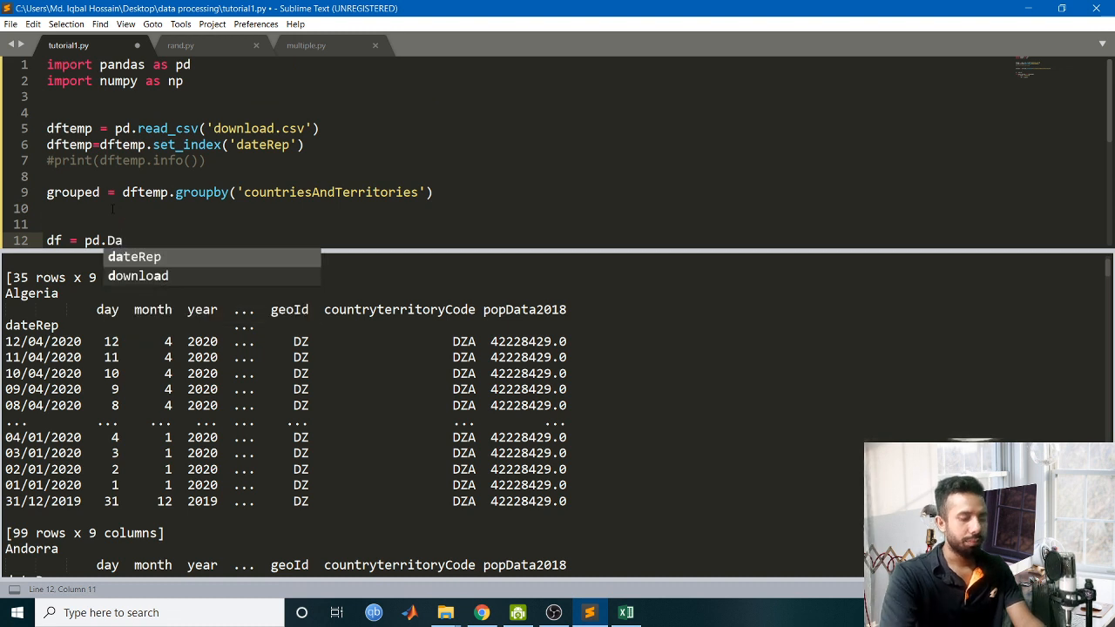
type("ta")
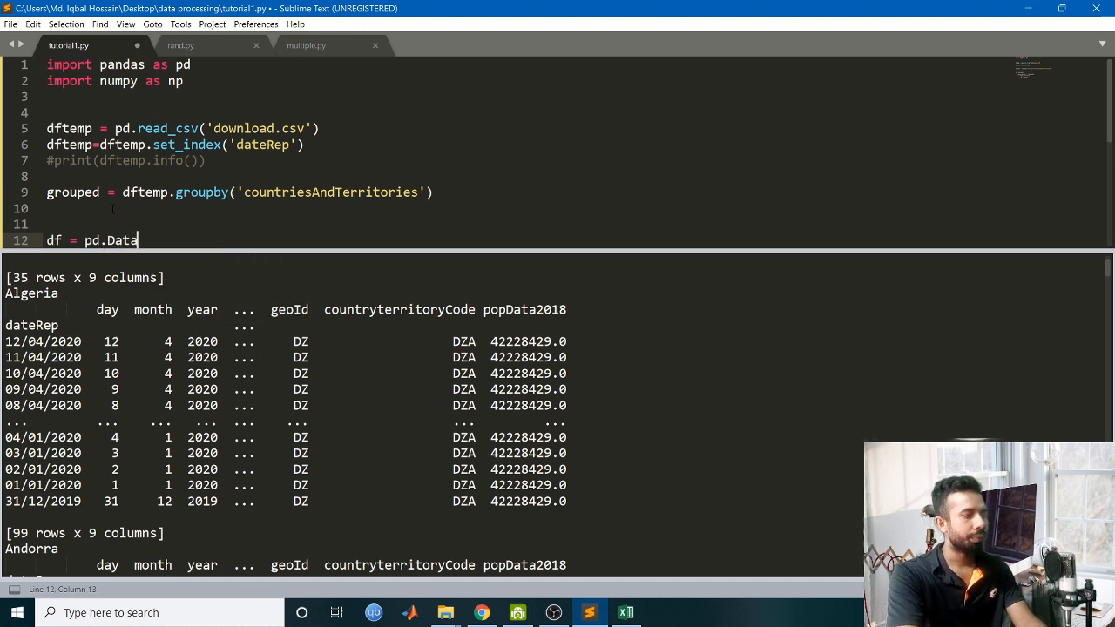
type("Fr")
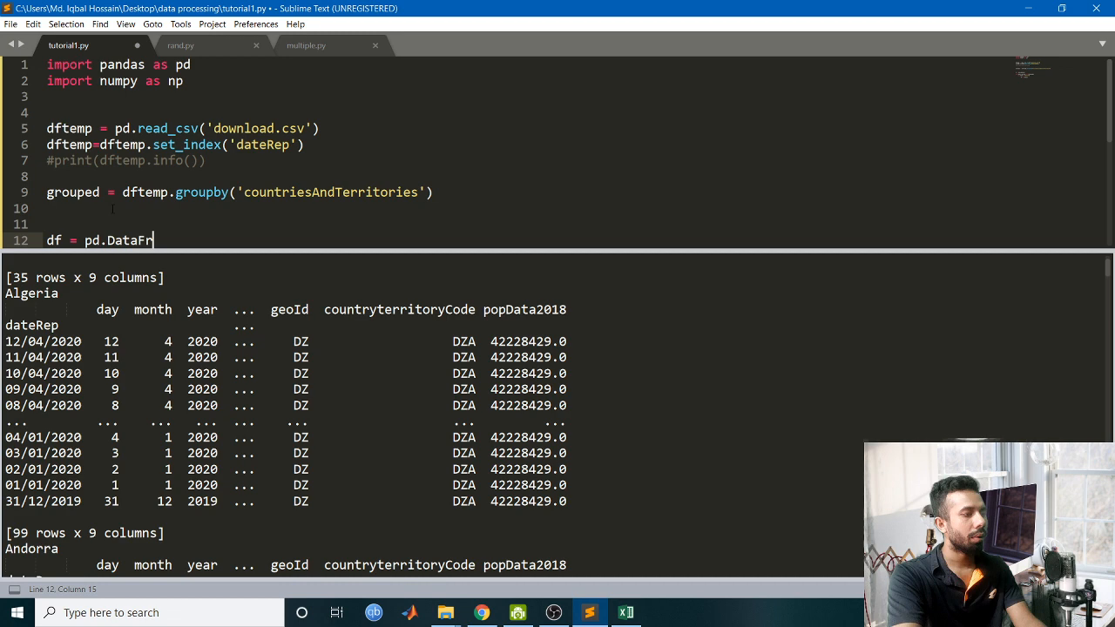
type("ame()")
type("df = group")
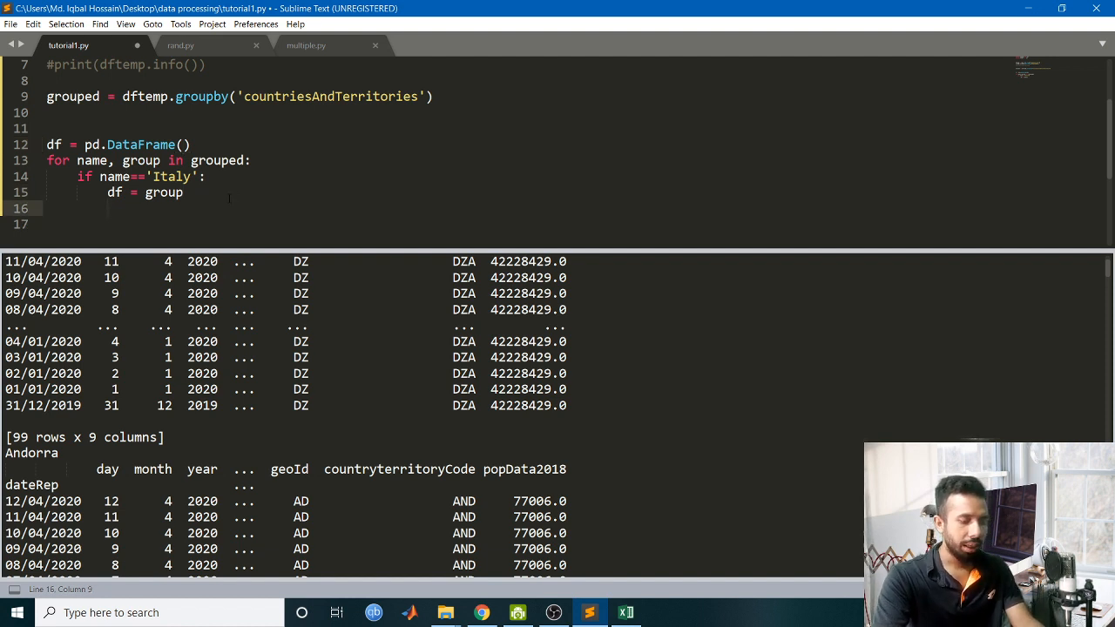
key("enter")
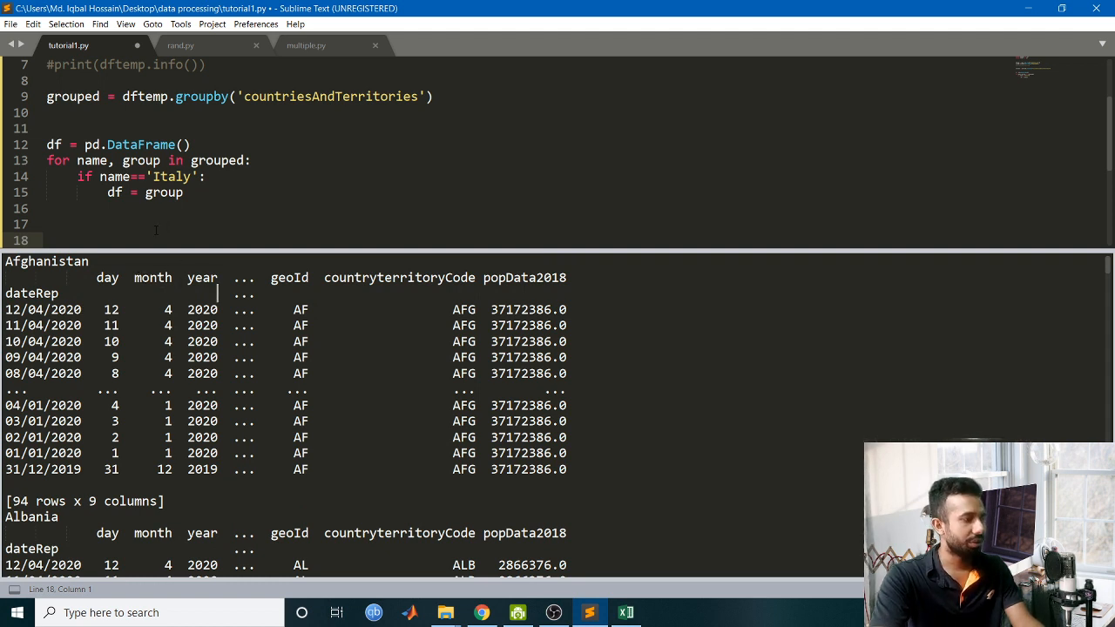
Call df.info() after the loop and check Italy's 104-entry, 9-column summary.
type("df.info")
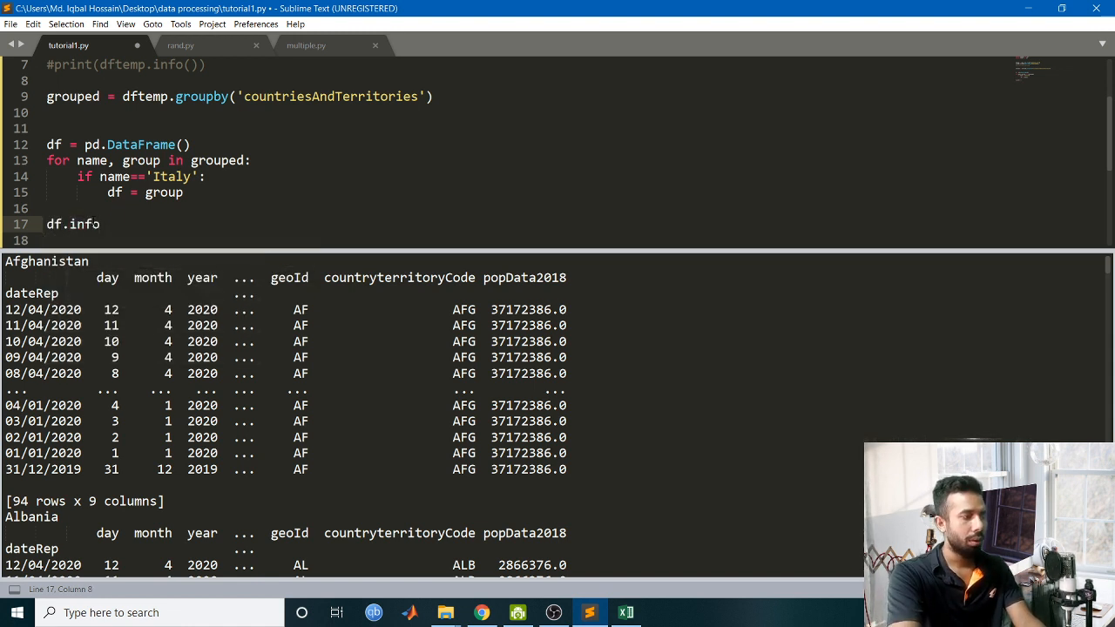
type("()")
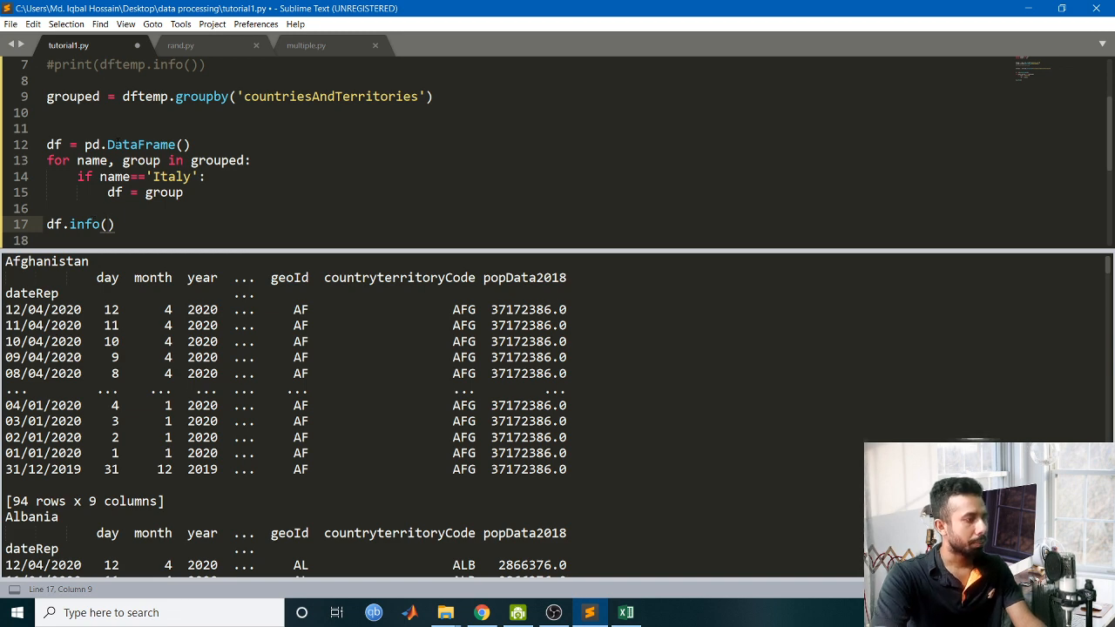
scroll("down", 3)
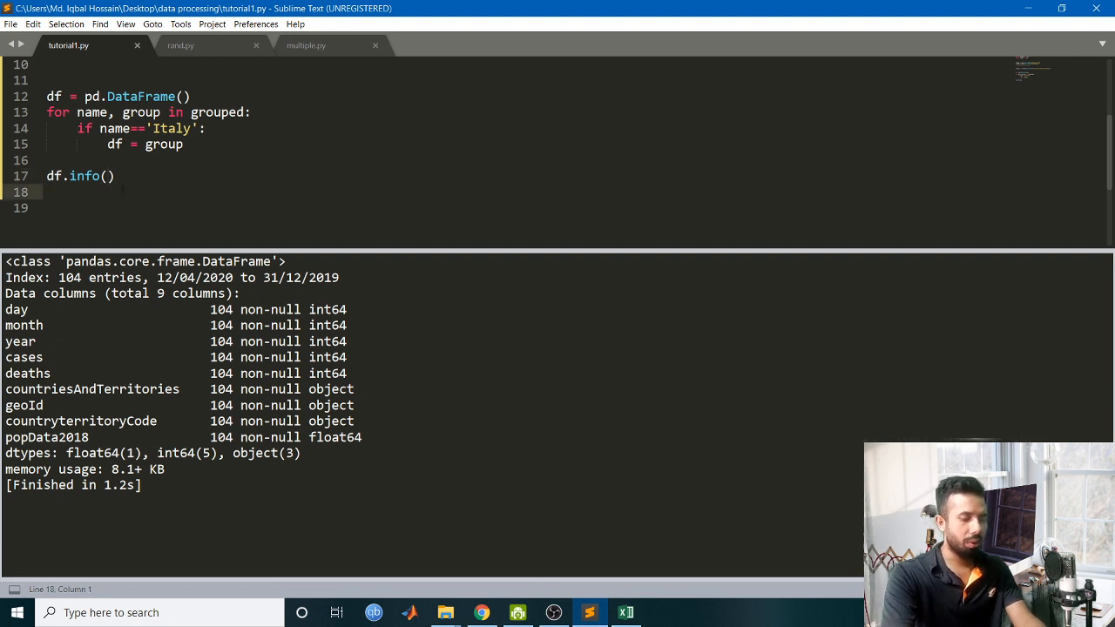
Narrow df to the columns ['day','month','year','cases','deaths'] and rerun.
type("df=")
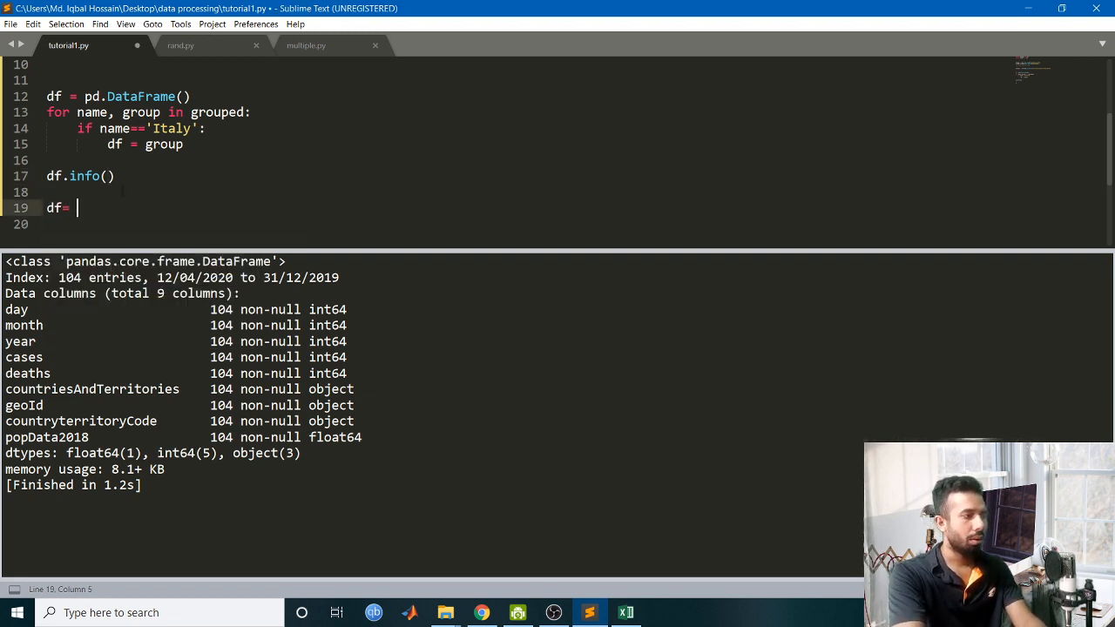
type("df")
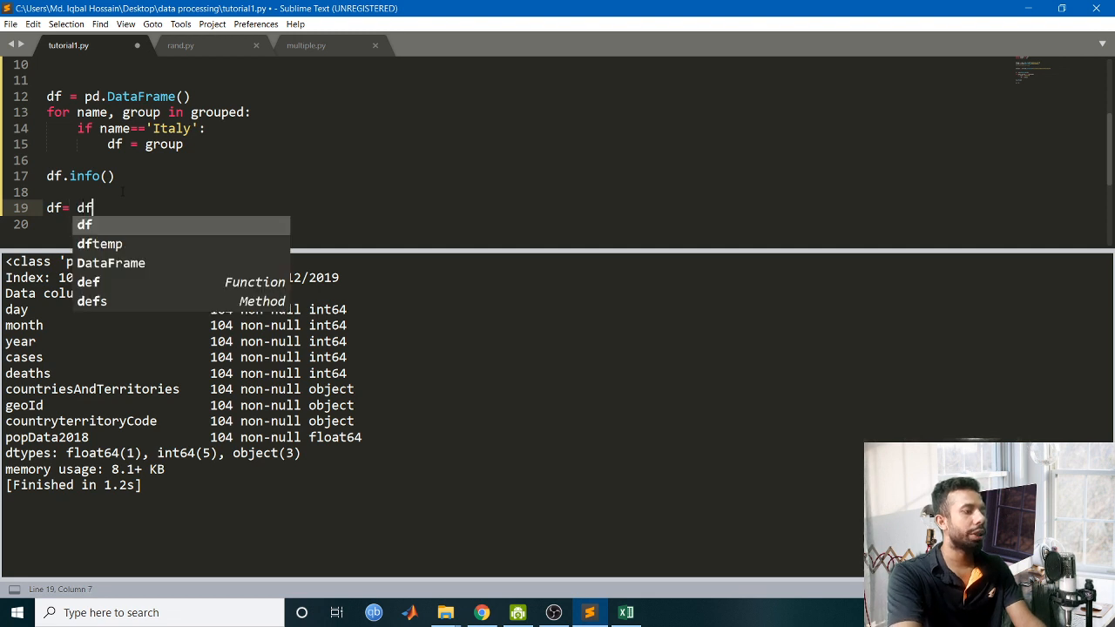
type("['']")
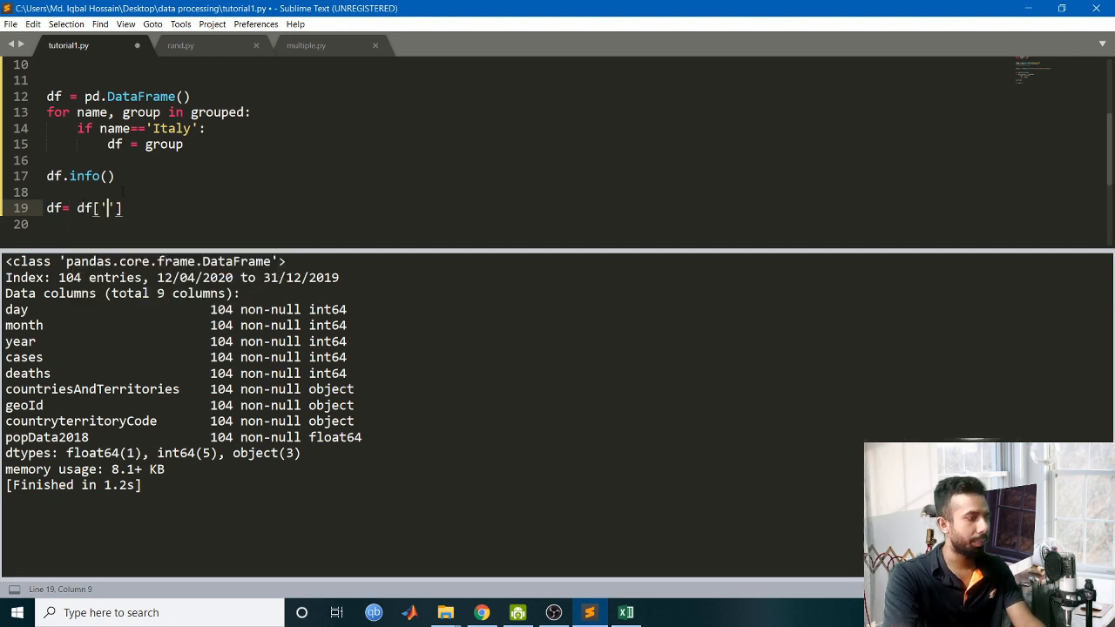
type("day")
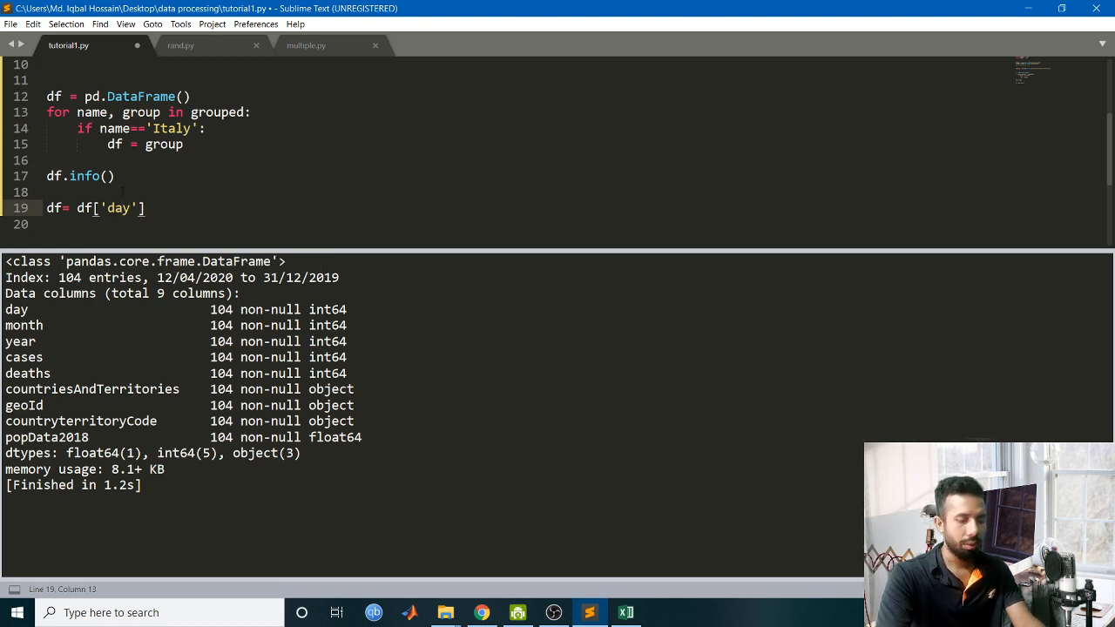
type("[")
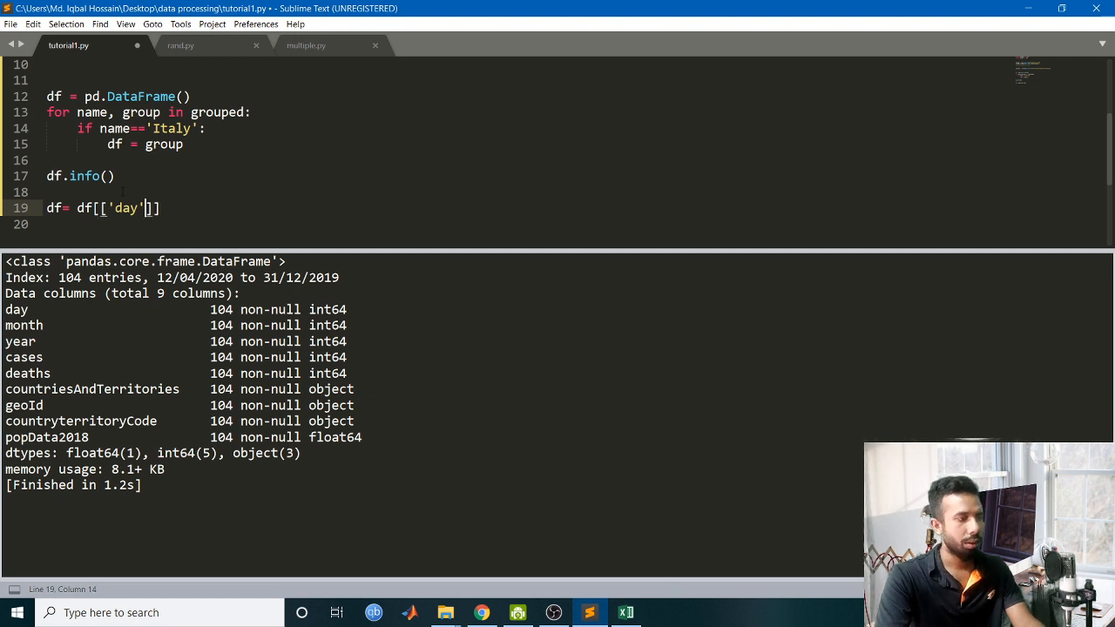
type(",mo")
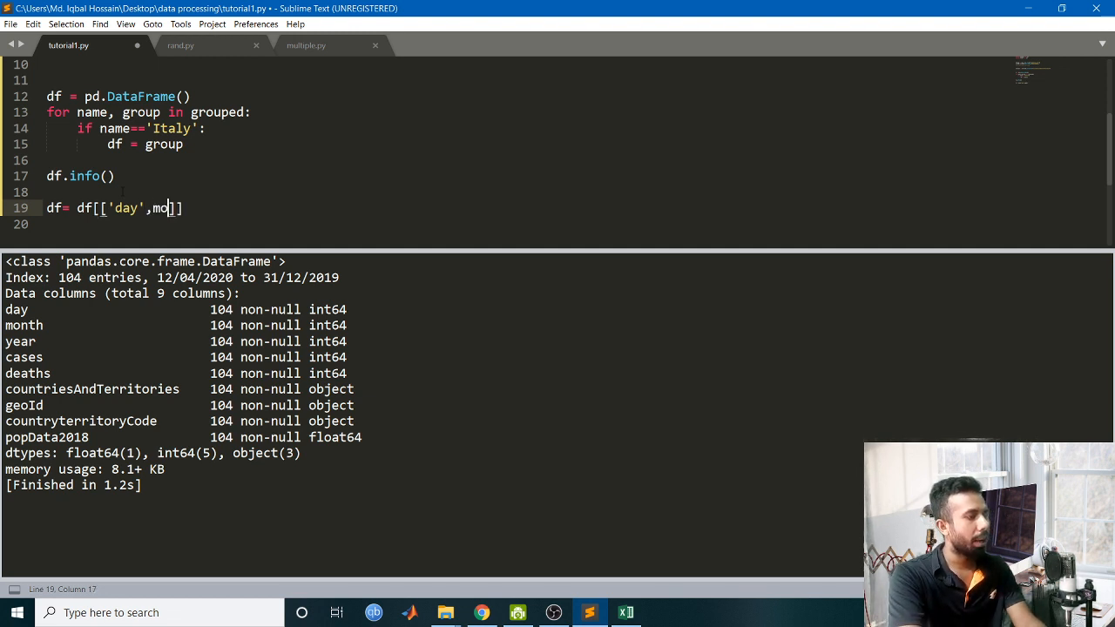
key("Backspace")
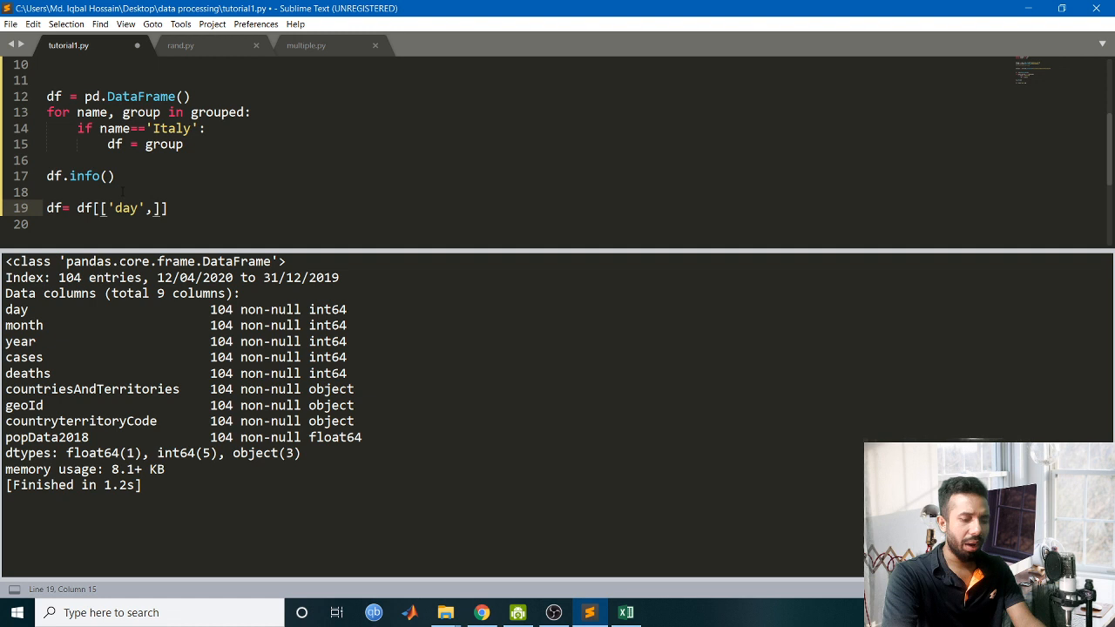
type("'month'")
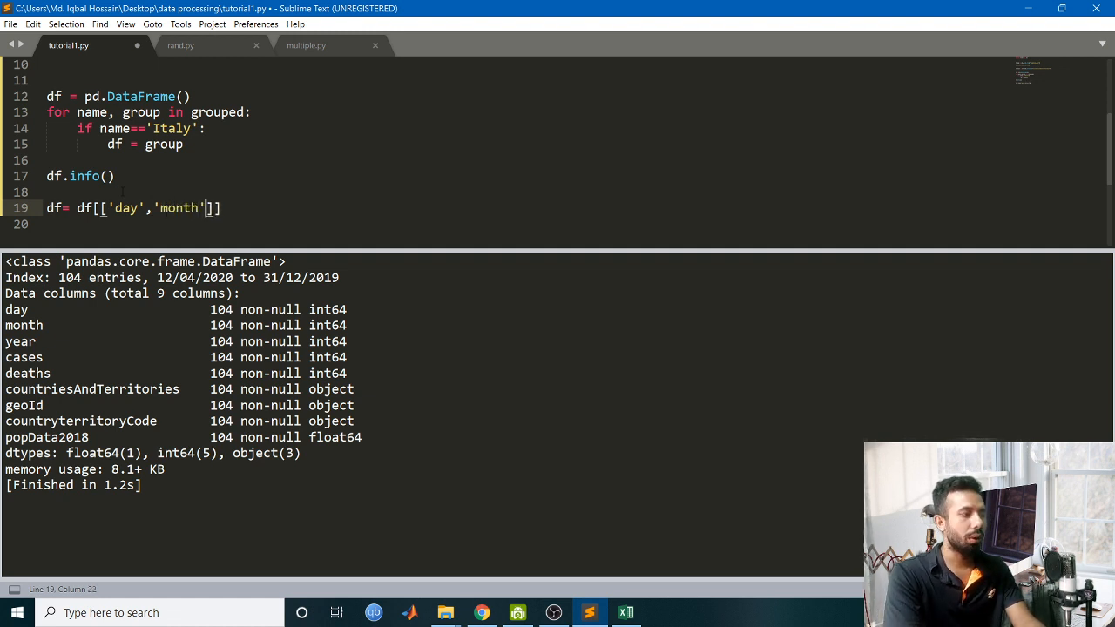
type(",''")
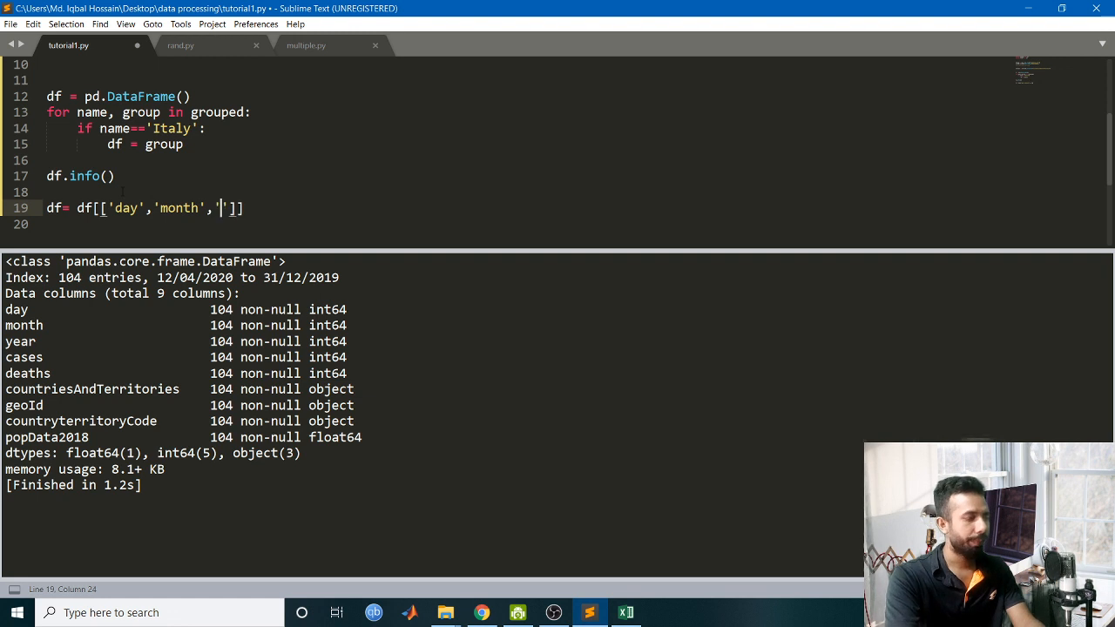
type("year")
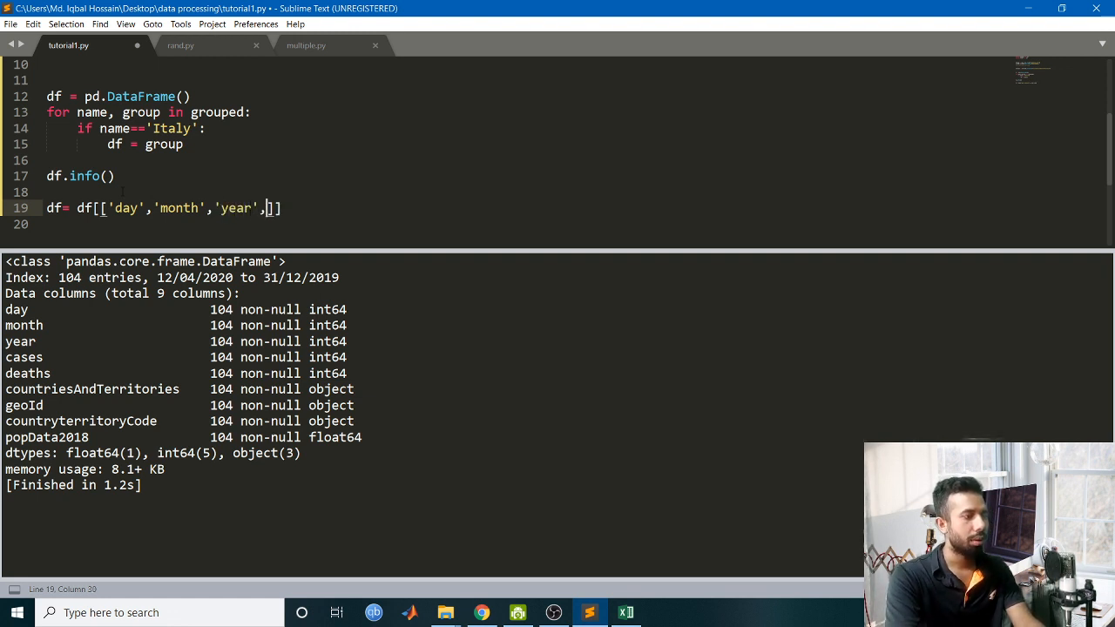
type("''")
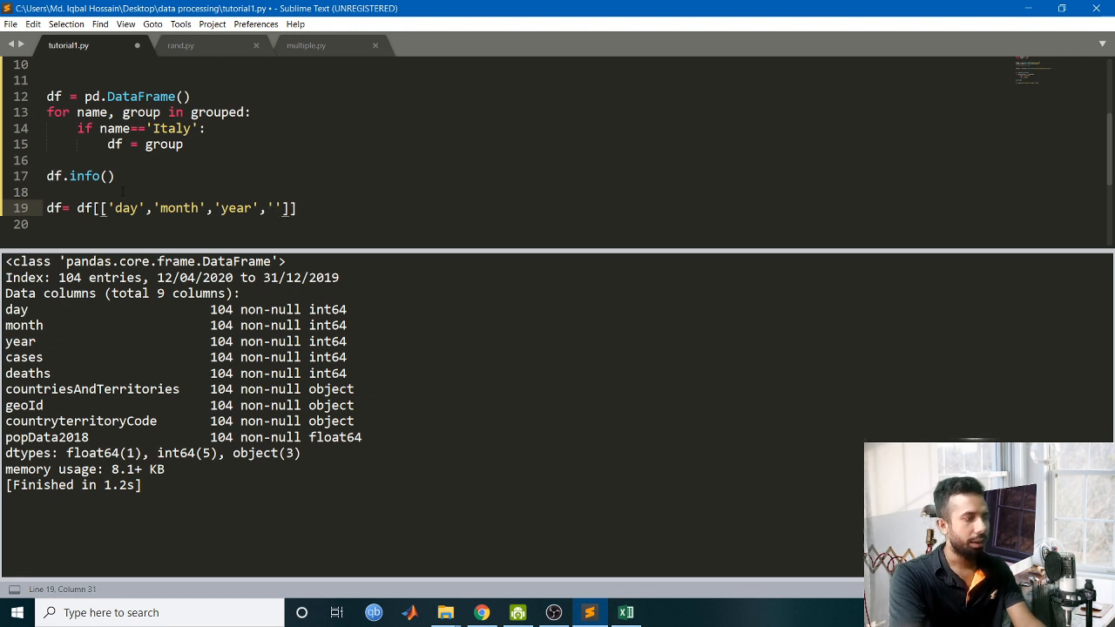
type("cases")
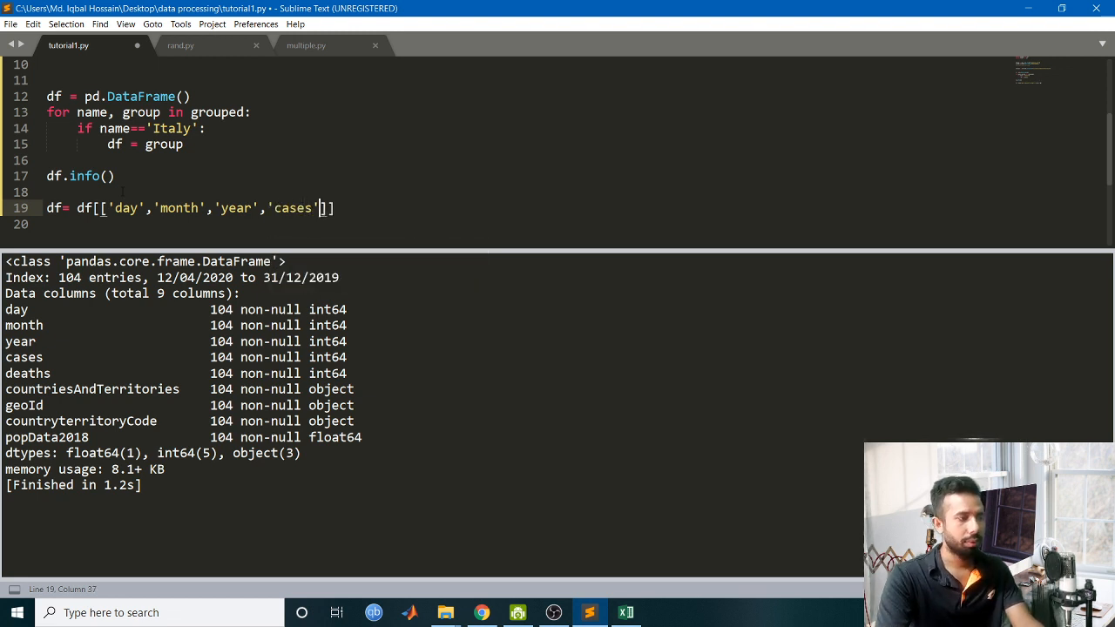
type(",")
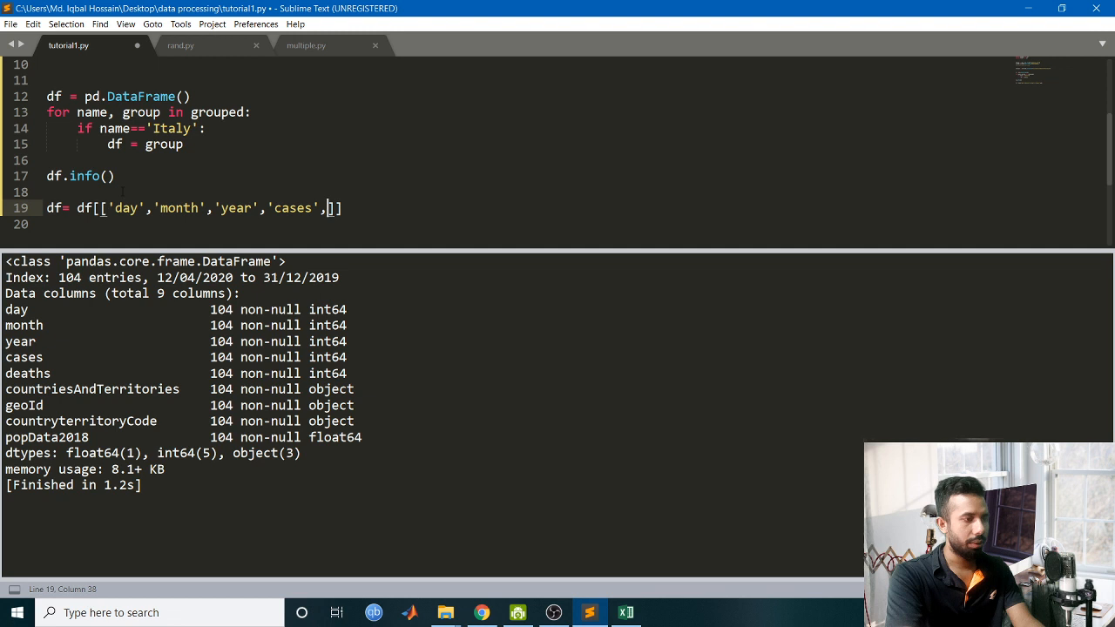
type("'deaths")
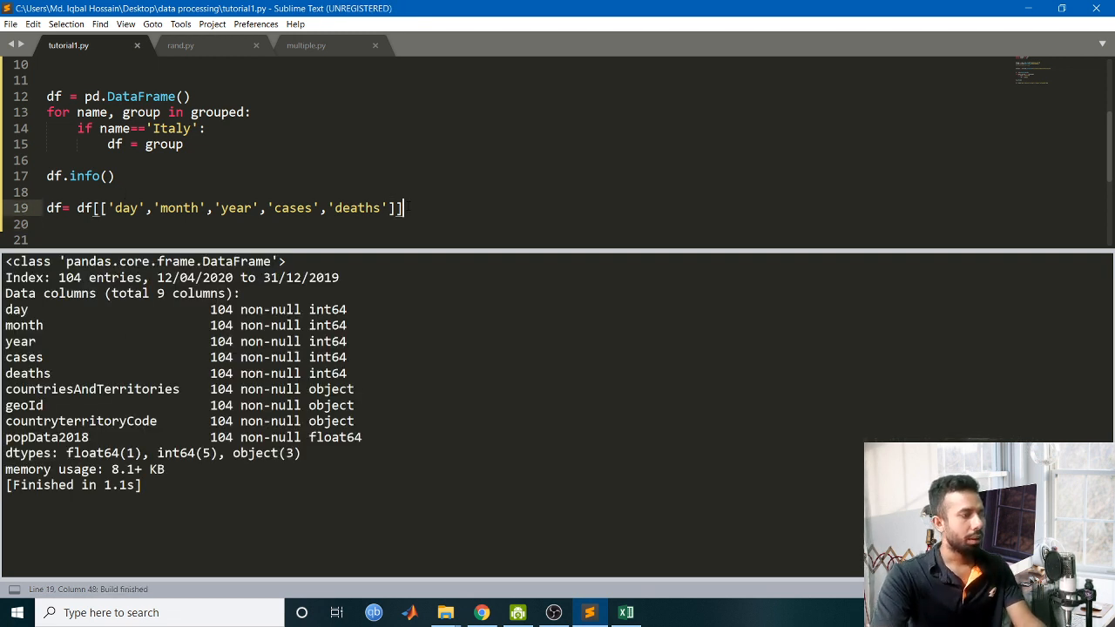
type("x")
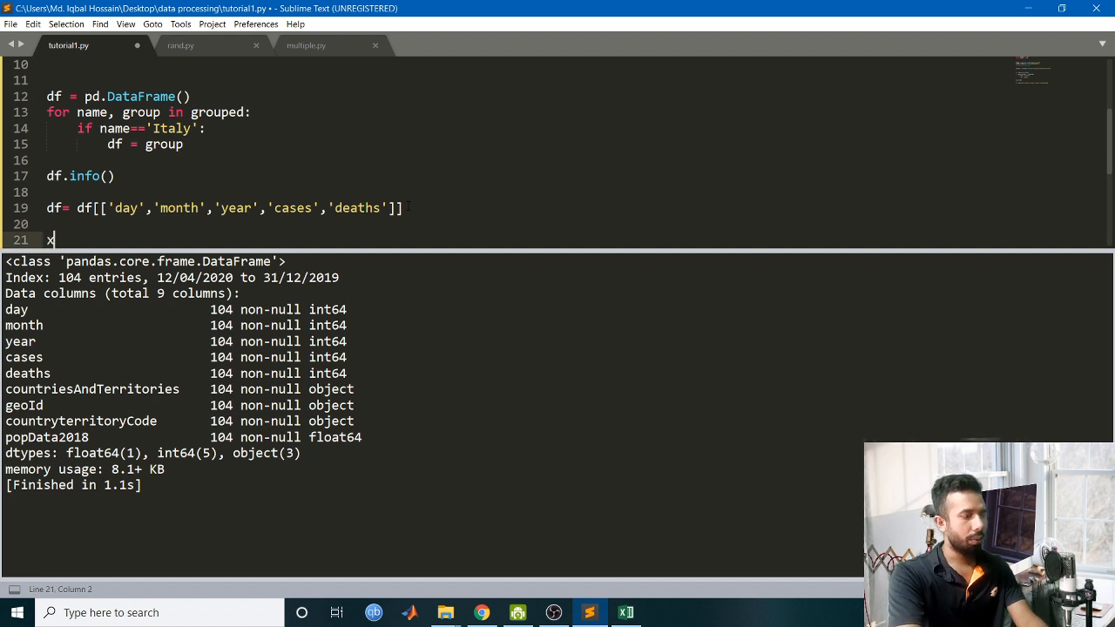
Define xFrame as df.drop('deaths'), the data without the deaths column.
type("Frame")
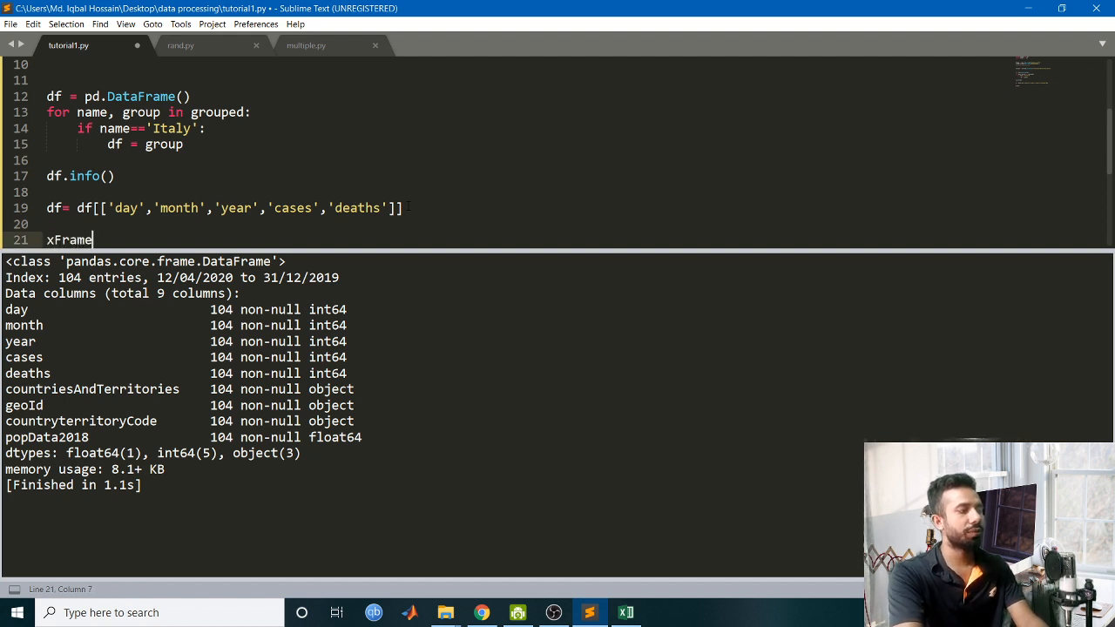
type("=")
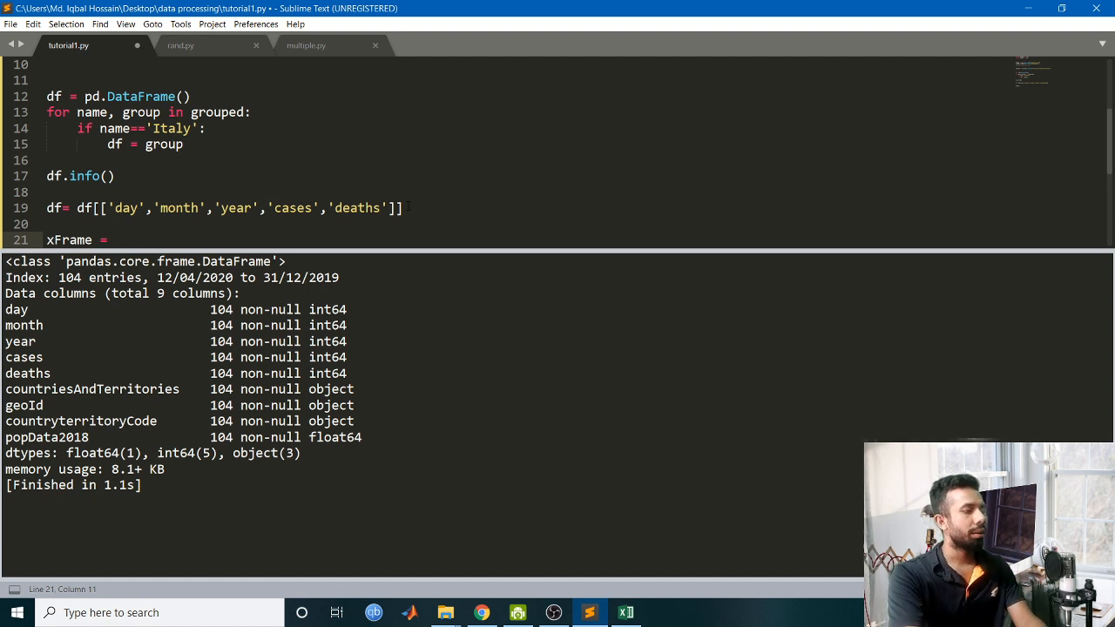
type("df.d")
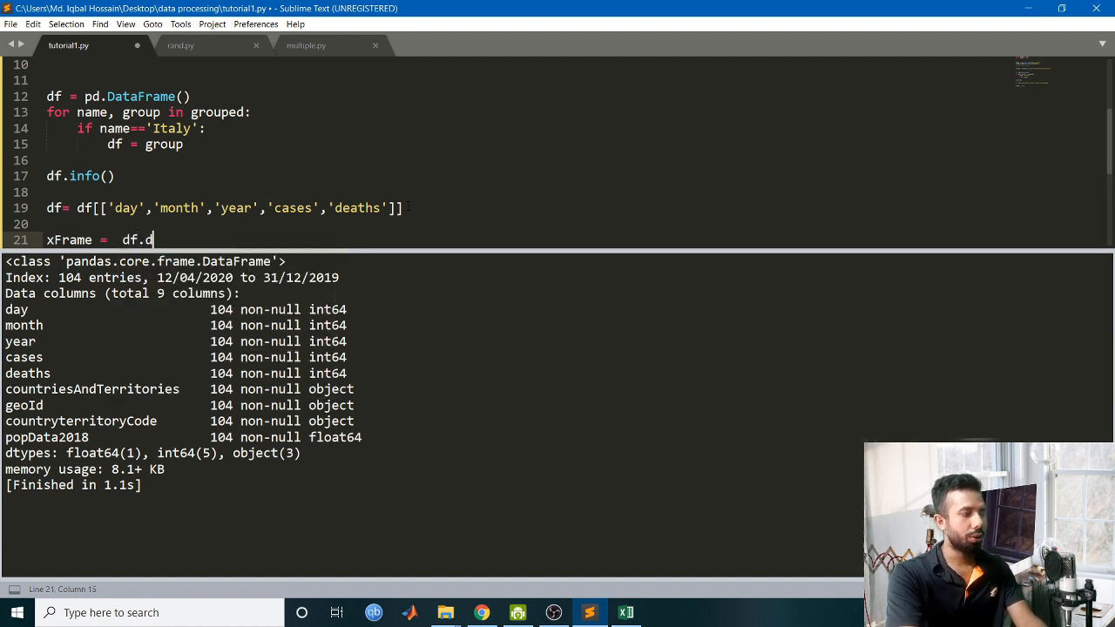
type("rop()")
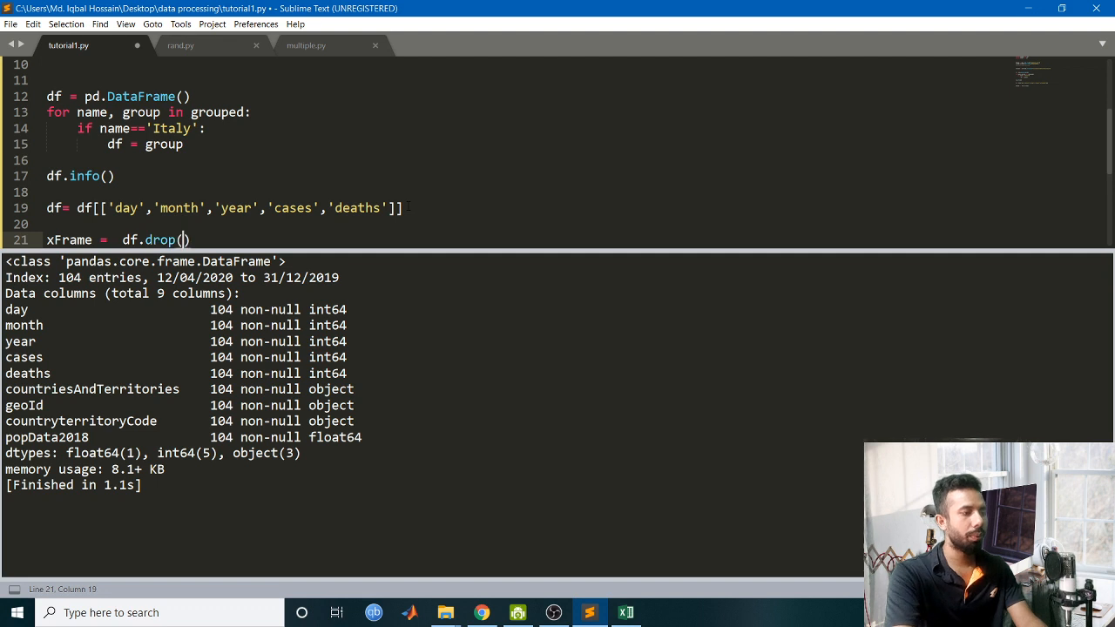
type("'deaths'")
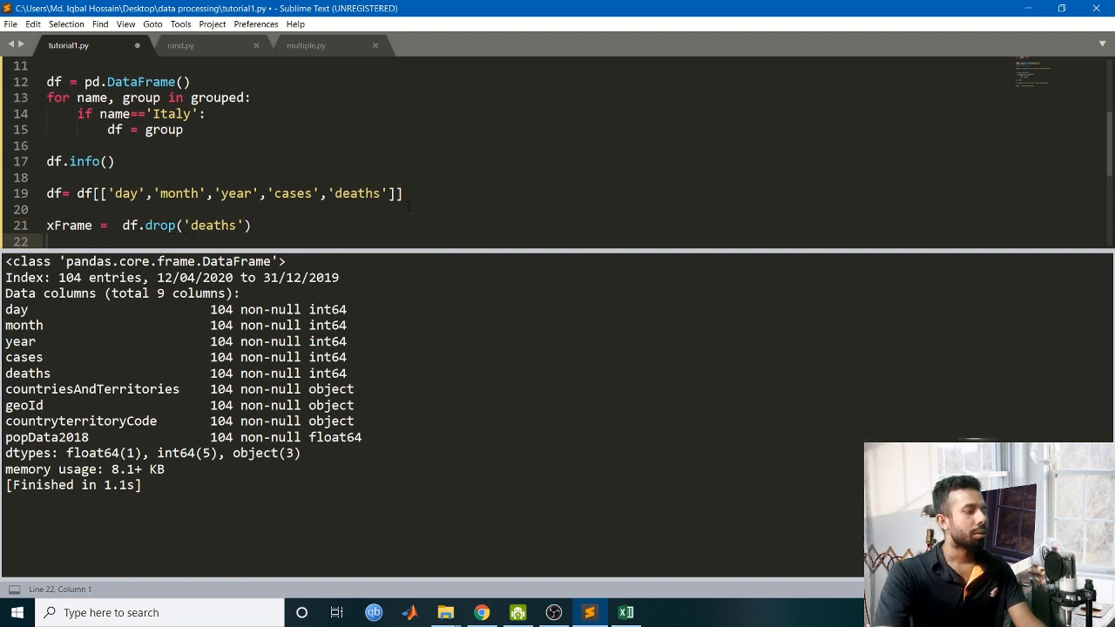
Define yFrame as df['deaths'], the deaths column as the target.
type("yfra")
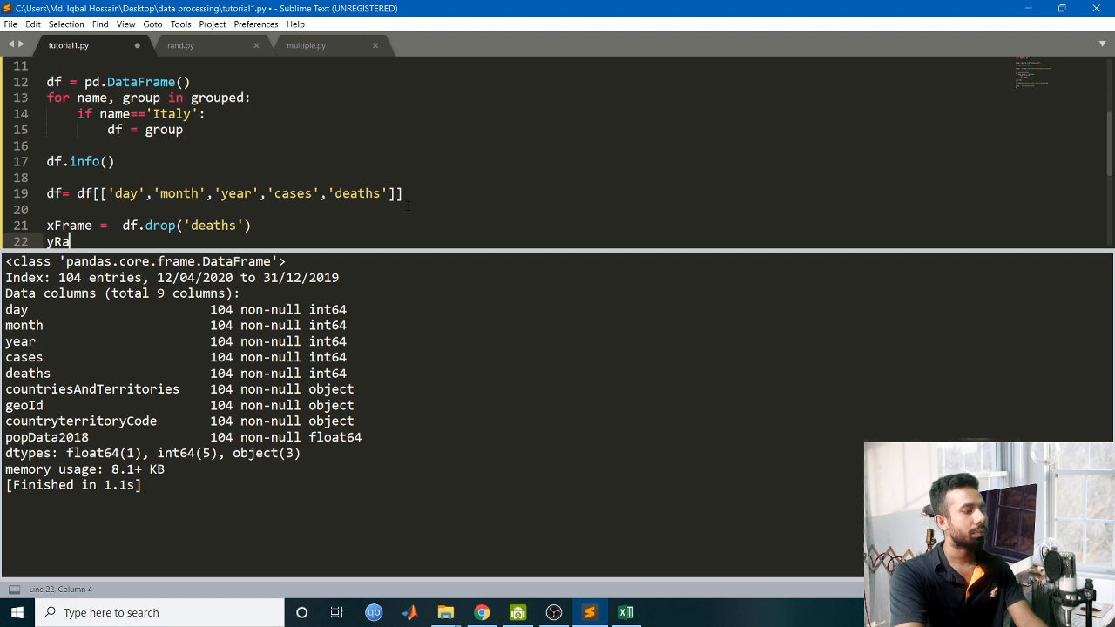
type("Frame = df")
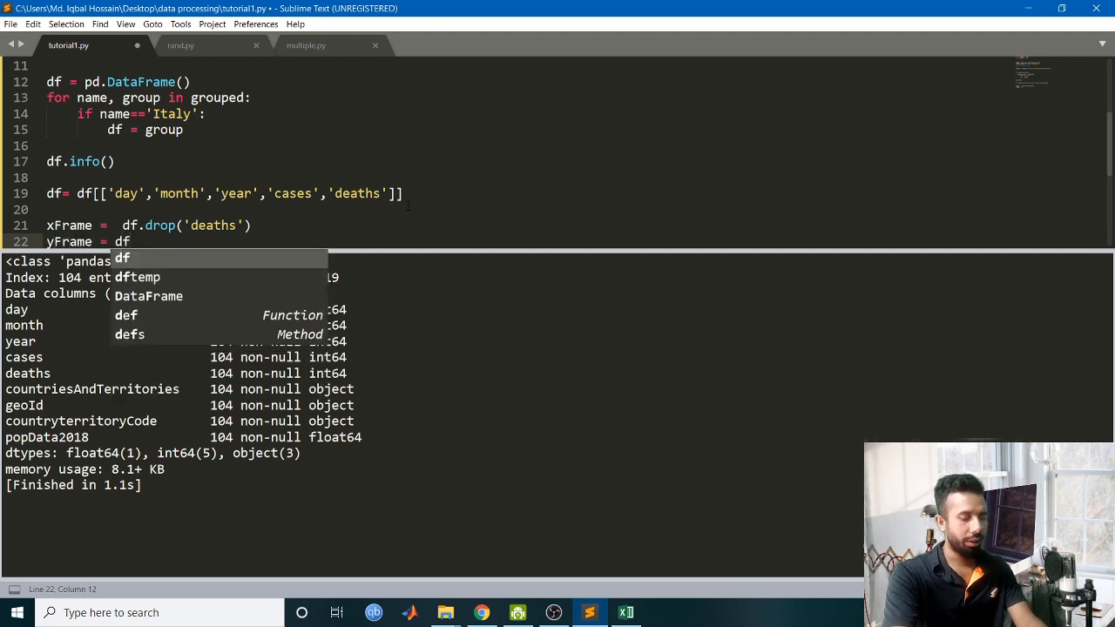
type("['']")
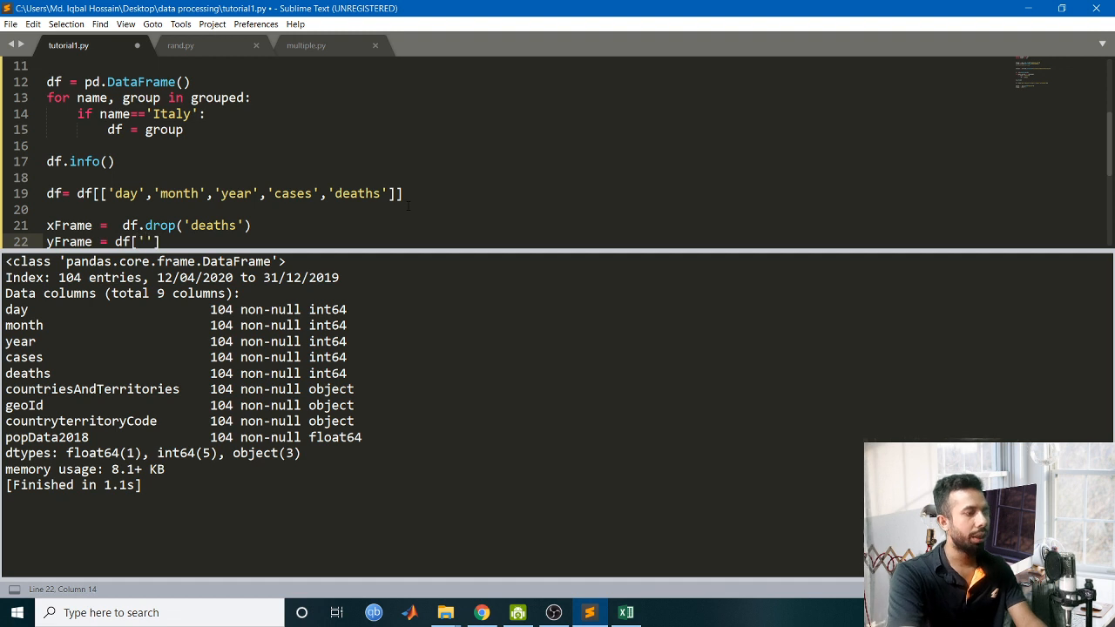
type("dea")
type("import numpy as np")
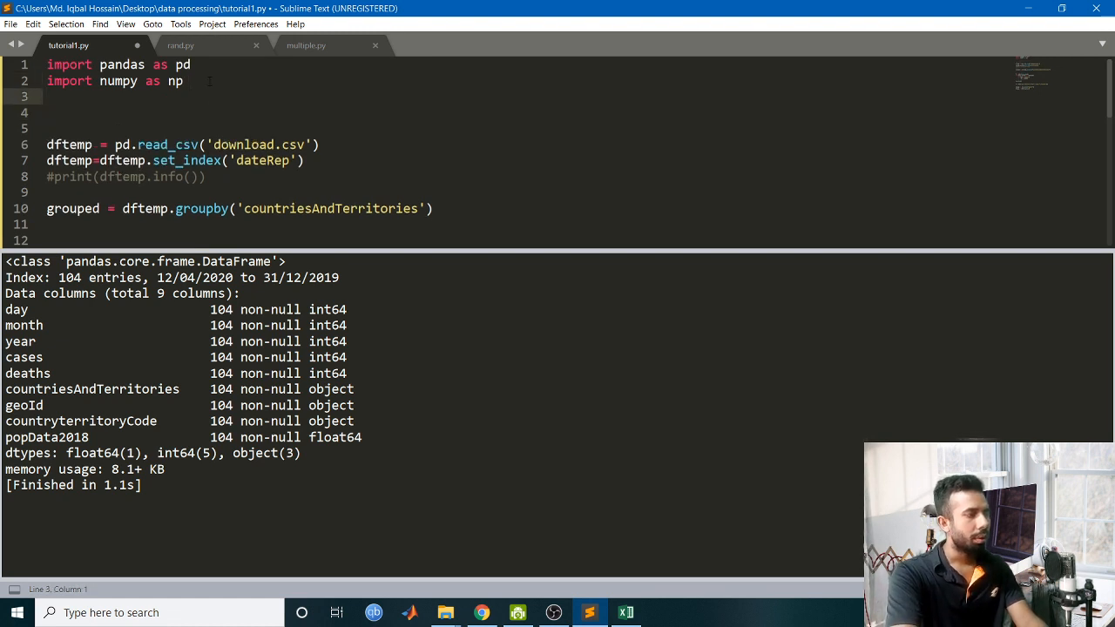
Add 'from sklearn.model_selection import train_test_split' to the imports.
type("fram")
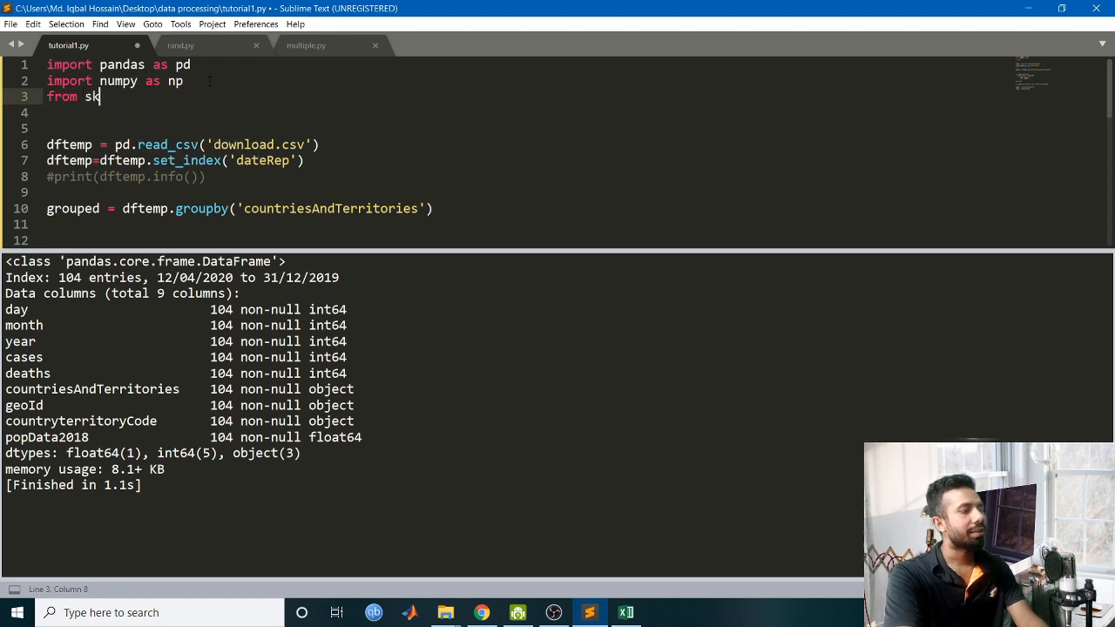
type("learn")
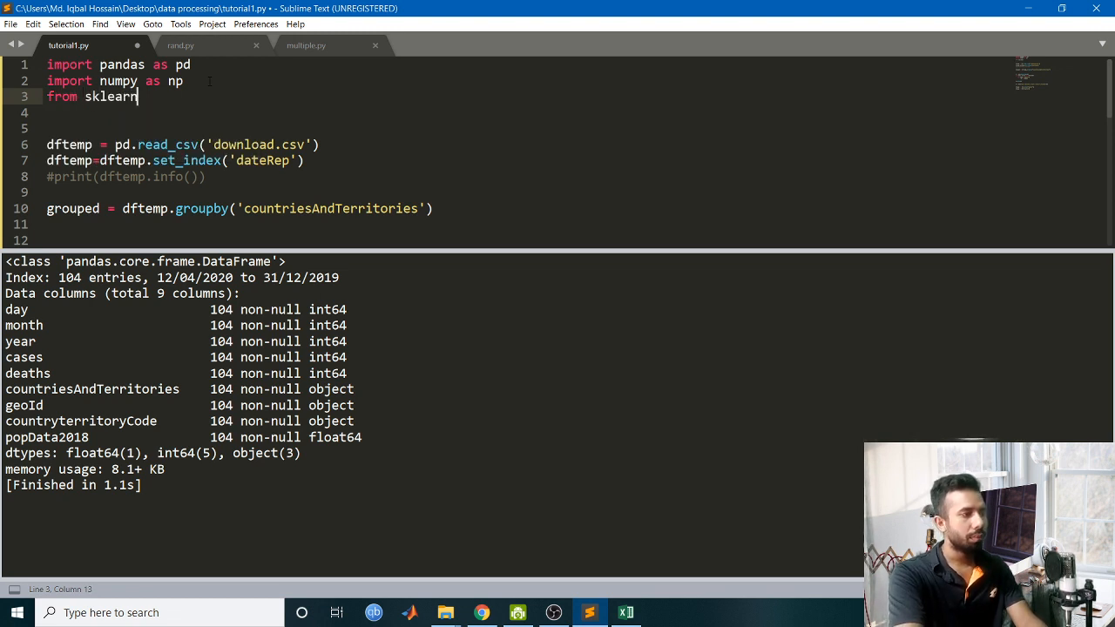
type(".")
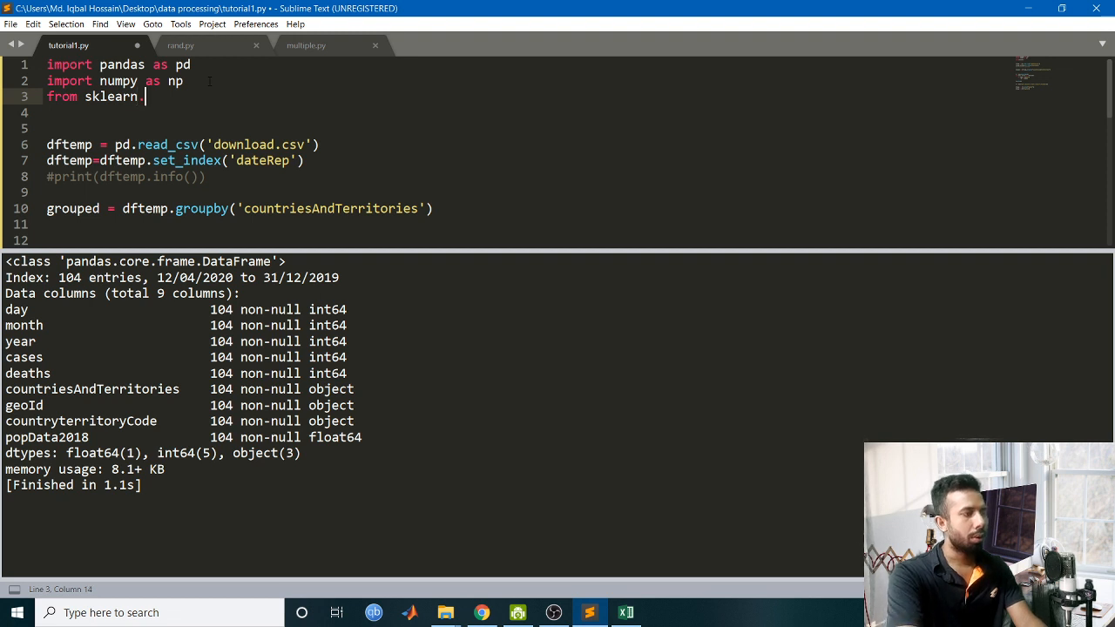
type("model_se")
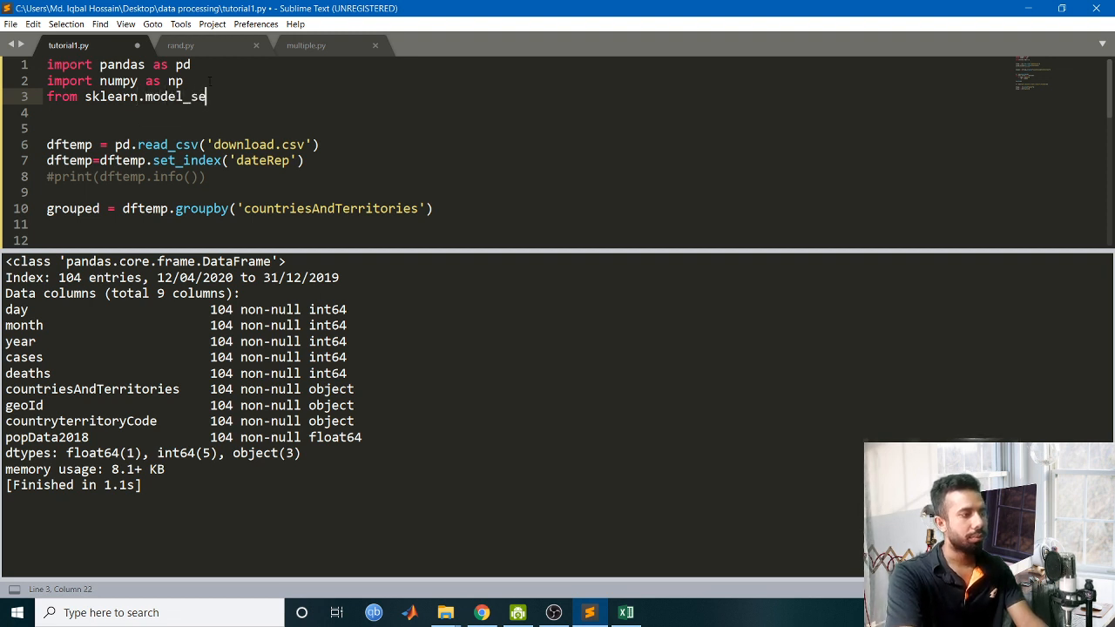
type("lection")
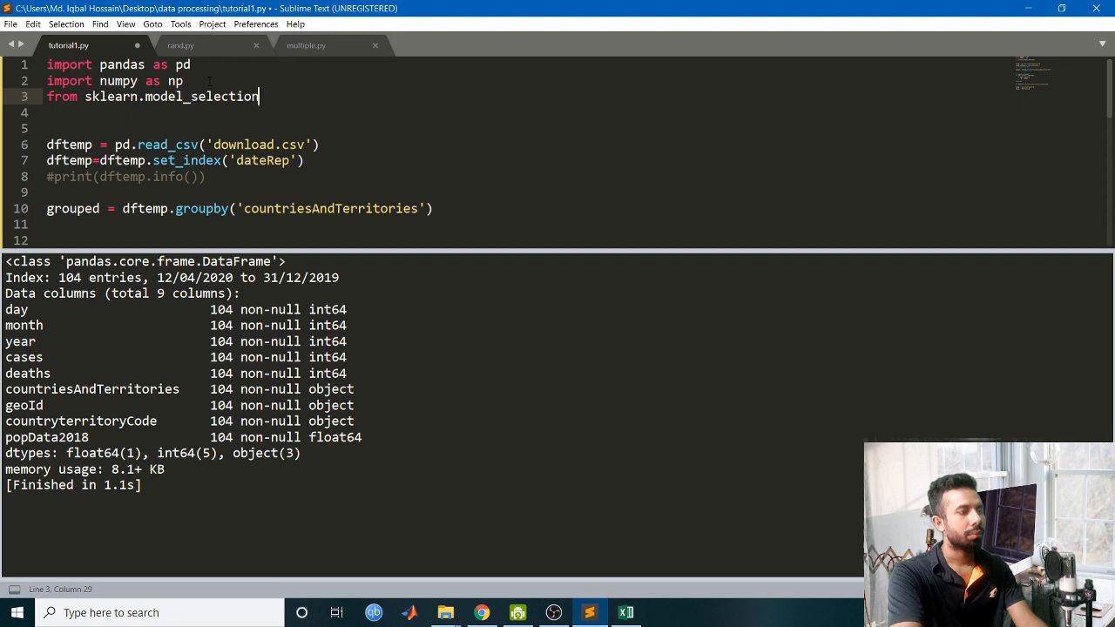
type("\" \"")
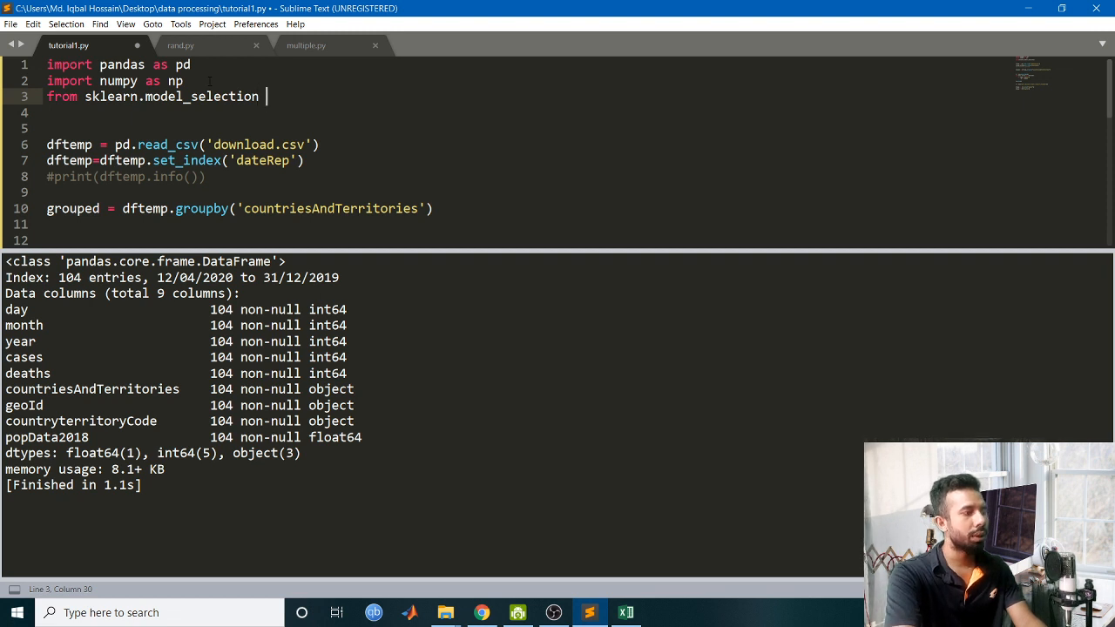
type("import")
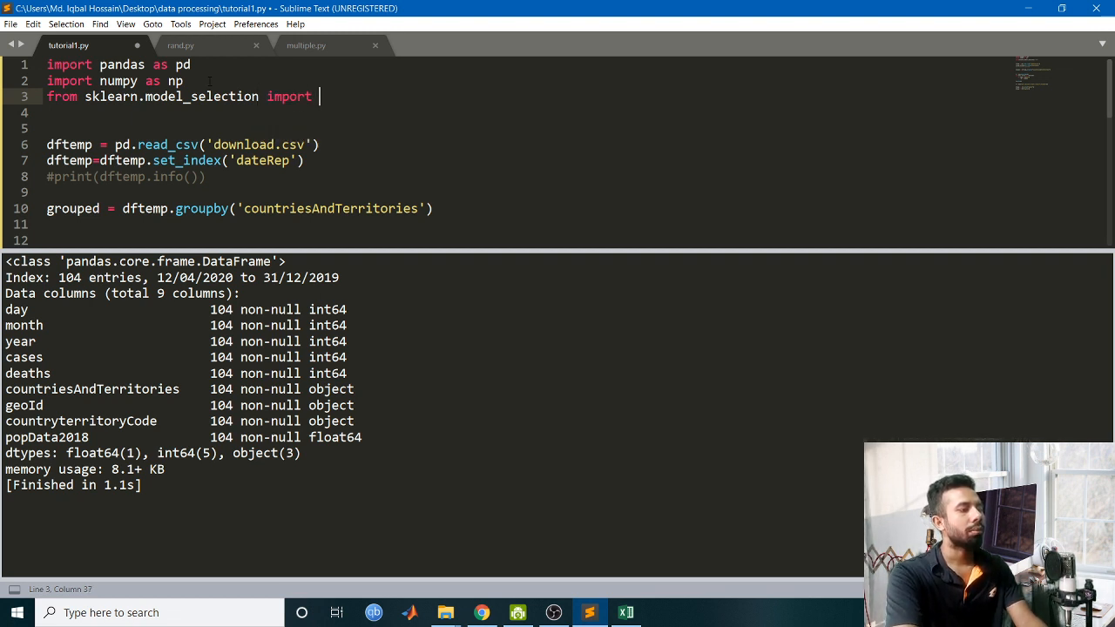
type("train")
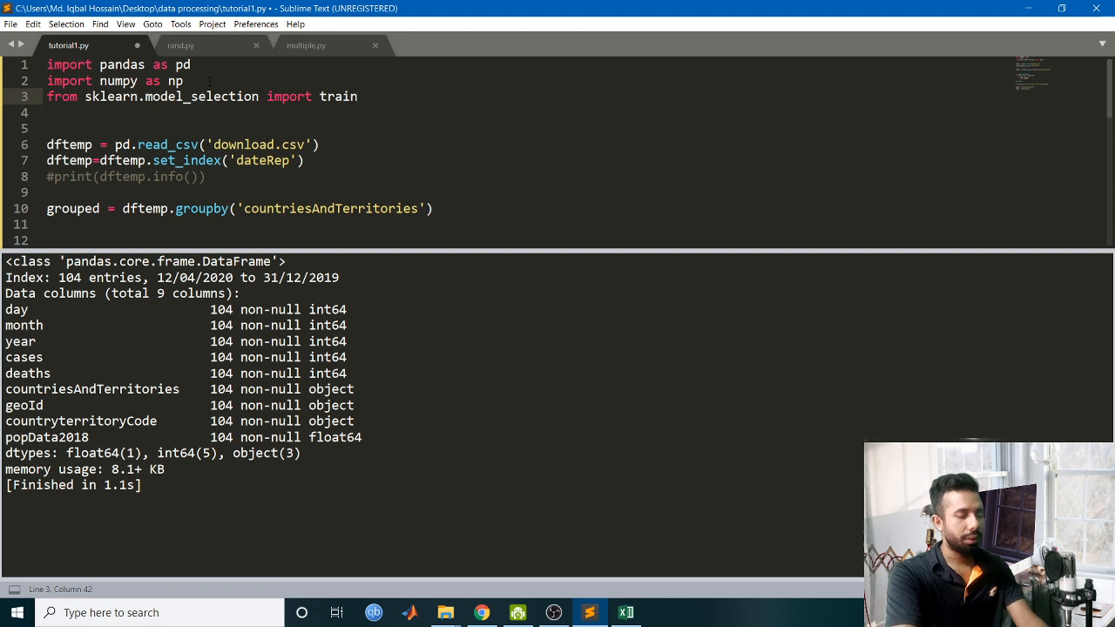
type("_test")
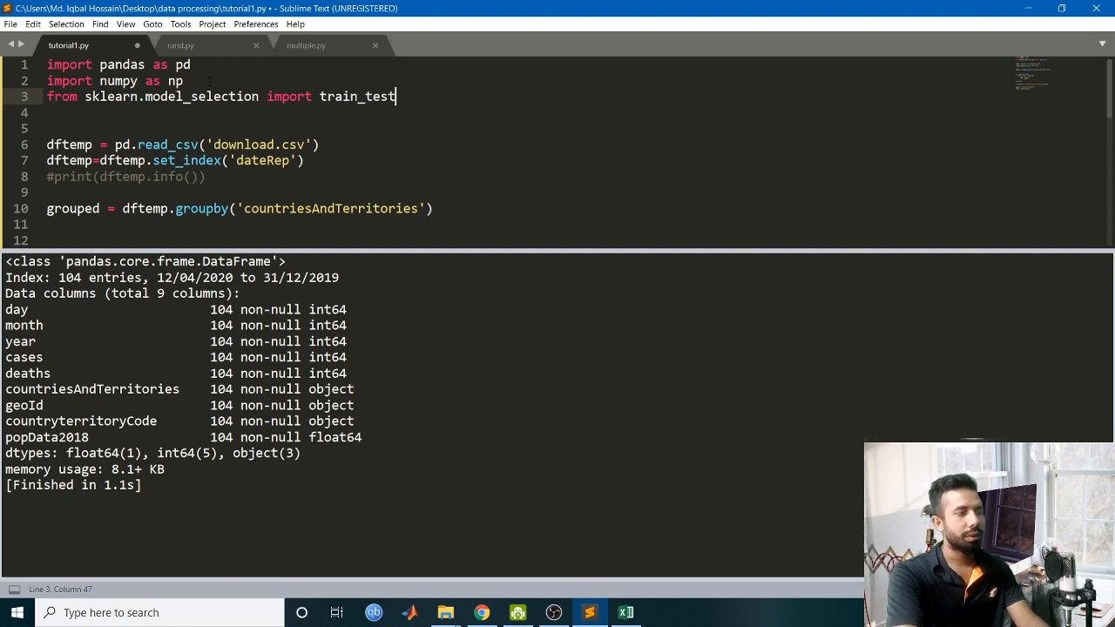
type("_spli")
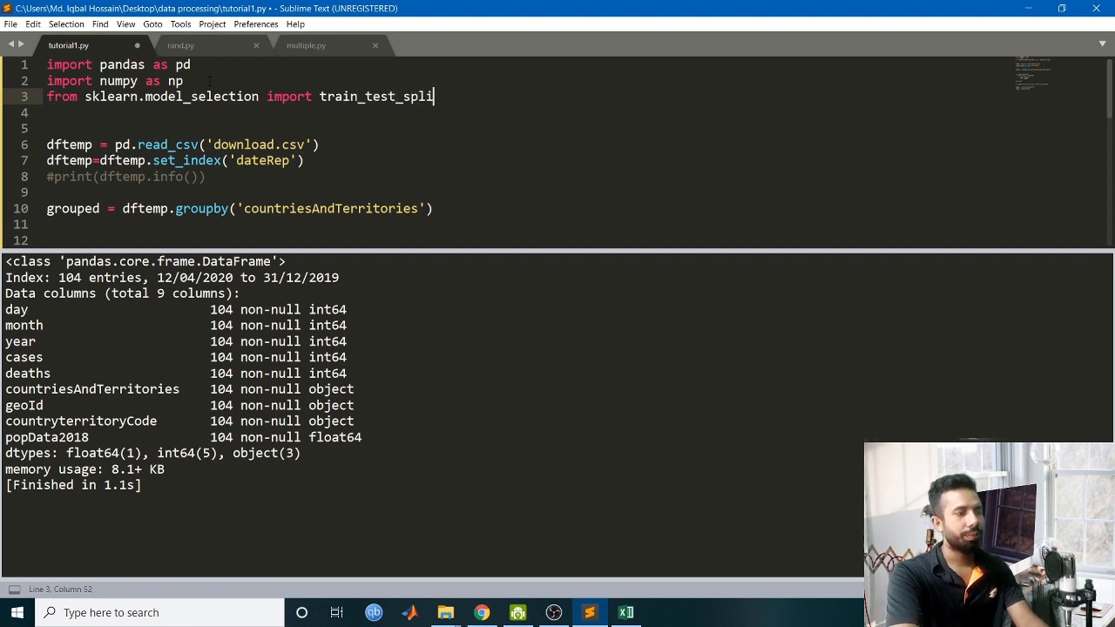
type("t")
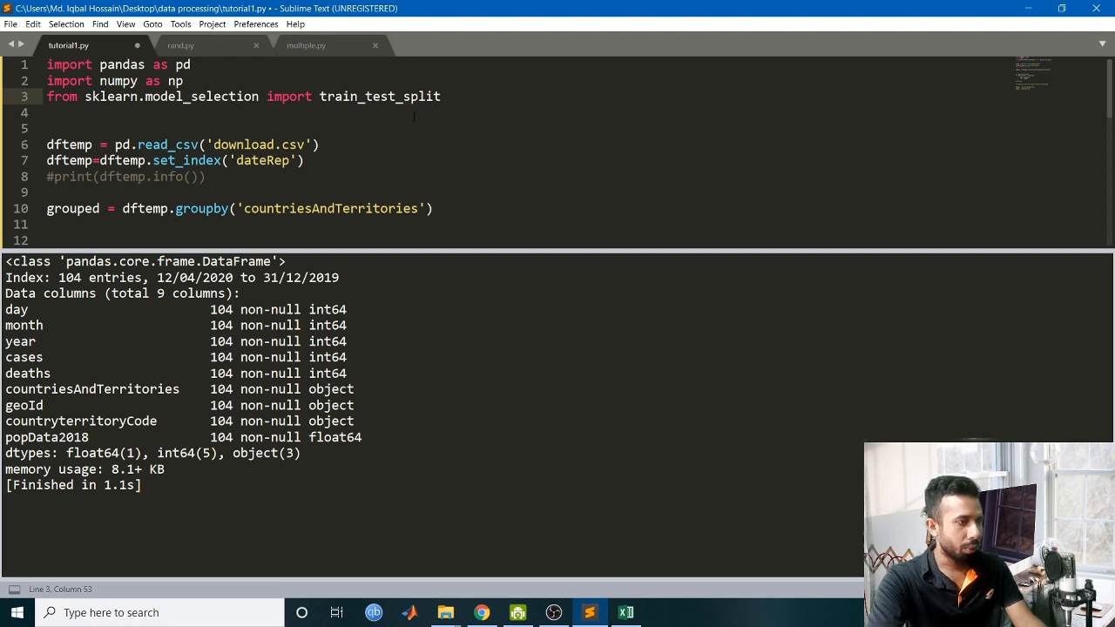
scroll("down", 3)
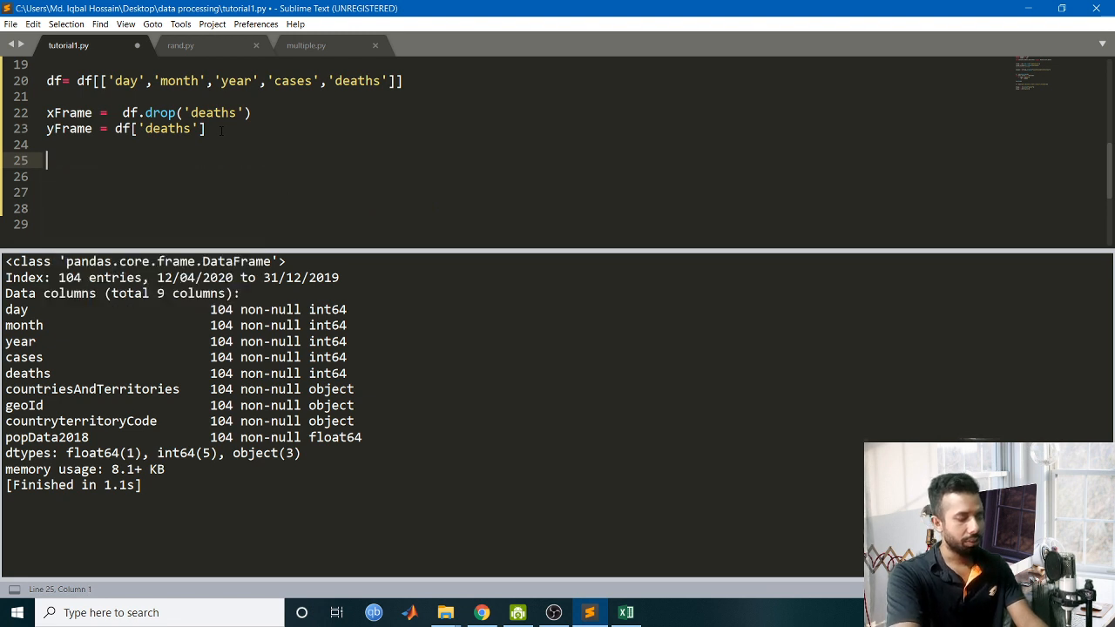
Assign xtrain, xtest, ytrain, ytest from train_test_split on xFrame.values and yFrame values.
type("xtrain")
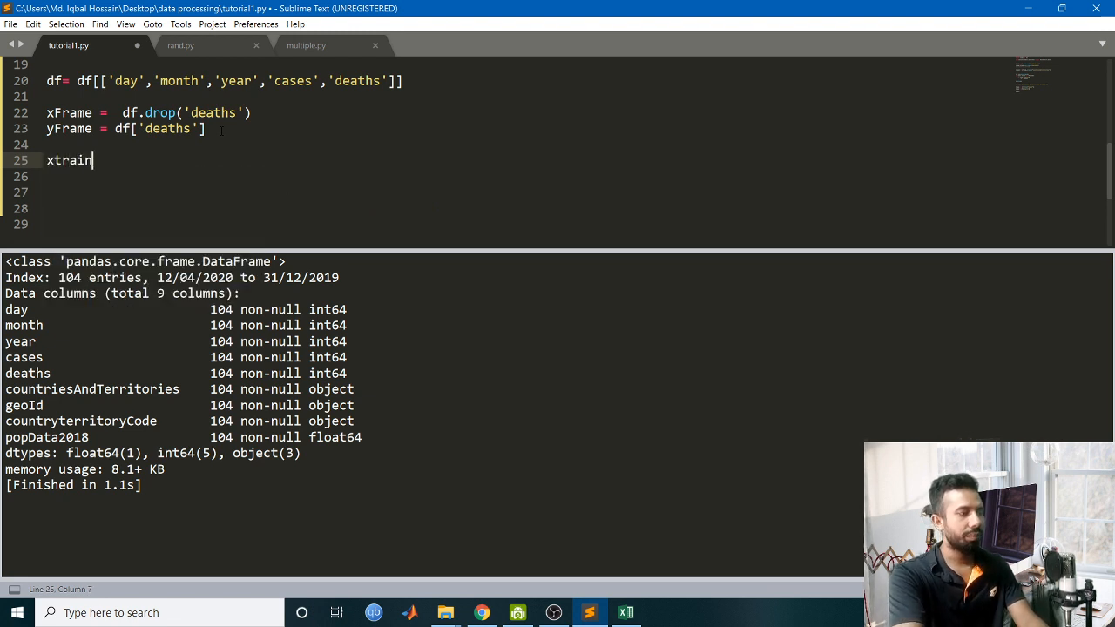
type(",x")
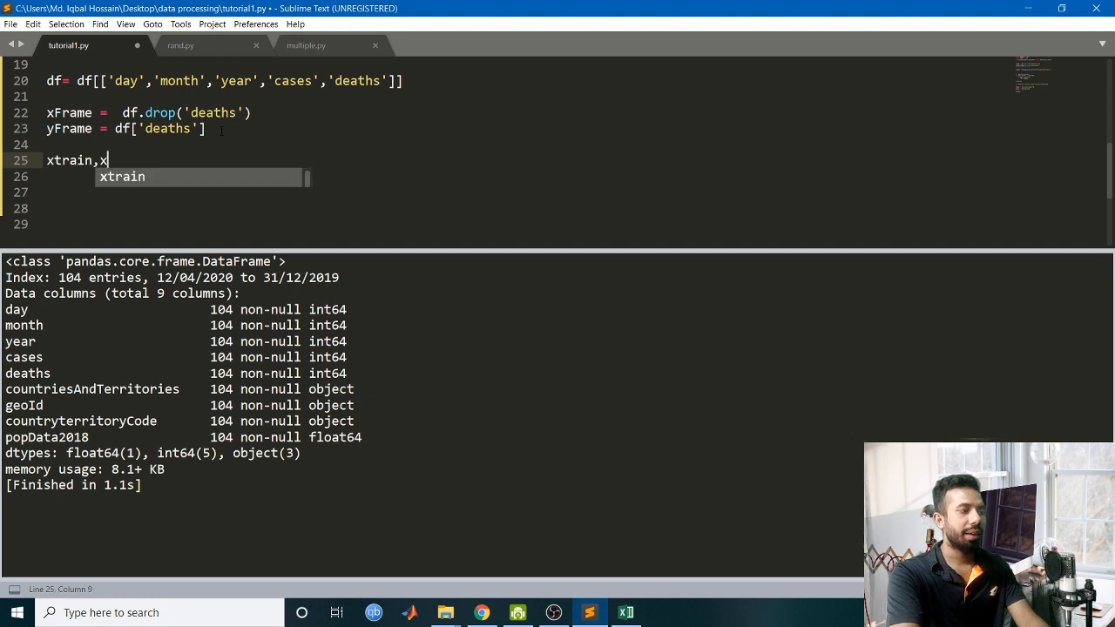
type("test,")
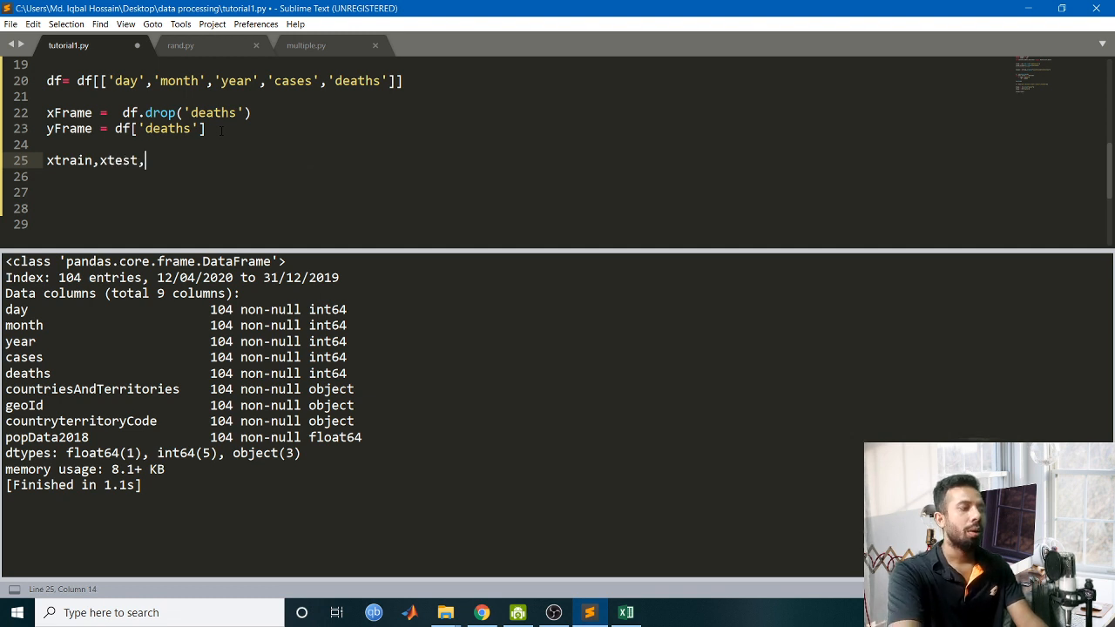
type("ytrain,")
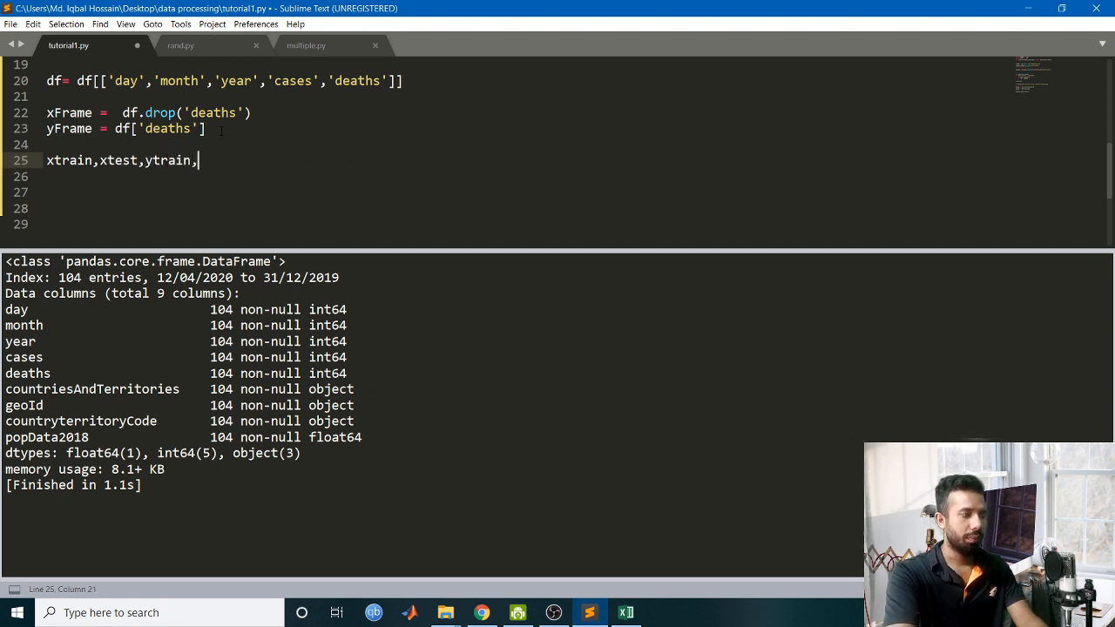
type("ytes")
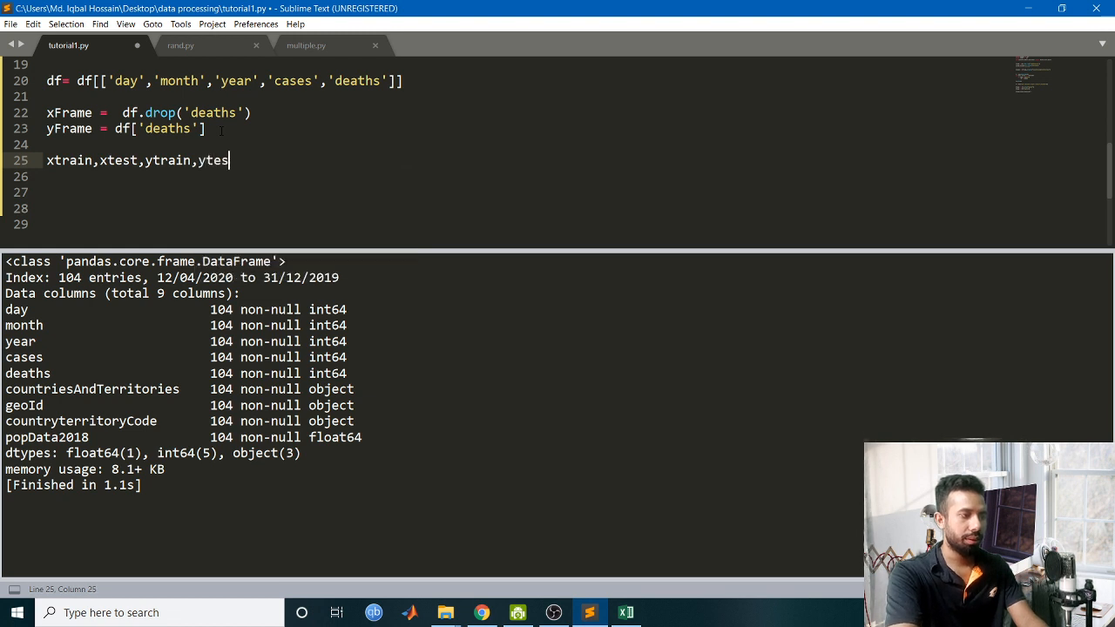
type("t =")
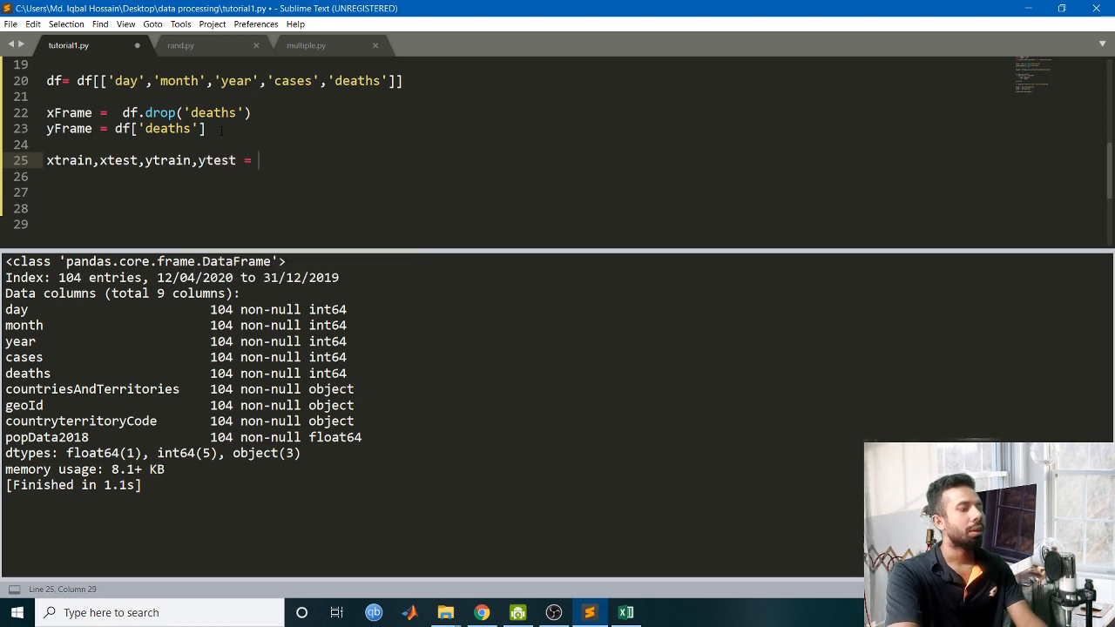
type("train_test_split(")
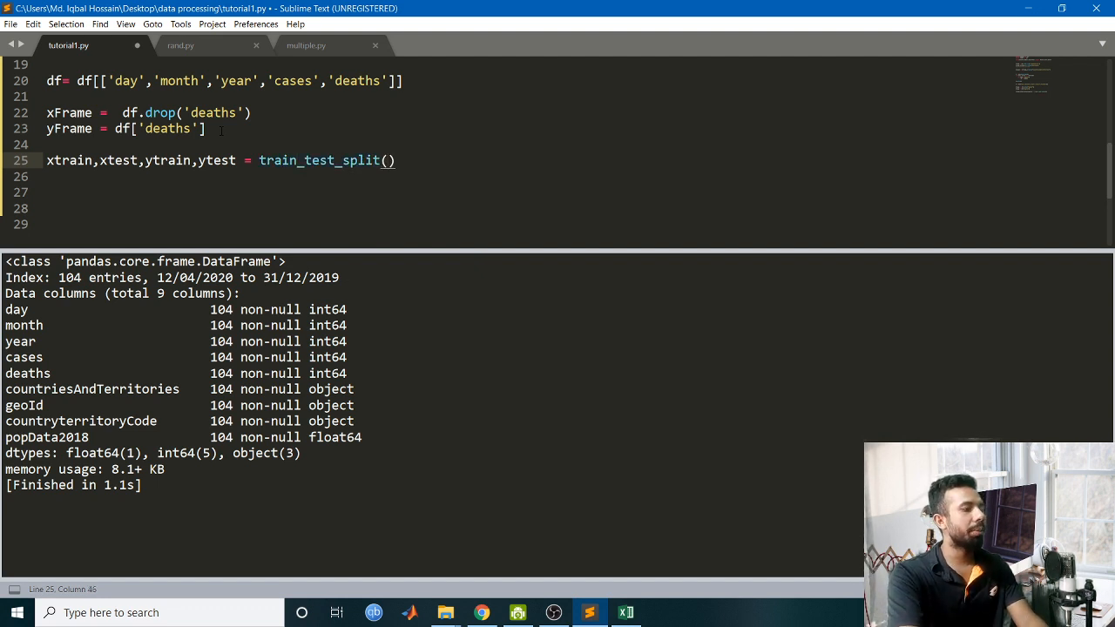
type("xFR")
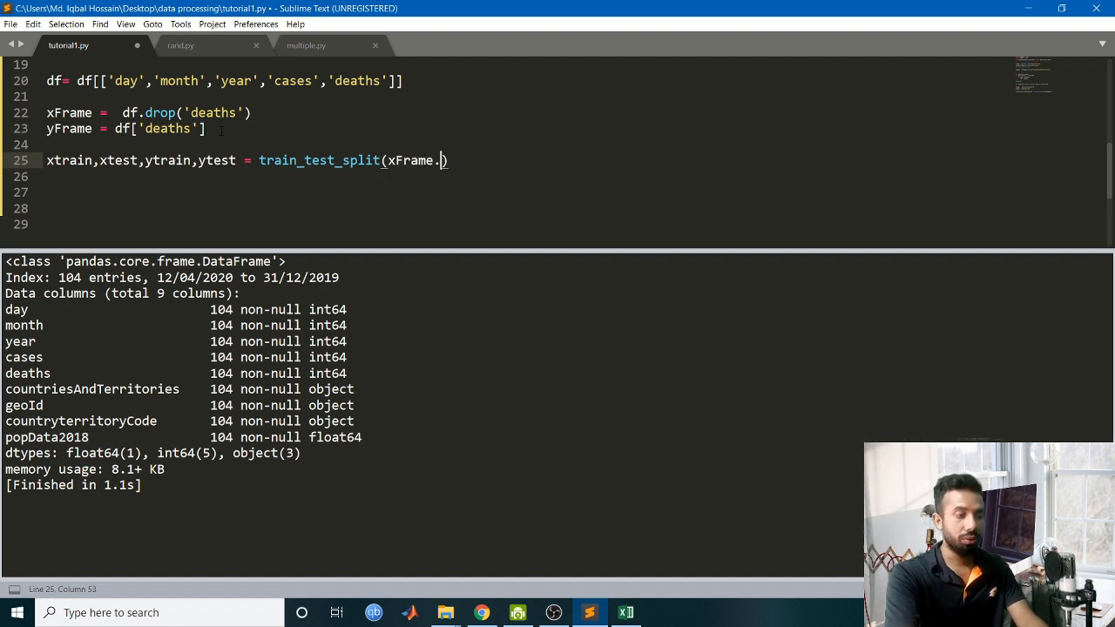
type("values,")
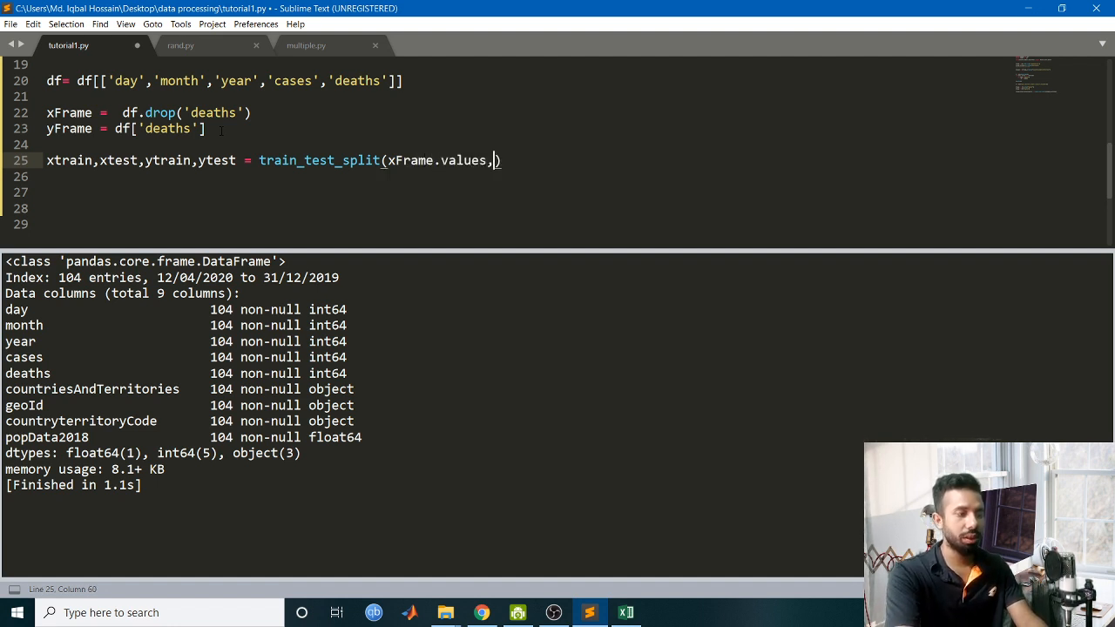
type("yFrame.values,")
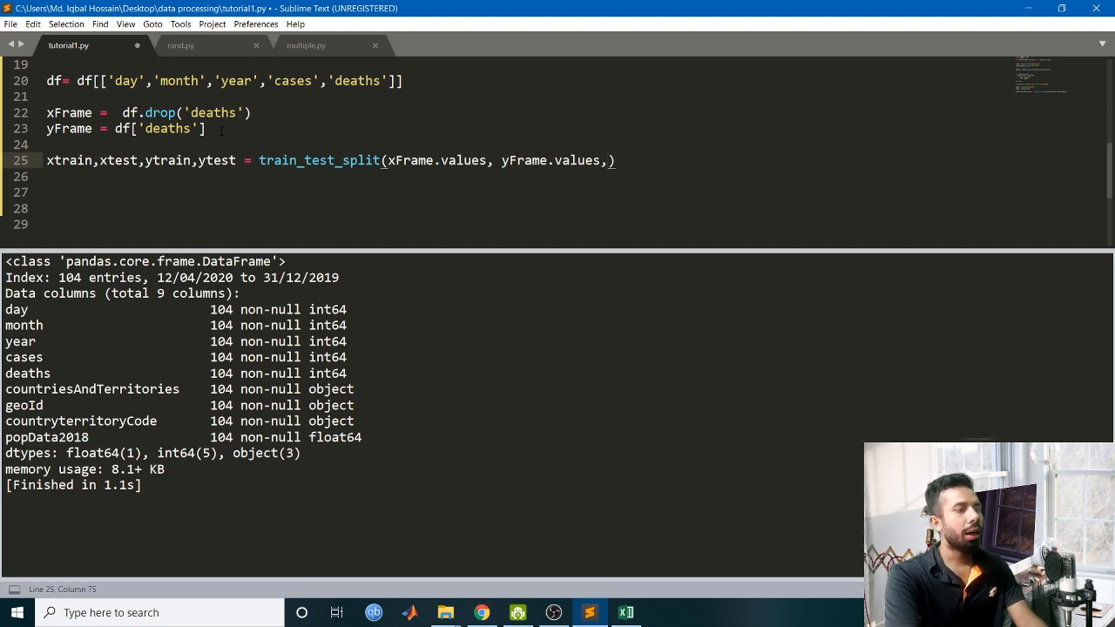
Give the split arguments test_size=0.25 and shuffle=False.
type("test")
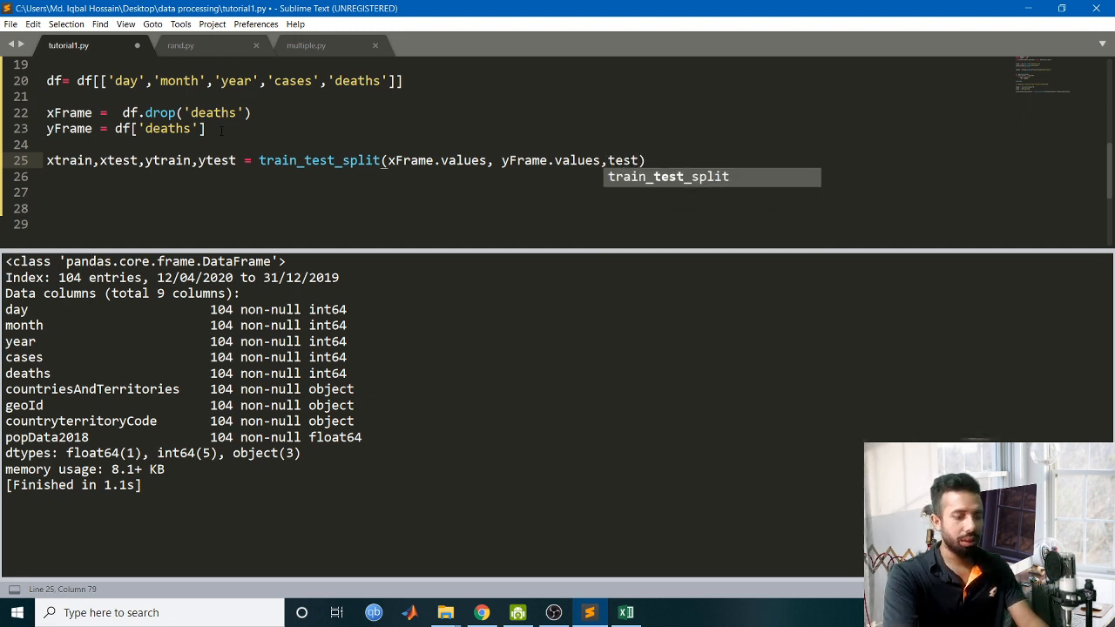
type("_")
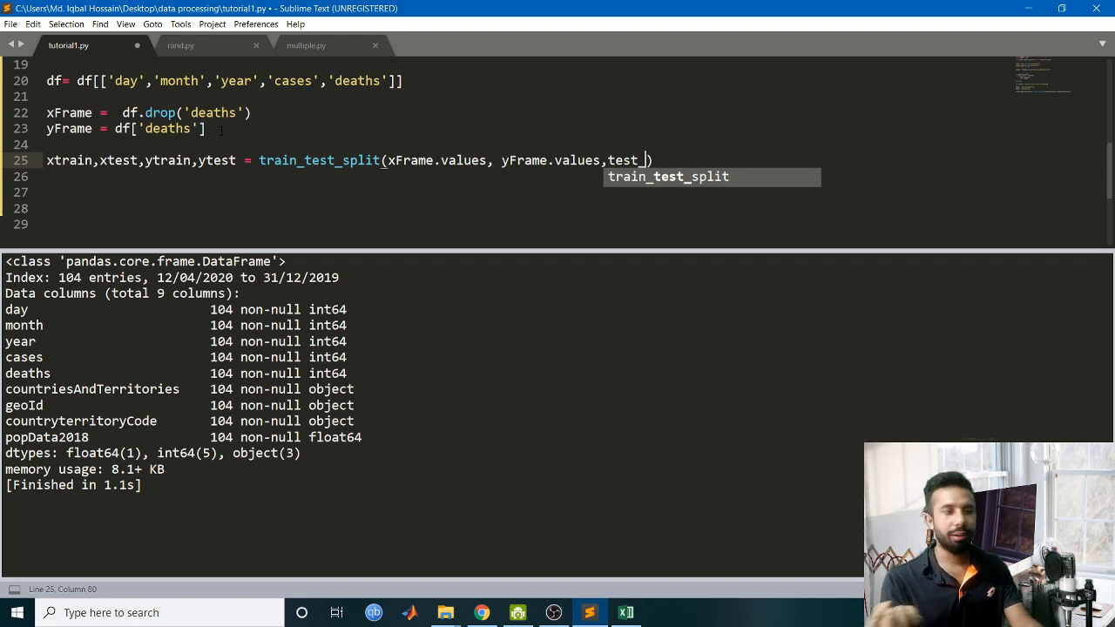
type("s")
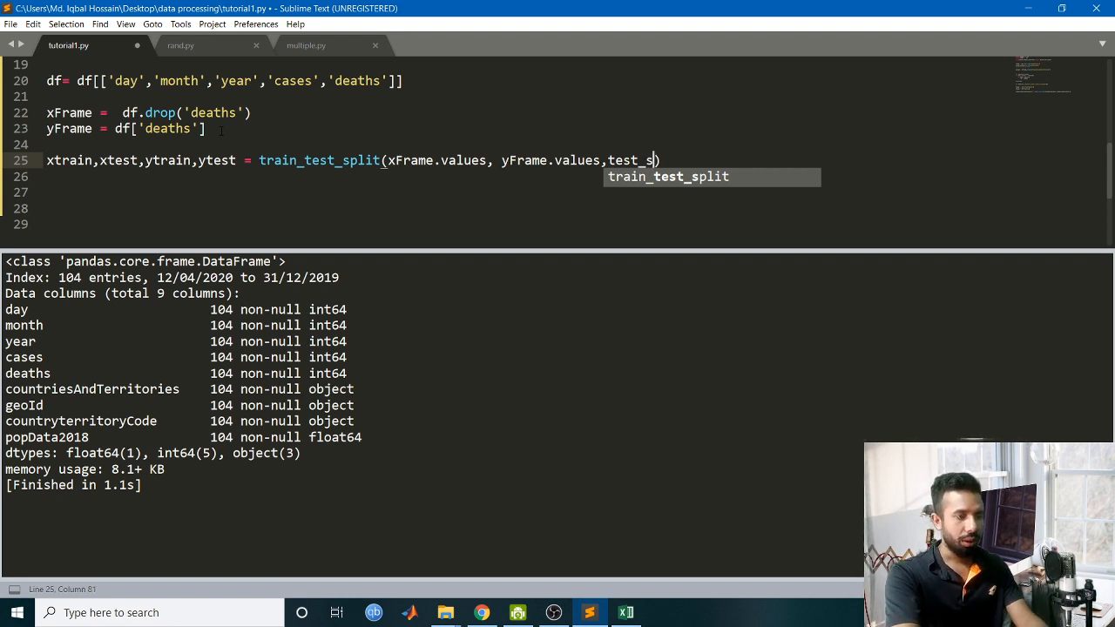
type("ize=")
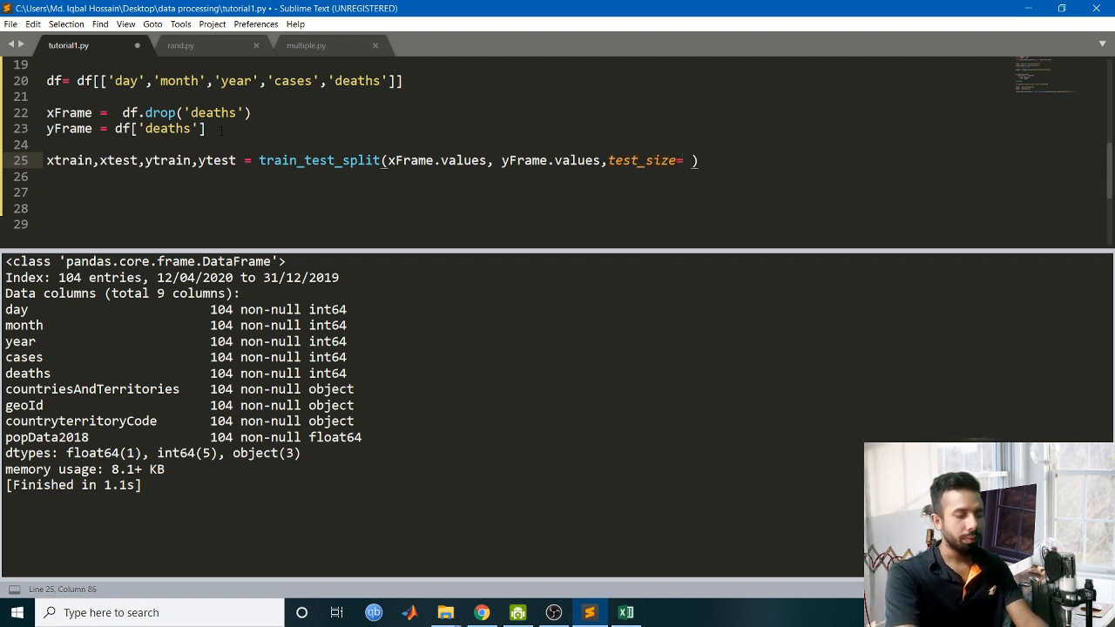
type("0.25")
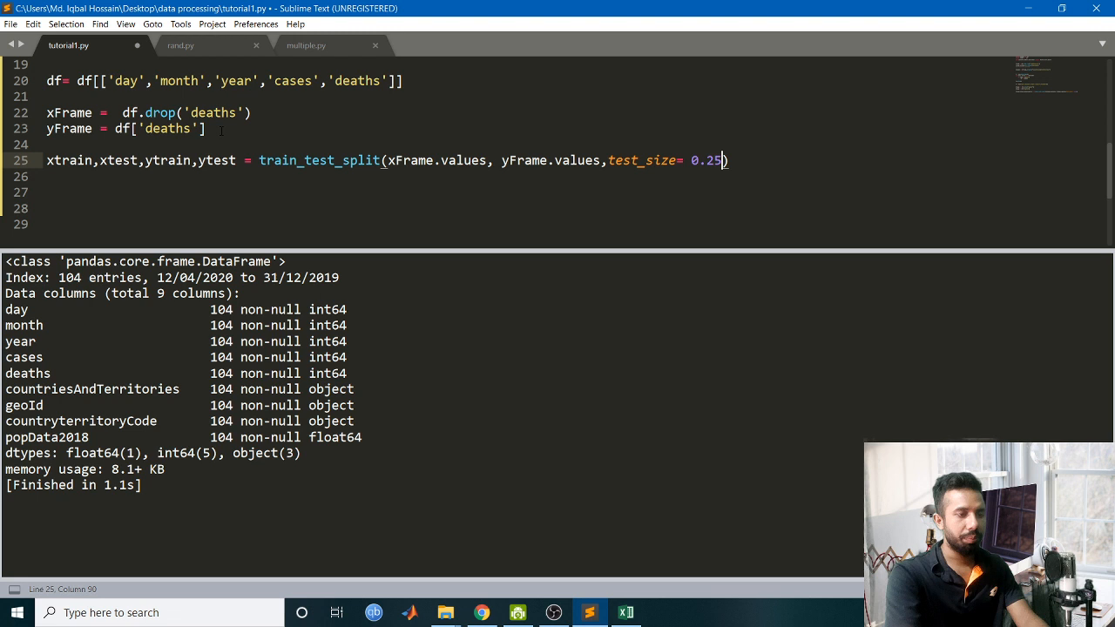
type(",")
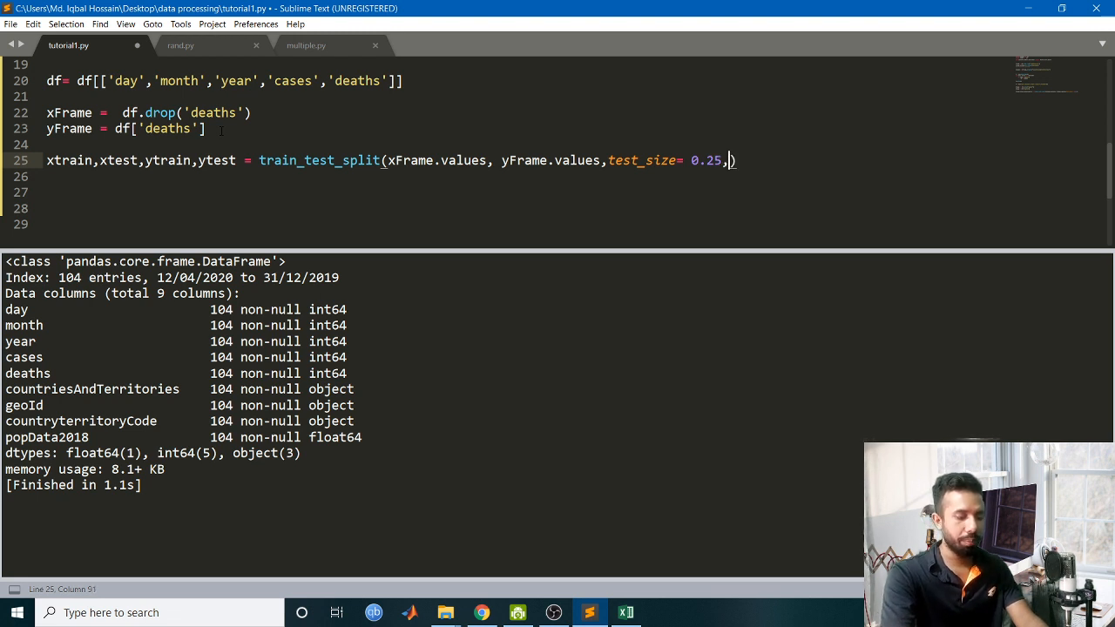
type("shuffle")
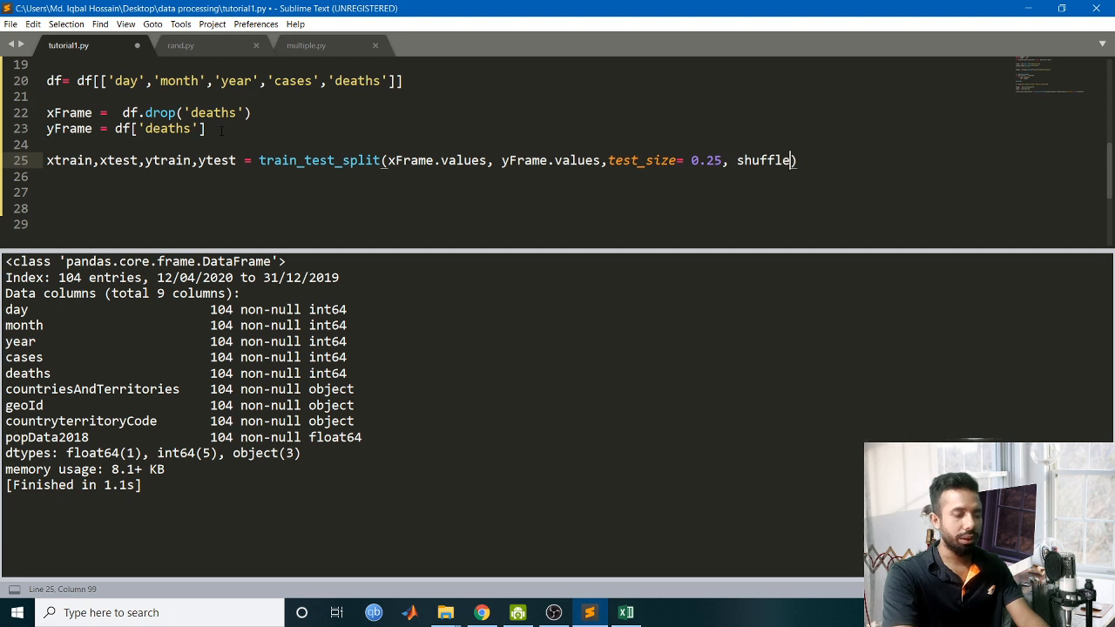
type("=")
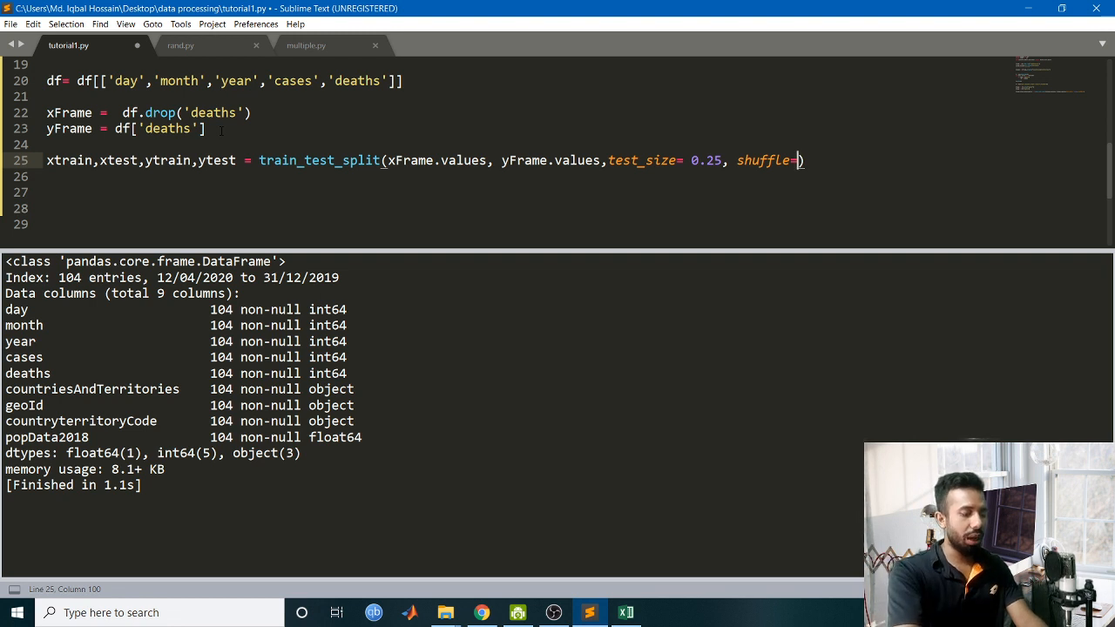
type("False")
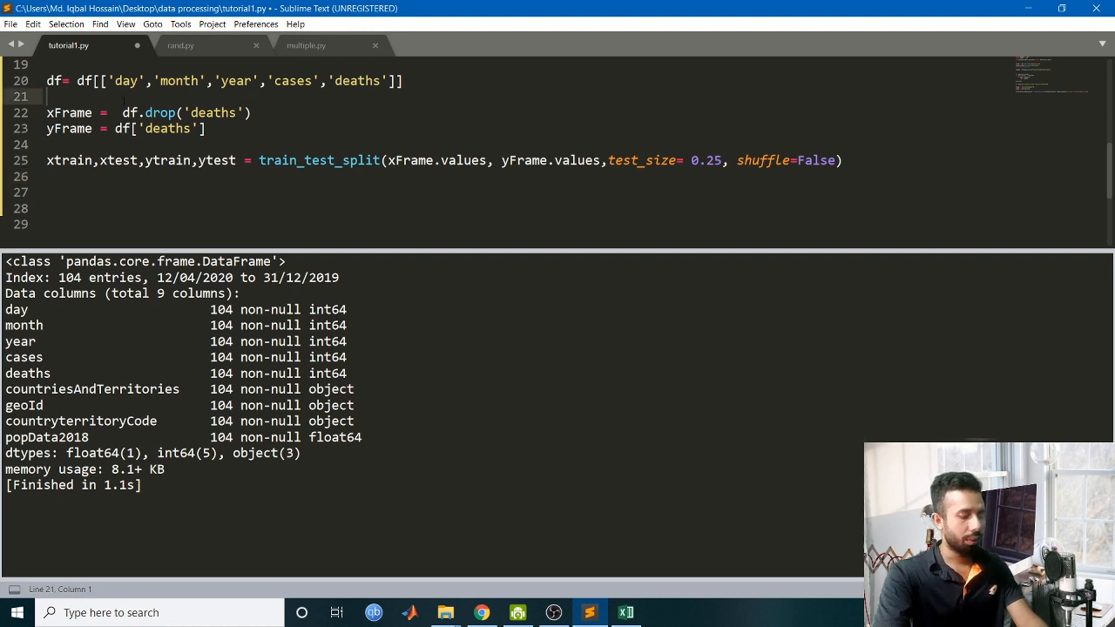
Reverse df's row order with df = df.iloc[::-1], then switch to the data spreadsheet.
type("df =")
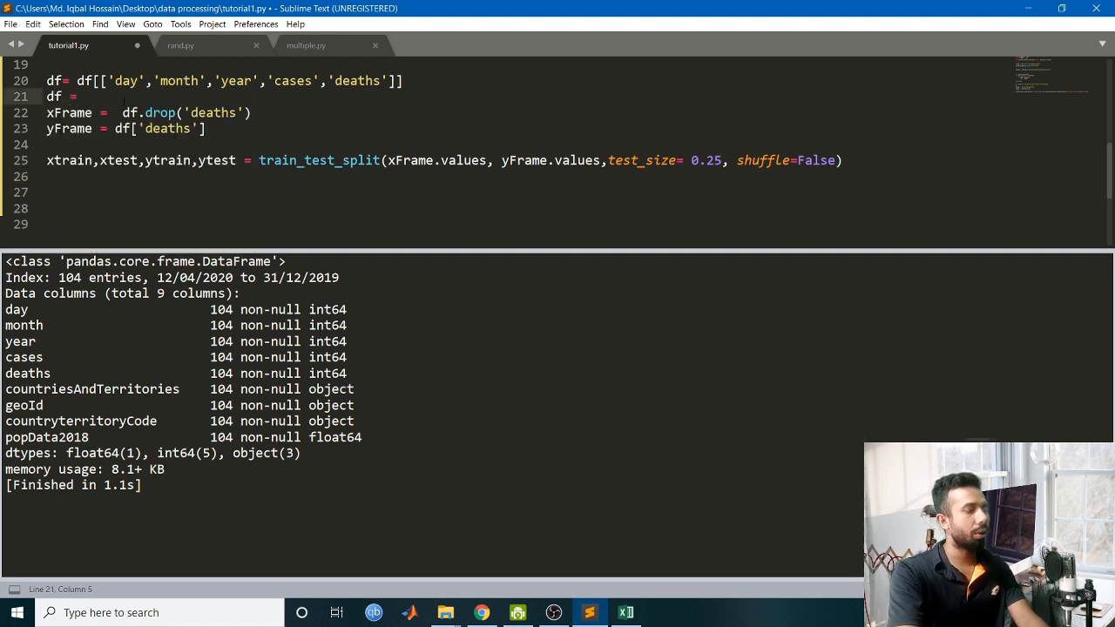
type("df")
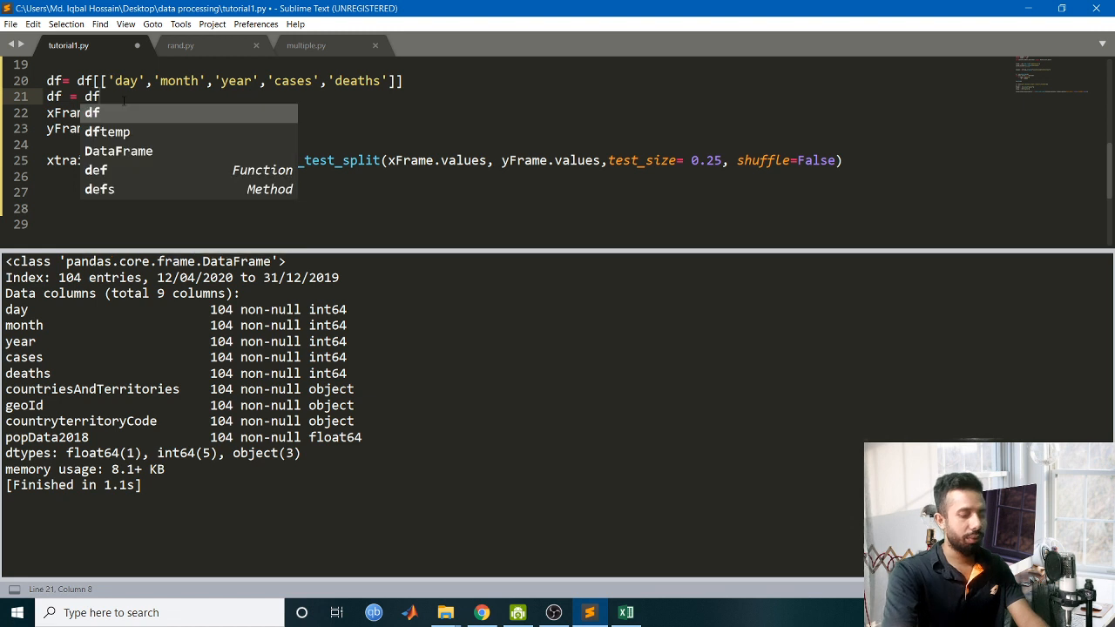
type(".il")
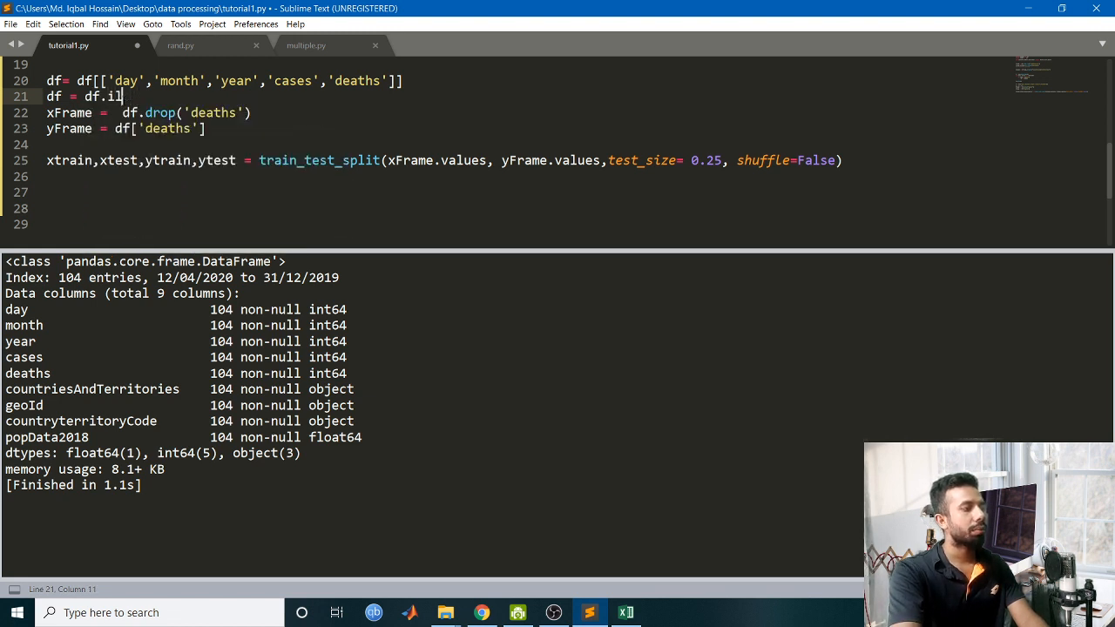
type("oc[]")
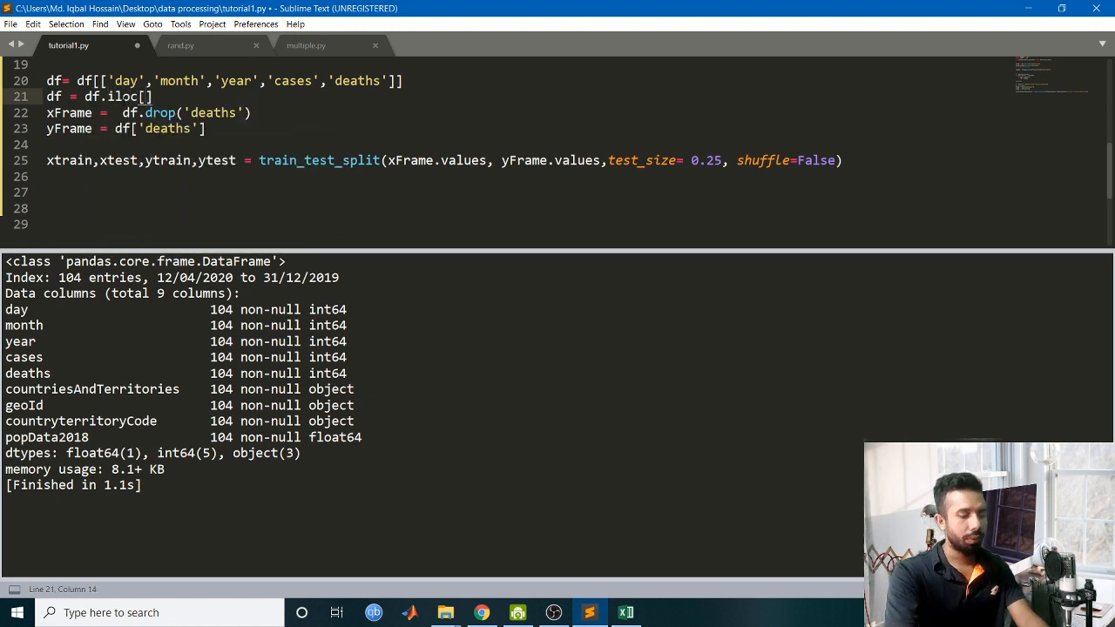
type("::")
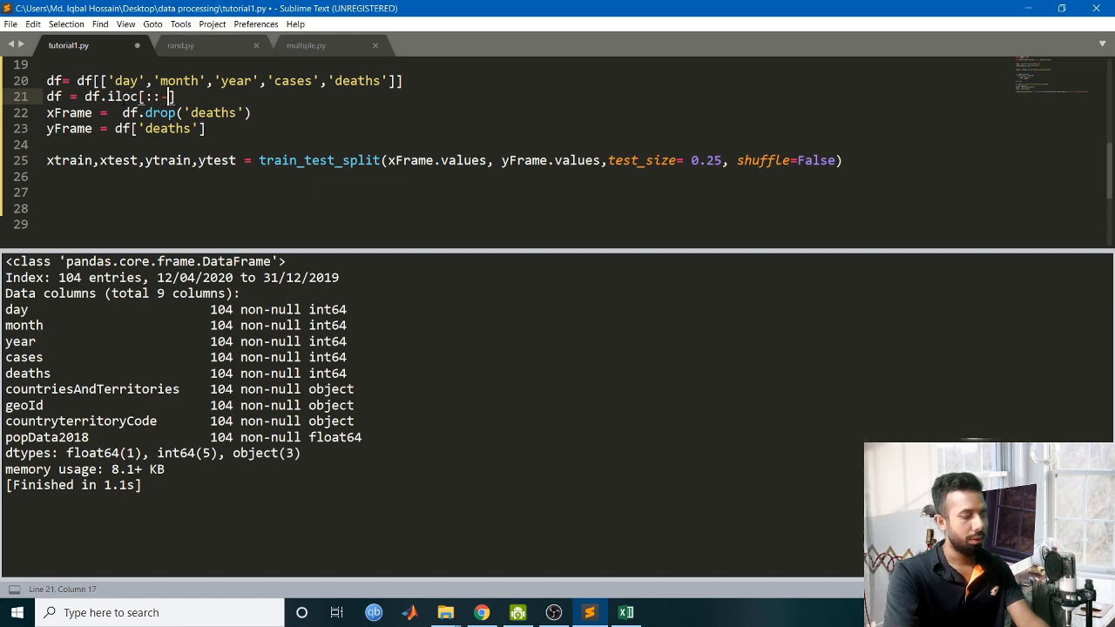
type("-1")
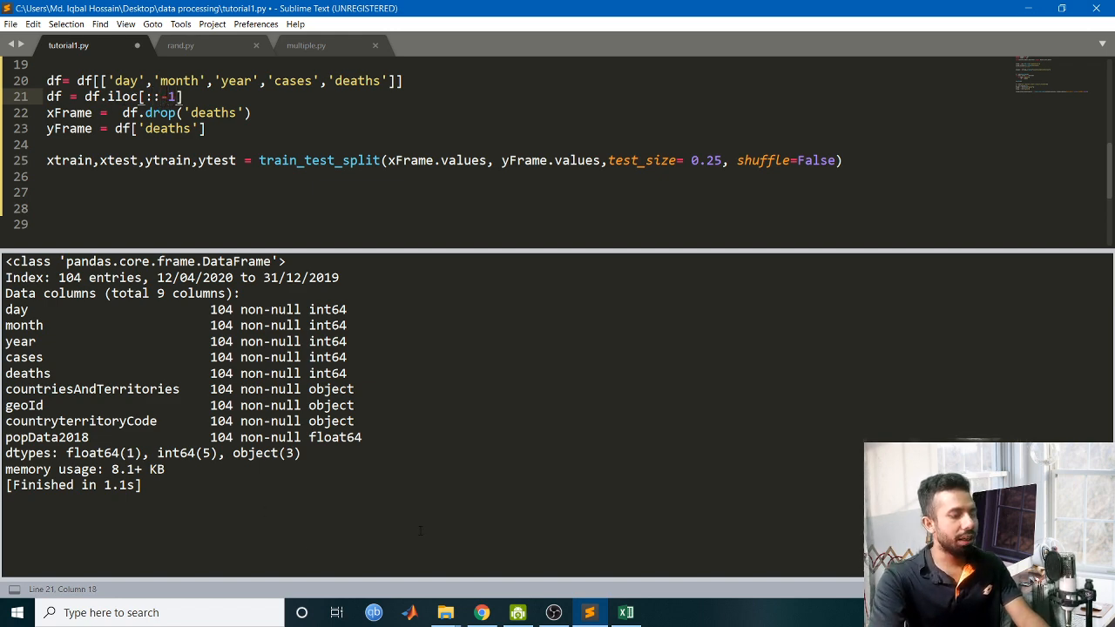
left_click(625, 613)
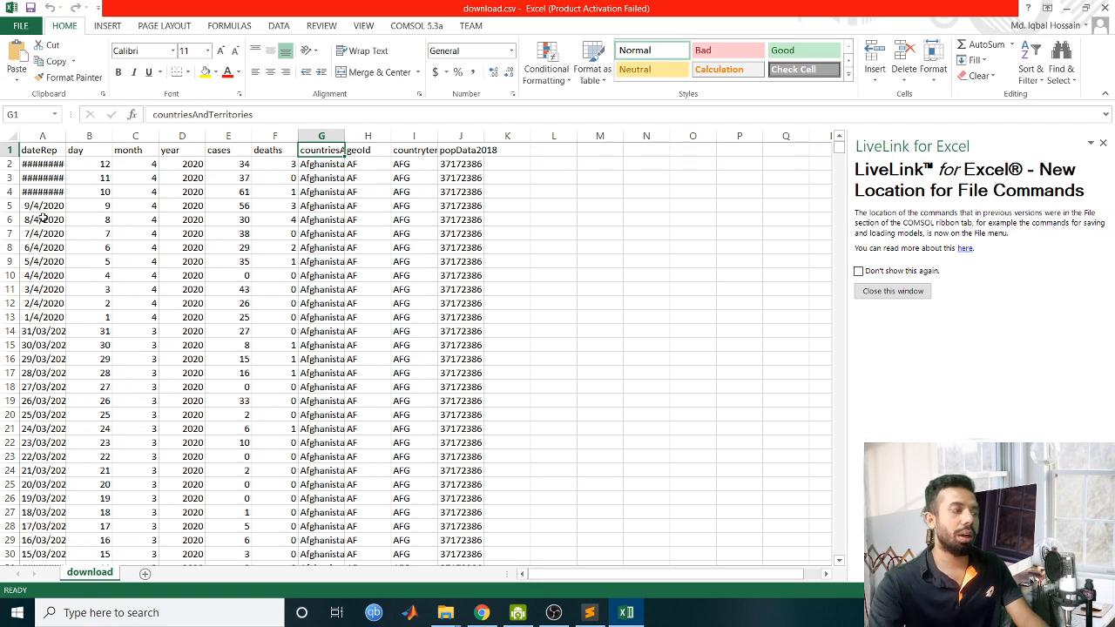
Scroll the COVID sheet to check date ordering and return to the Python script.
scroll("down", 3)
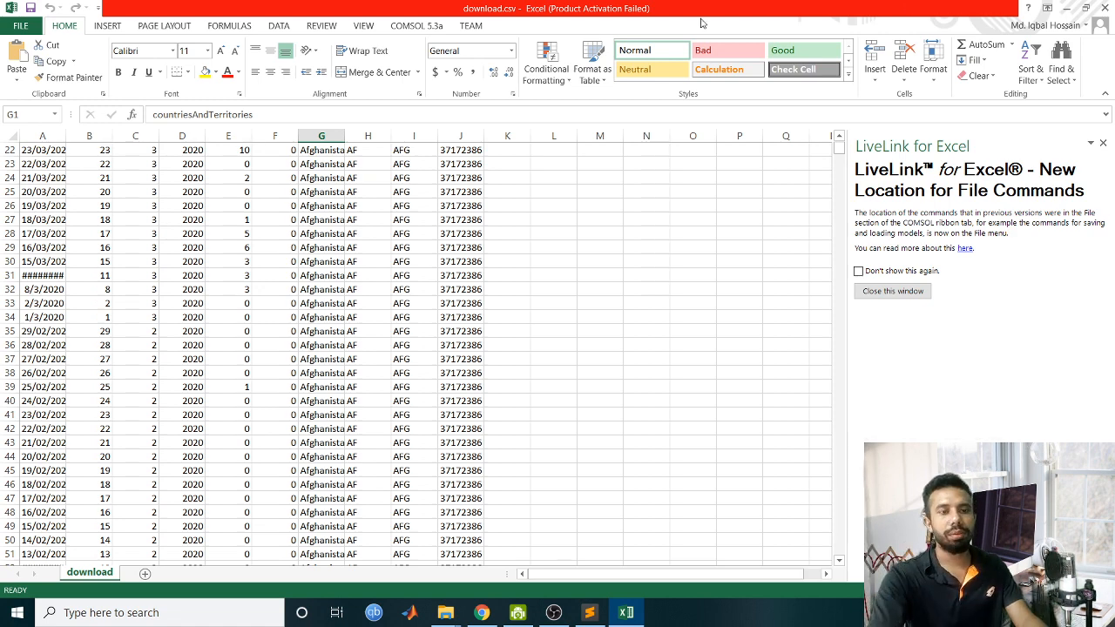
left_click(589, 614)
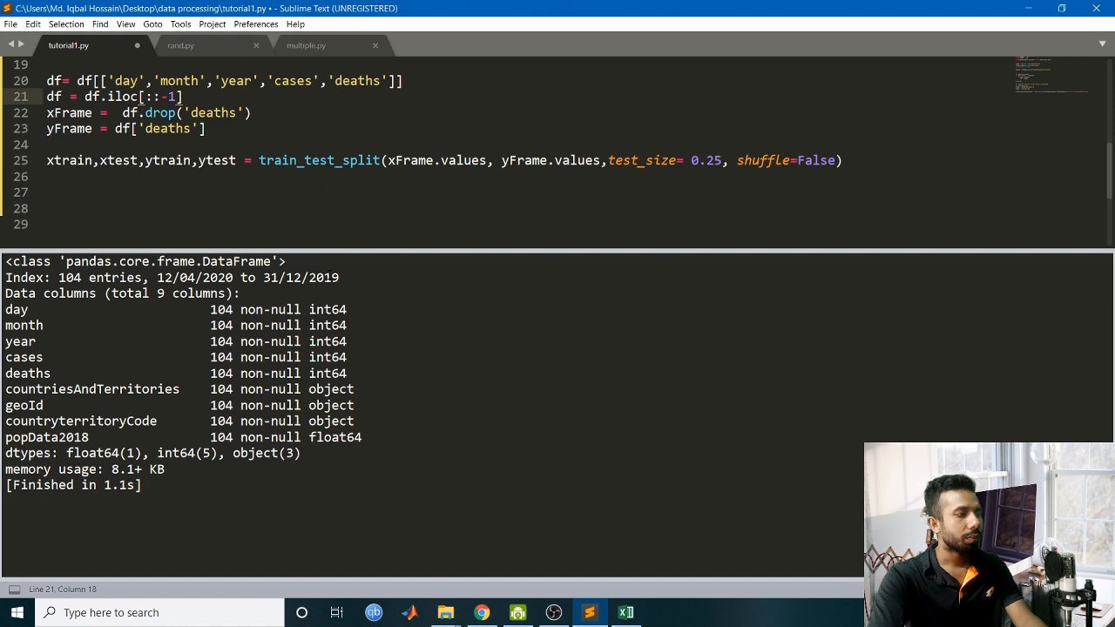
Add 'from sklearn.linear_model import LinearRegression' among the imports.
scroll("up", 3)
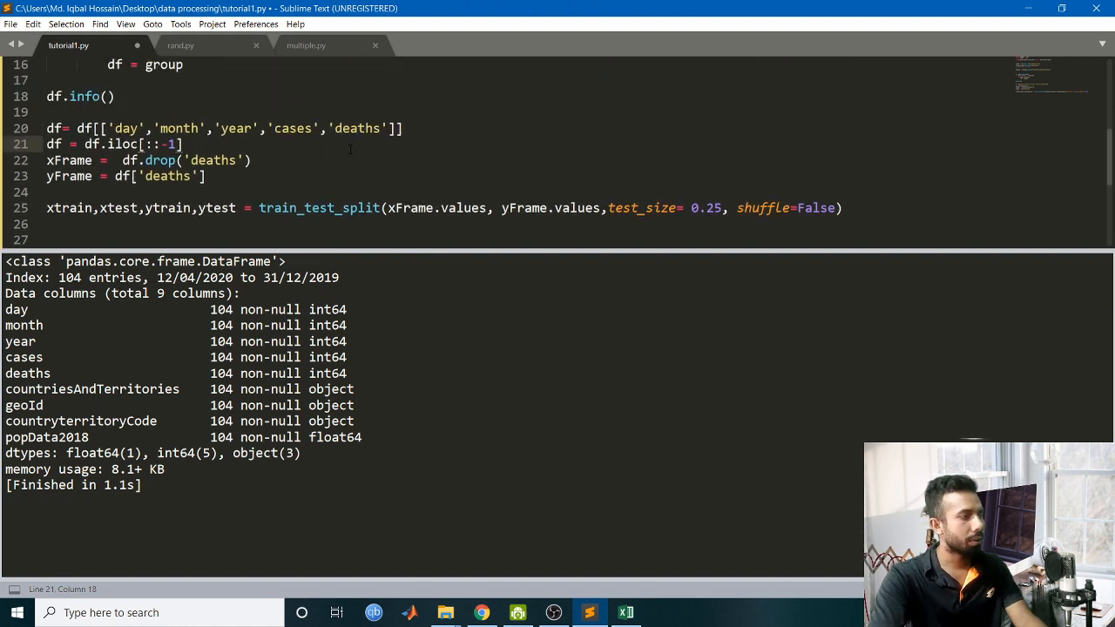
scroll("up", 3)
type("from sklearn.model_selection import train_test_split")
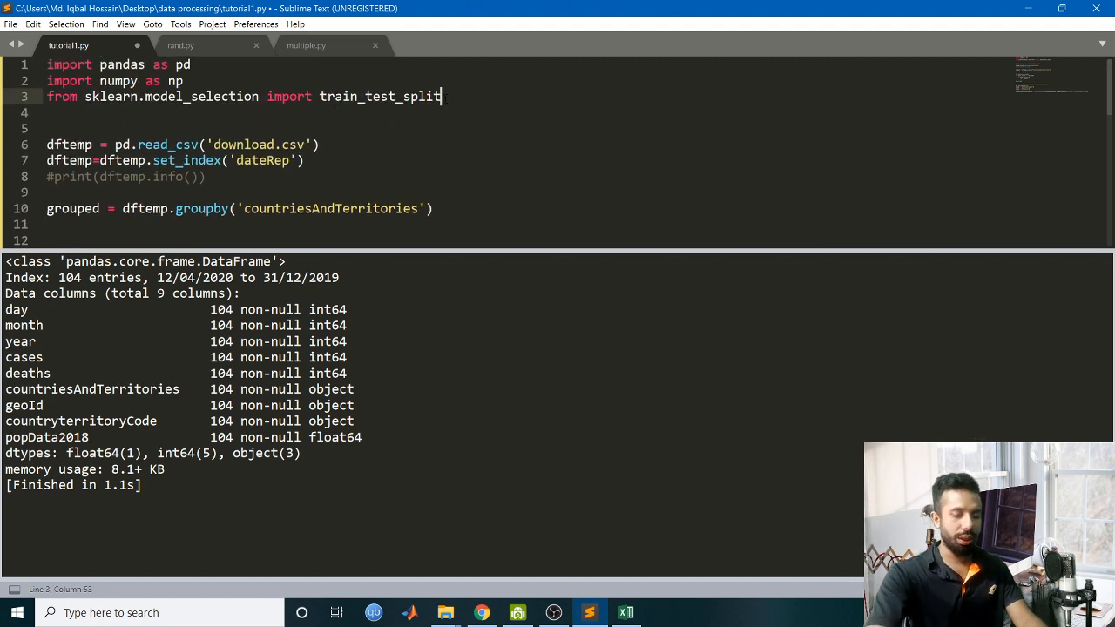
type("frm")
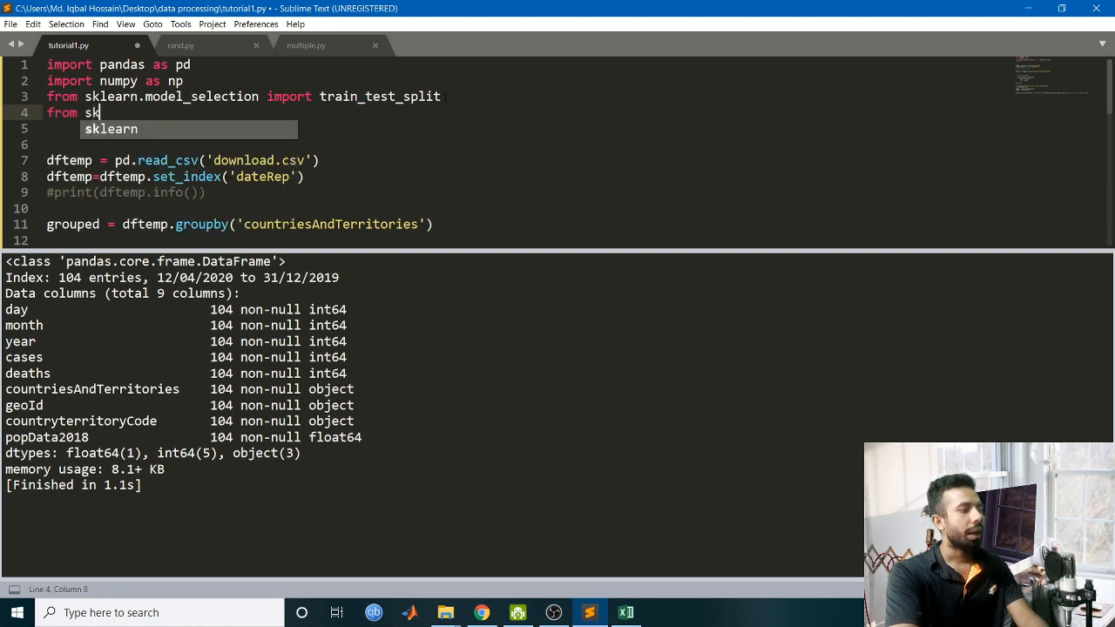
type("learn.")
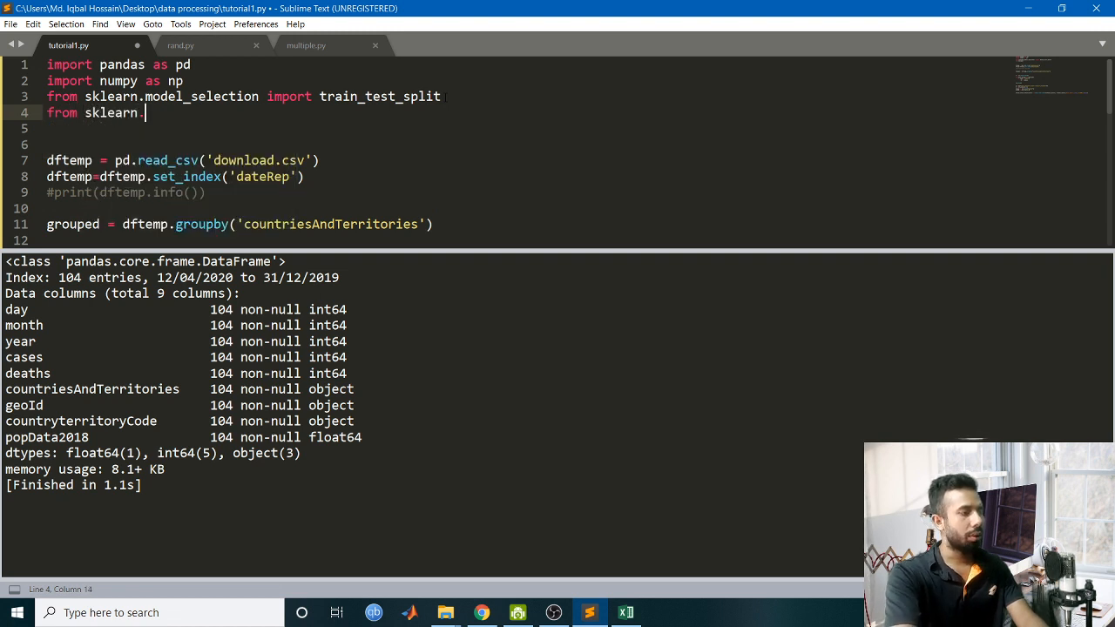
type("linear_model i")
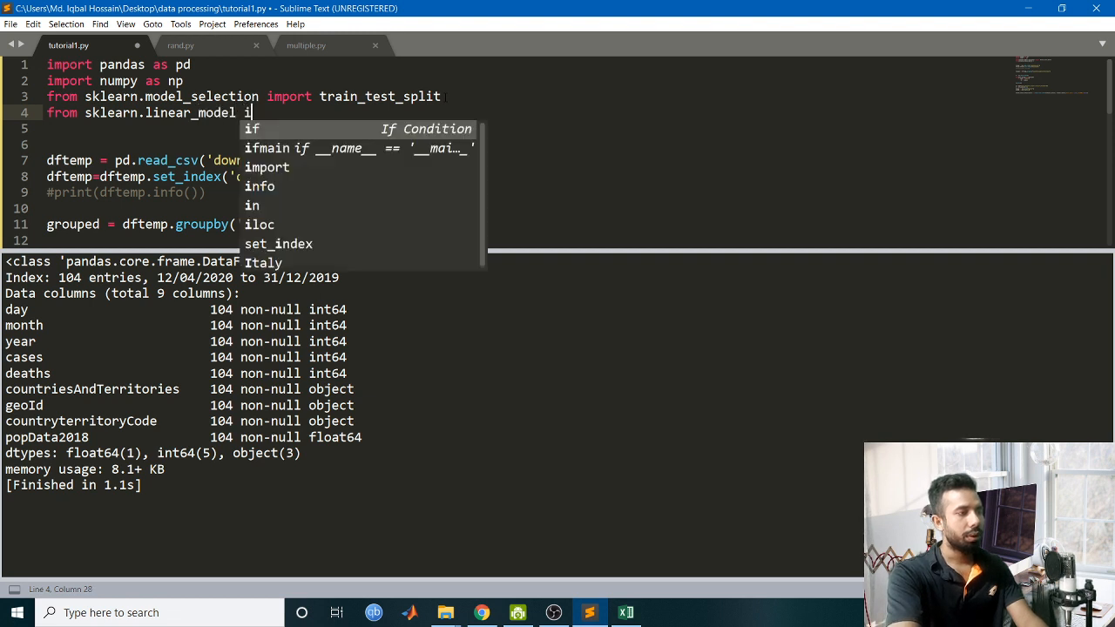
type("mport")
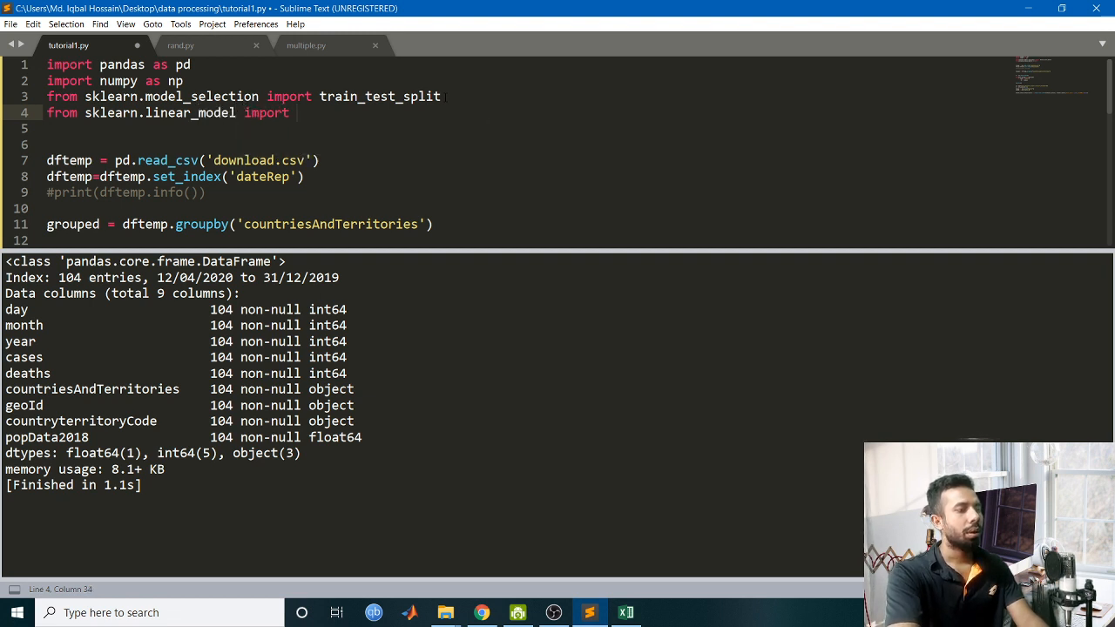
type("Linear")
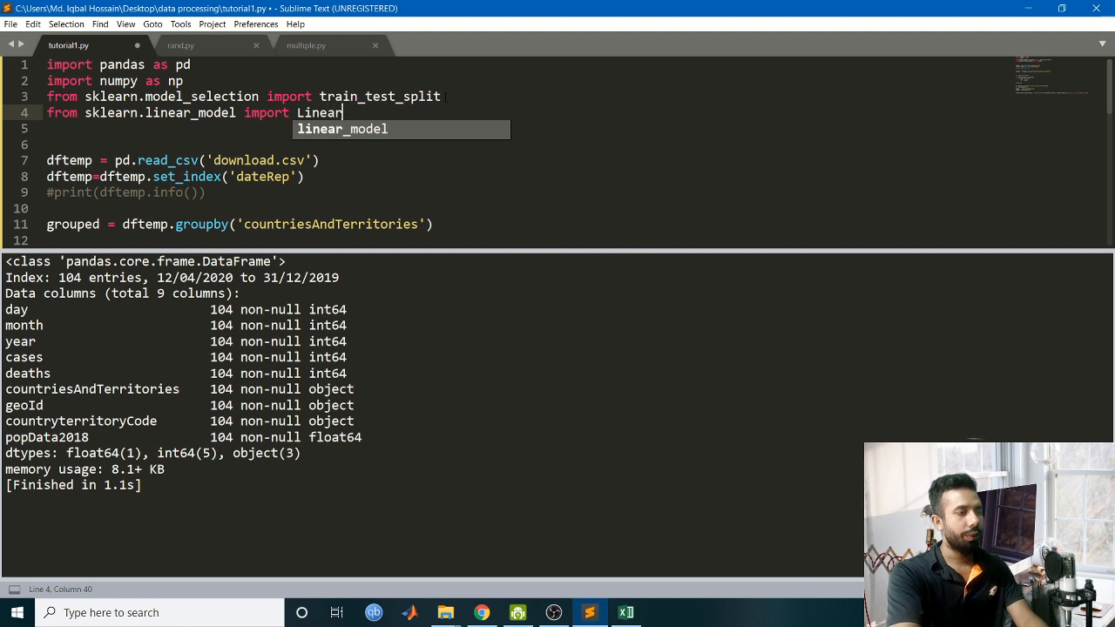
type("Refre")
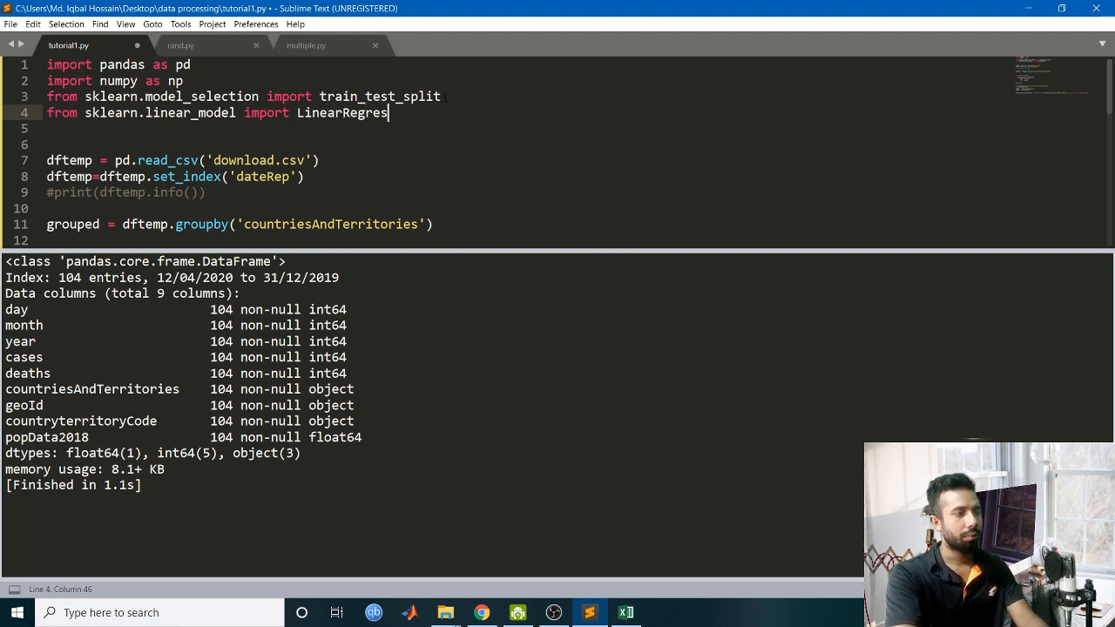
type("sion")
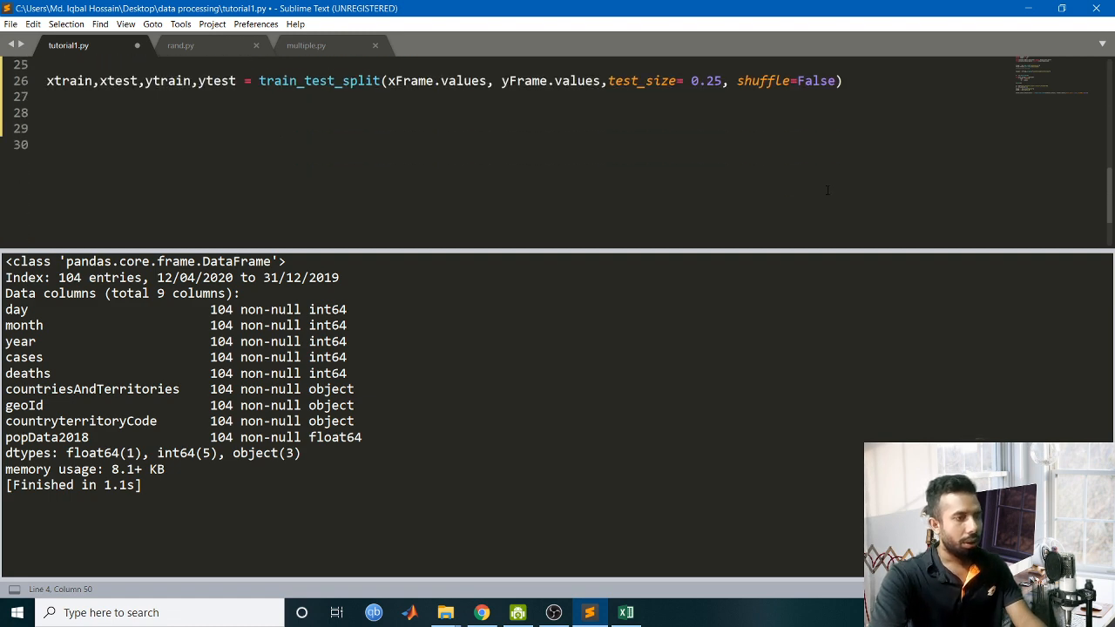
Create model = LinearRegression() and fit it on xtrain, ytrain.
key("enter")
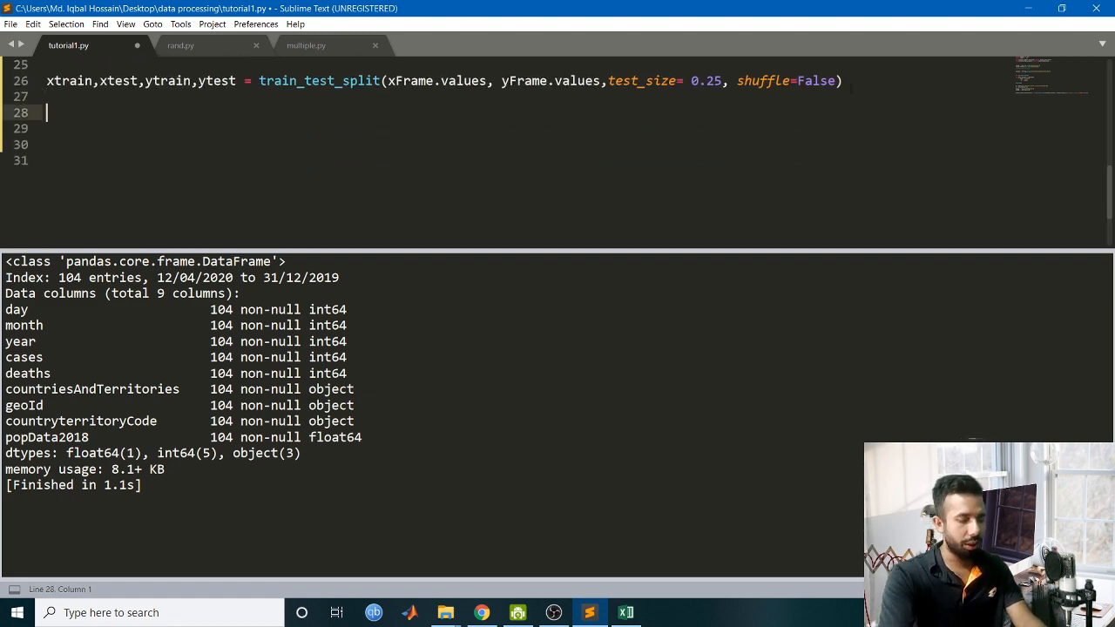
type("model")
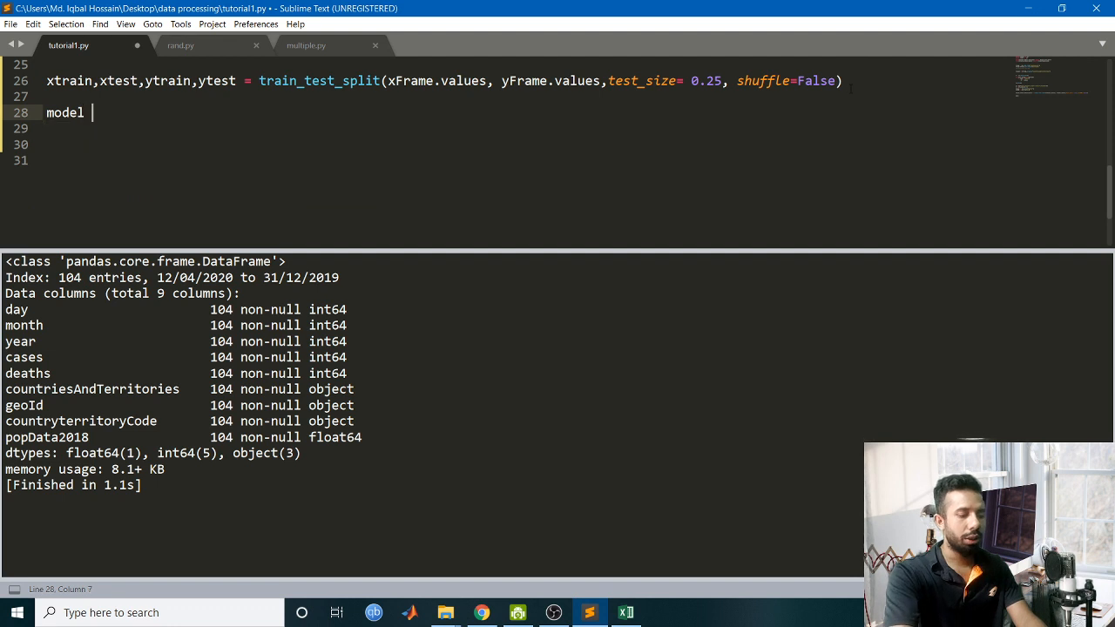
type("= LinearRegression(")
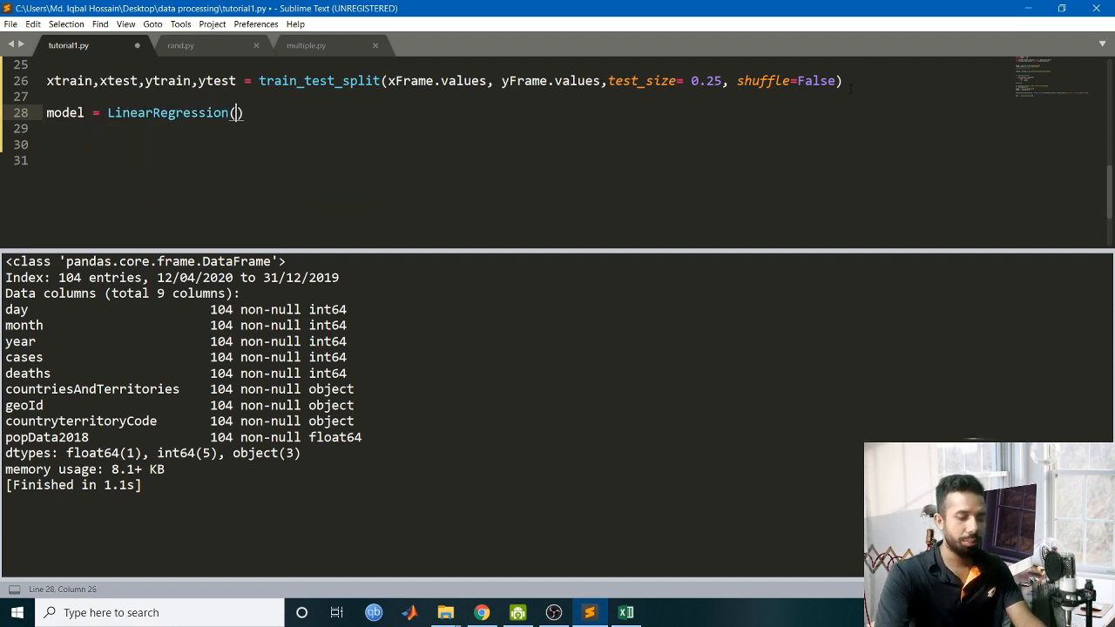
type("mo")
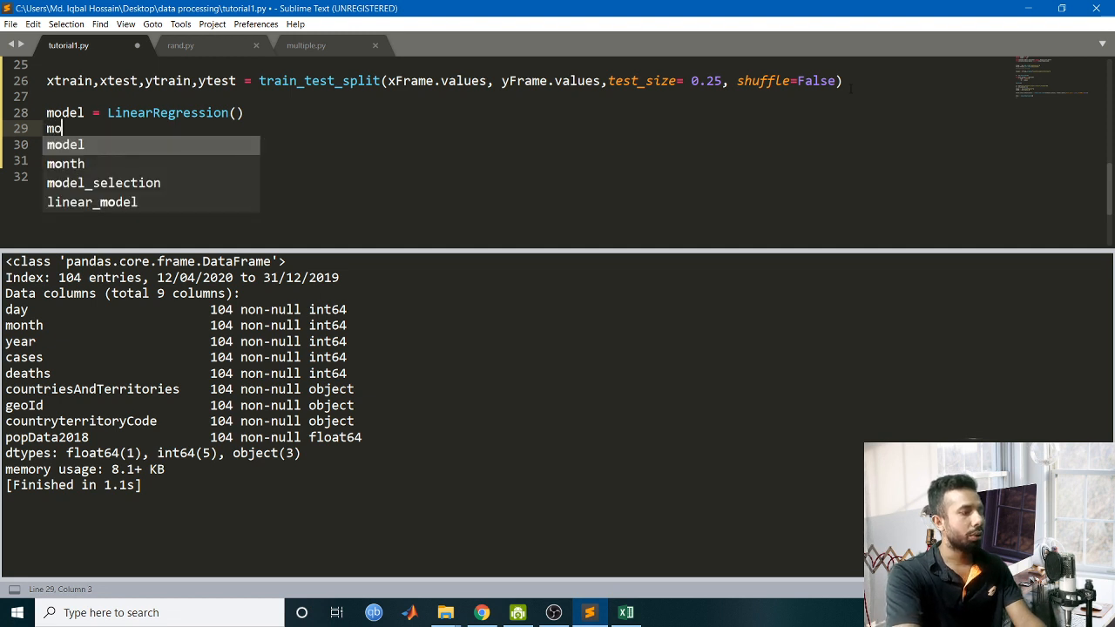
type(".f")
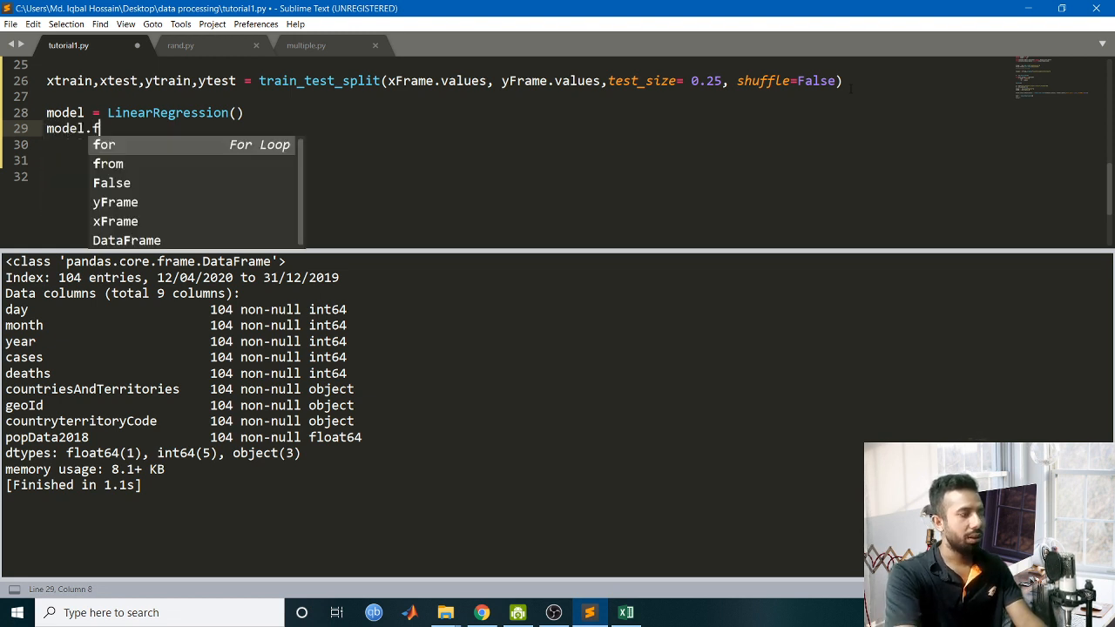
type("it()")
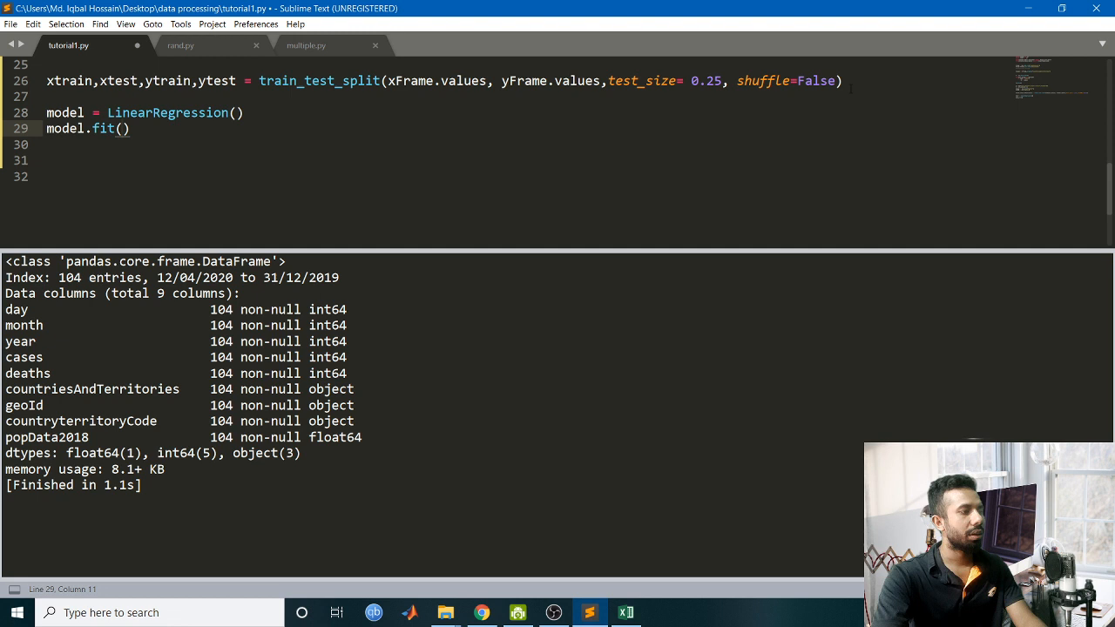
type("xtrain,")
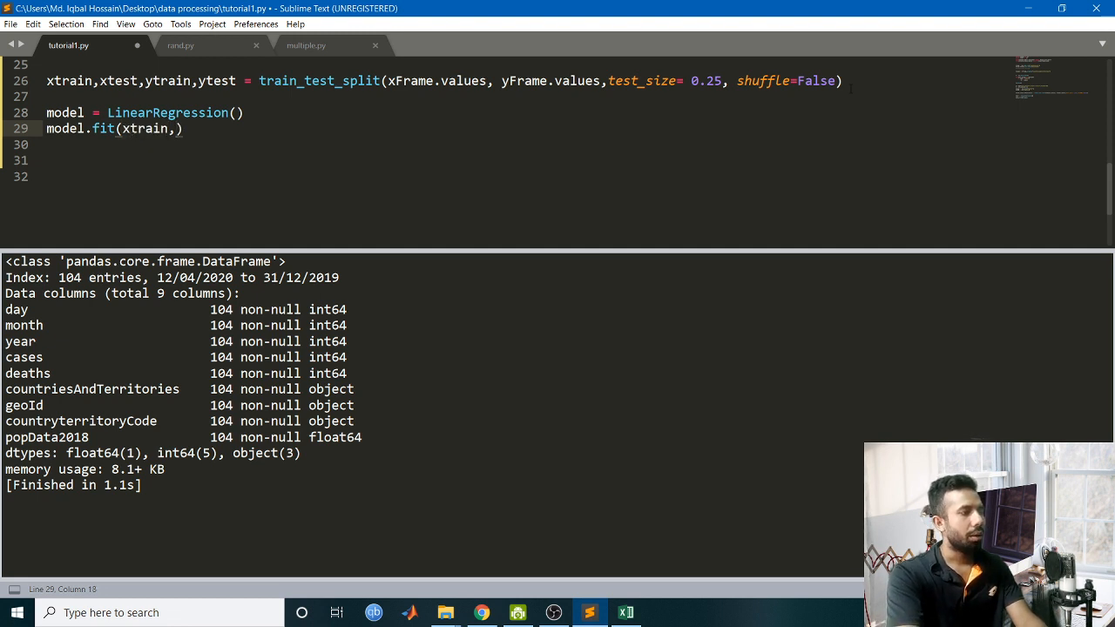
type("ytrain")
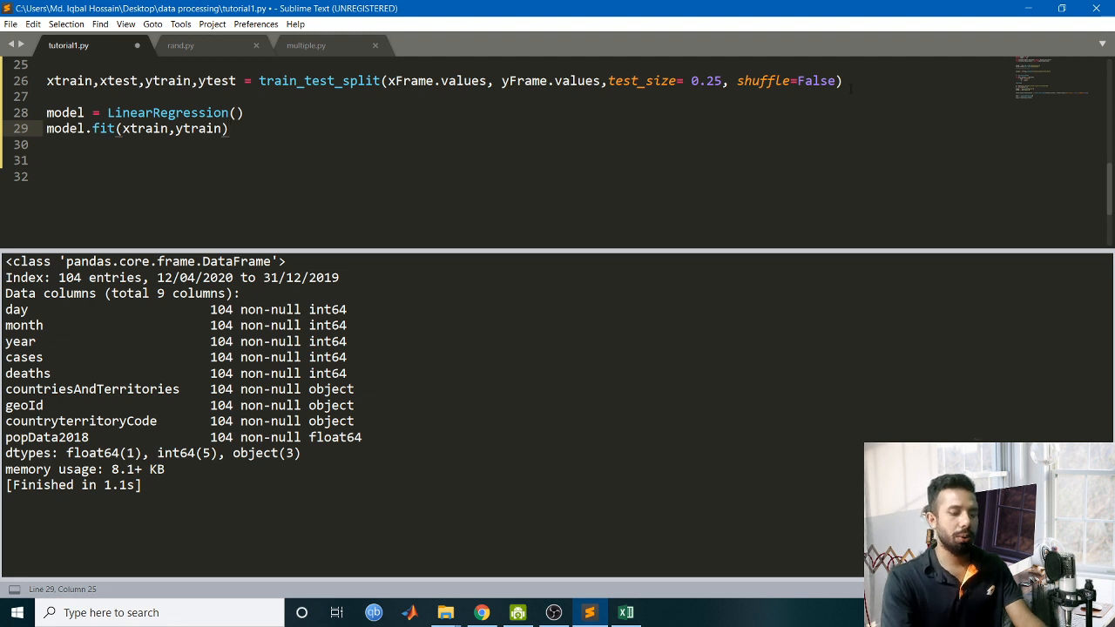
Store model.predict(xtest,ytest) in a prediction variable.
type("mo")
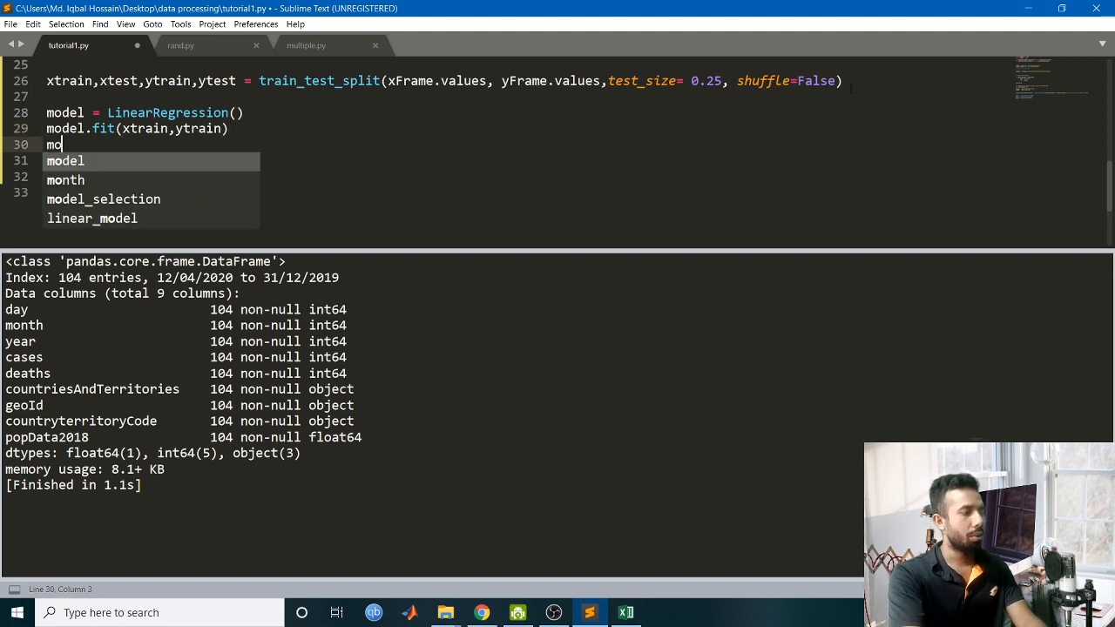
type("del.")
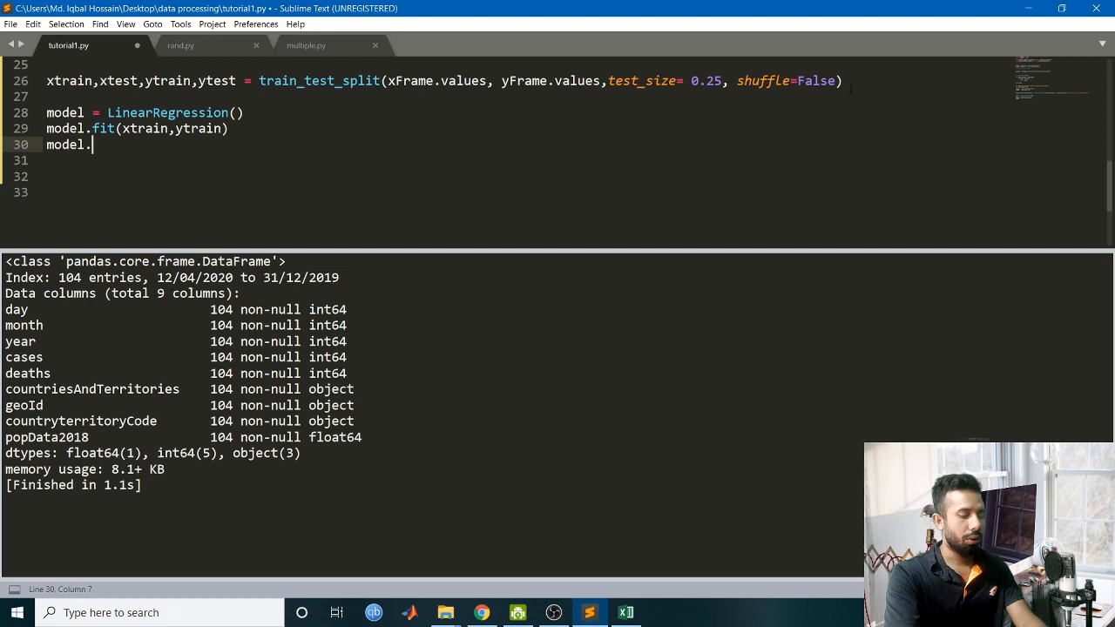
type("pr")
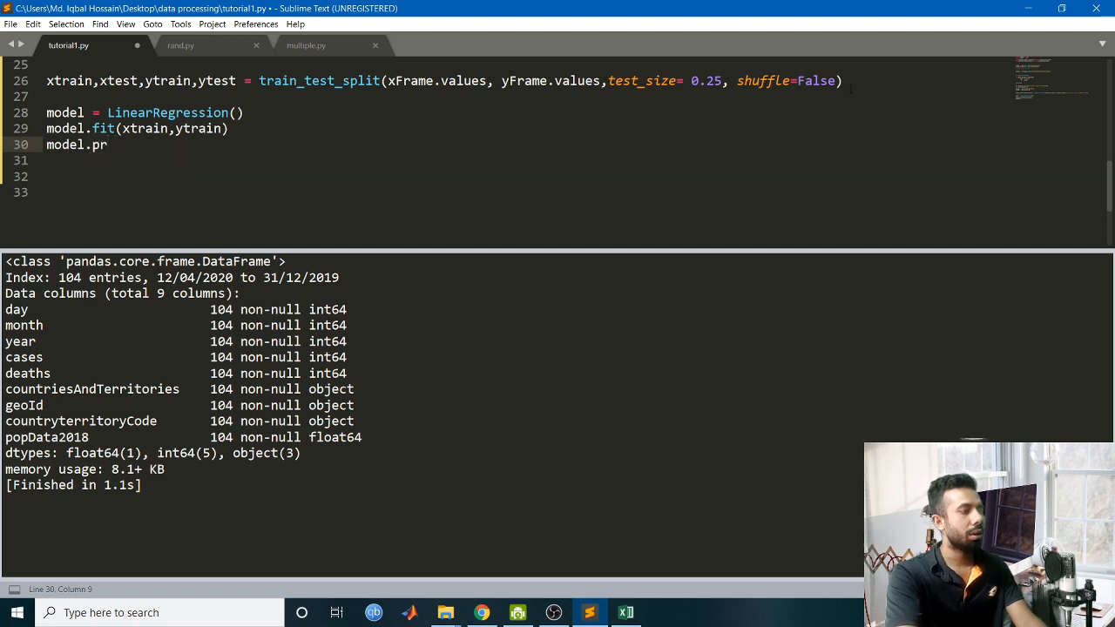
type("edict")
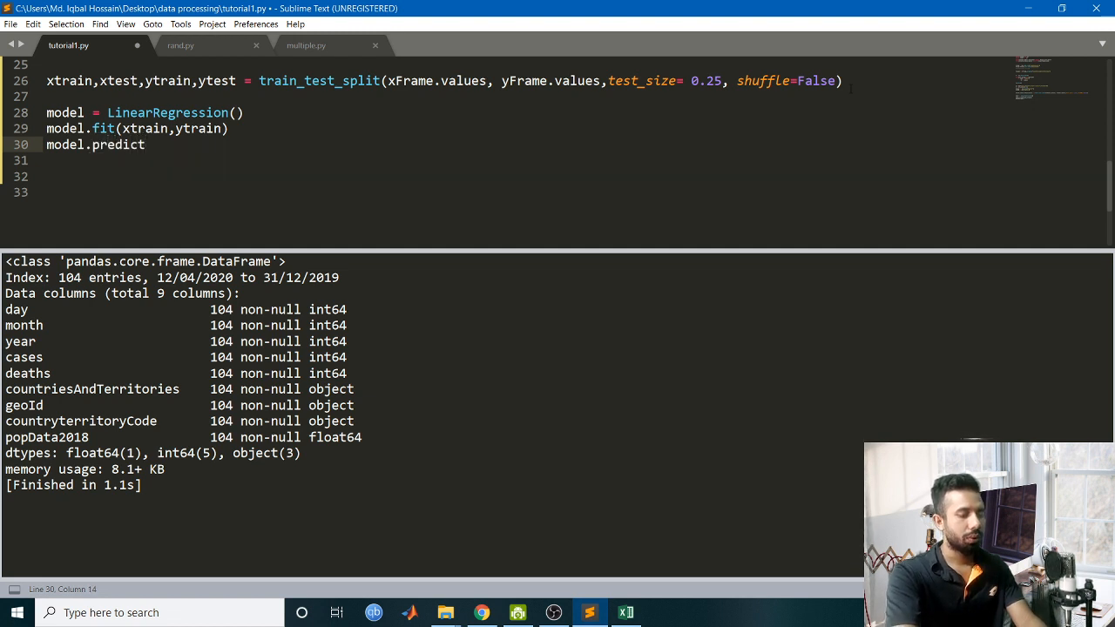
type("(xtest")
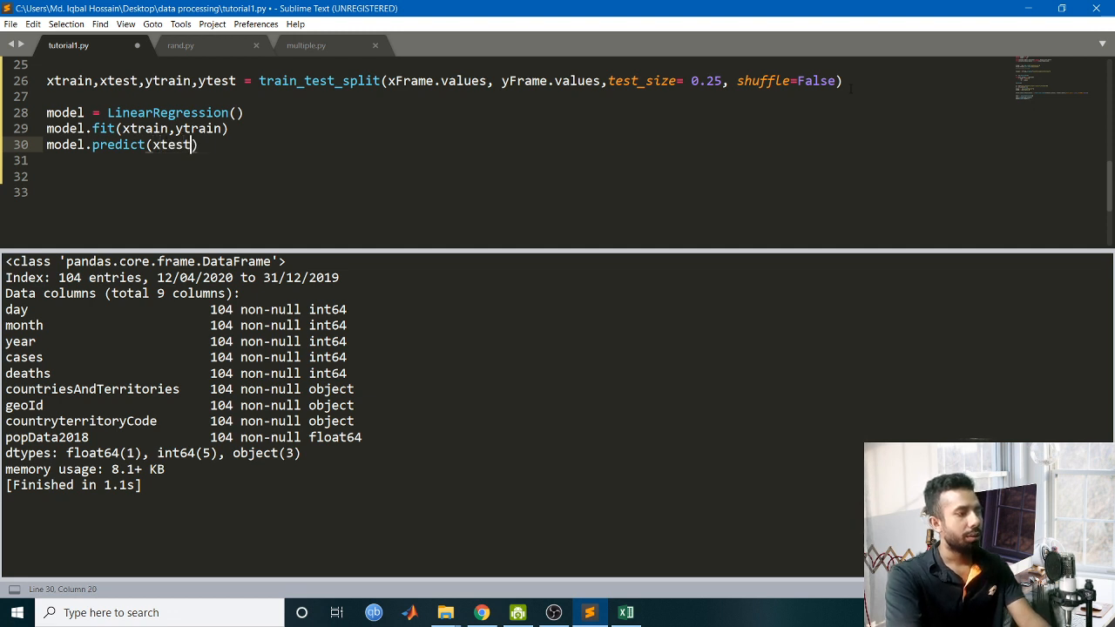
type(",t")
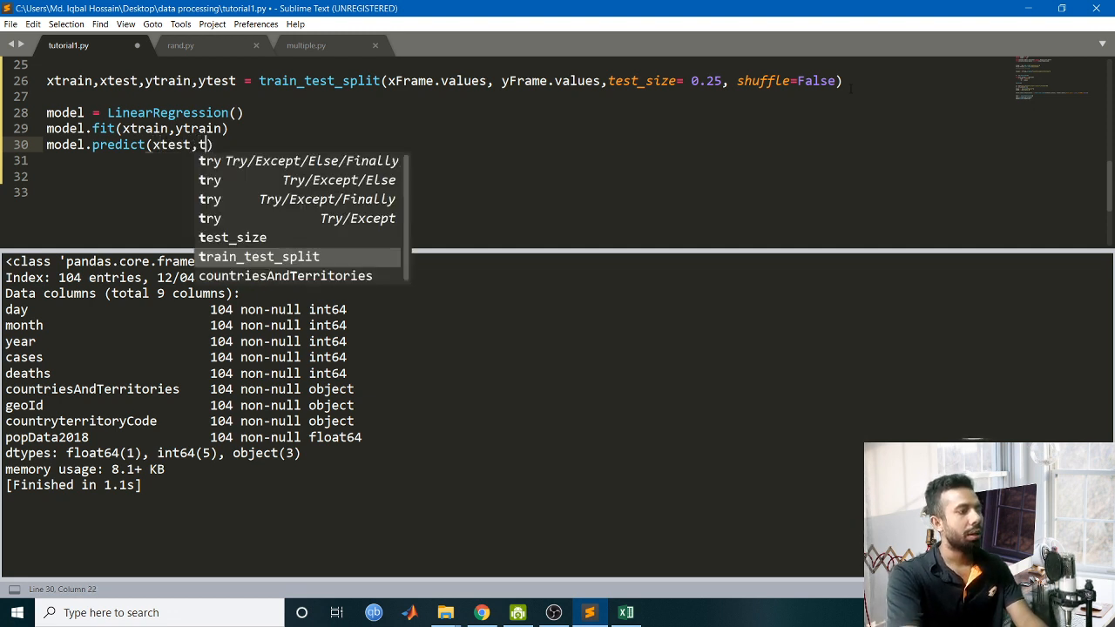
type("ytest")
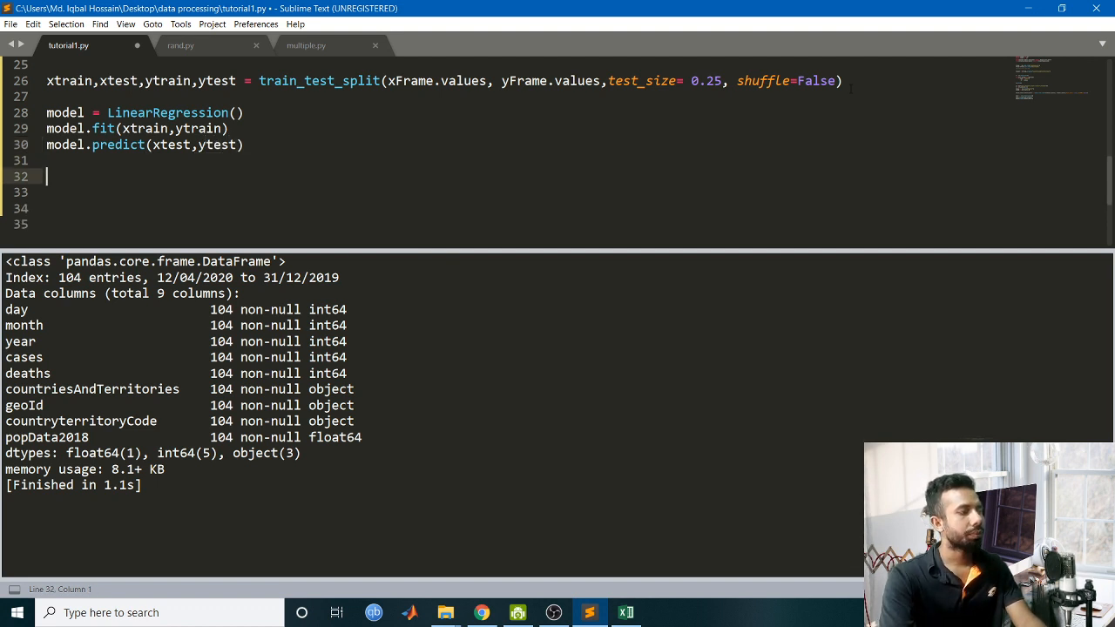
type("p")
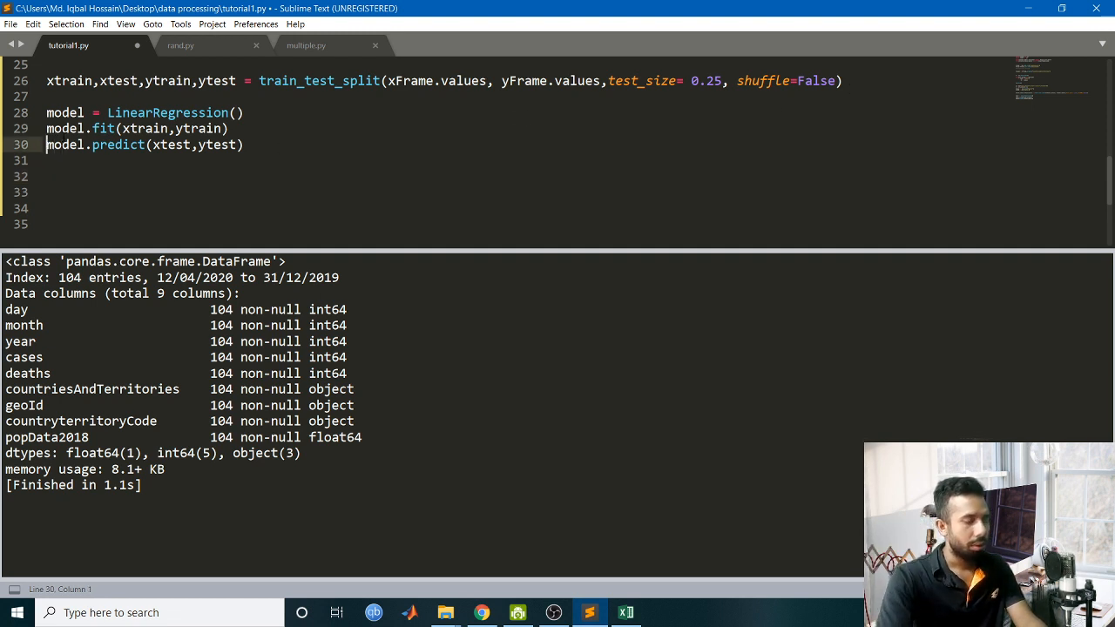
type("p=")
type("import m")
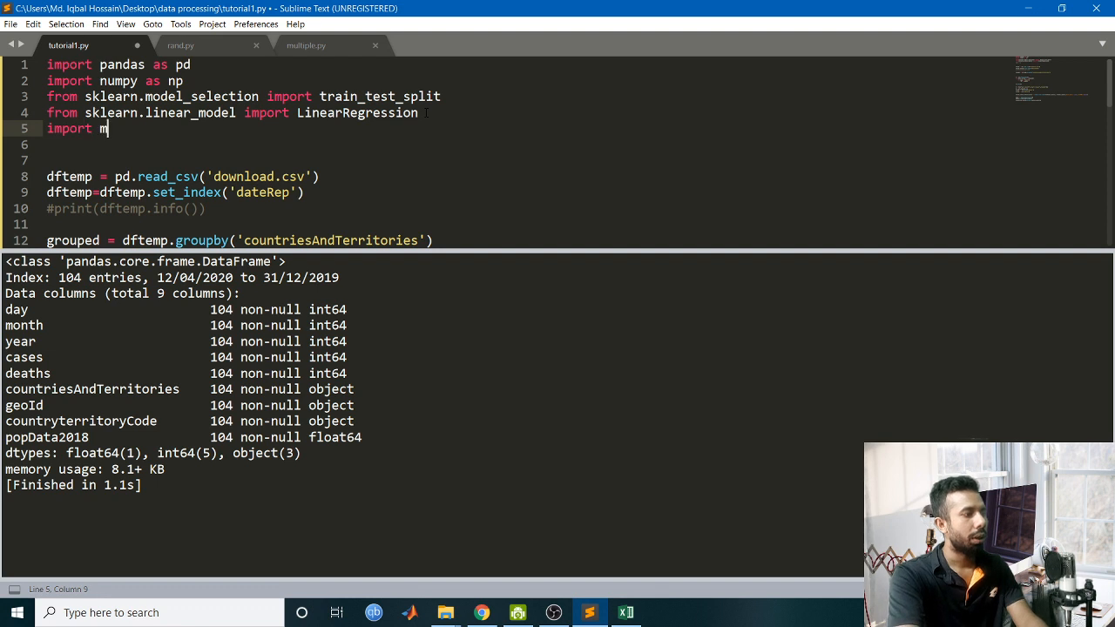
Add 'import matplotlib.pyplot as plt' to the imports.
type("atplotli")
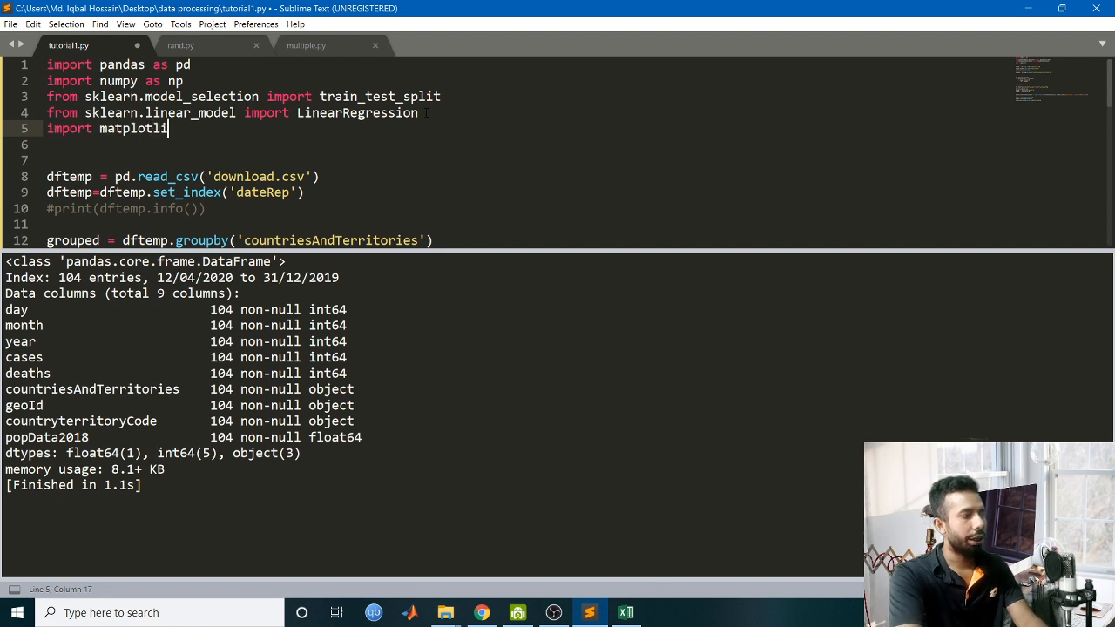
type("b")
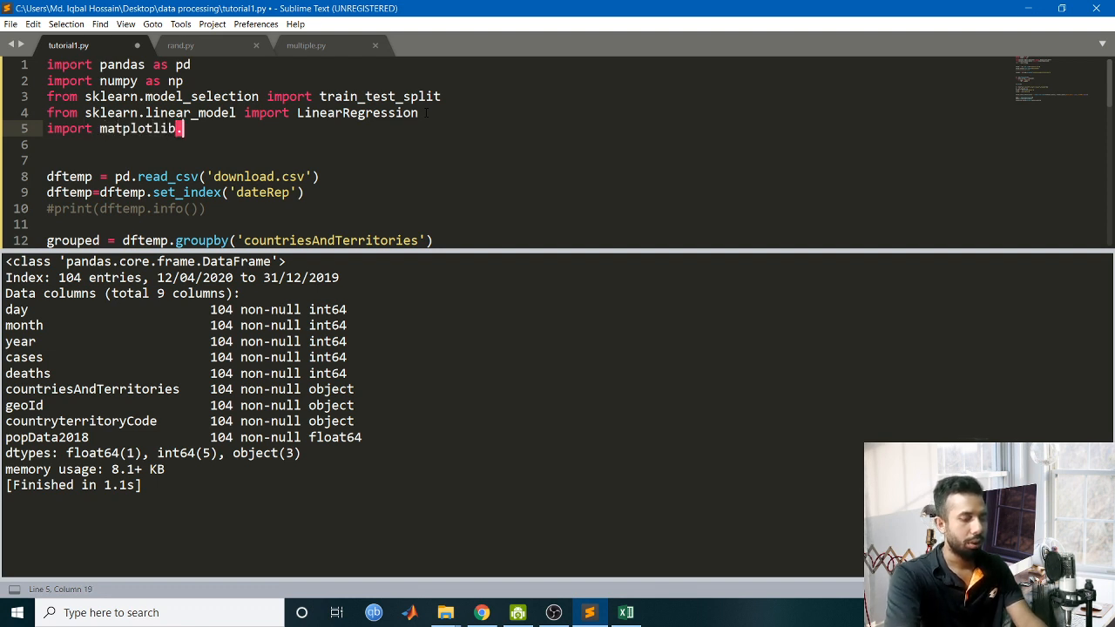
type(".pyplt")
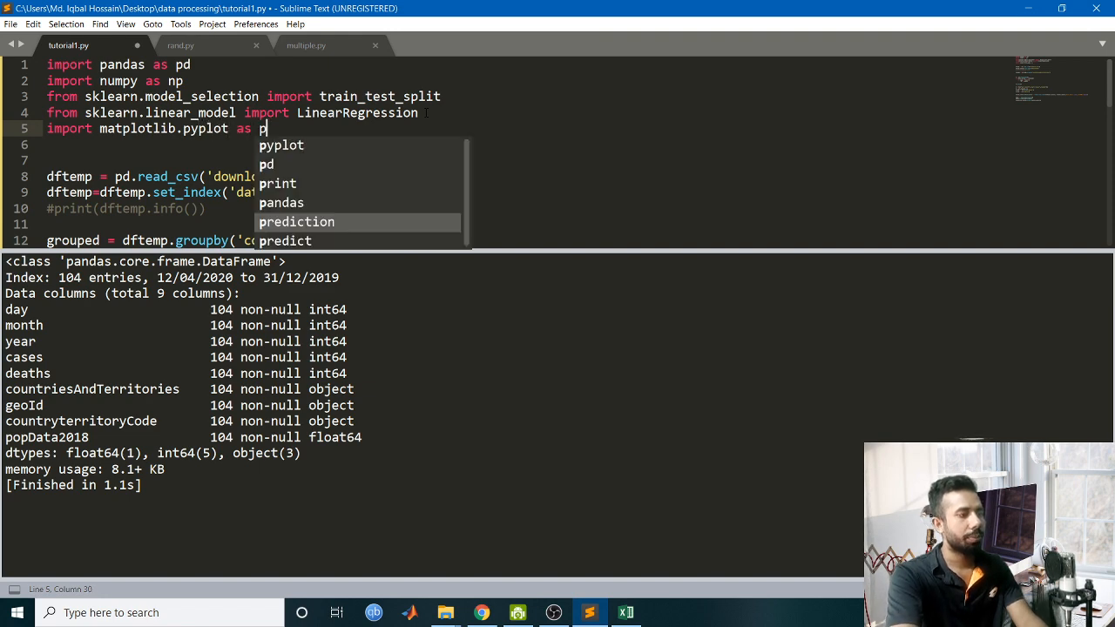
scroll("down", 3)
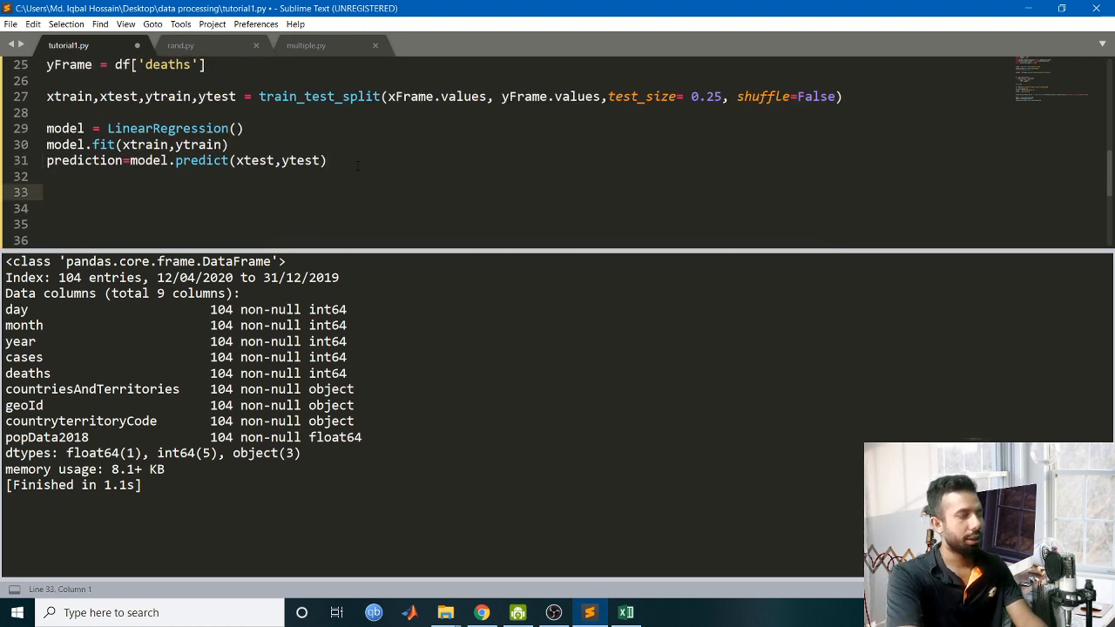
Plot ytrain against df.index[:len(prediction)] with label 'Training'.
type("plt")
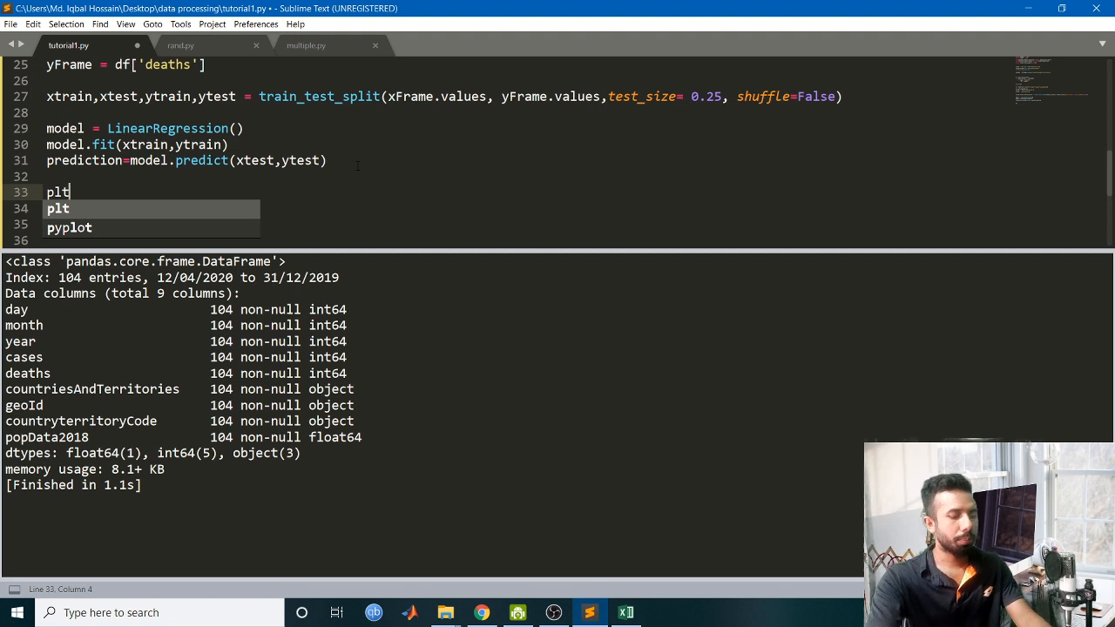
type(".plot")
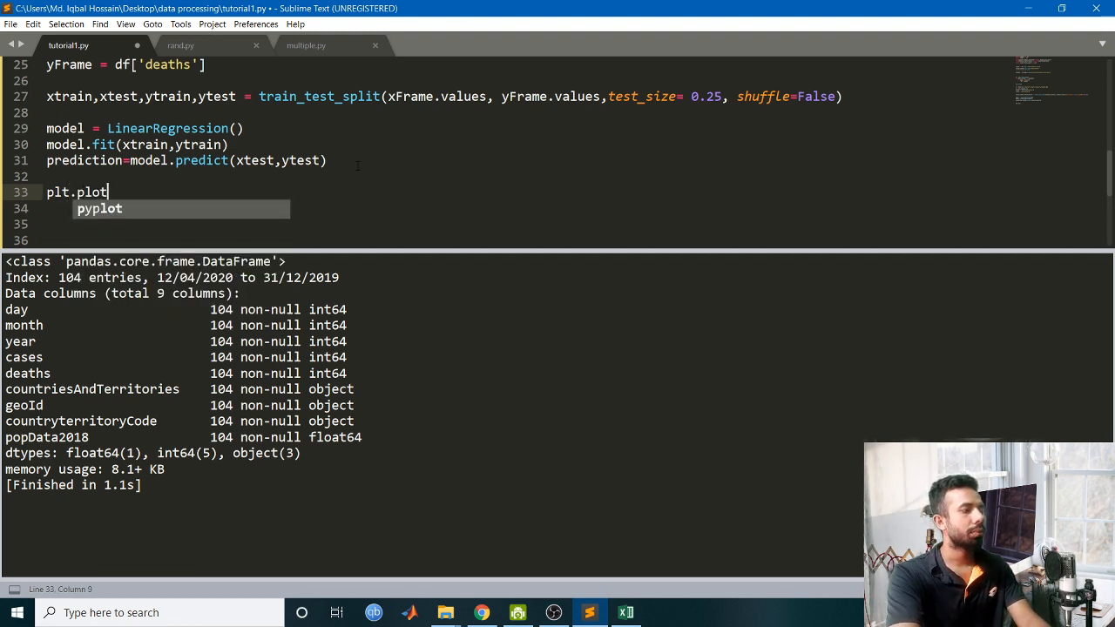
type("()")
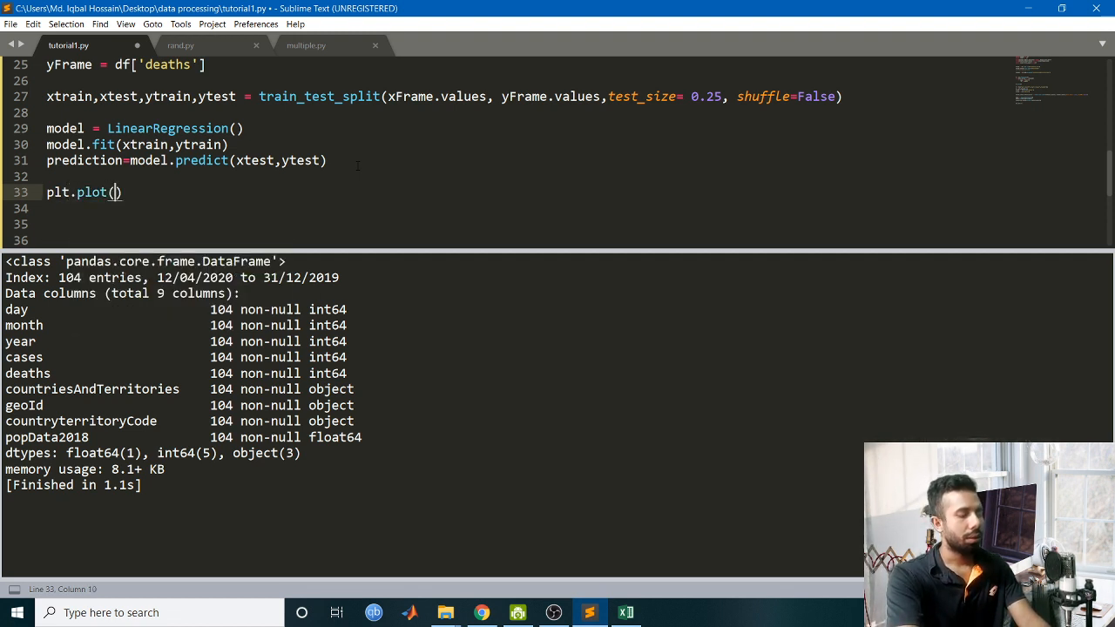
type("df")
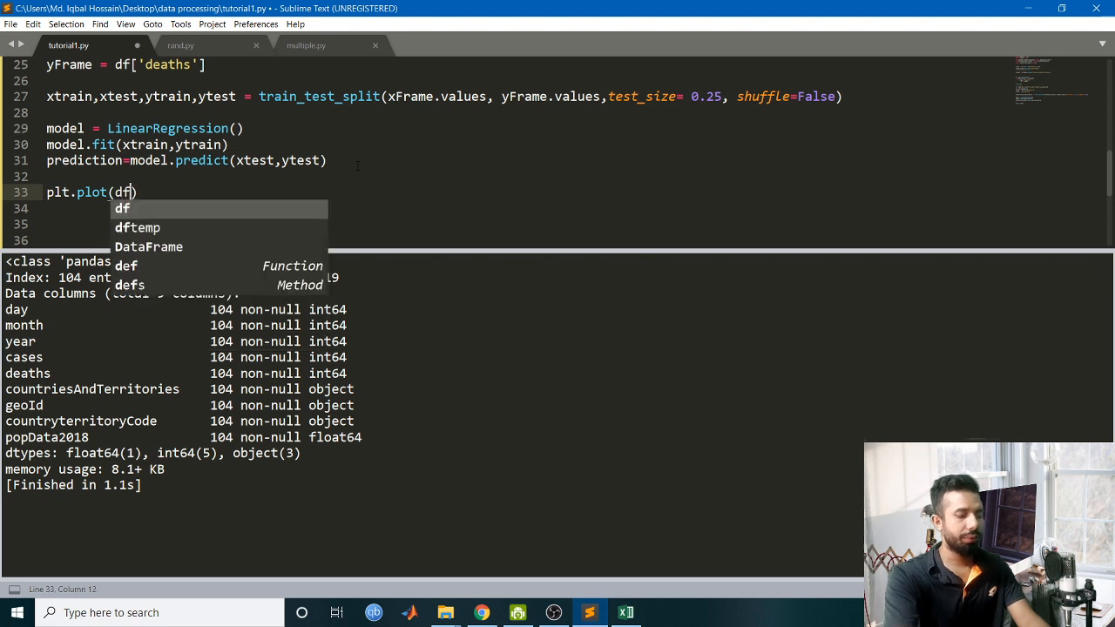
type(".index")
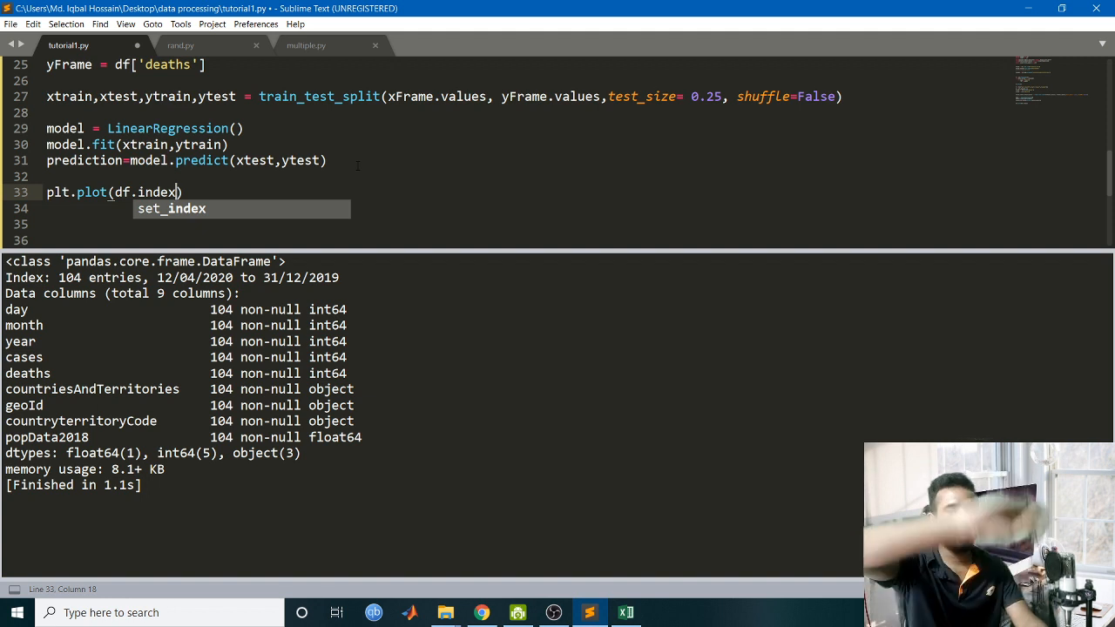
type("[")
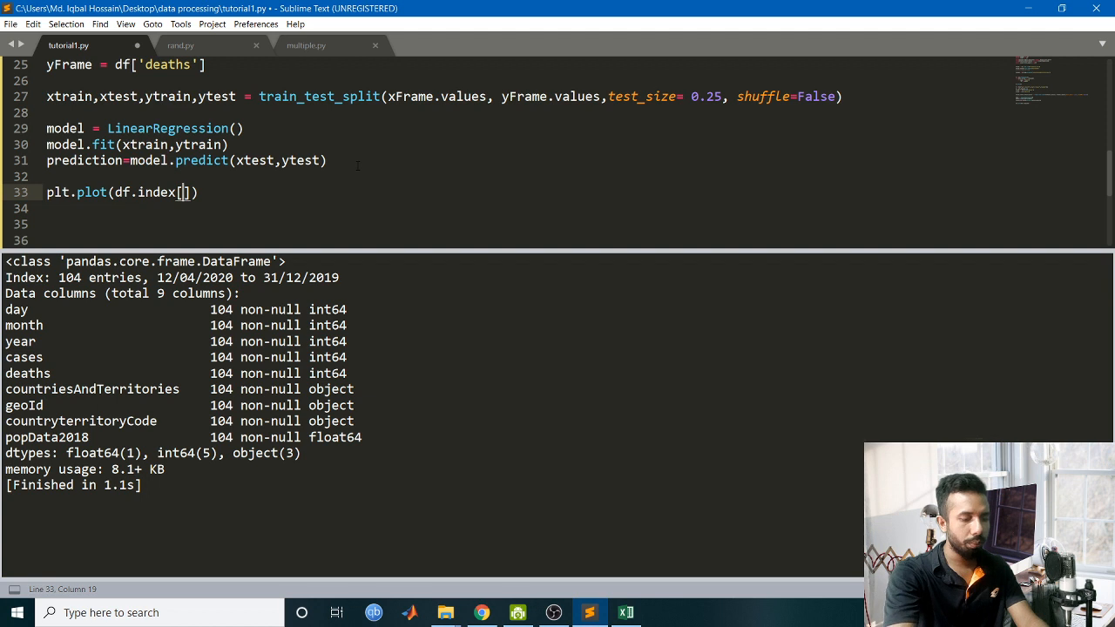
type(":-")
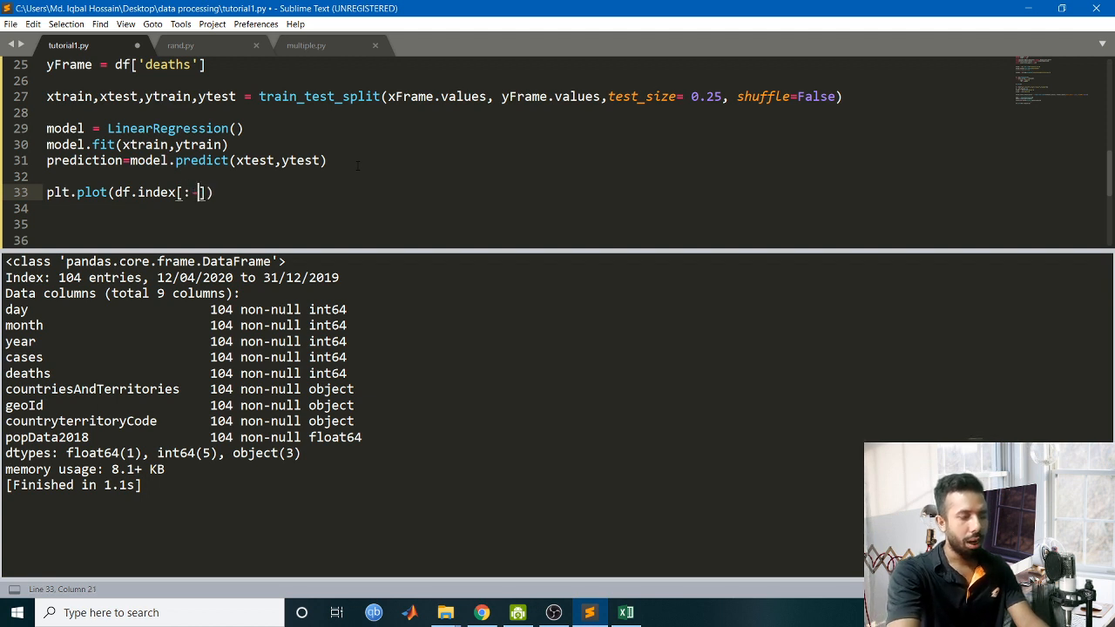
type("len(")
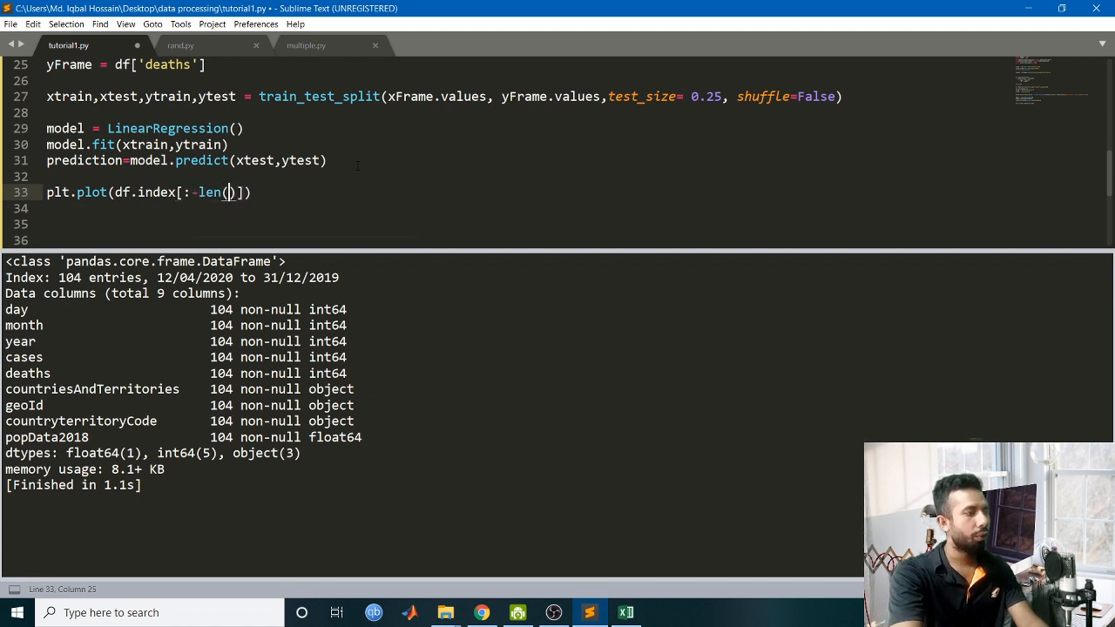
type("prediction")
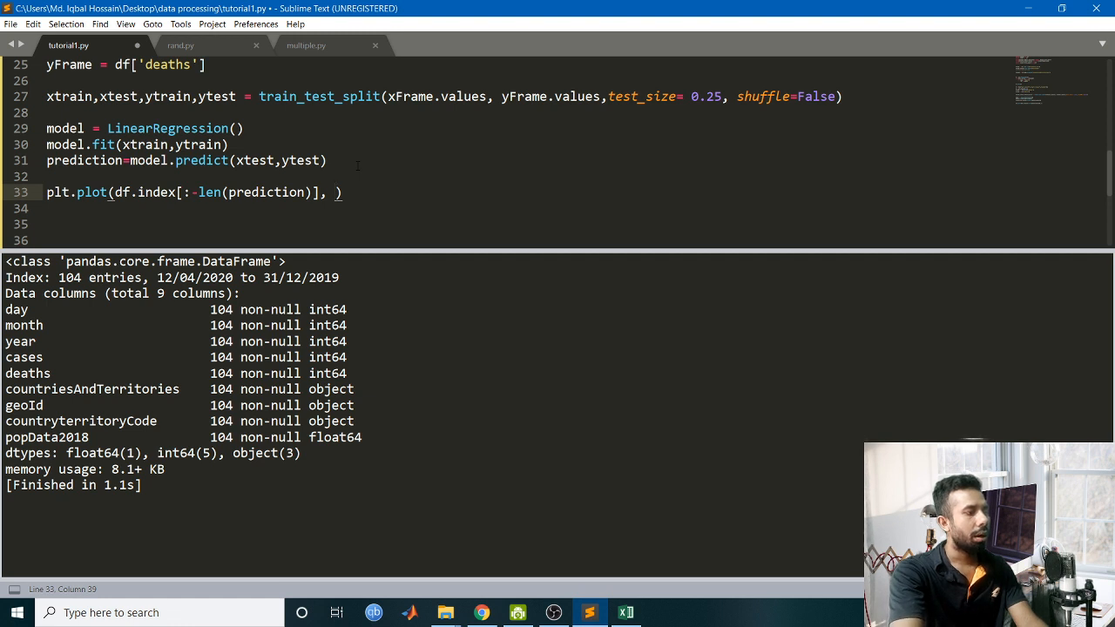
type("ytrain,")
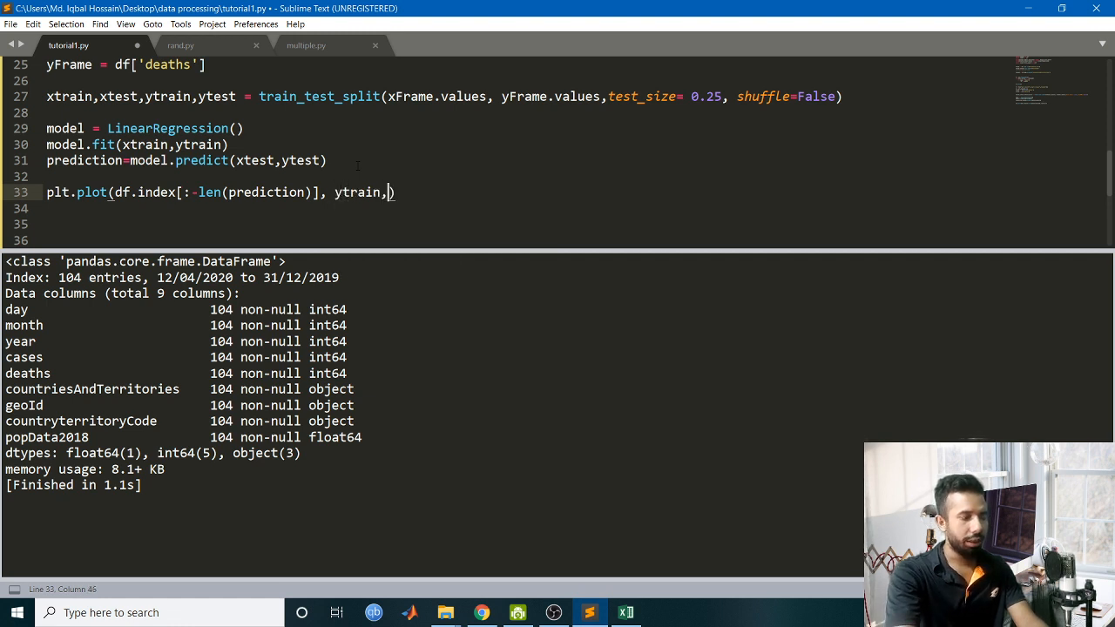
type("label='")
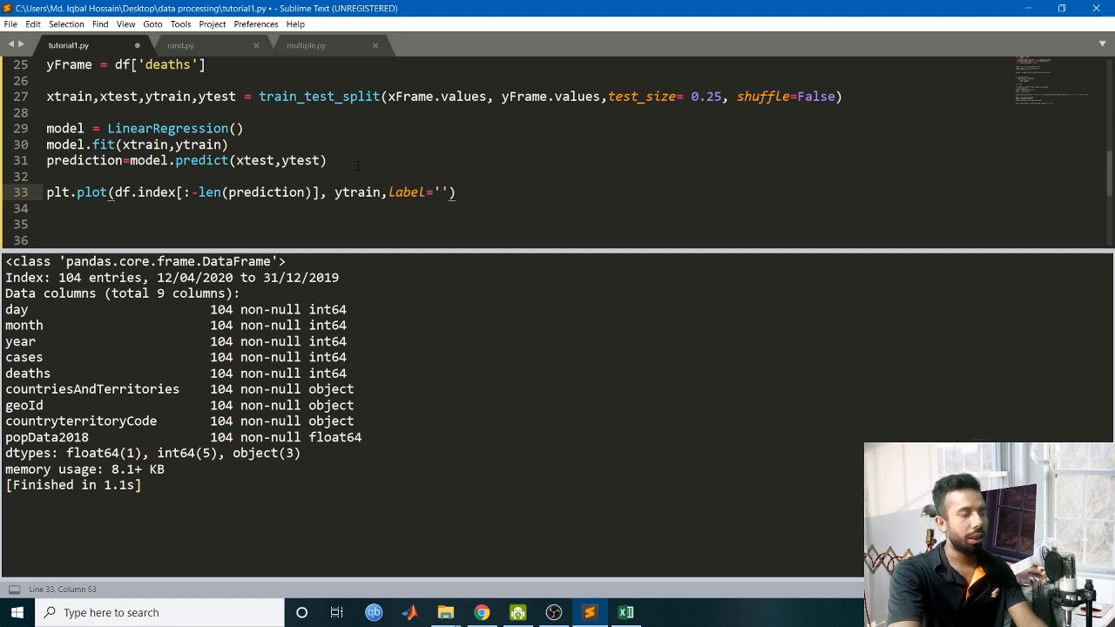
type("Tra")
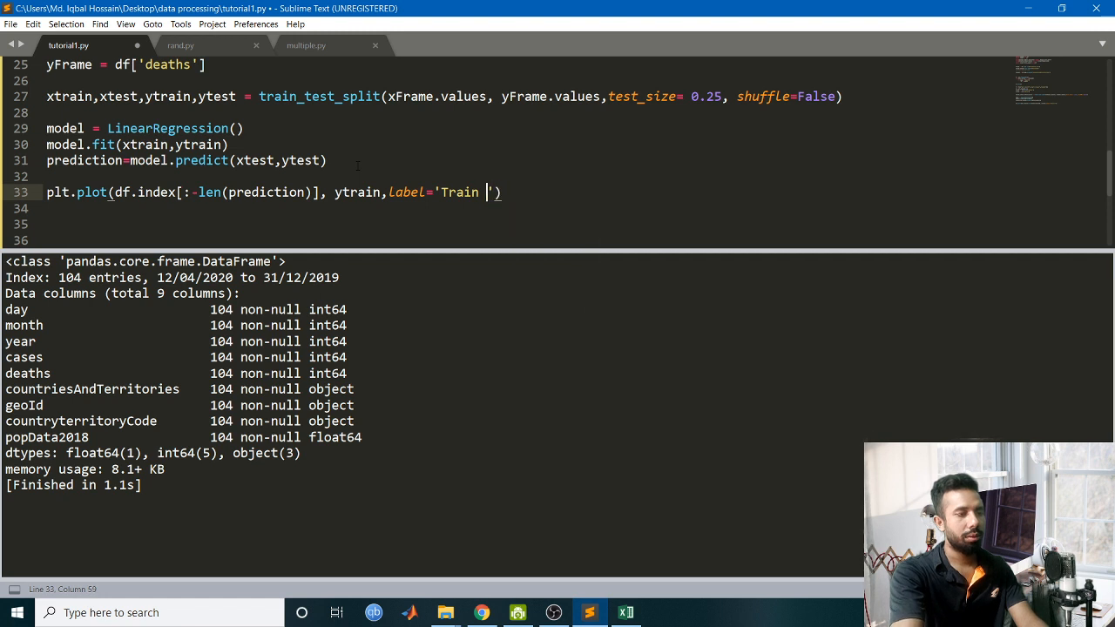
type("ing")
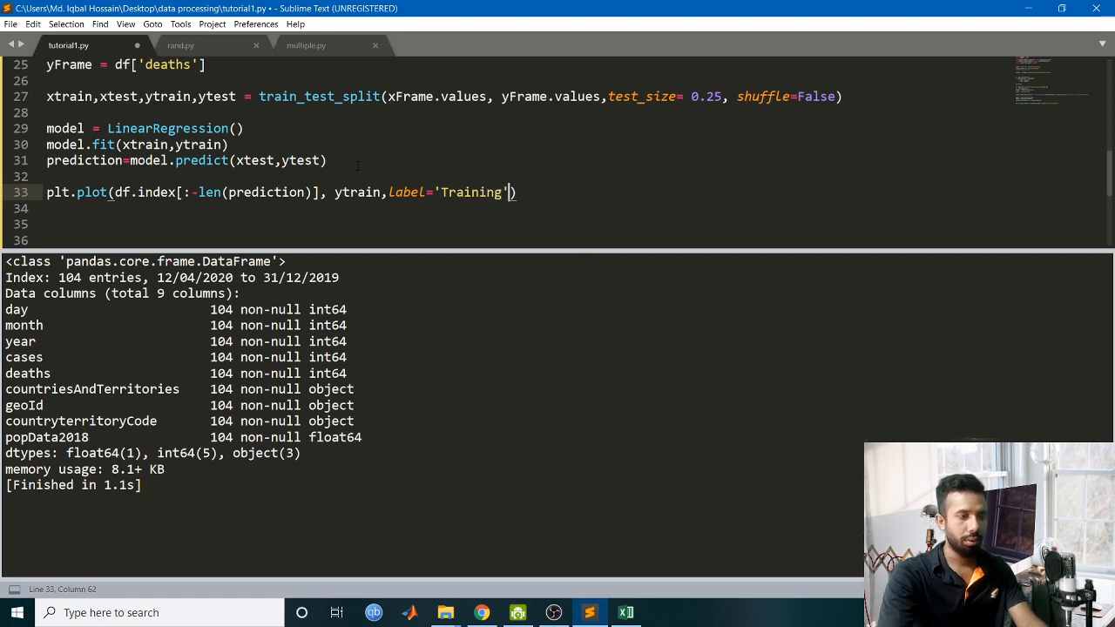
Plot ytest against df.index[-len(prediction):] with label 'actual'.
type("plt")
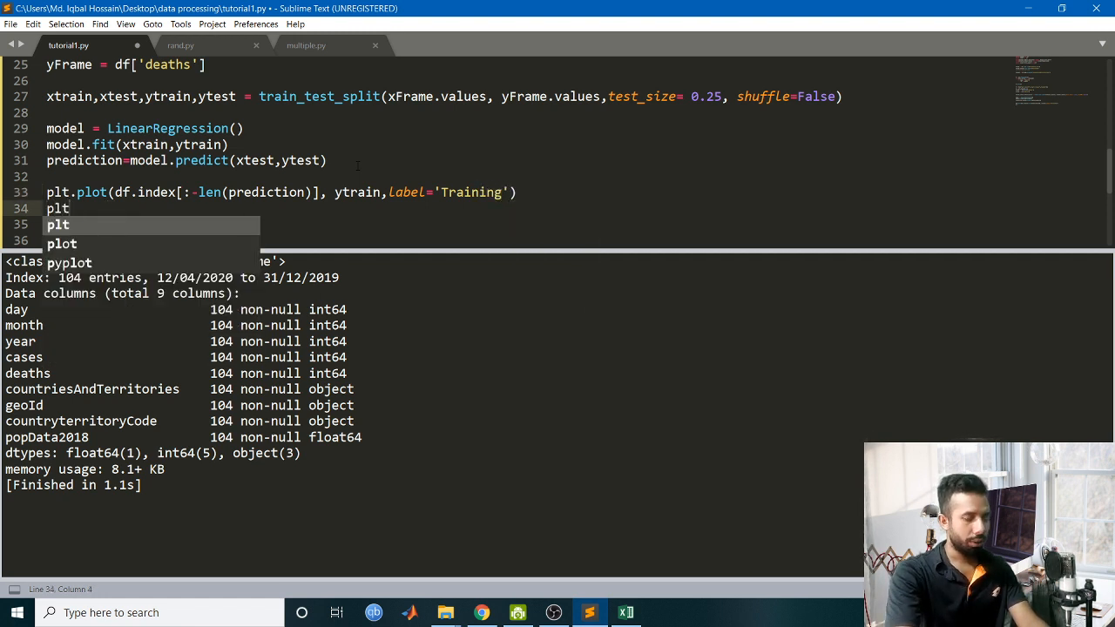
type(".plot")
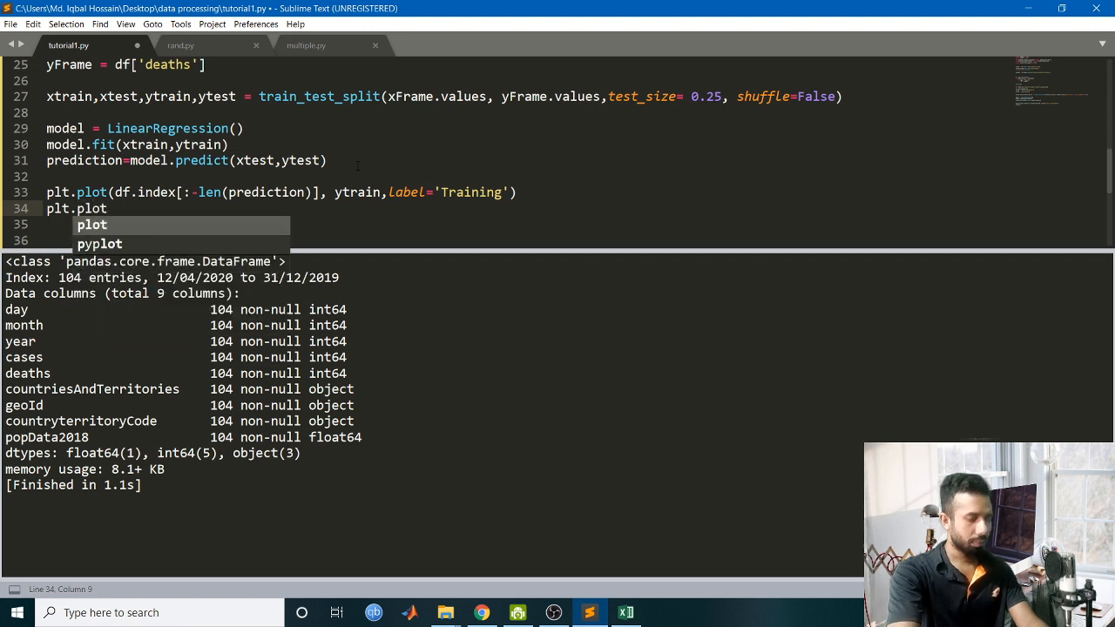
type("(df.")
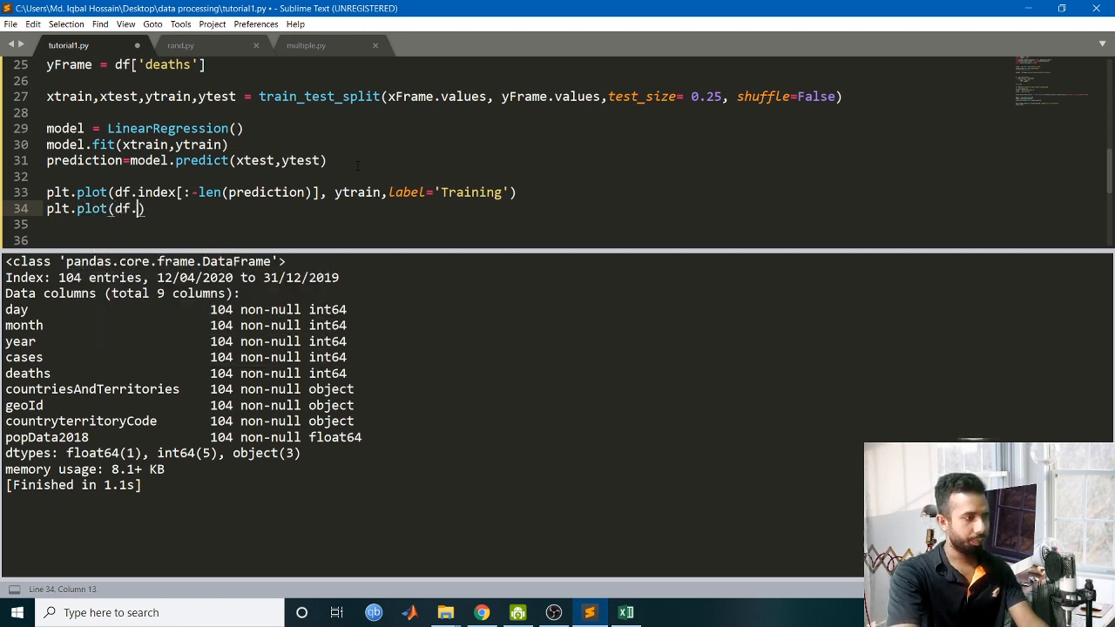
type("index")
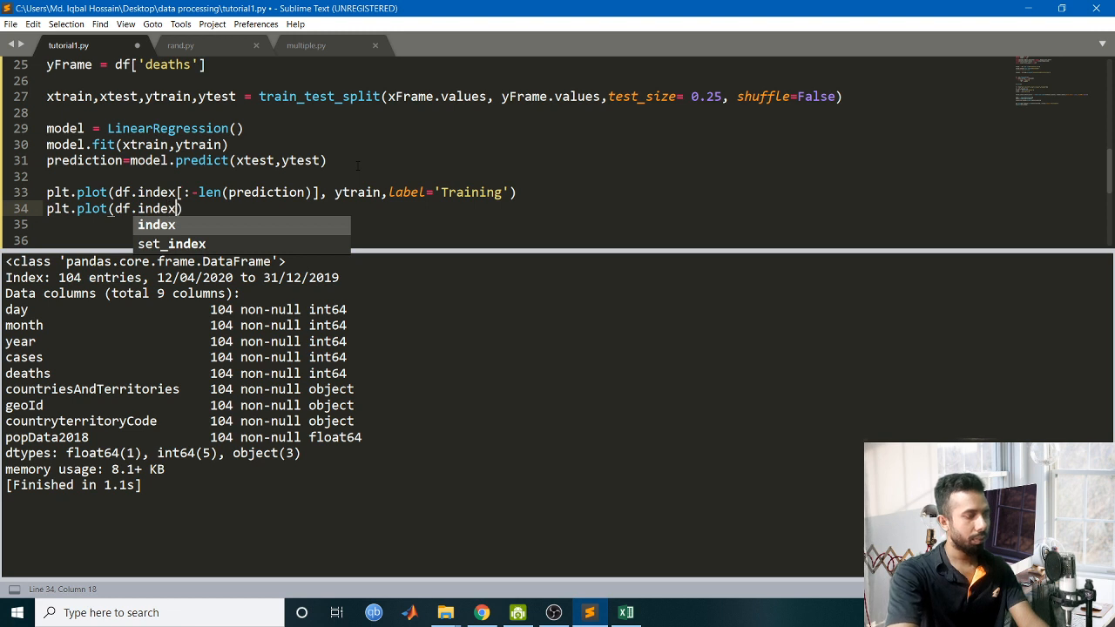
type("[")
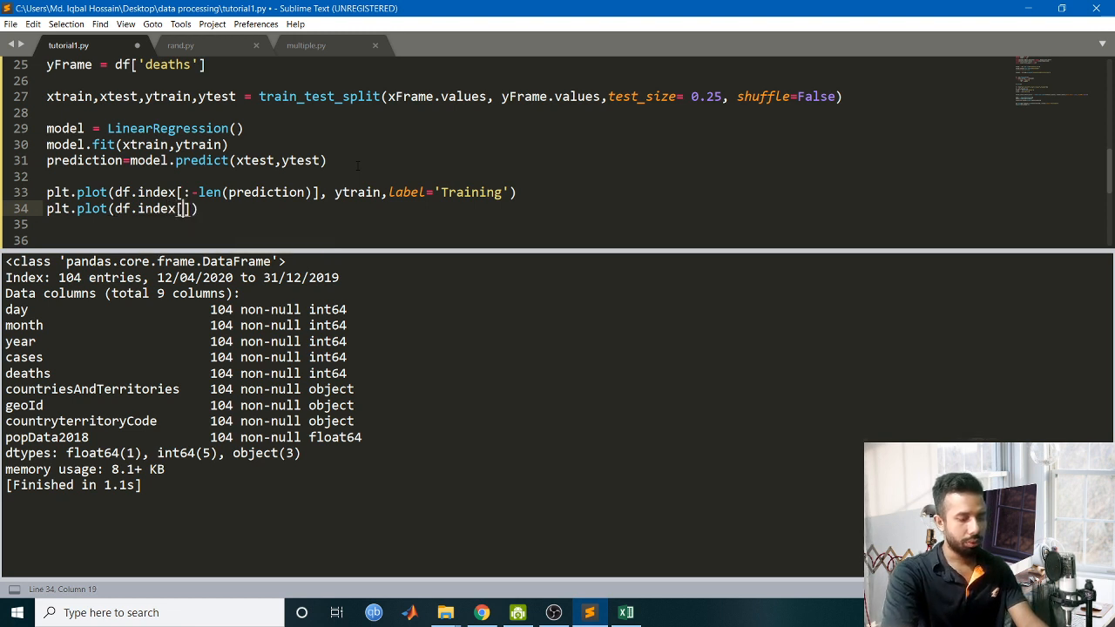
type("-")
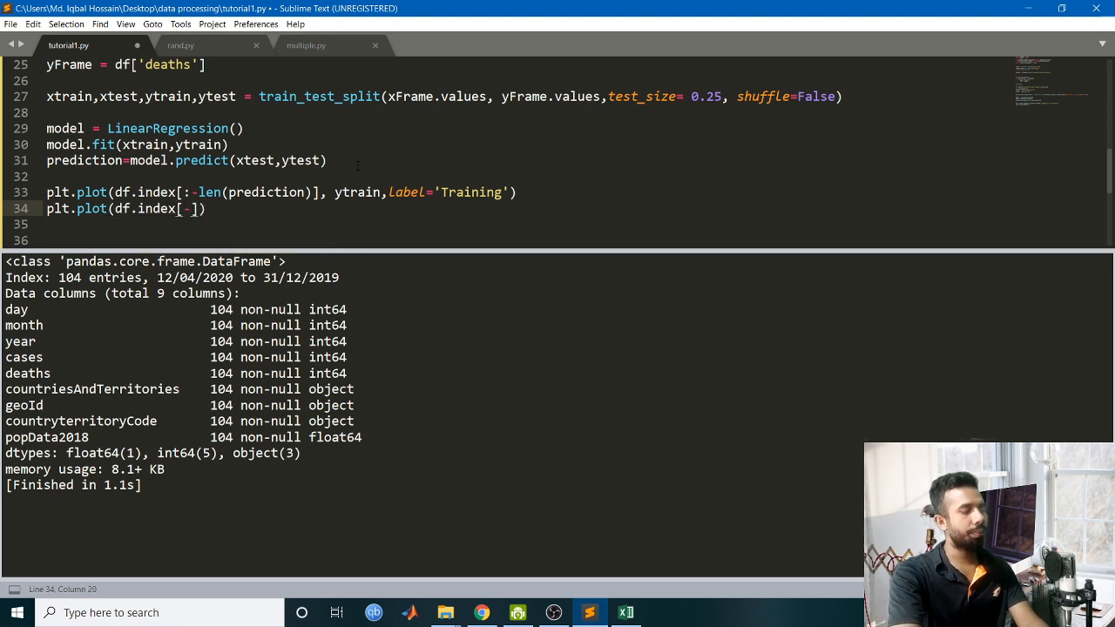
type("len")
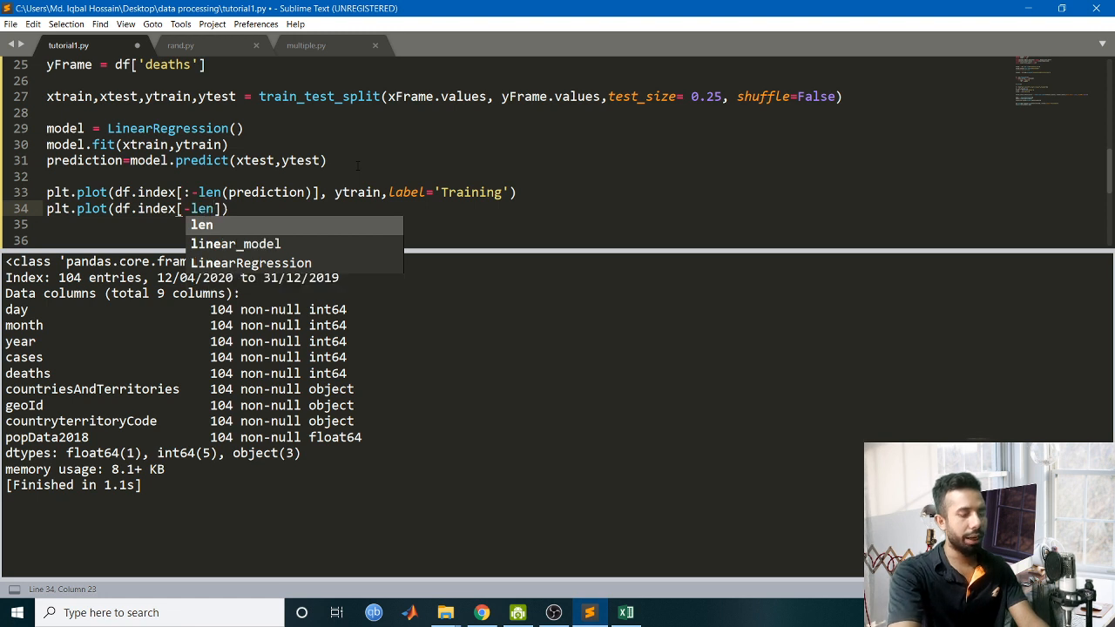
type("(p")
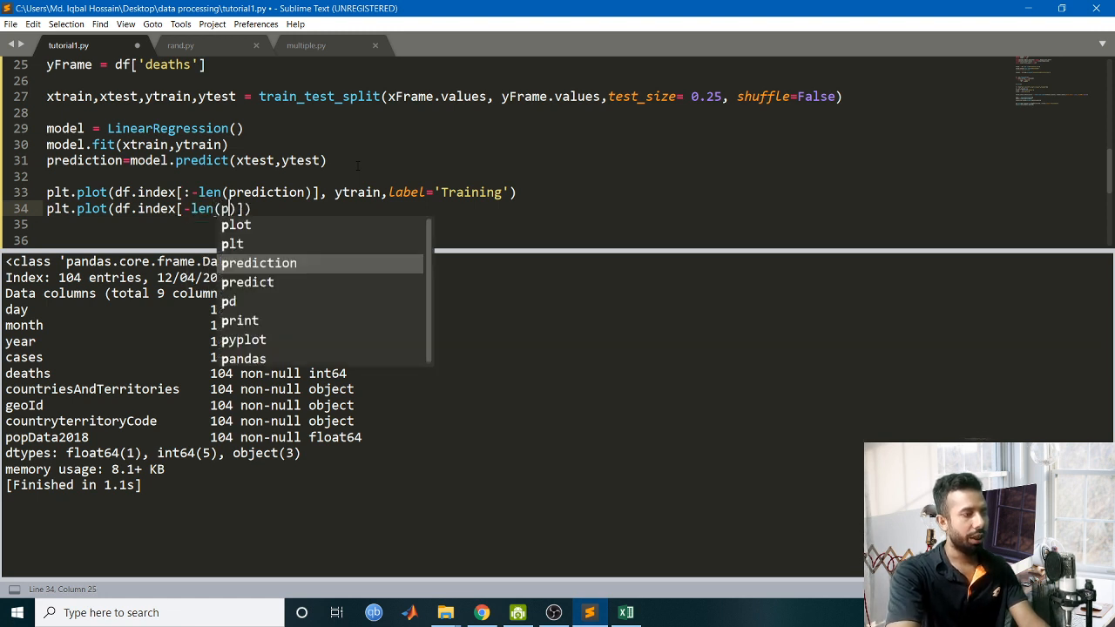
type("rediction")
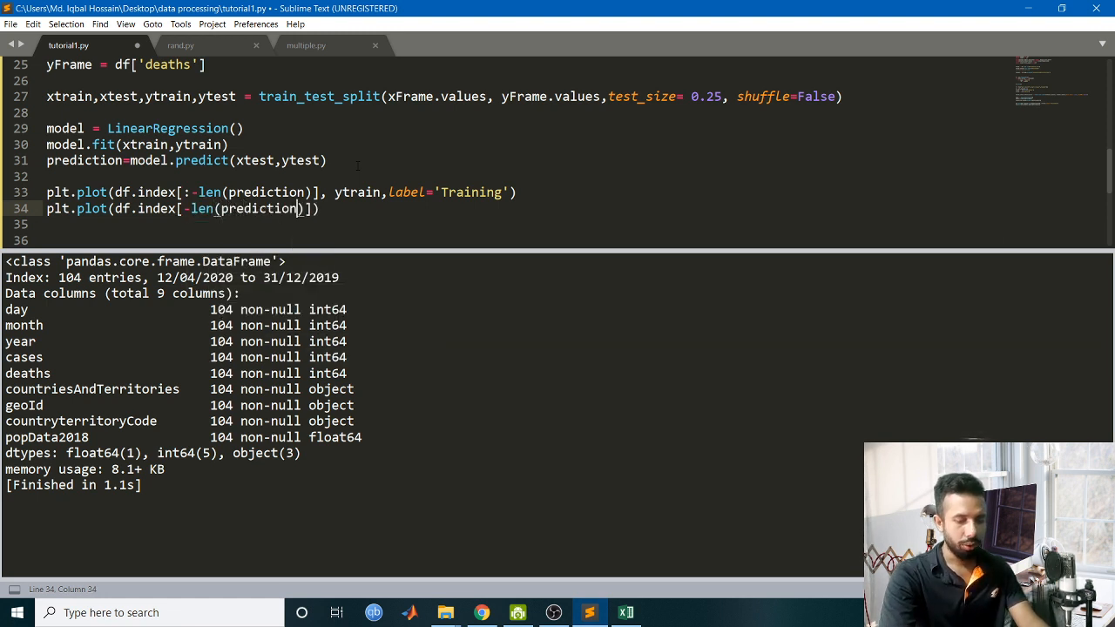
type(",")
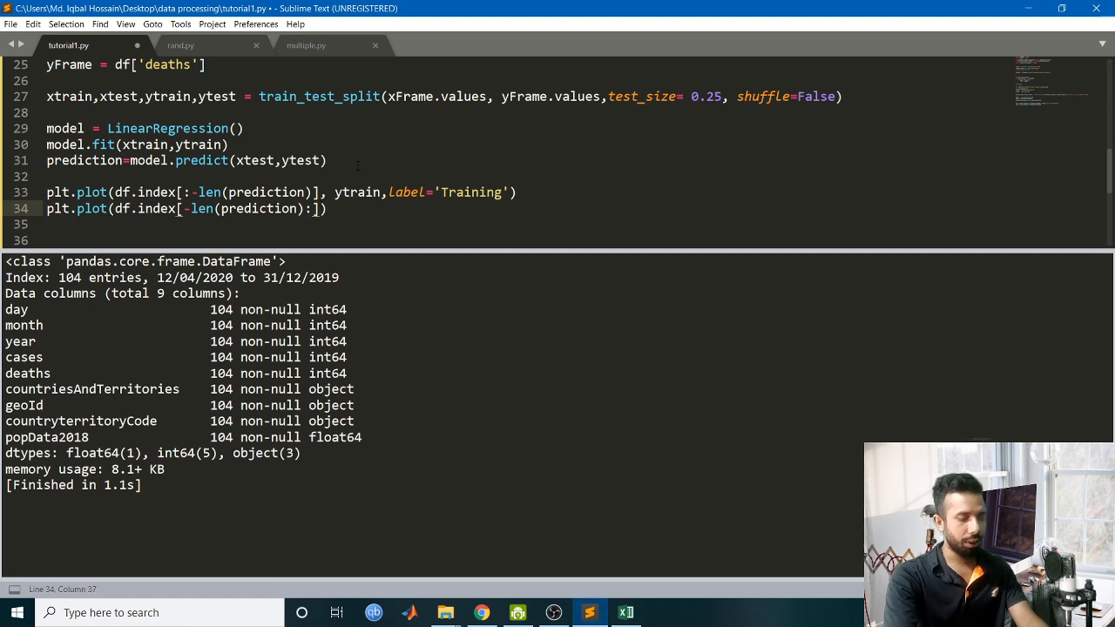
type(",y")
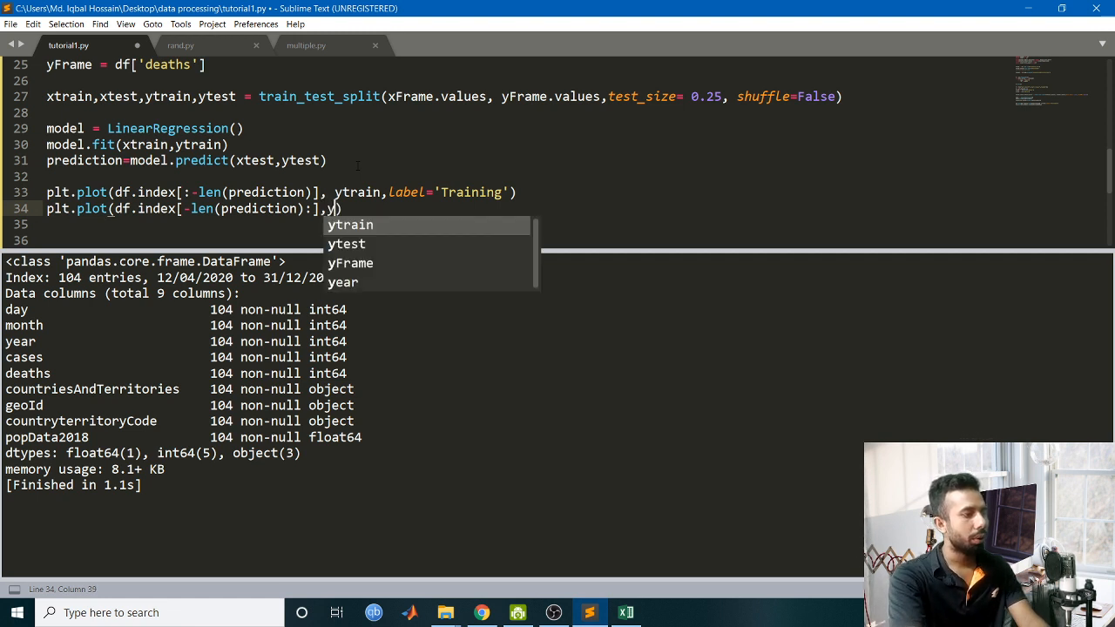
key("Down")
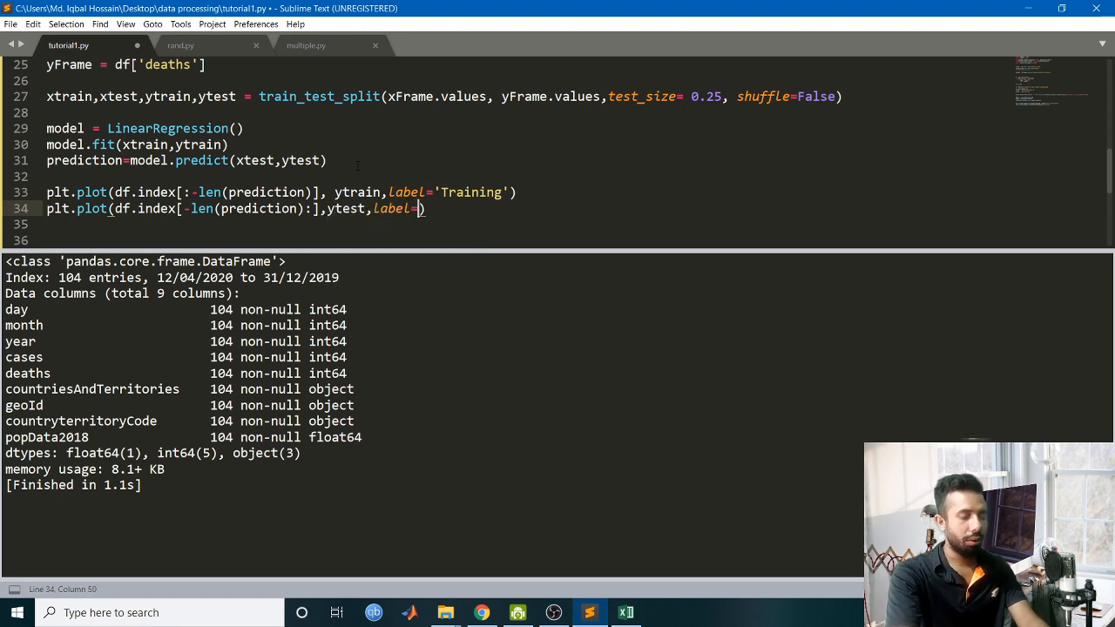
type("ad")
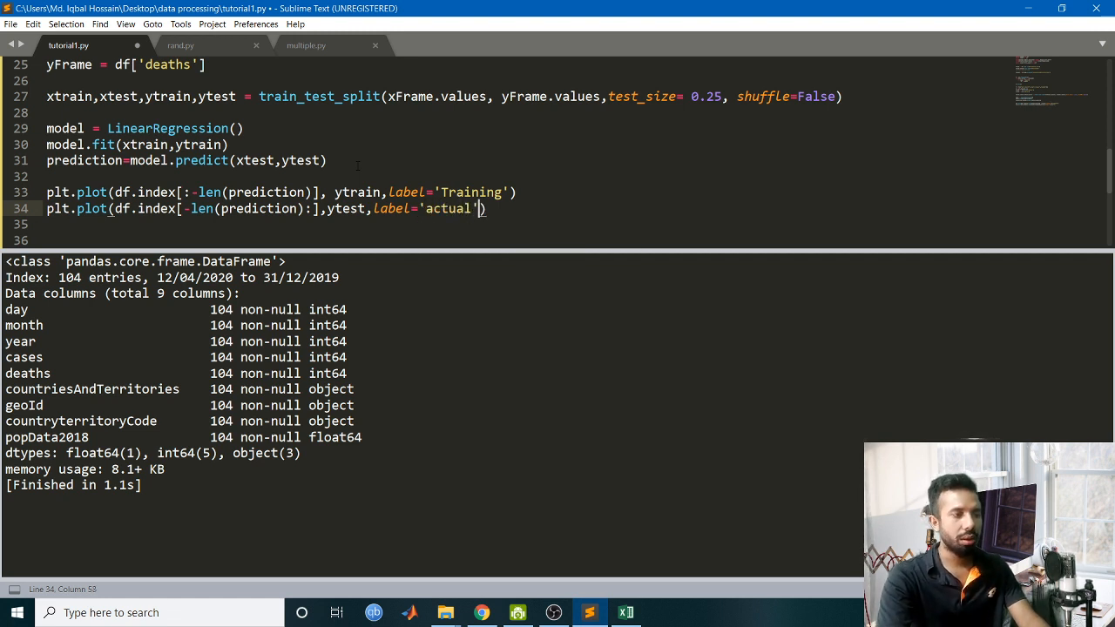
type("plt")
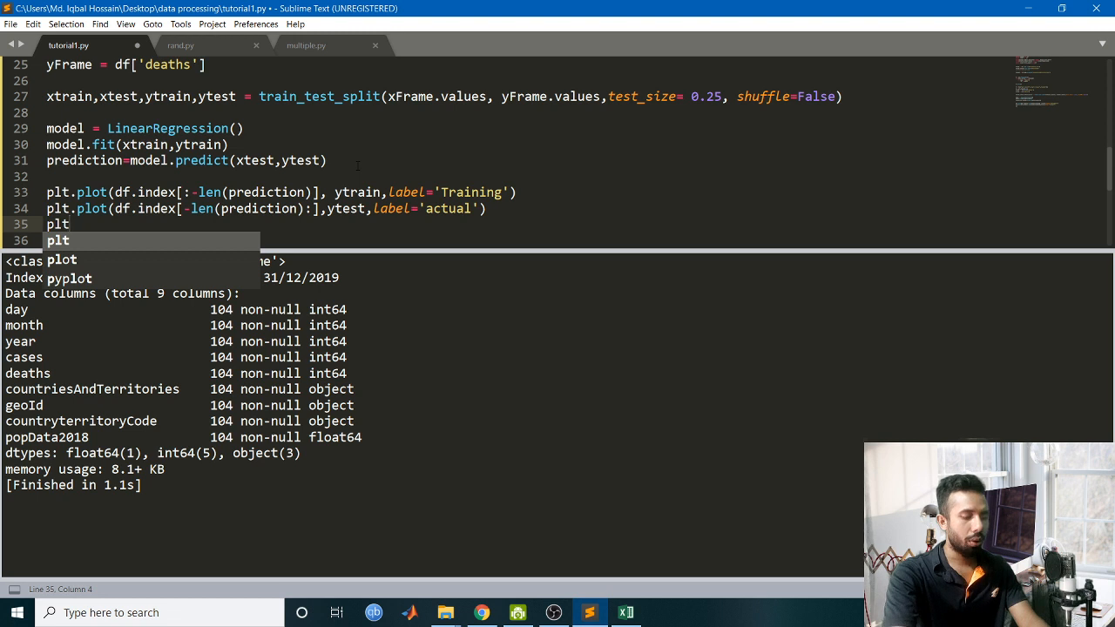
Plot prediction against df.index[-len(prediction):] with label 'prediction'.
type(".plot")
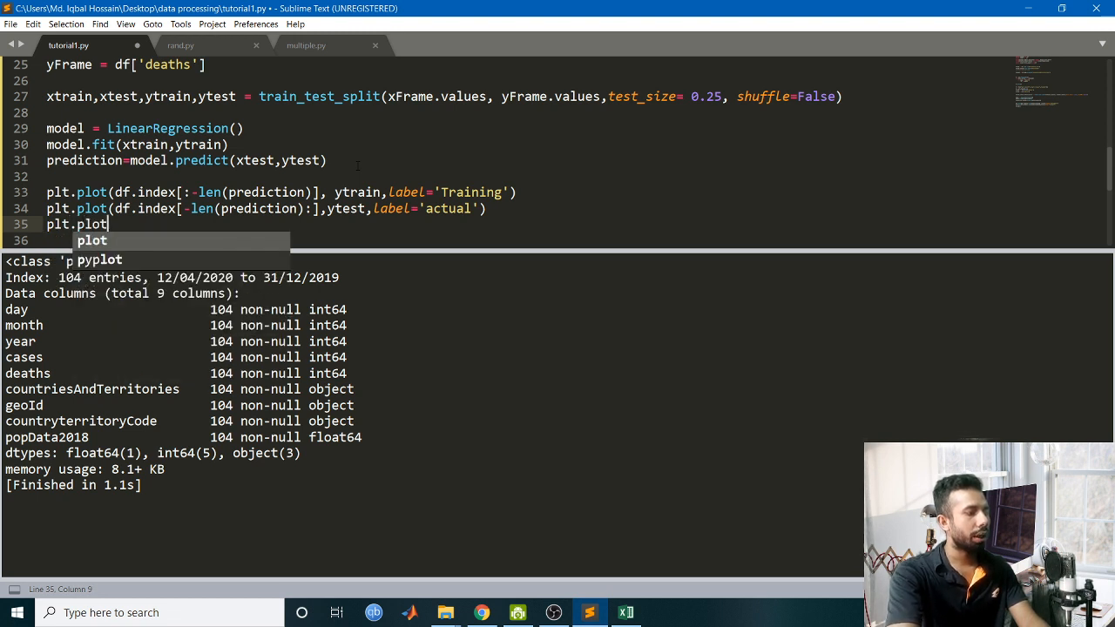
type("(df")
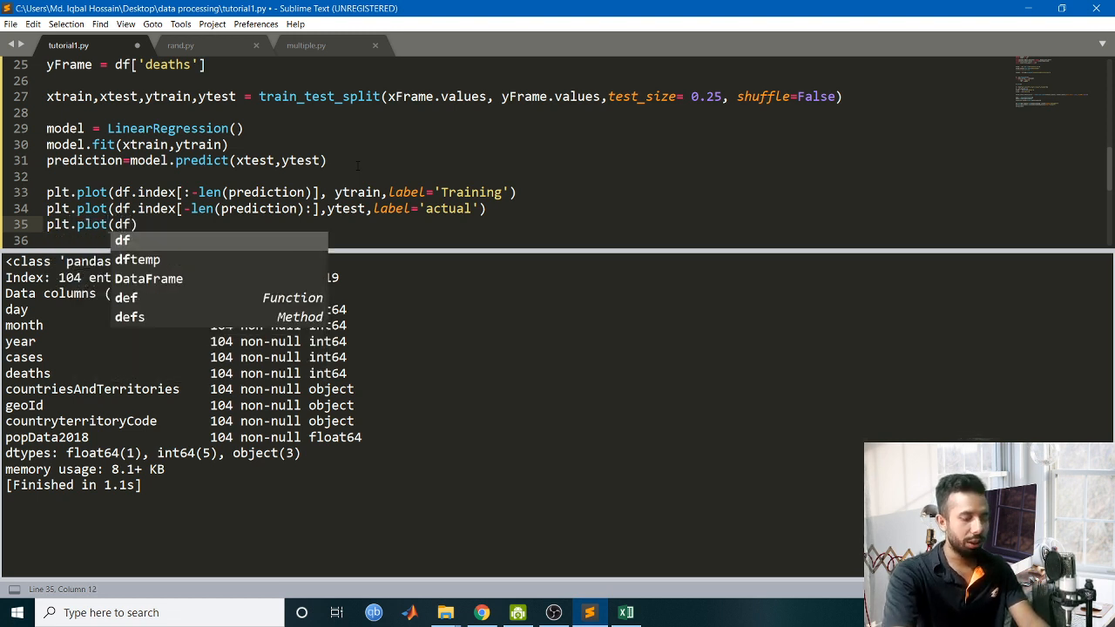
type(".index[-")
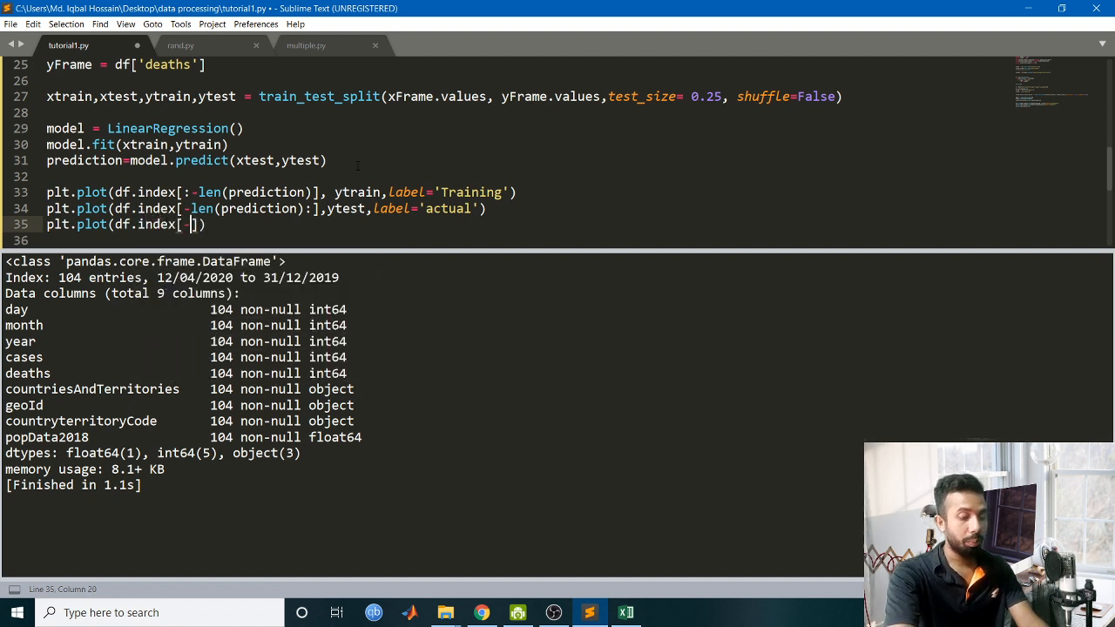
type("len(")
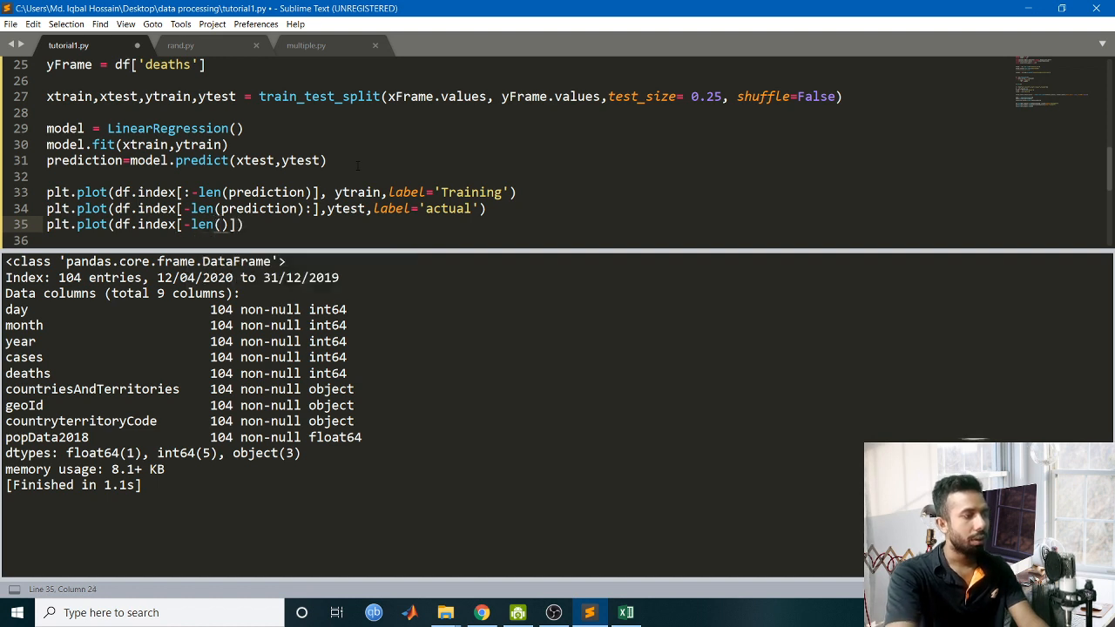
type("prediction")
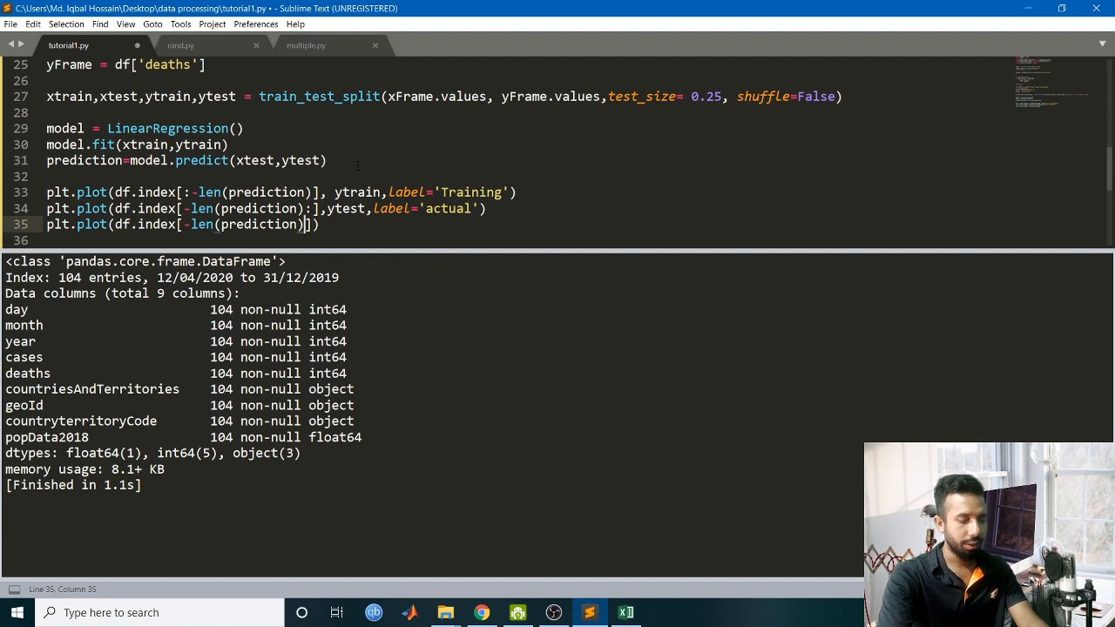
type(":")
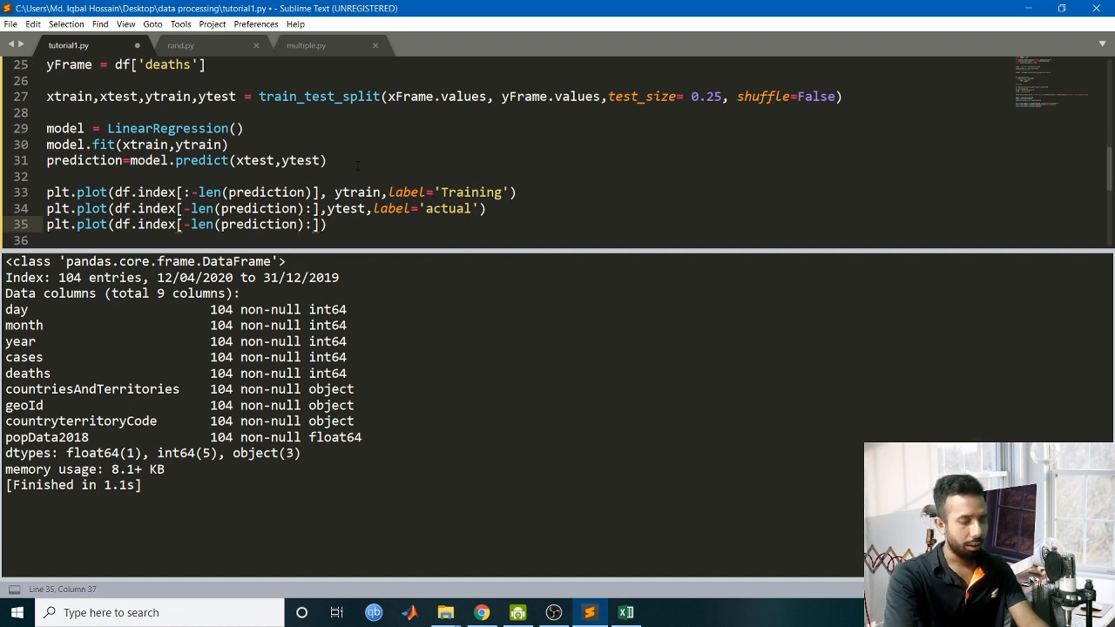
type("prediction")
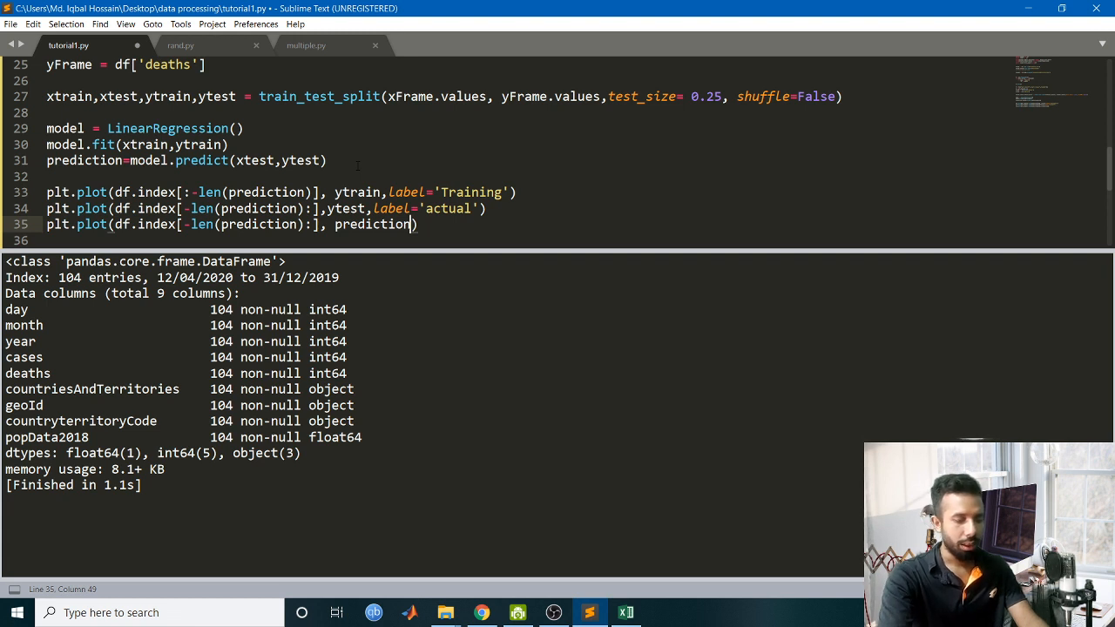
type(",label='")
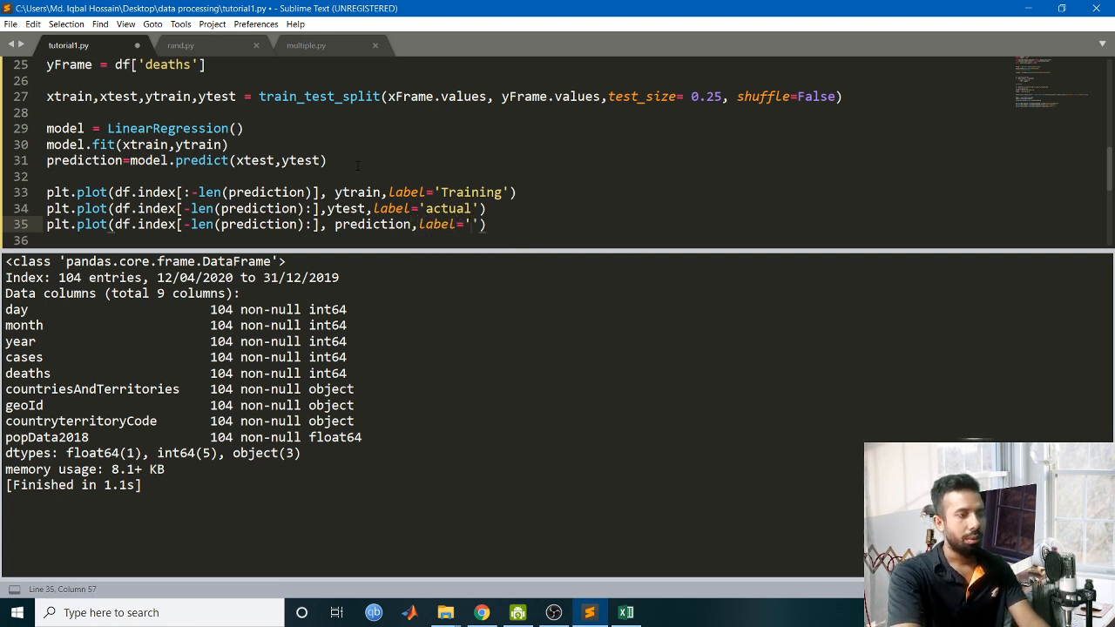
type("prediction")
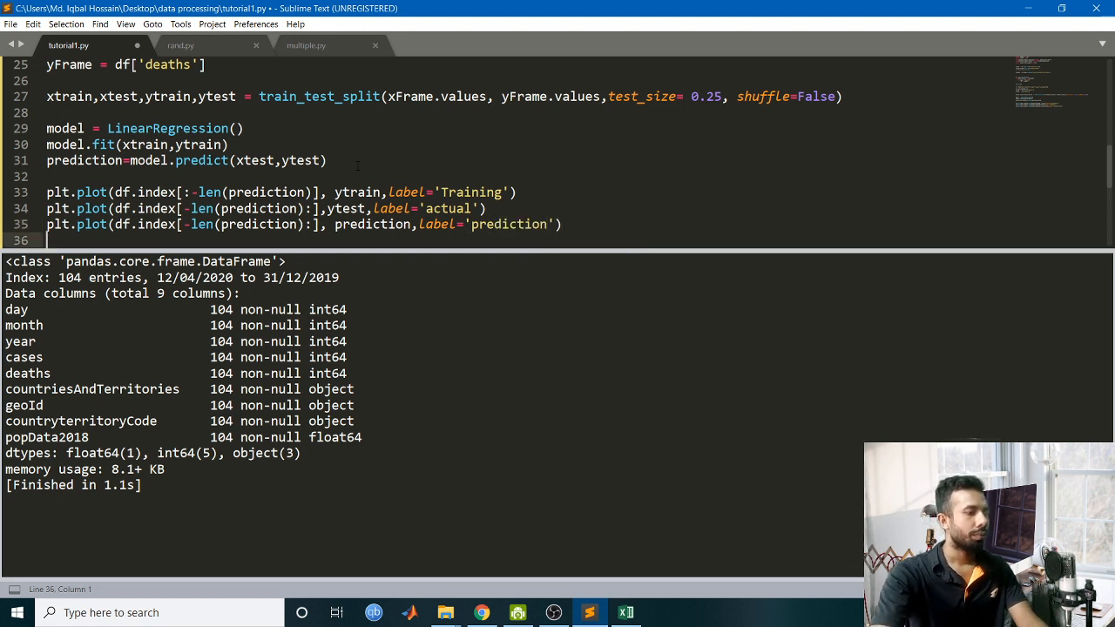
Add plt.show() and a legend with Loc=1 before it.
type("p")
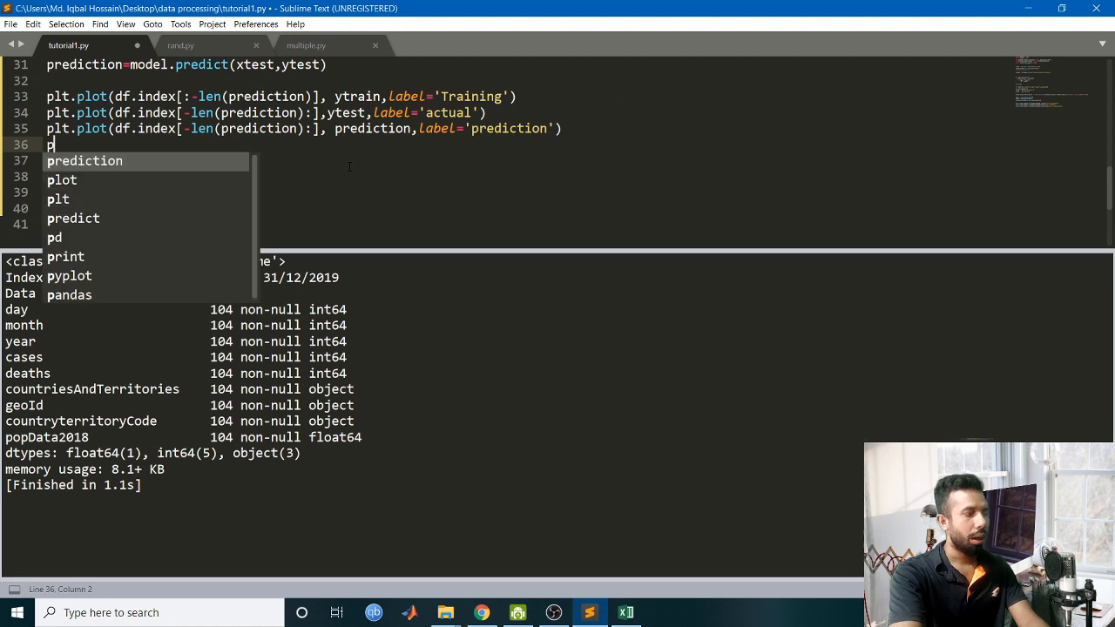
type("lt.show")
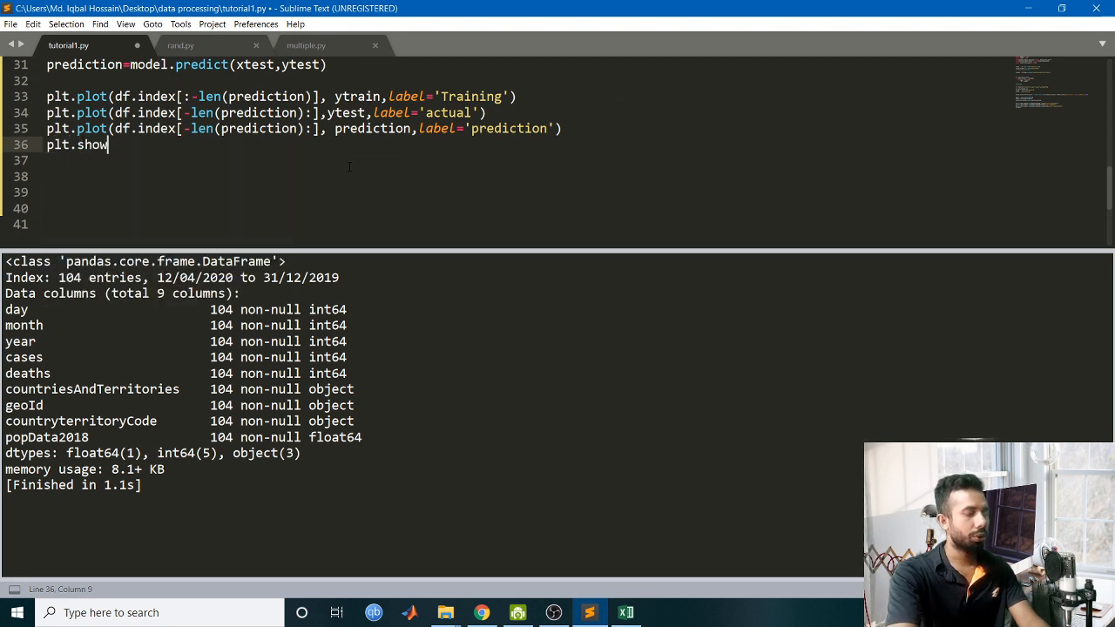
type("()")
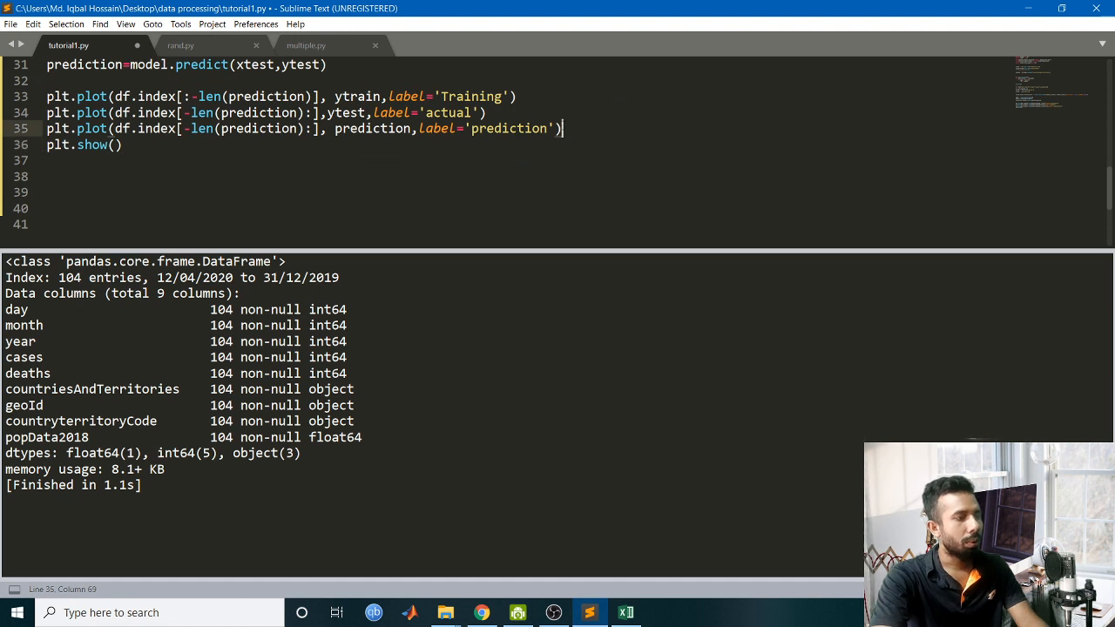
key("enter")
type("plt.legend(")
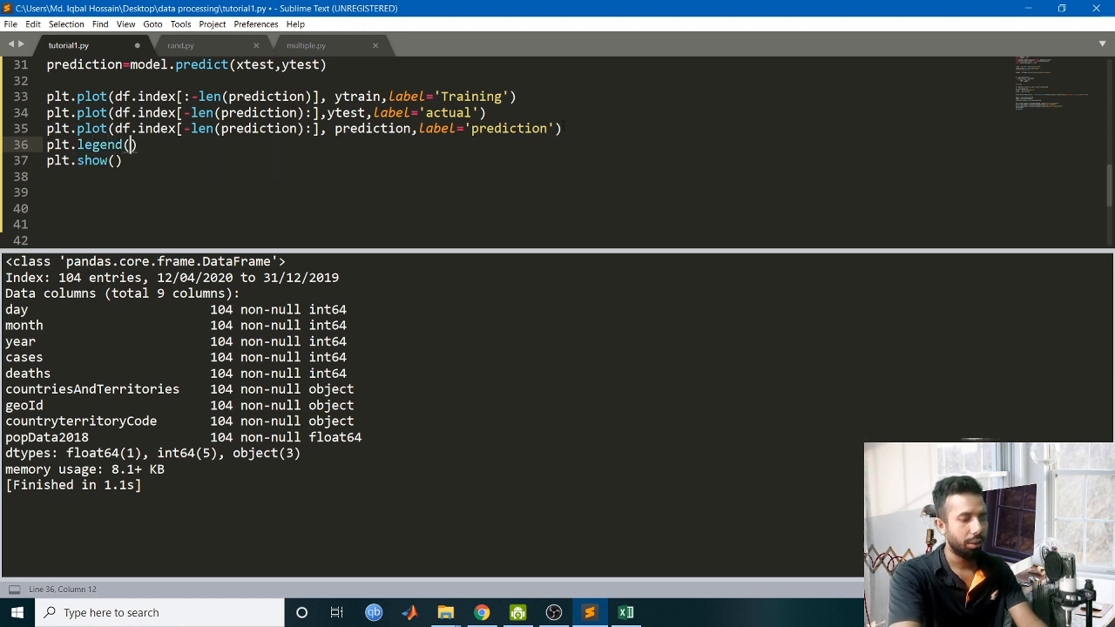
type("Loc=1")
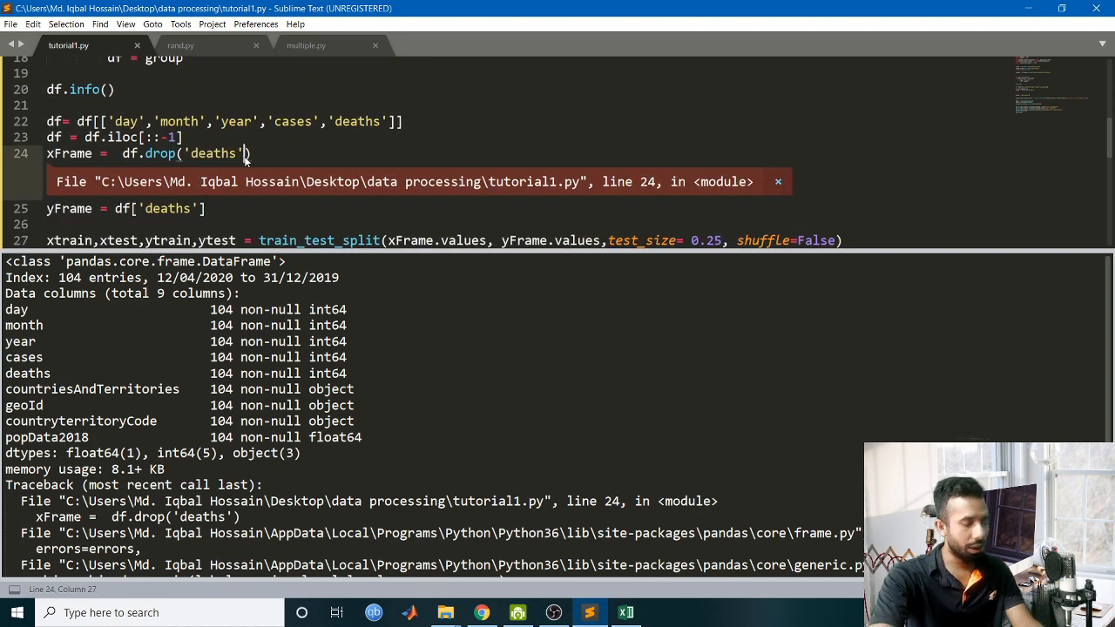
Add axis=1 to df.drop('deaths') and rerun to show the prediction figure.
type(",axis")
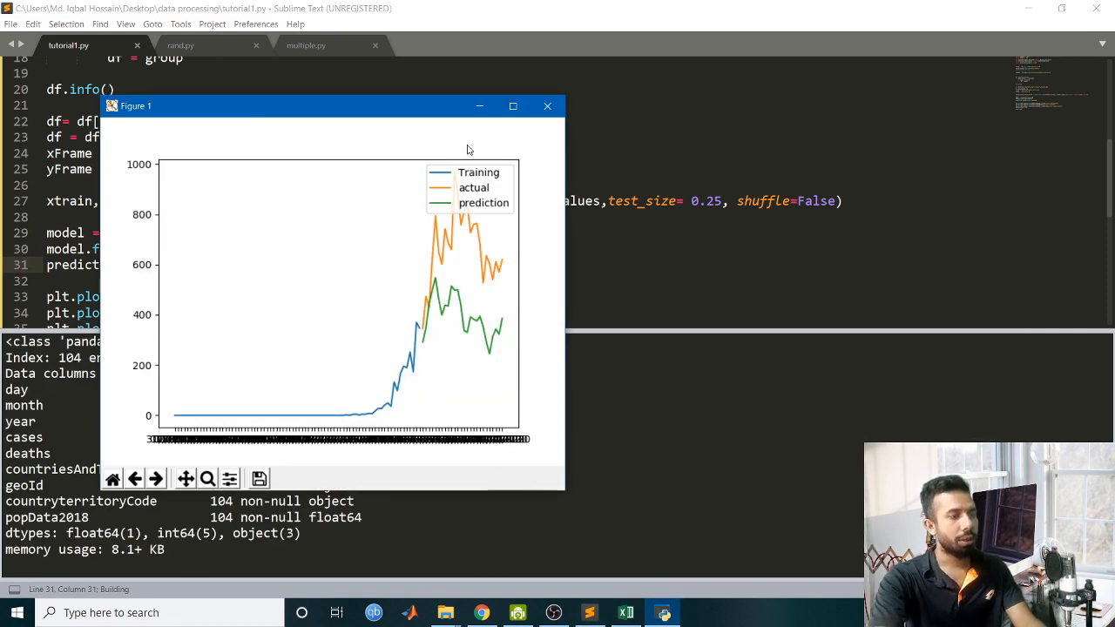
Maximize Figure 1 to review the deaths plot, then close it back to the script.
left_click(513, 106)
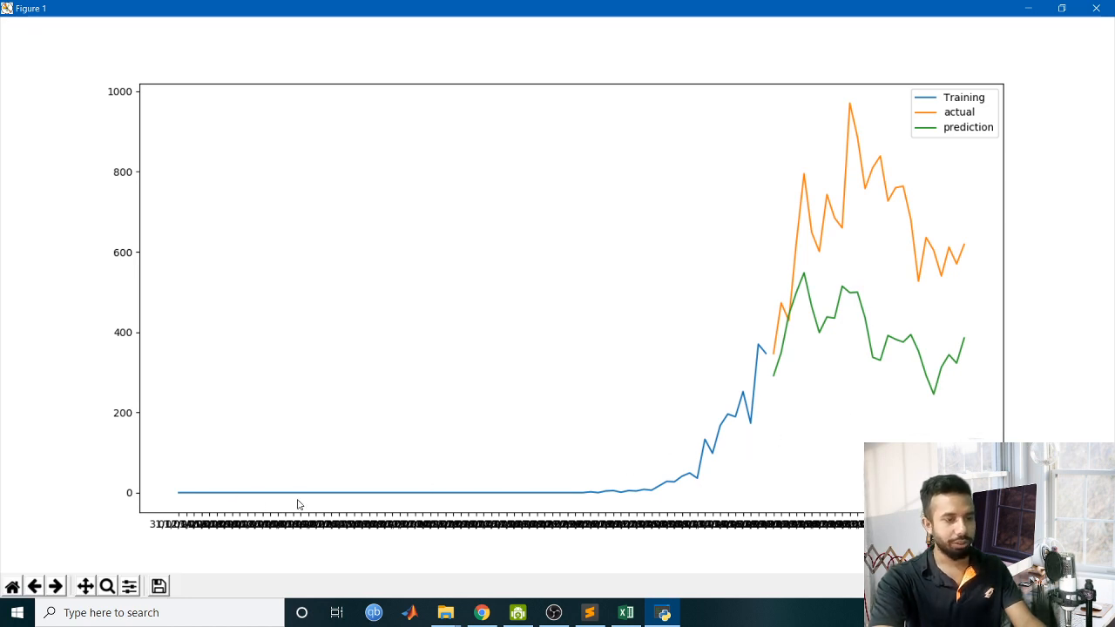
mouse_move(637, 509)
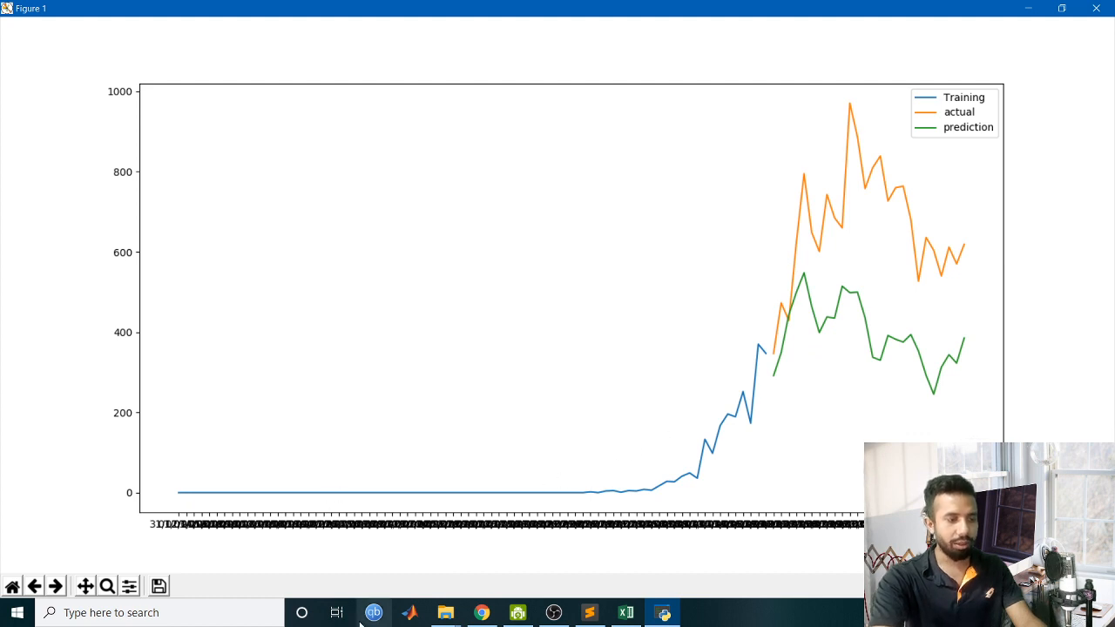
mouse_move(798, 323)
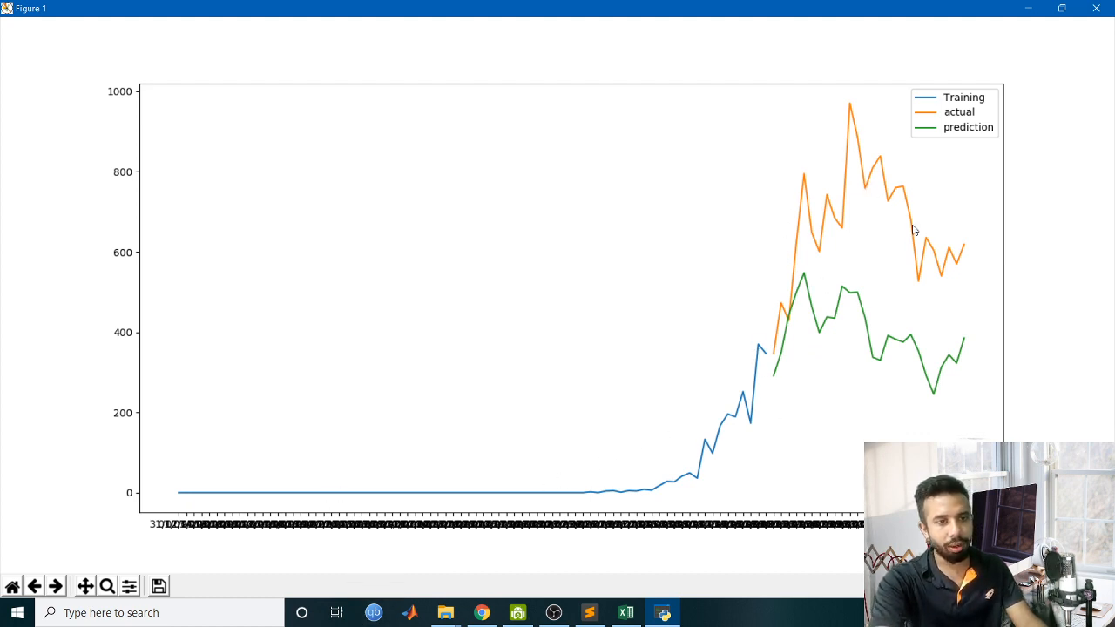
mouse_move(777, 397)
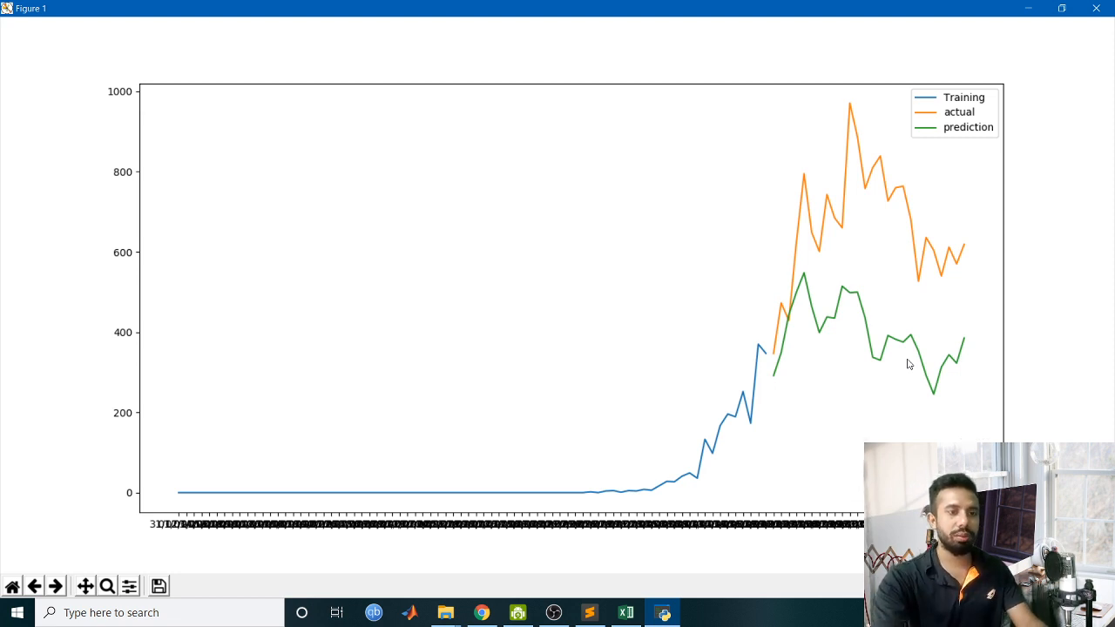
mouse_move(880, 370)
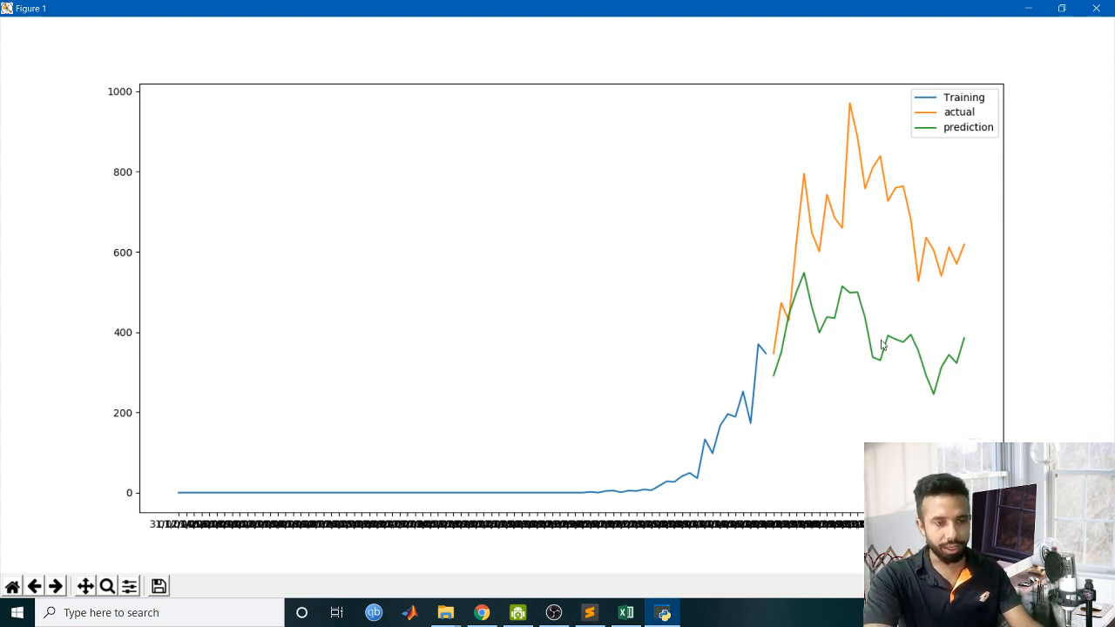
left_click(589, 613)
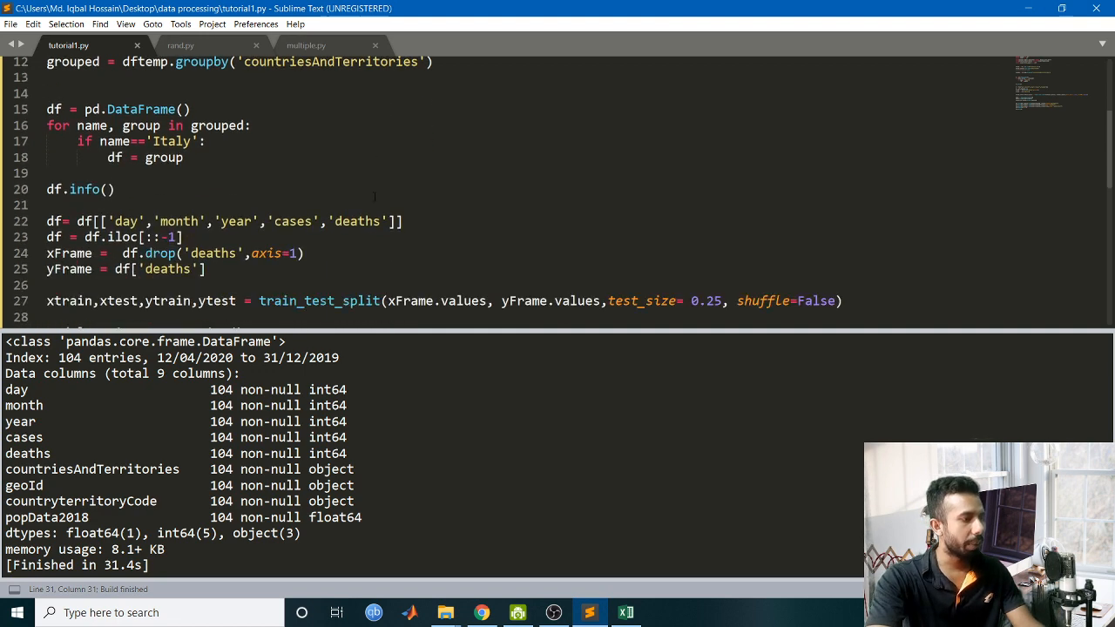
Replace 'Italy' in the name condition with a country starting 'Sp' and rerun.
scroll("down", 3)
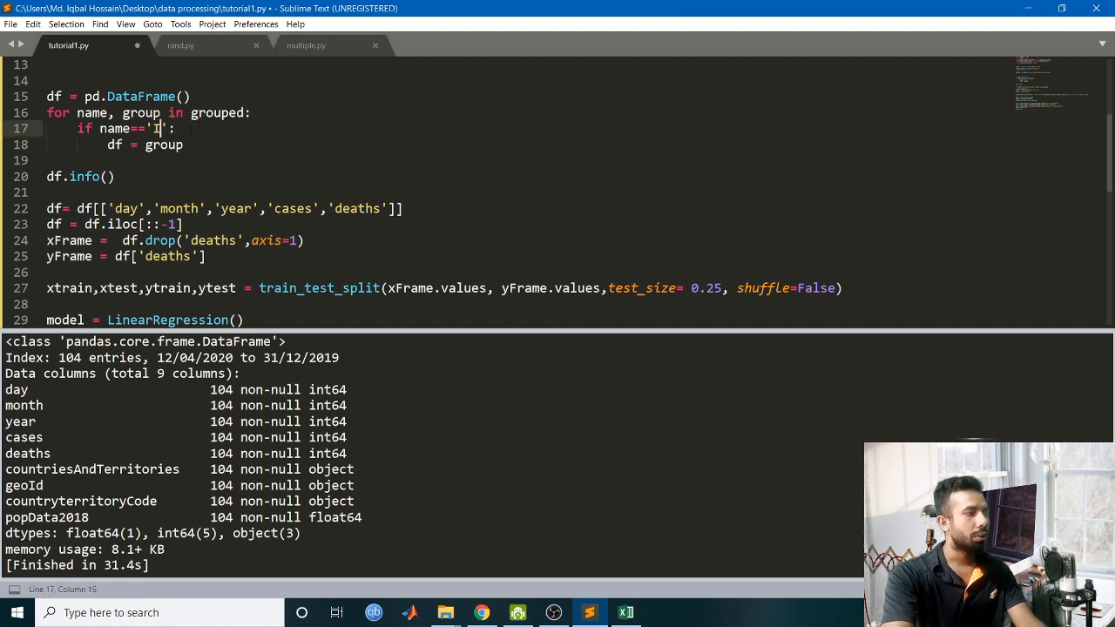
type("Sp")
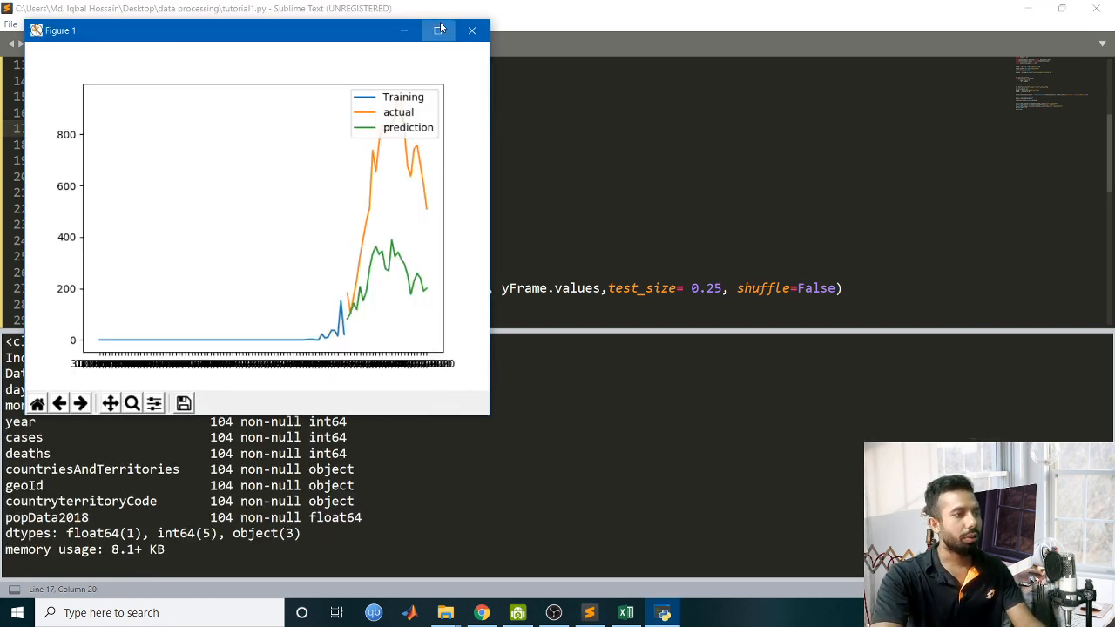
Maximize the new country's Figure 1 window to fill the screen.
left_click(439, 30)
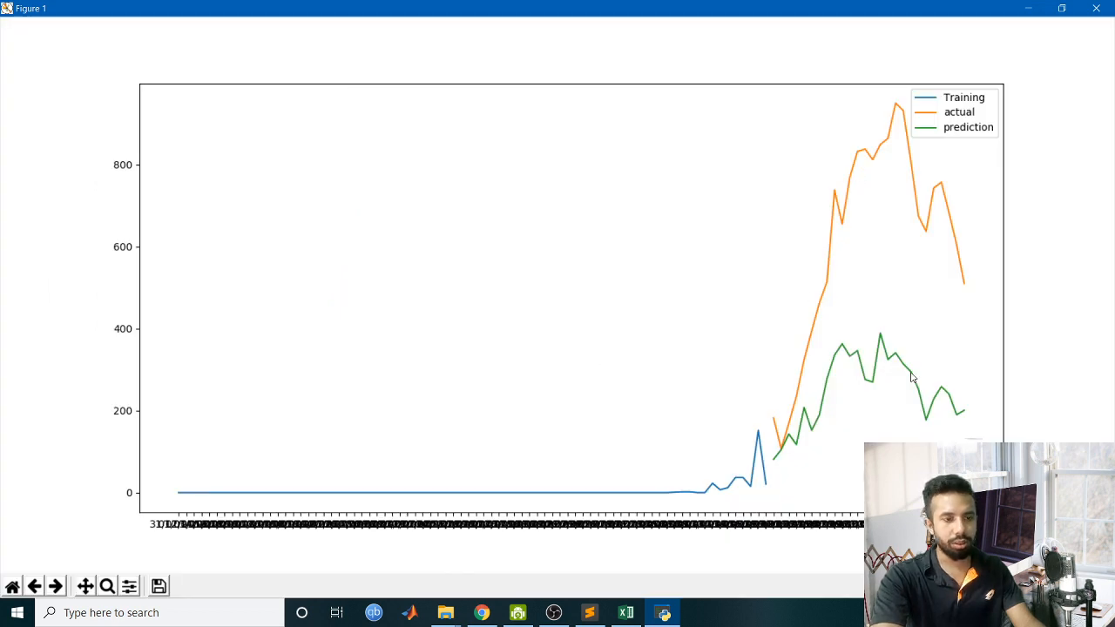
mouse_move(781, 466)
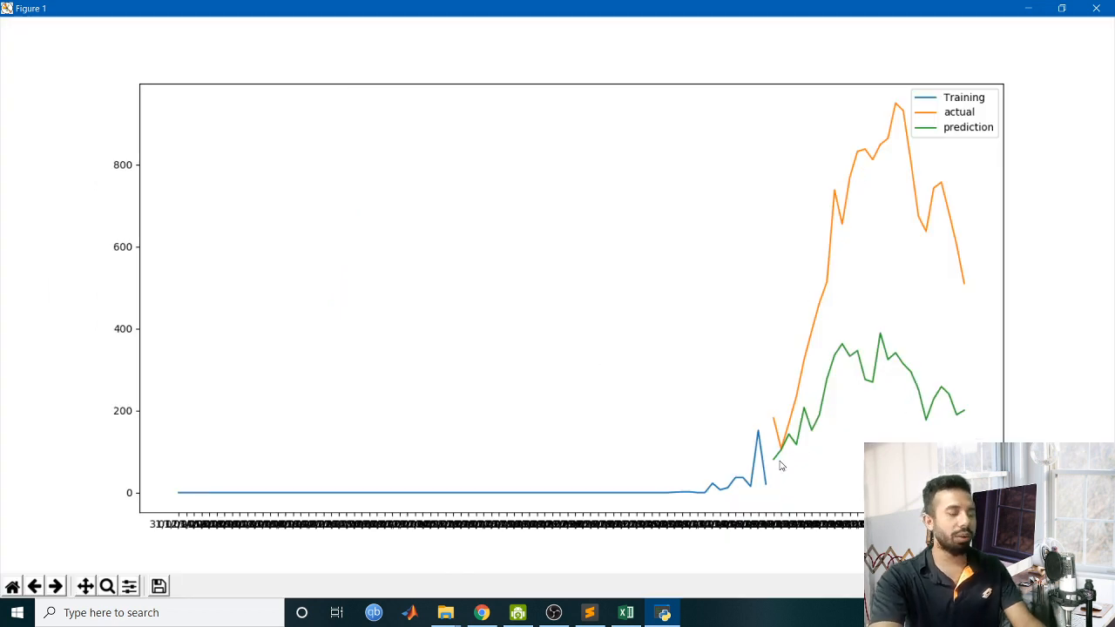